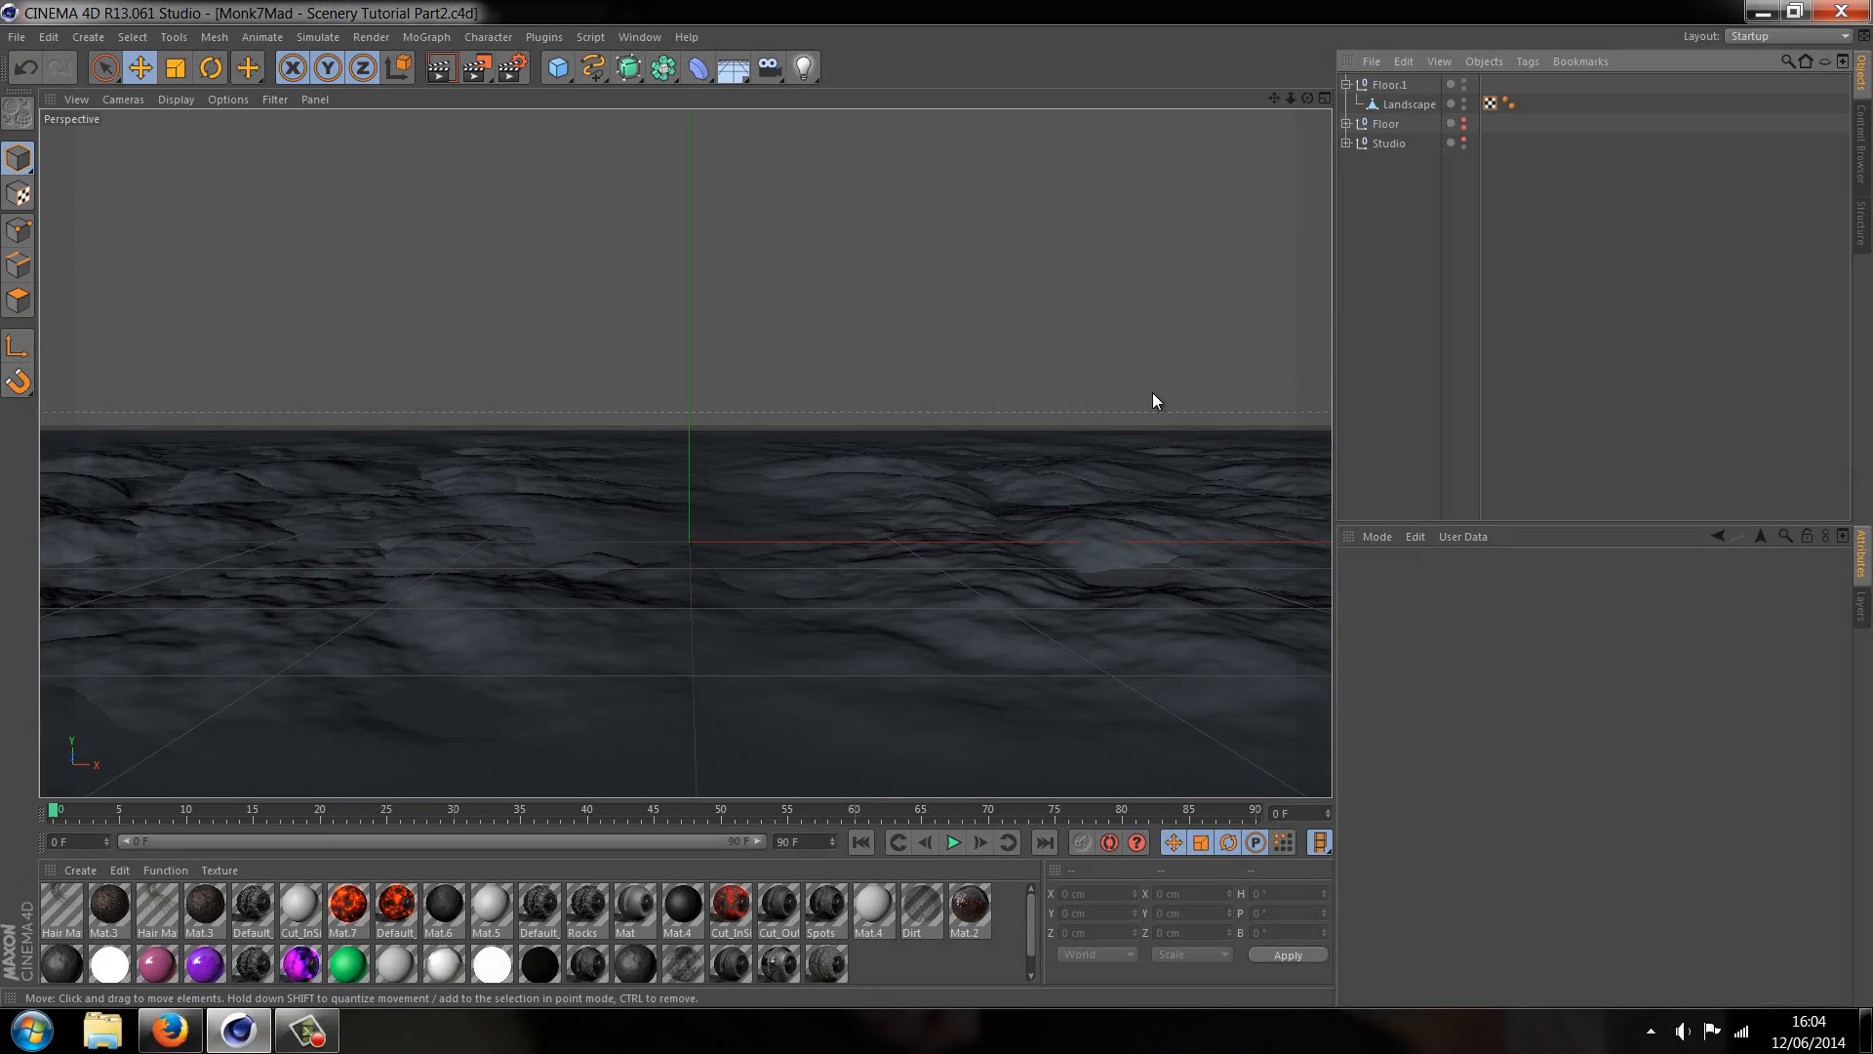
mouse_move(153, 58)
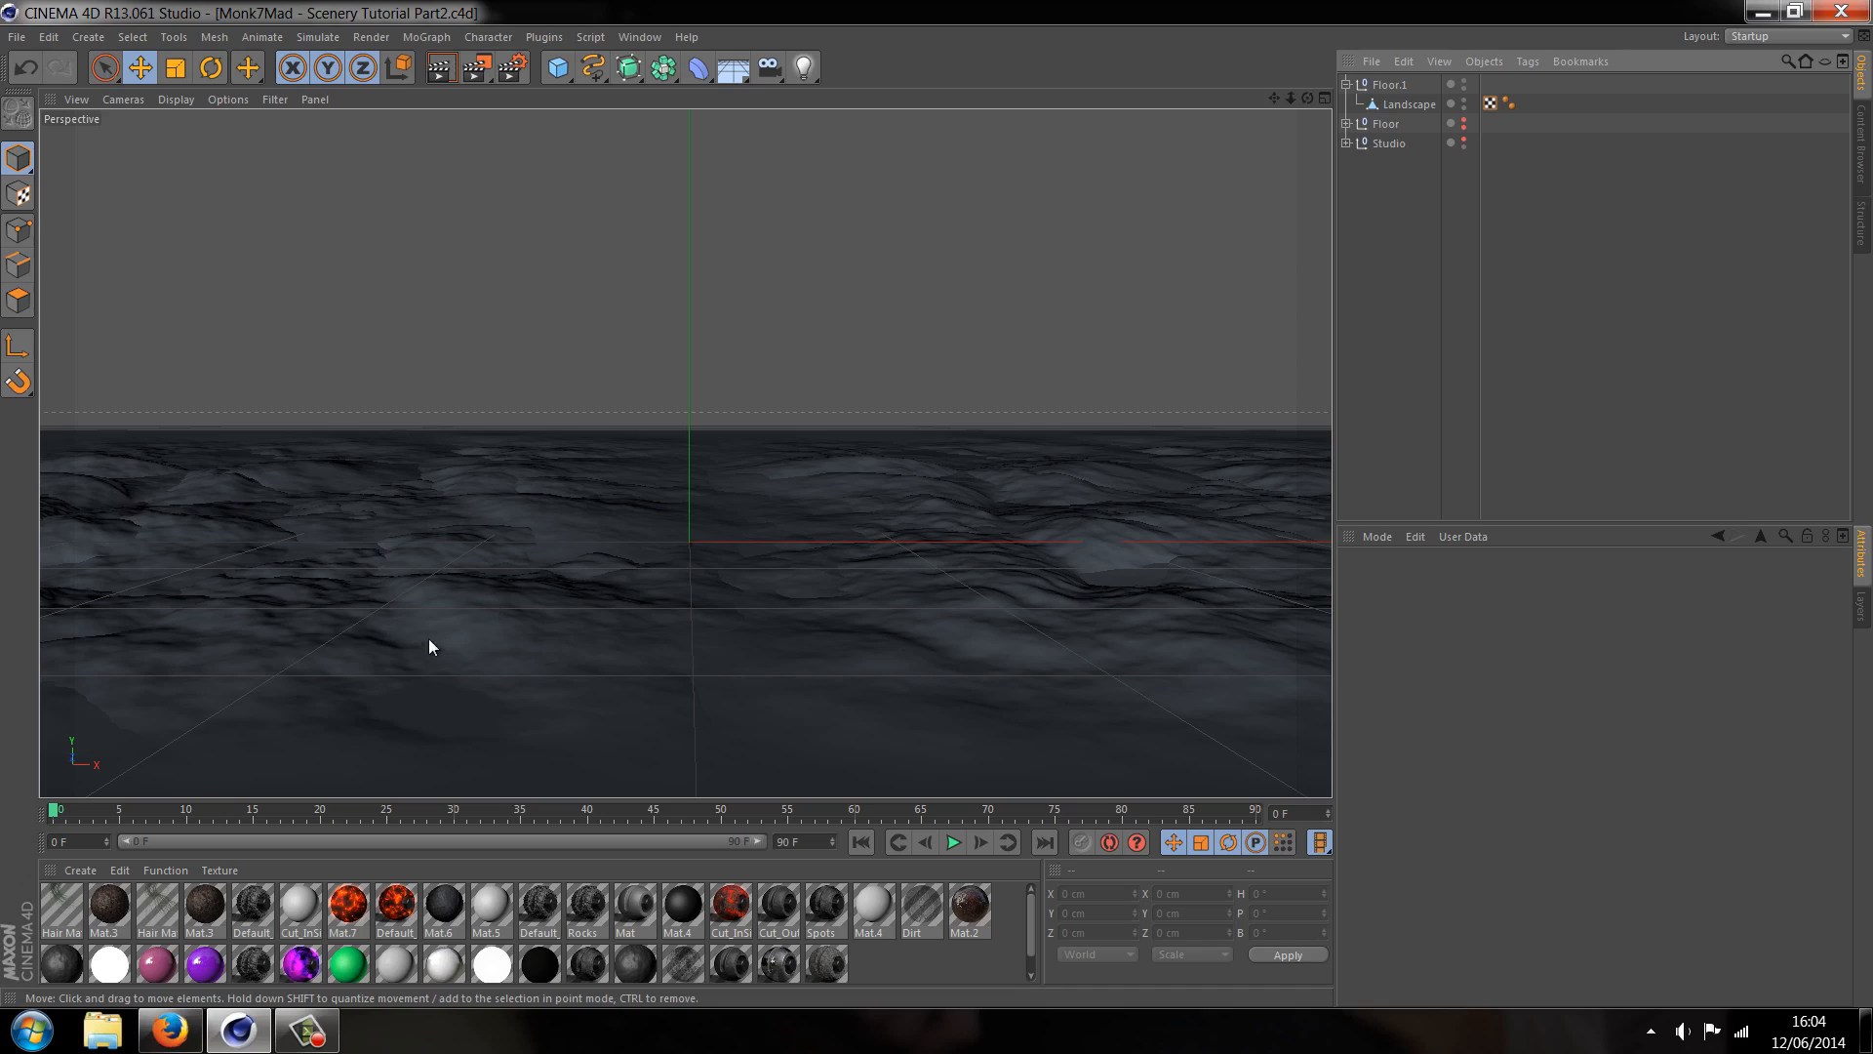
mouse_move(964, 706)
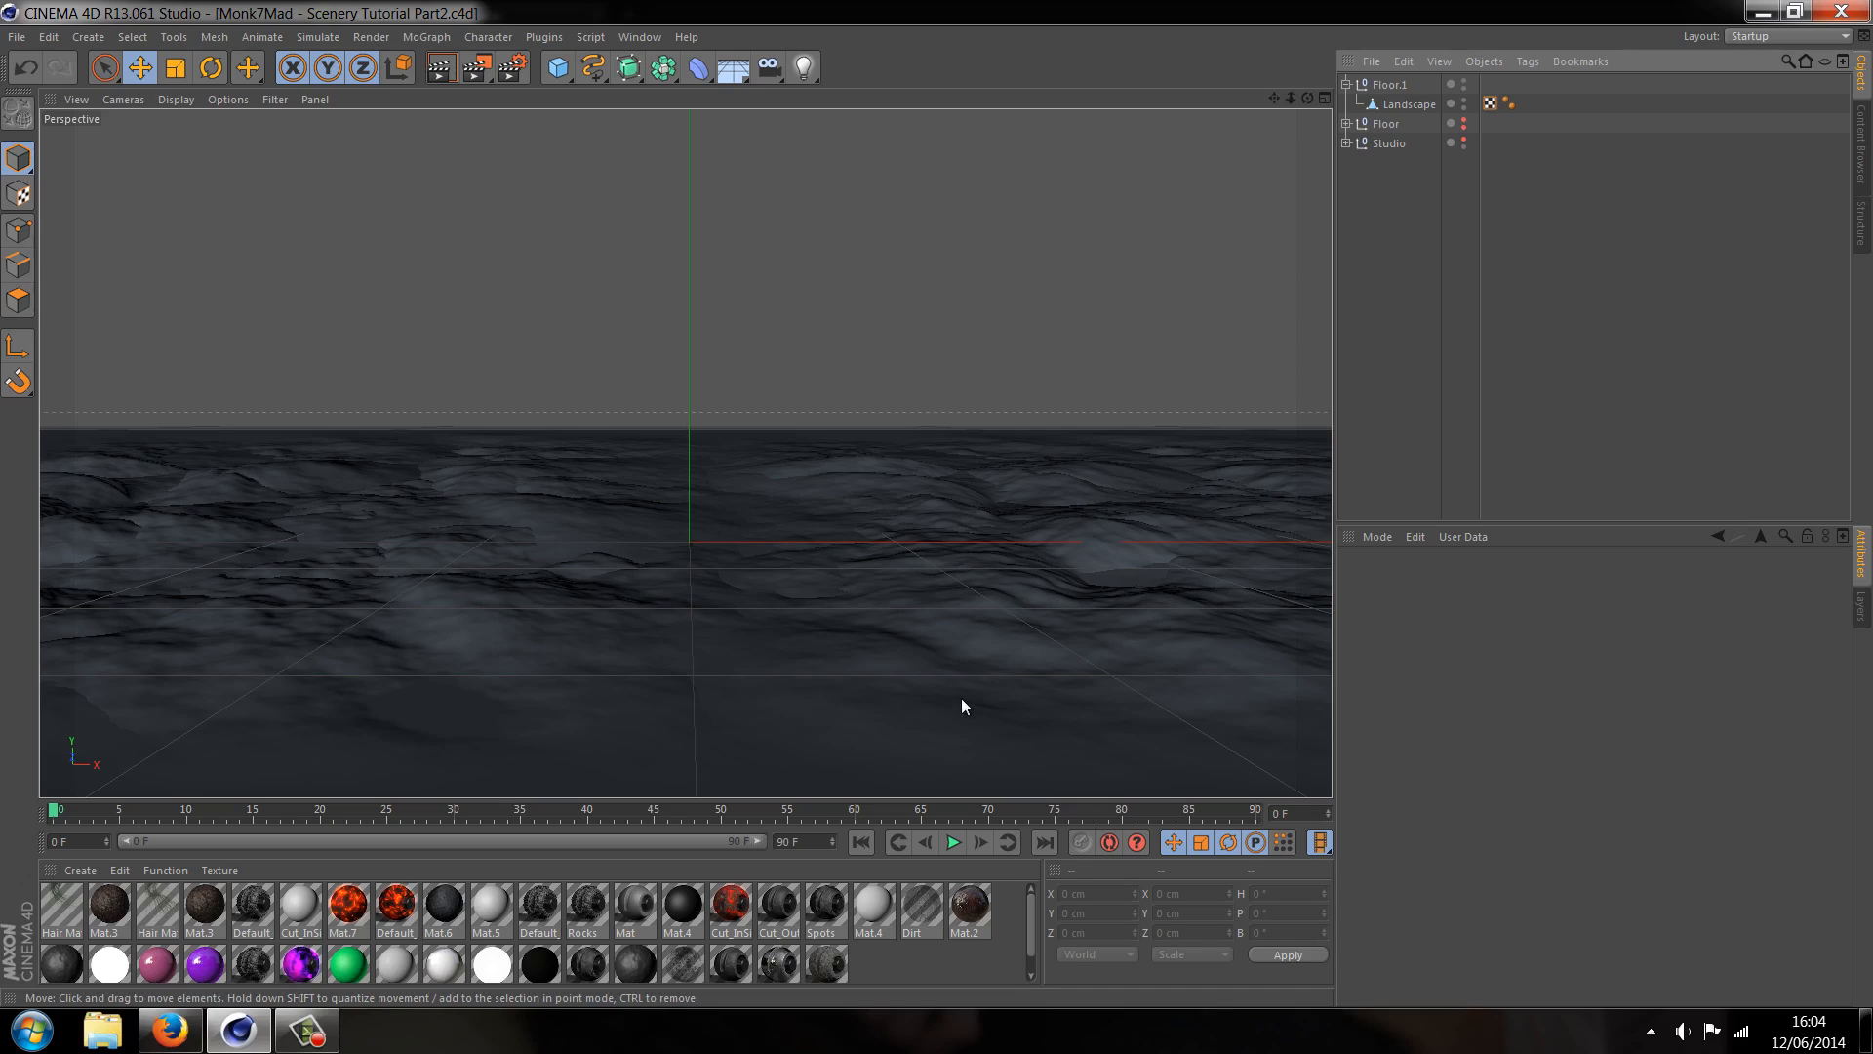
mouse_move(1242, 347)
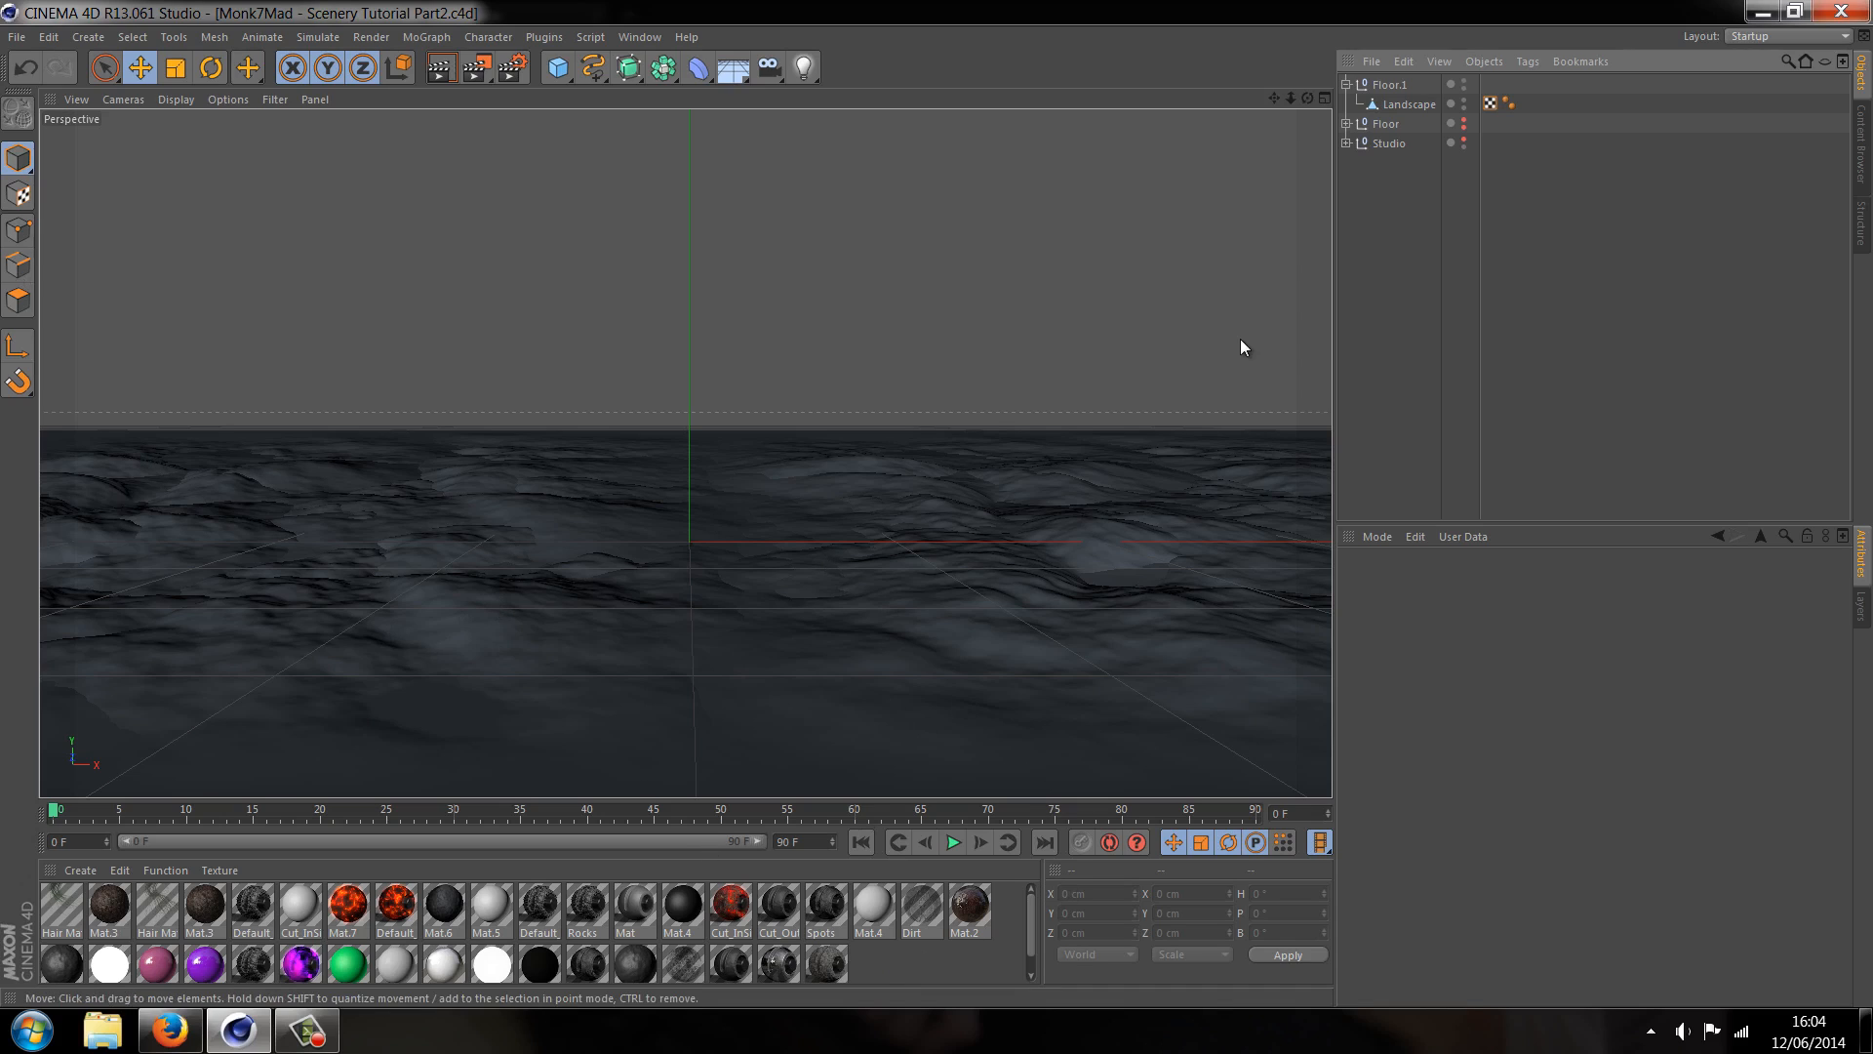
mouse_move(904, 793)
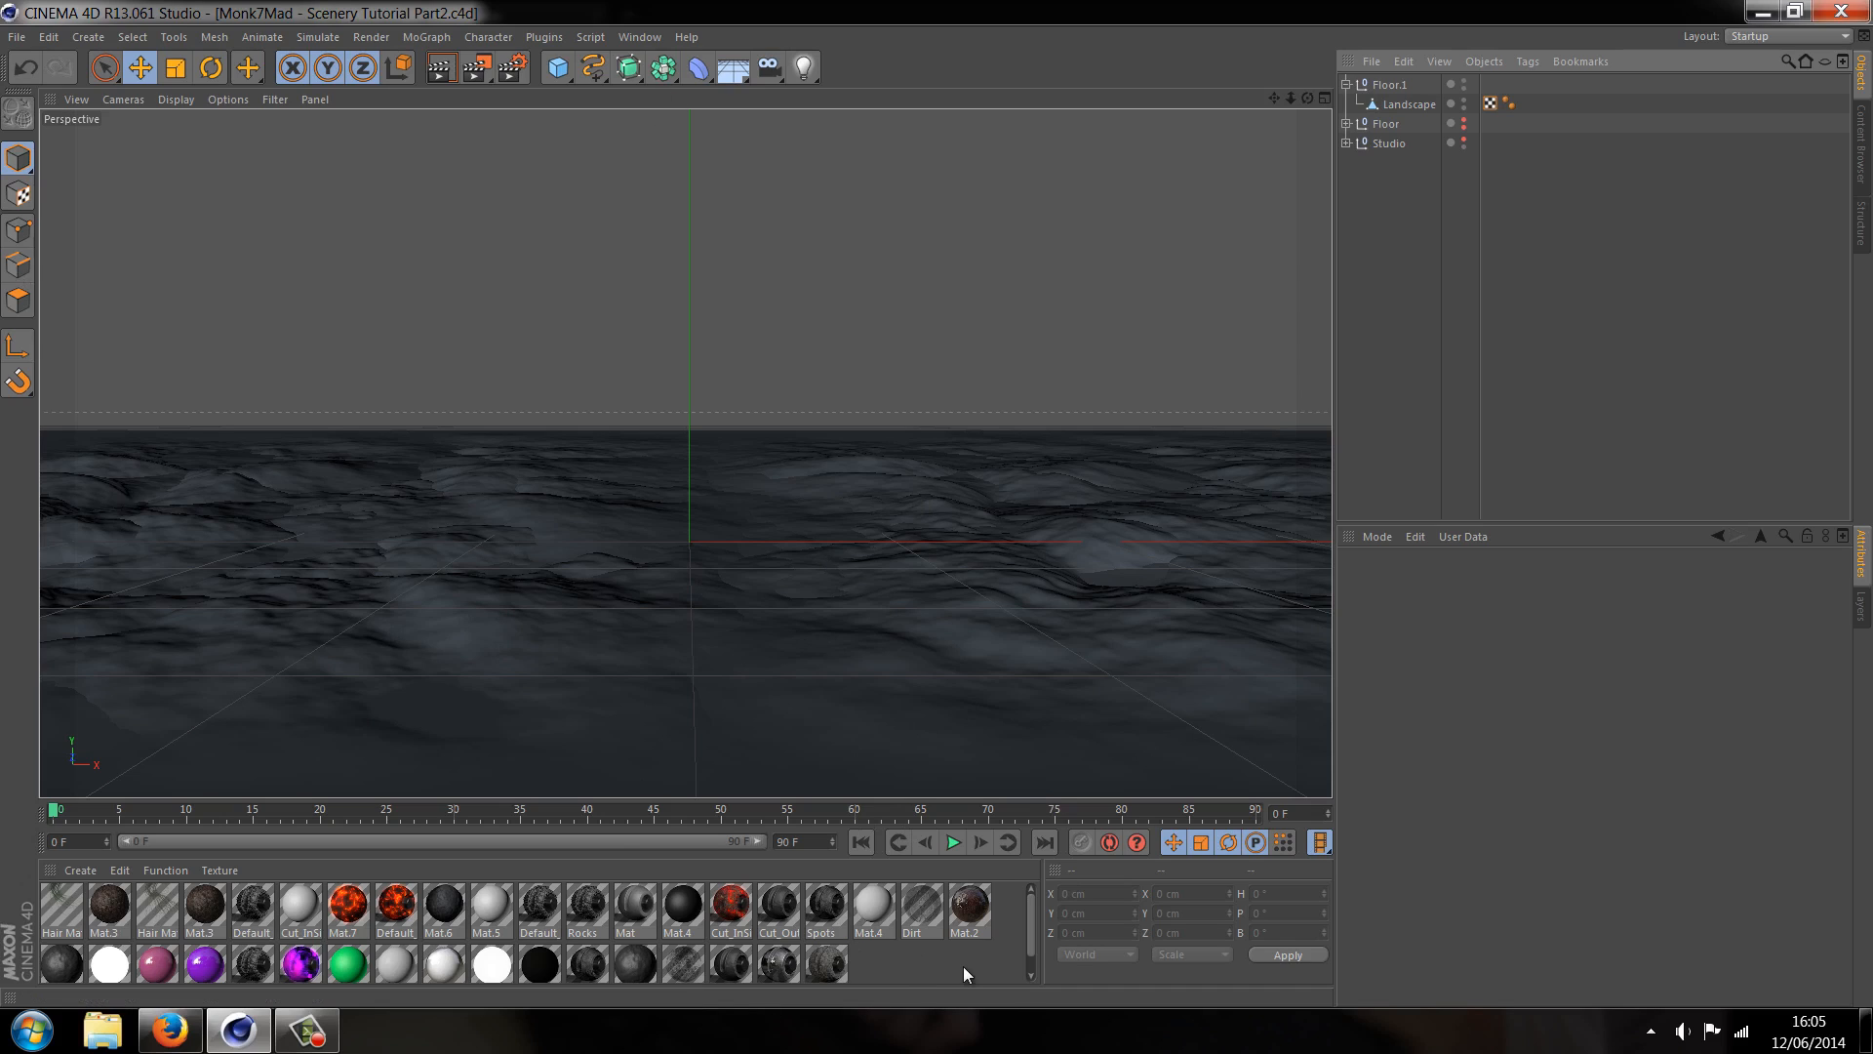
Create new material Mat.8 and load the Stone 72 image as its Color texture
click(80, 869)
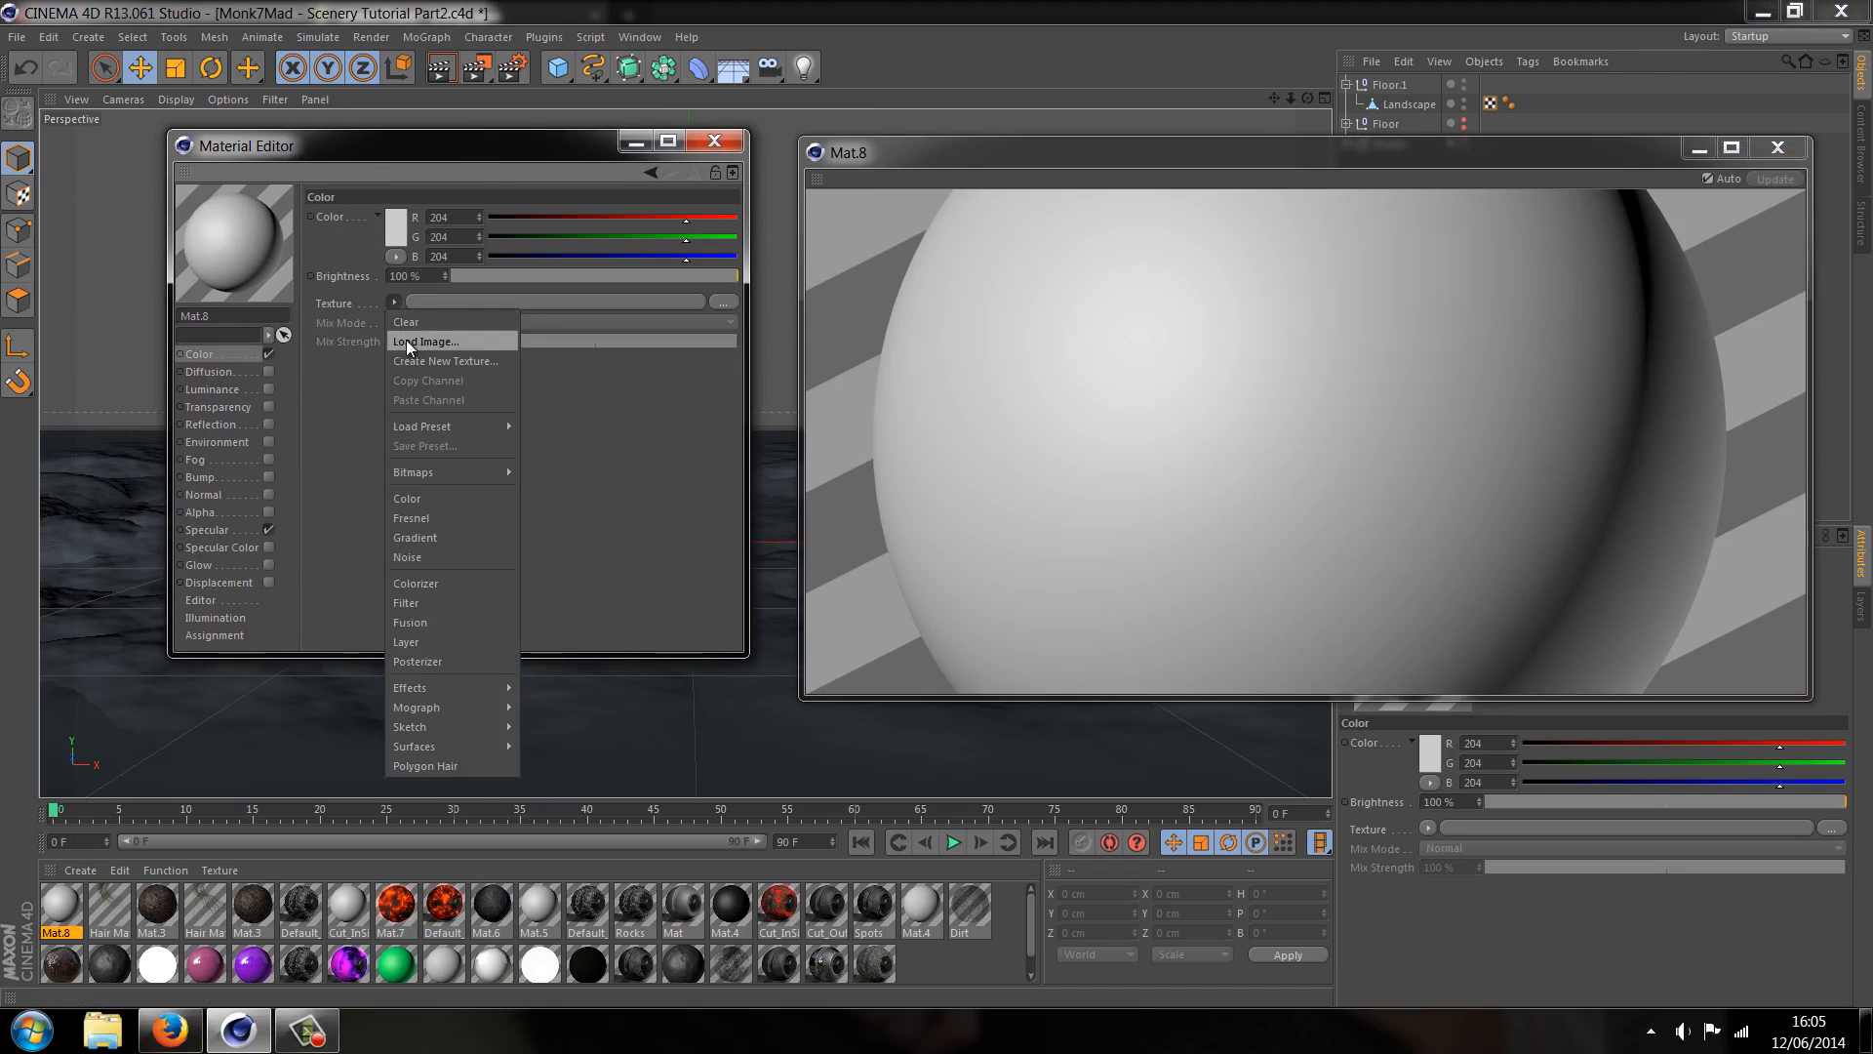
click(426, 341)
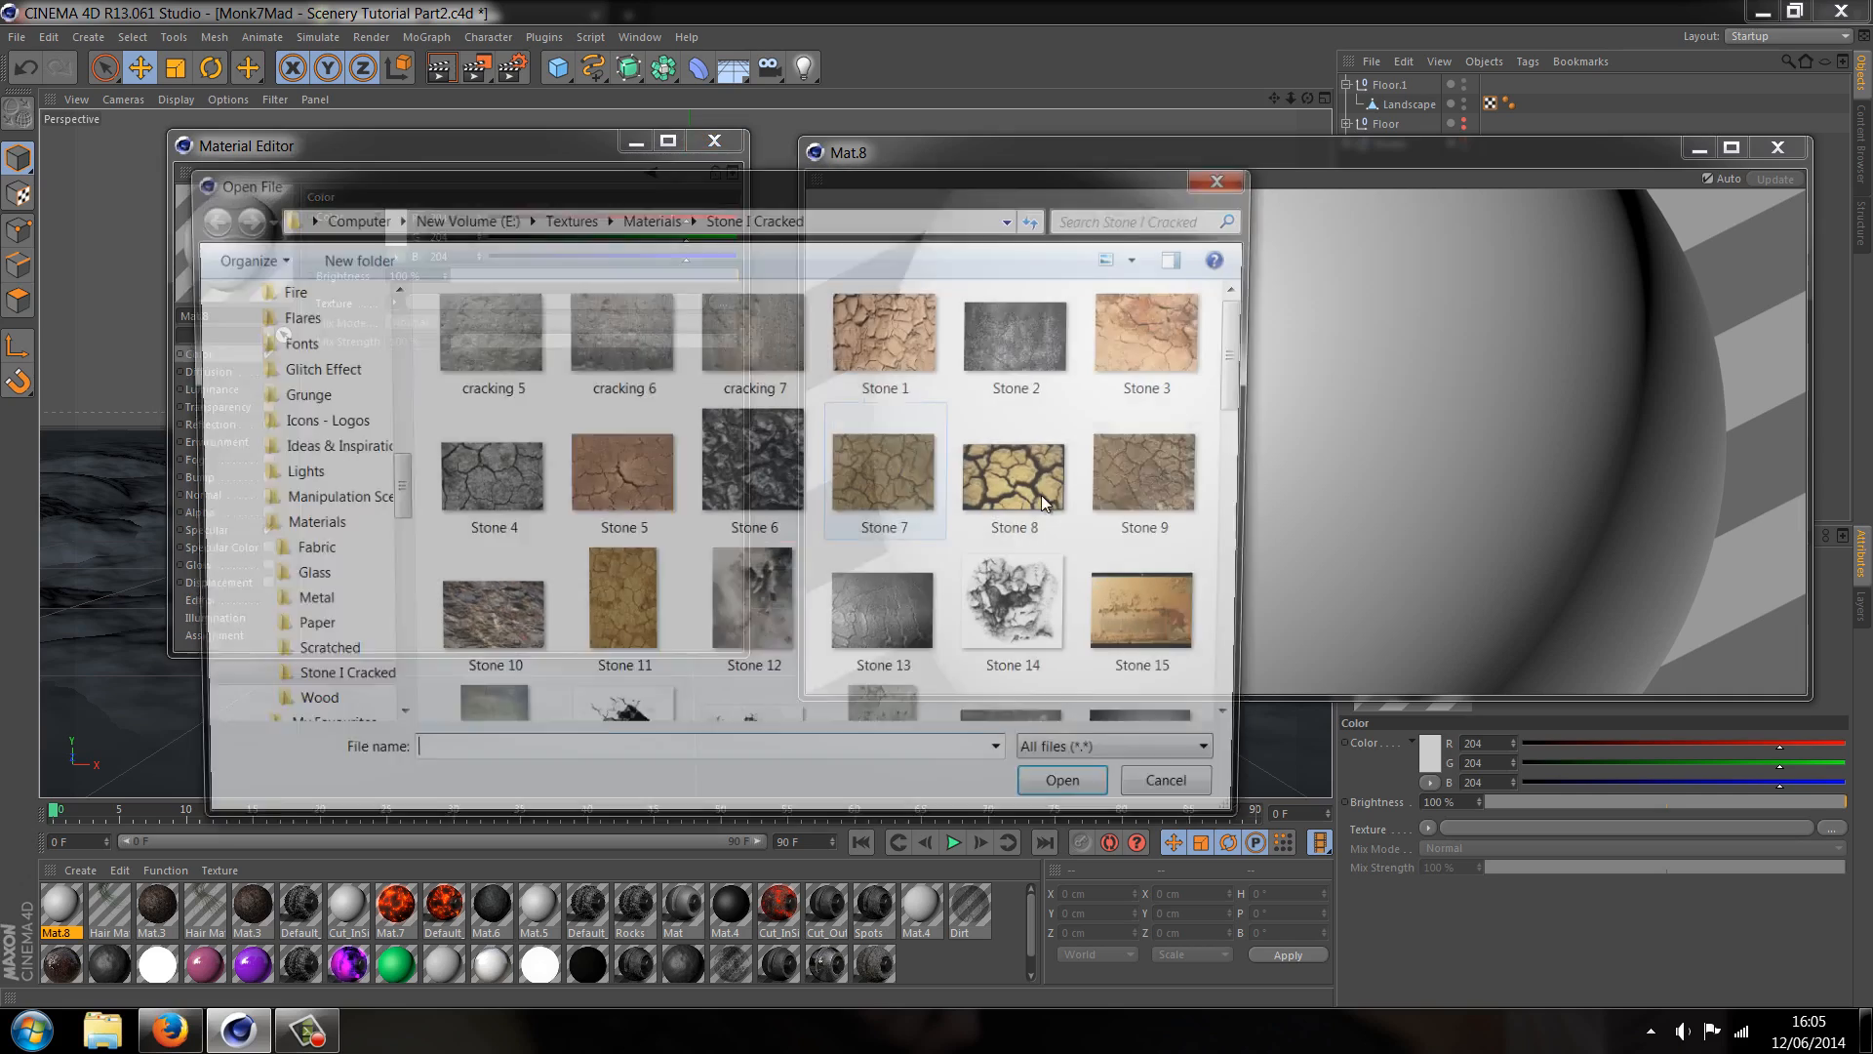
scroll(down, 3)
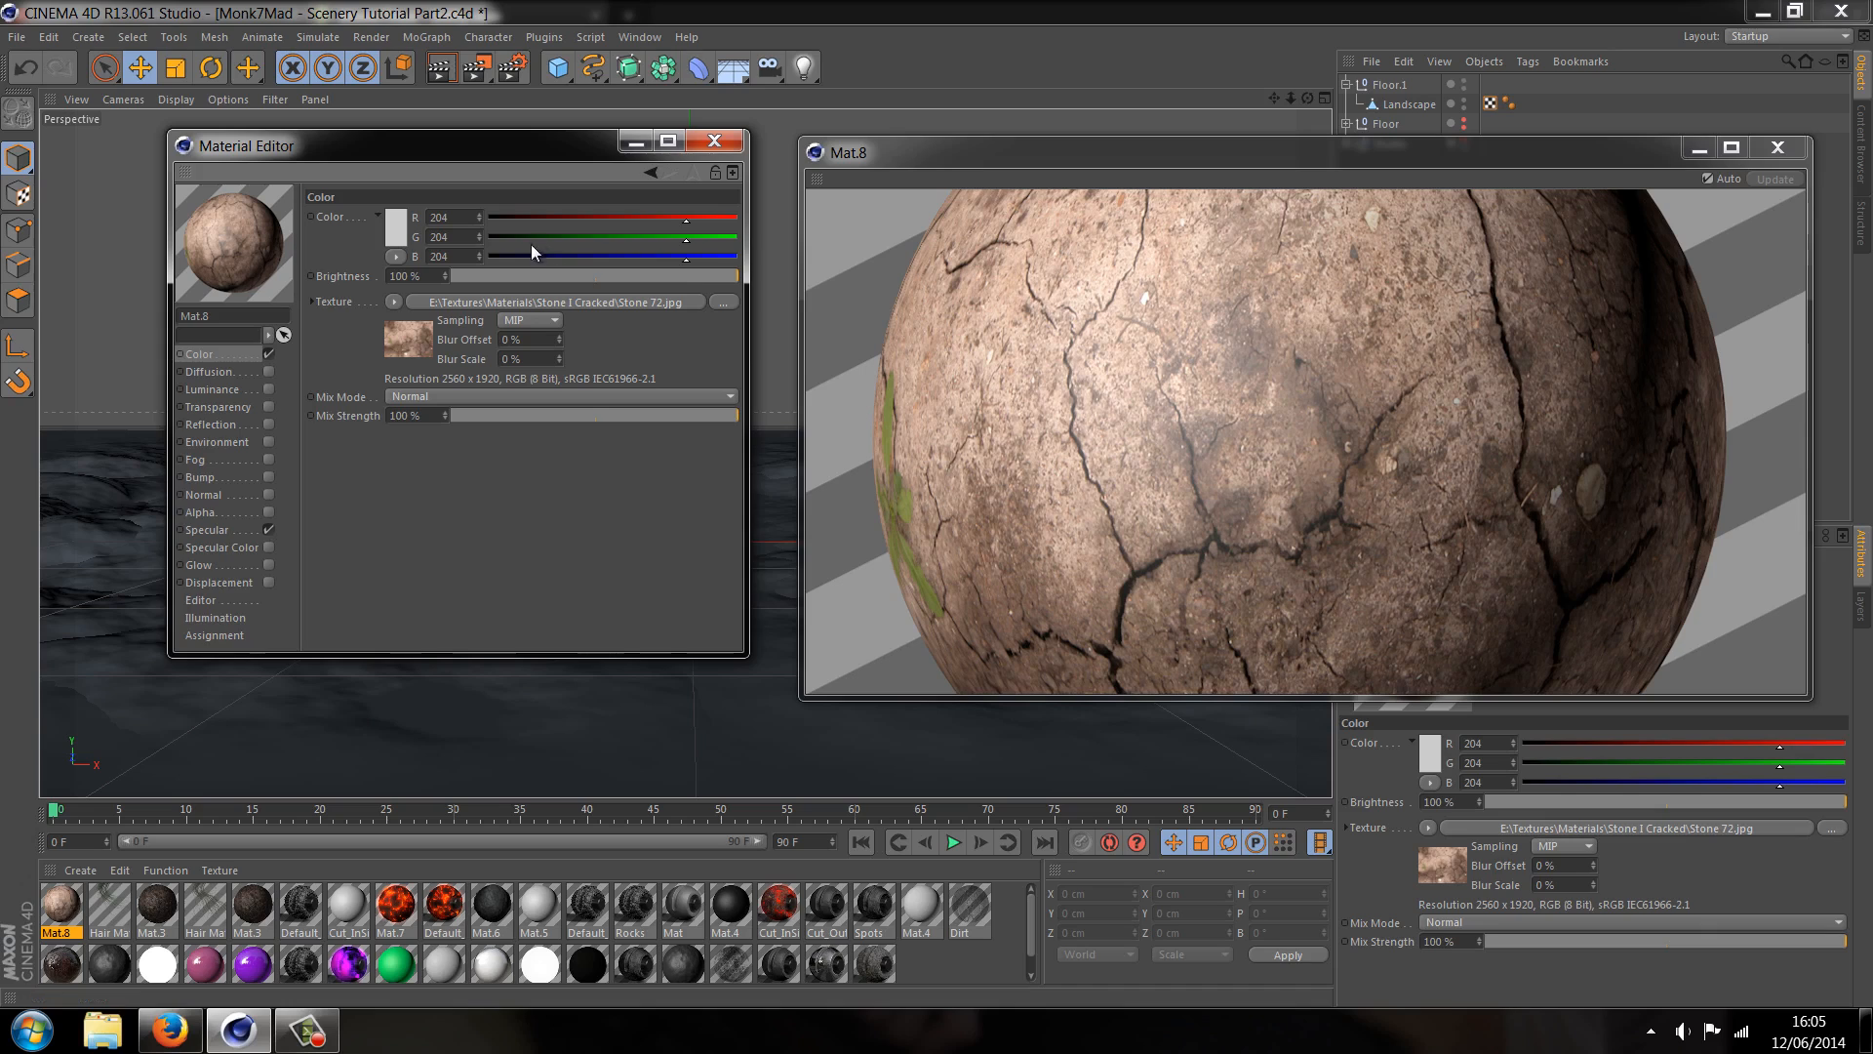
mouse_move(339, 406)
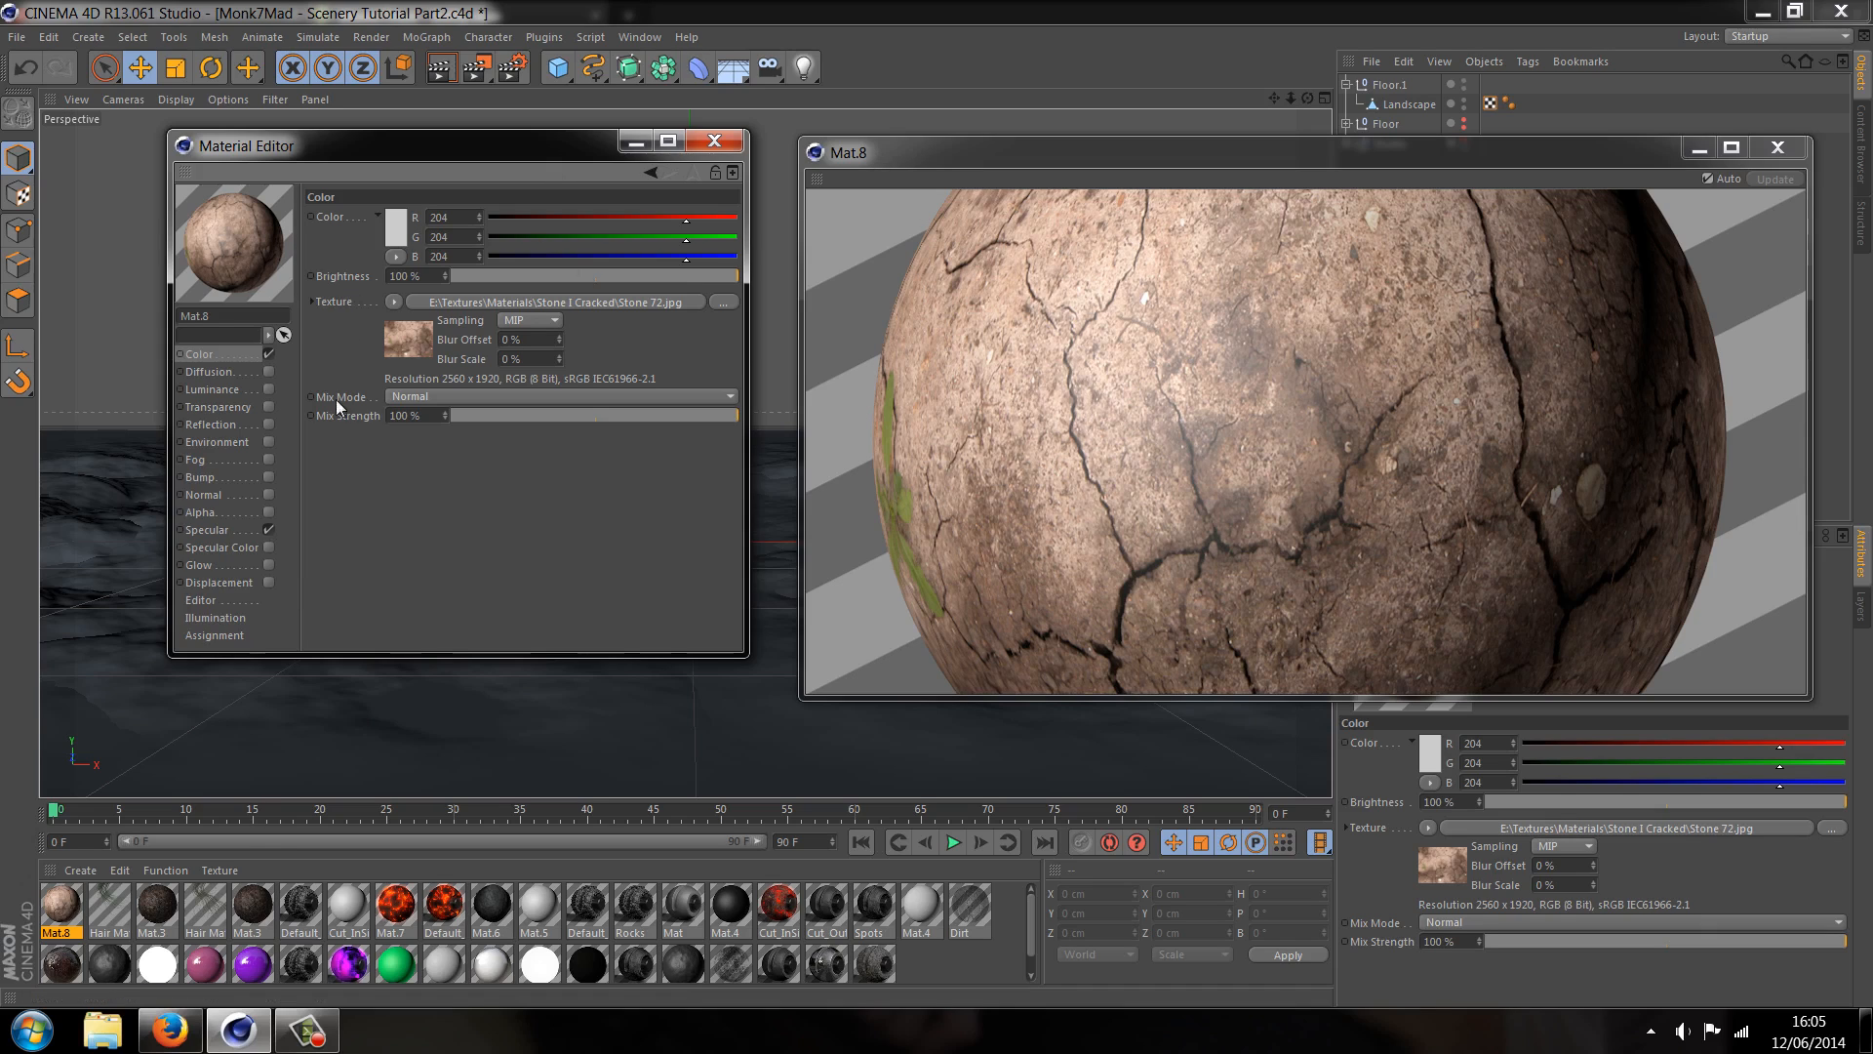
Convert the Color texture to a Layer shader and add Stone 4 in Soft Light at about 15% opacity
click(394, 301)
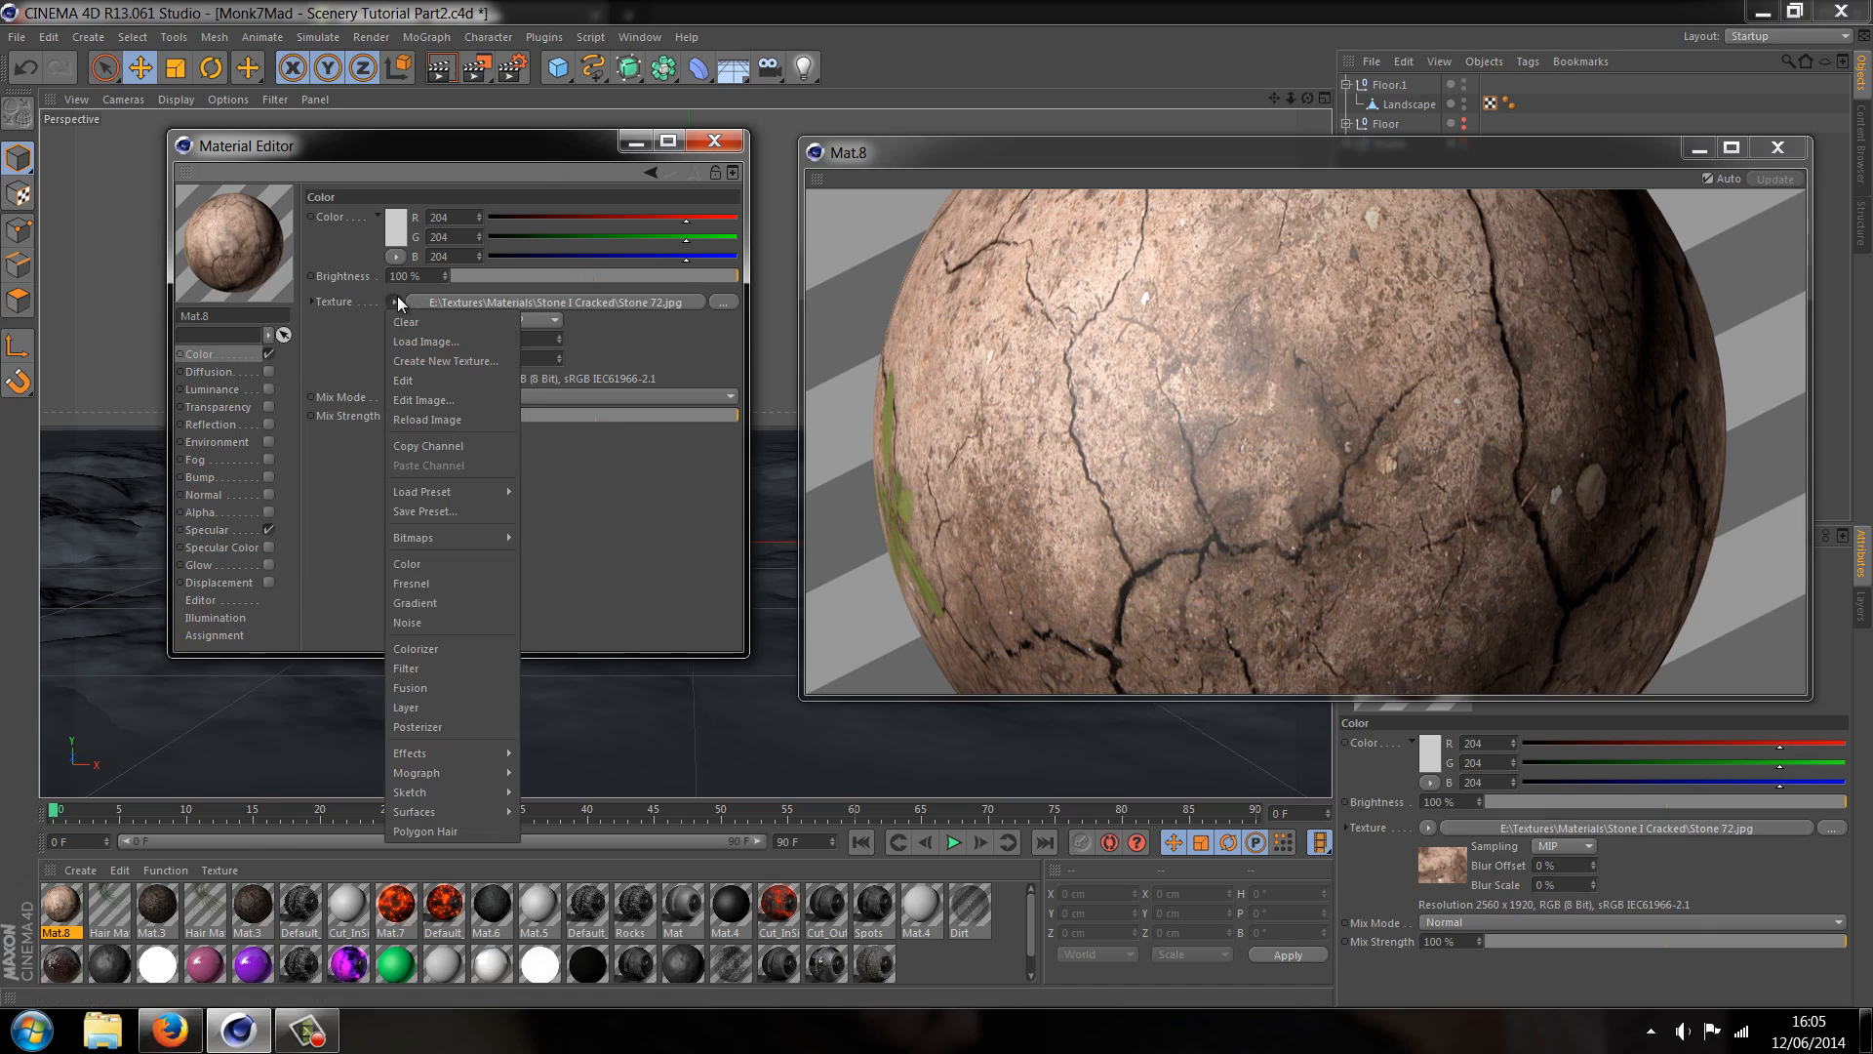
mouse_move(473, 726)
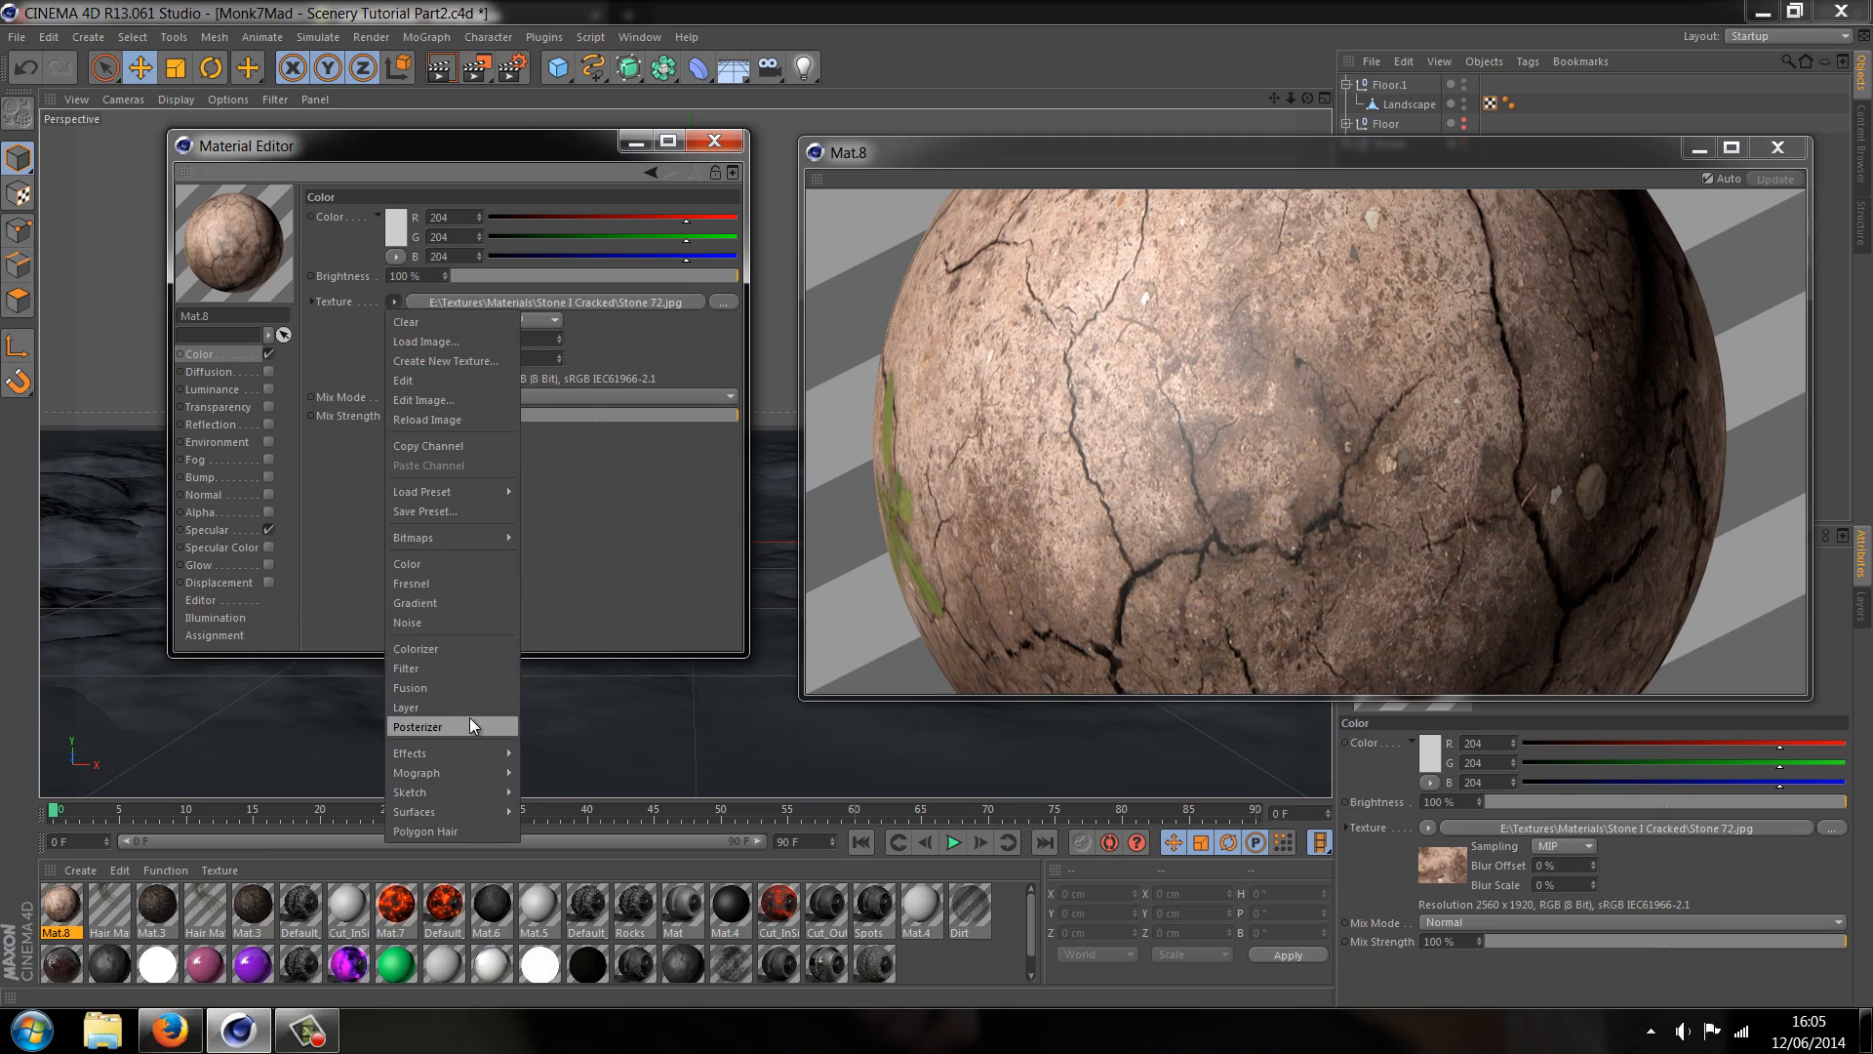
click(405, 707)
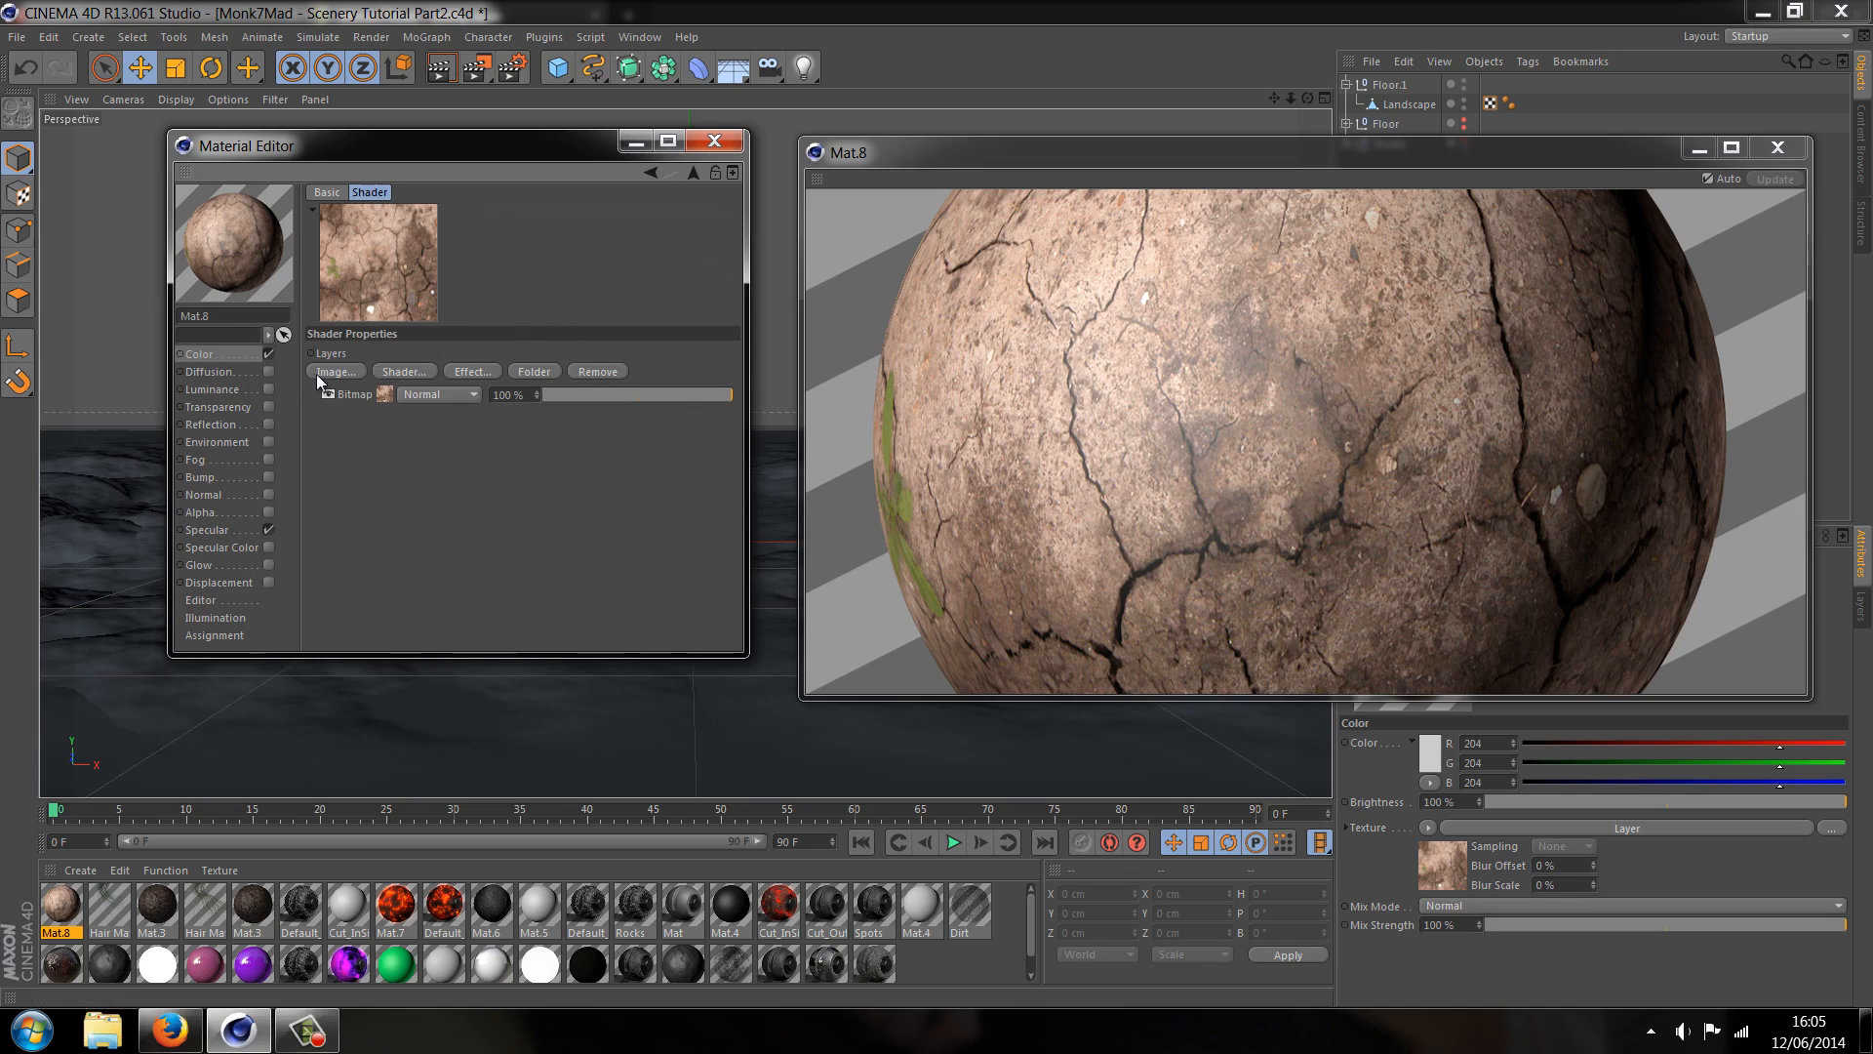
click(336, 370)
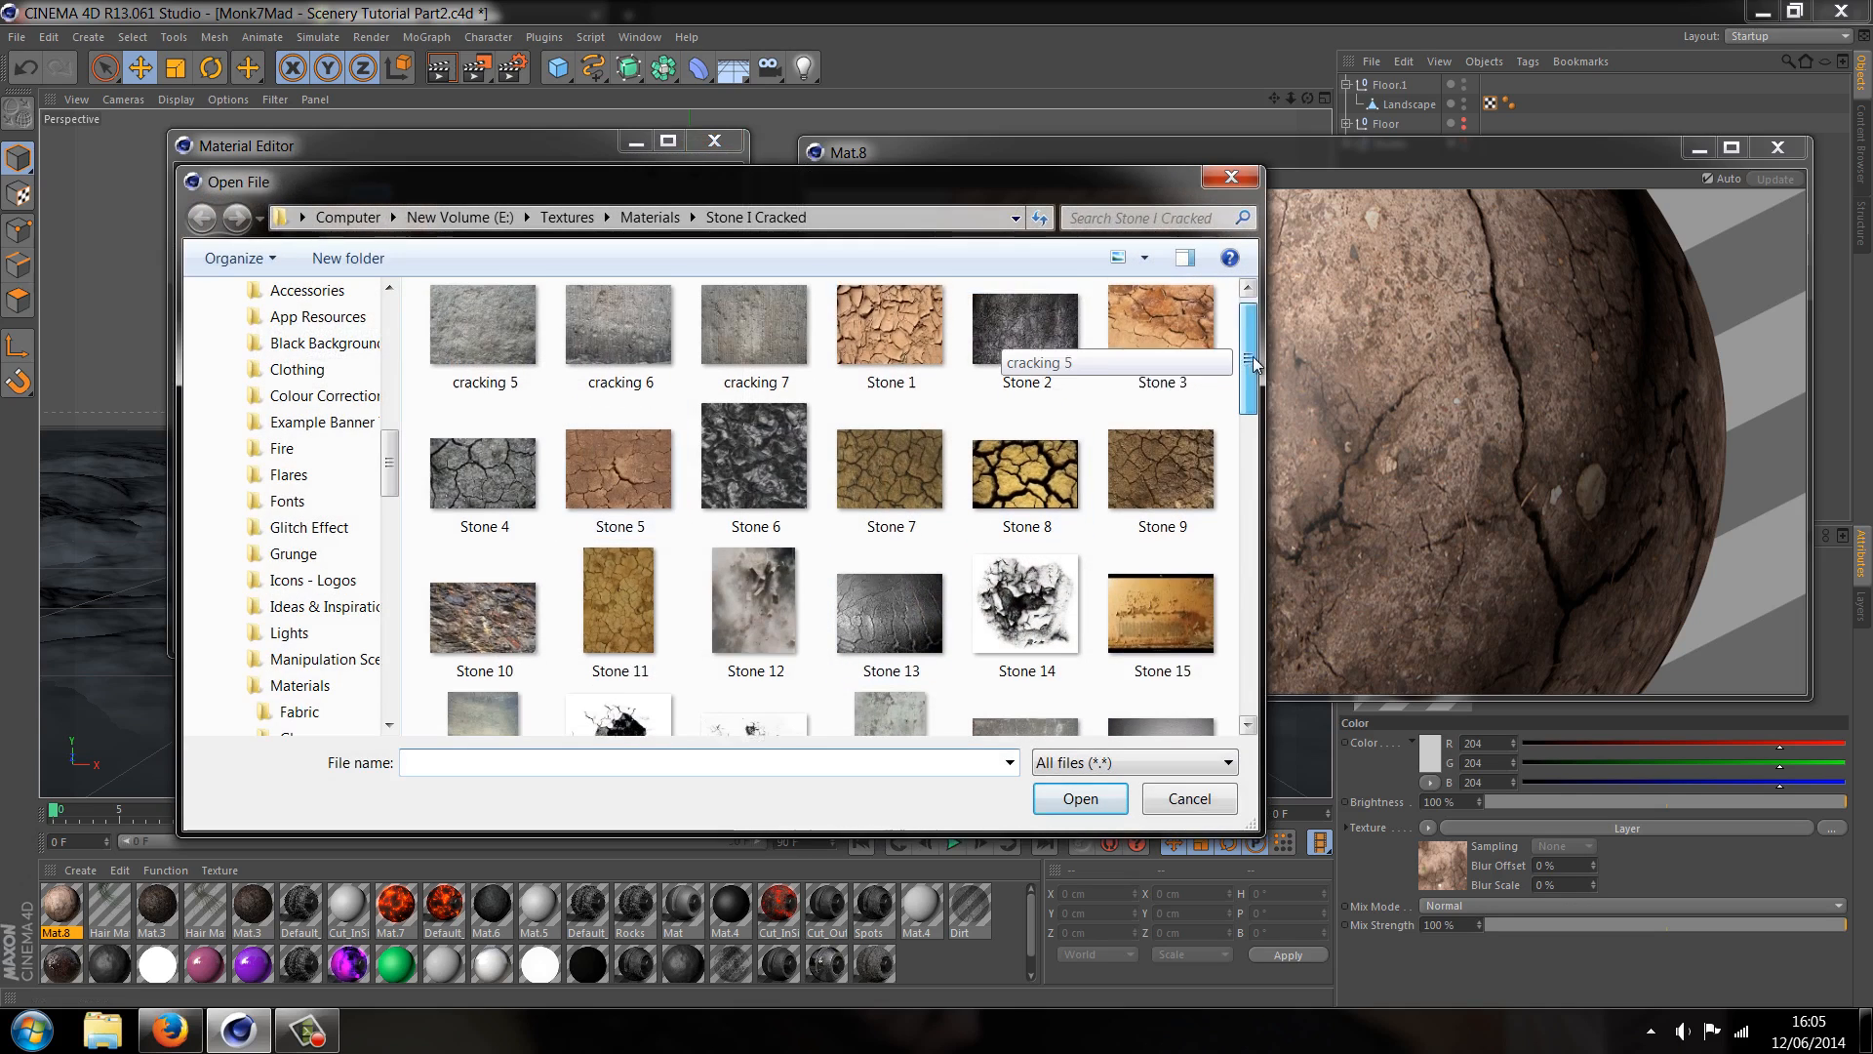
click(484, 412)
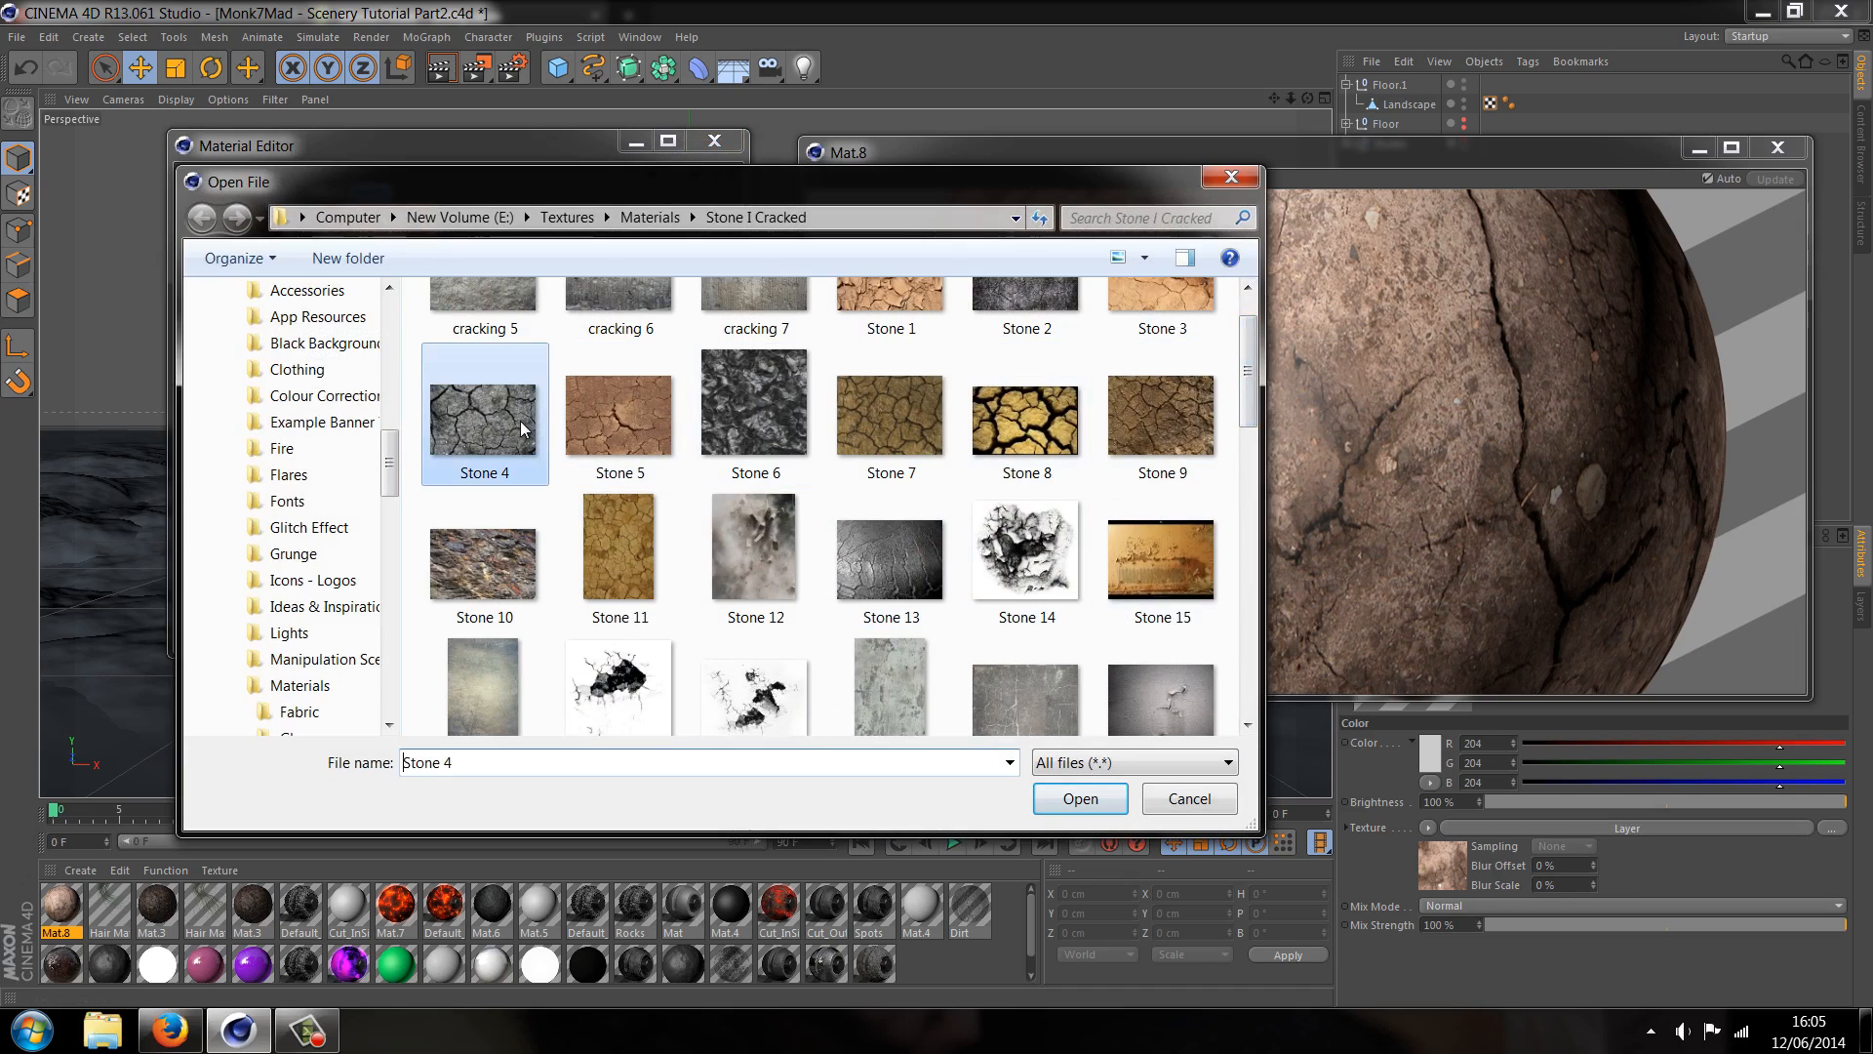
click(1077, 798)
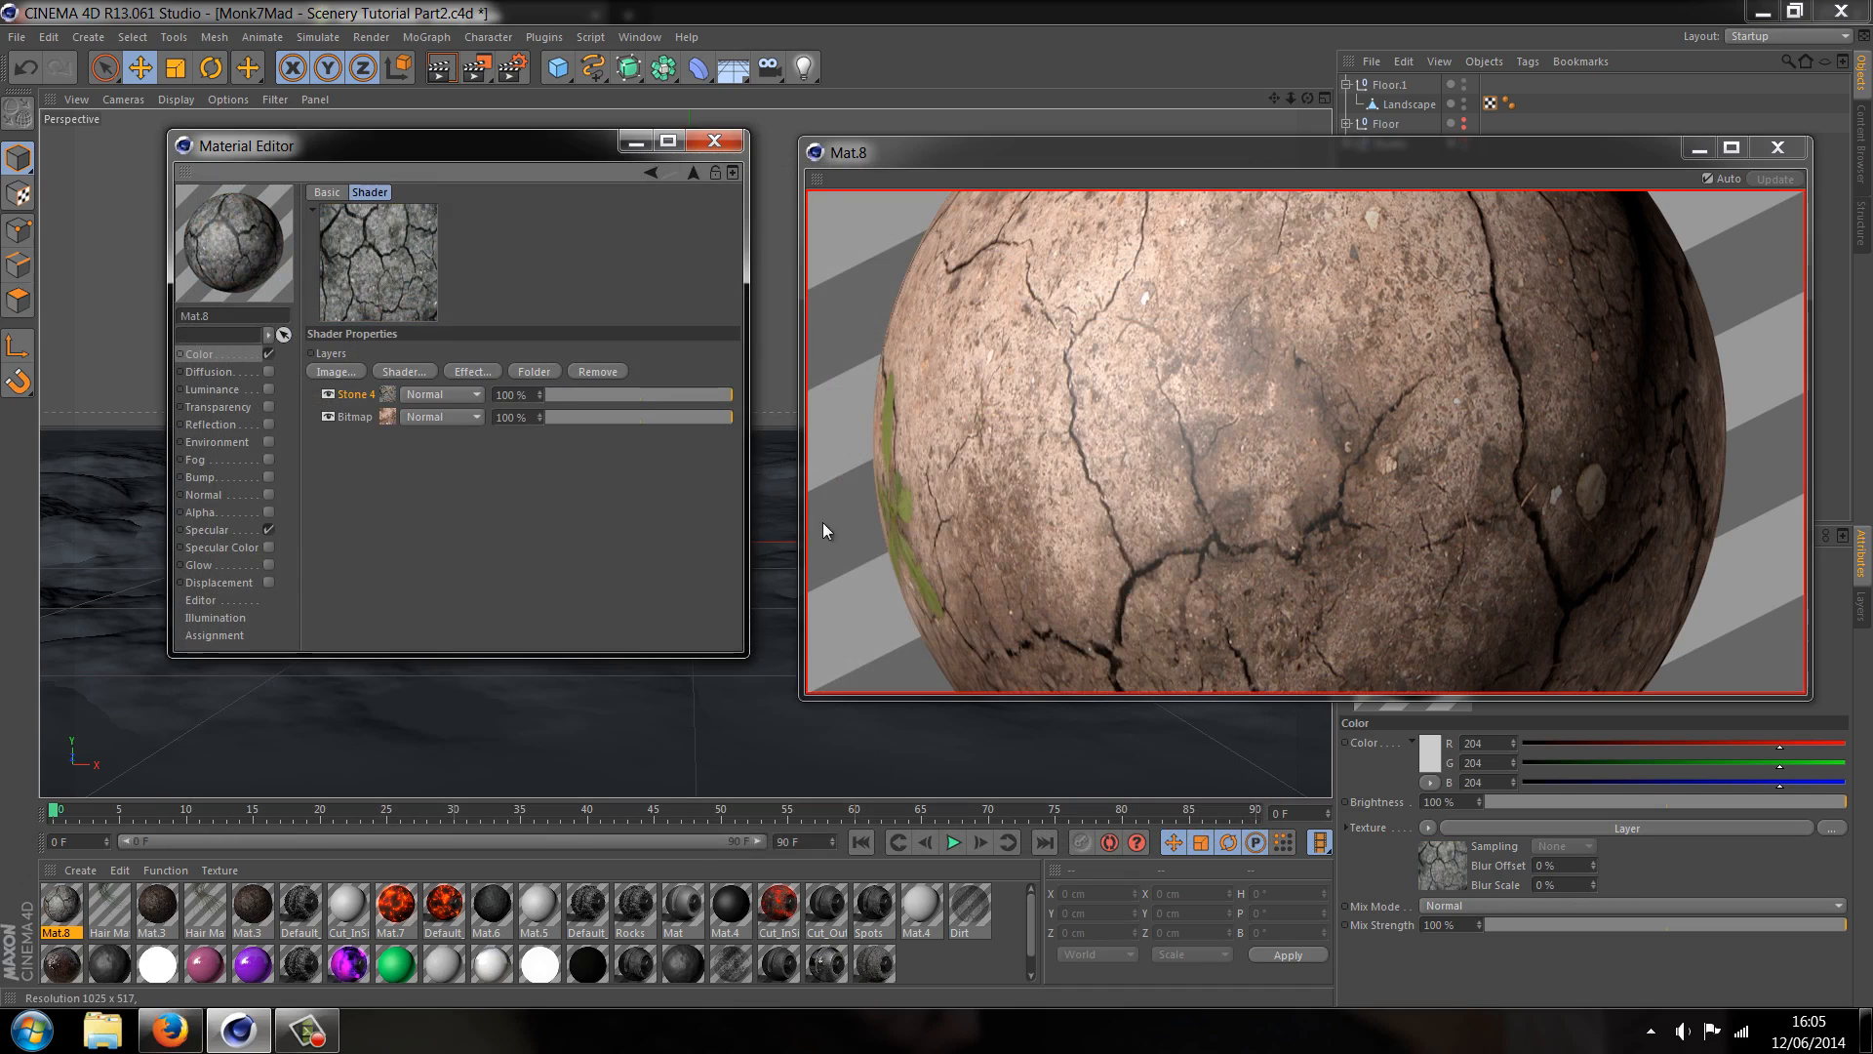
click(440, 415)
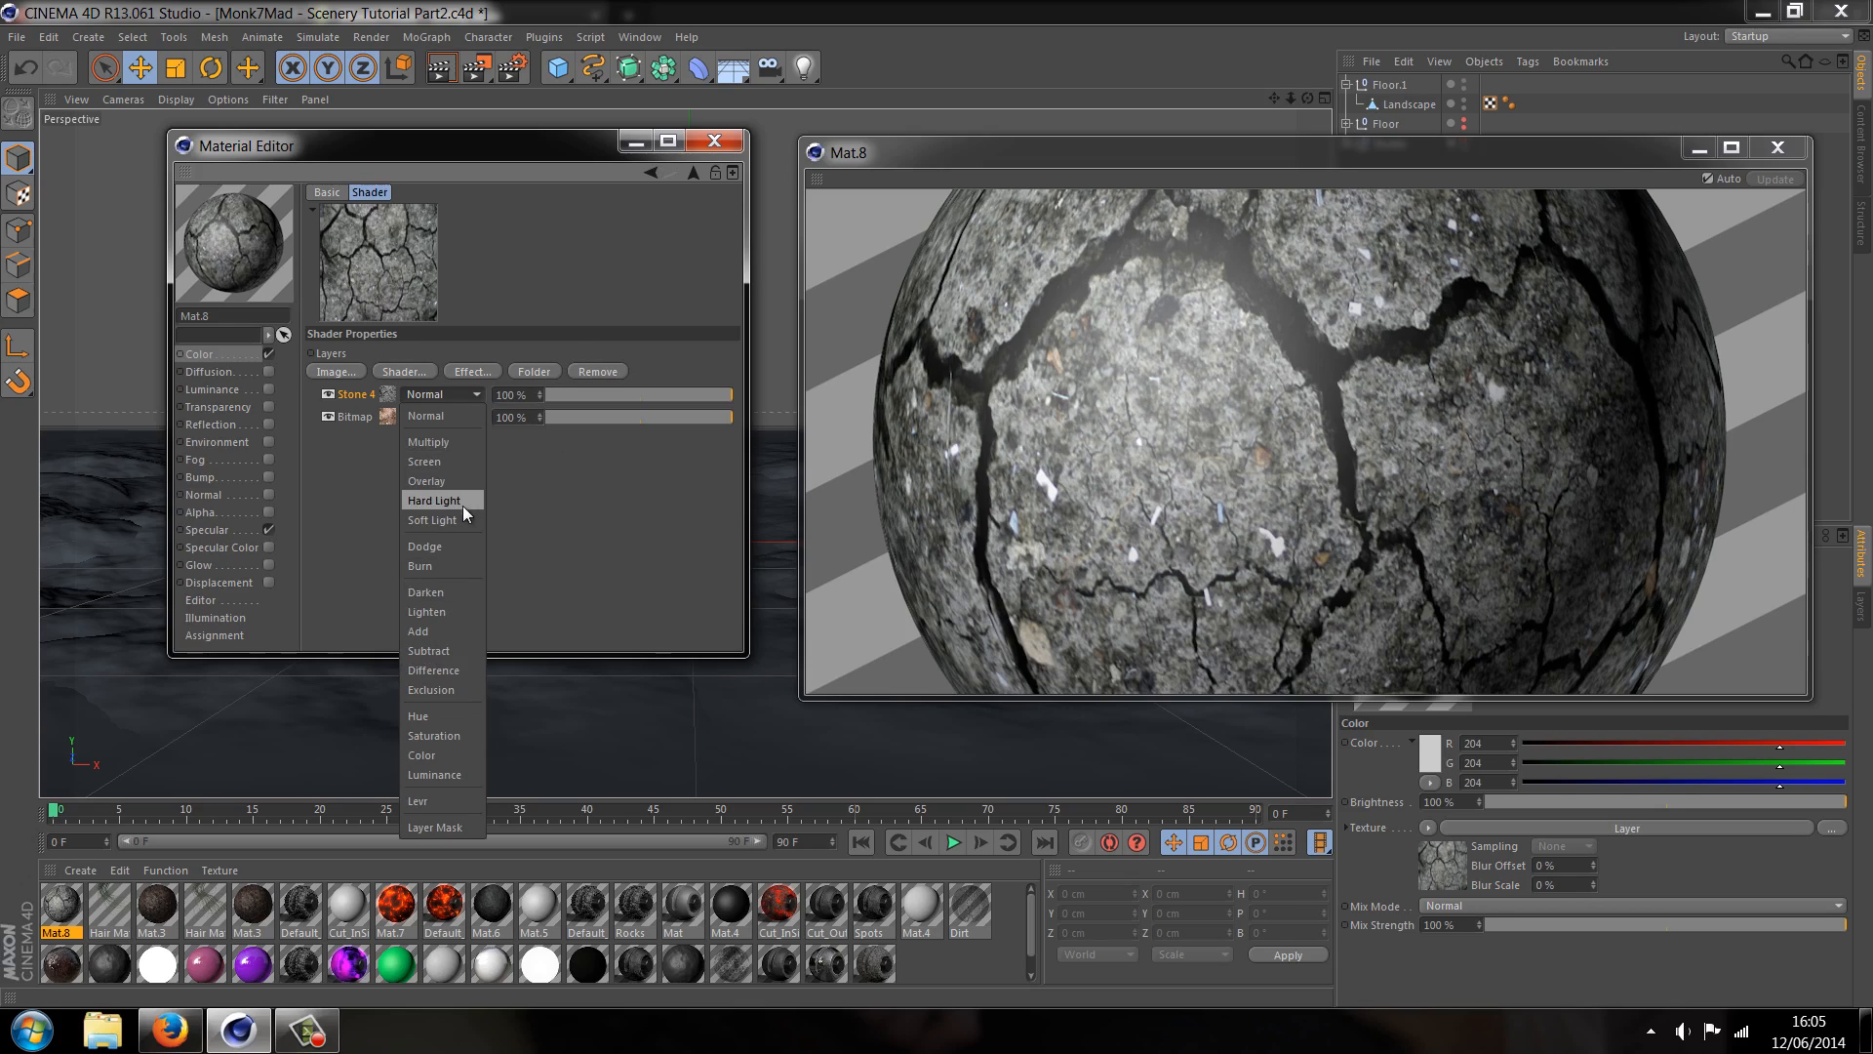
click(434, 518)
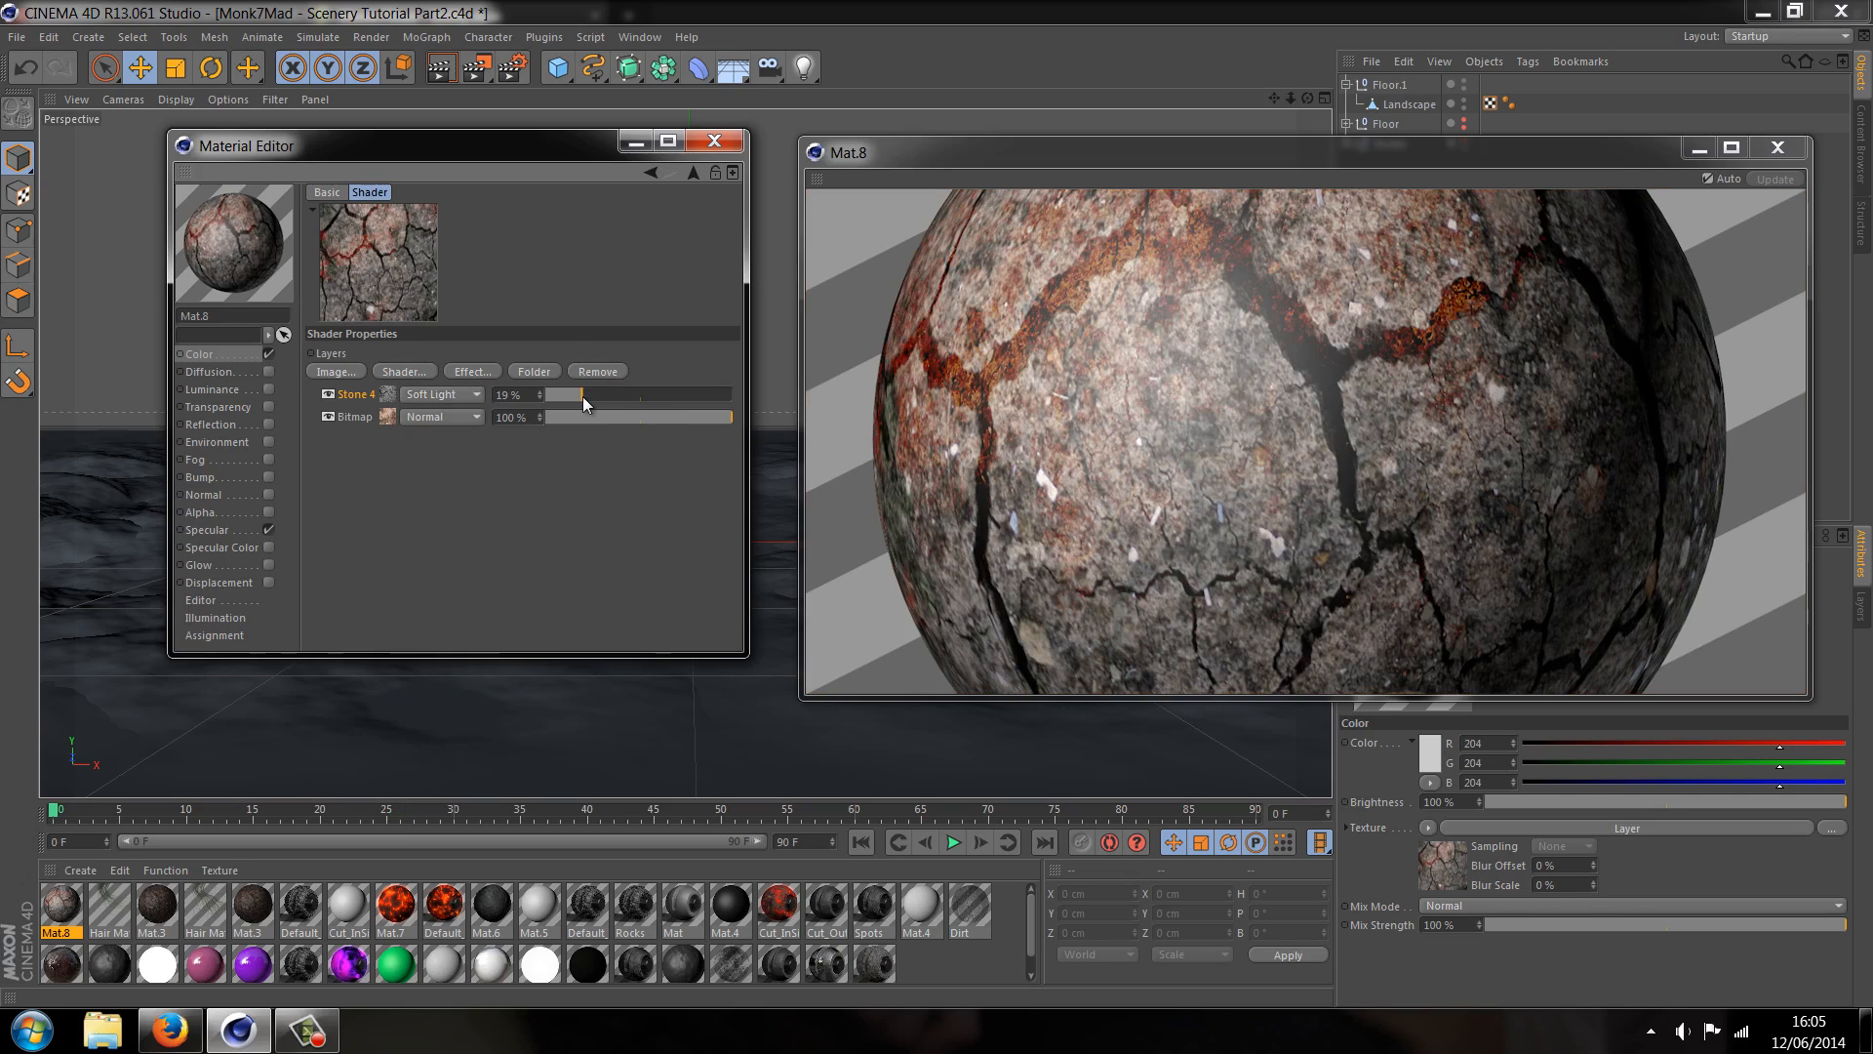
drag(580, 394, 576, 394)
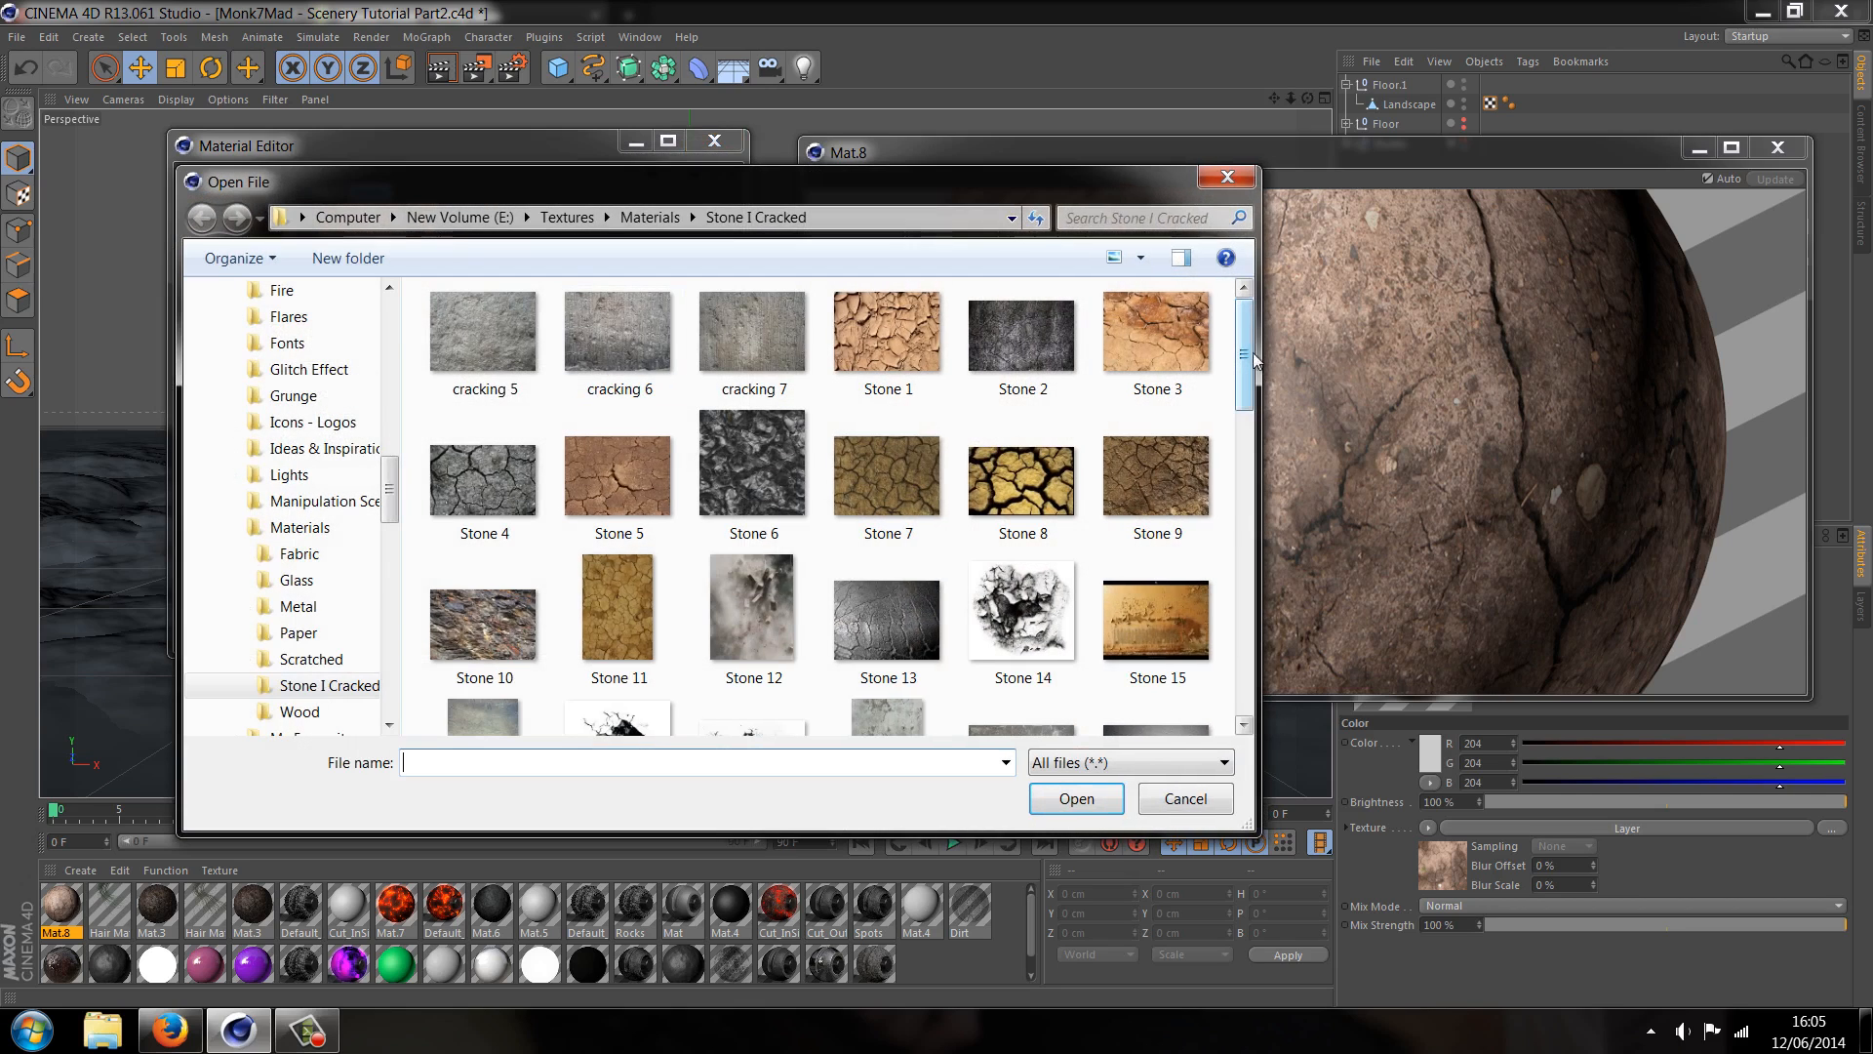
Load Stone 85 as the top colour layer and set its opacity to 70%
scroll(down, 3)
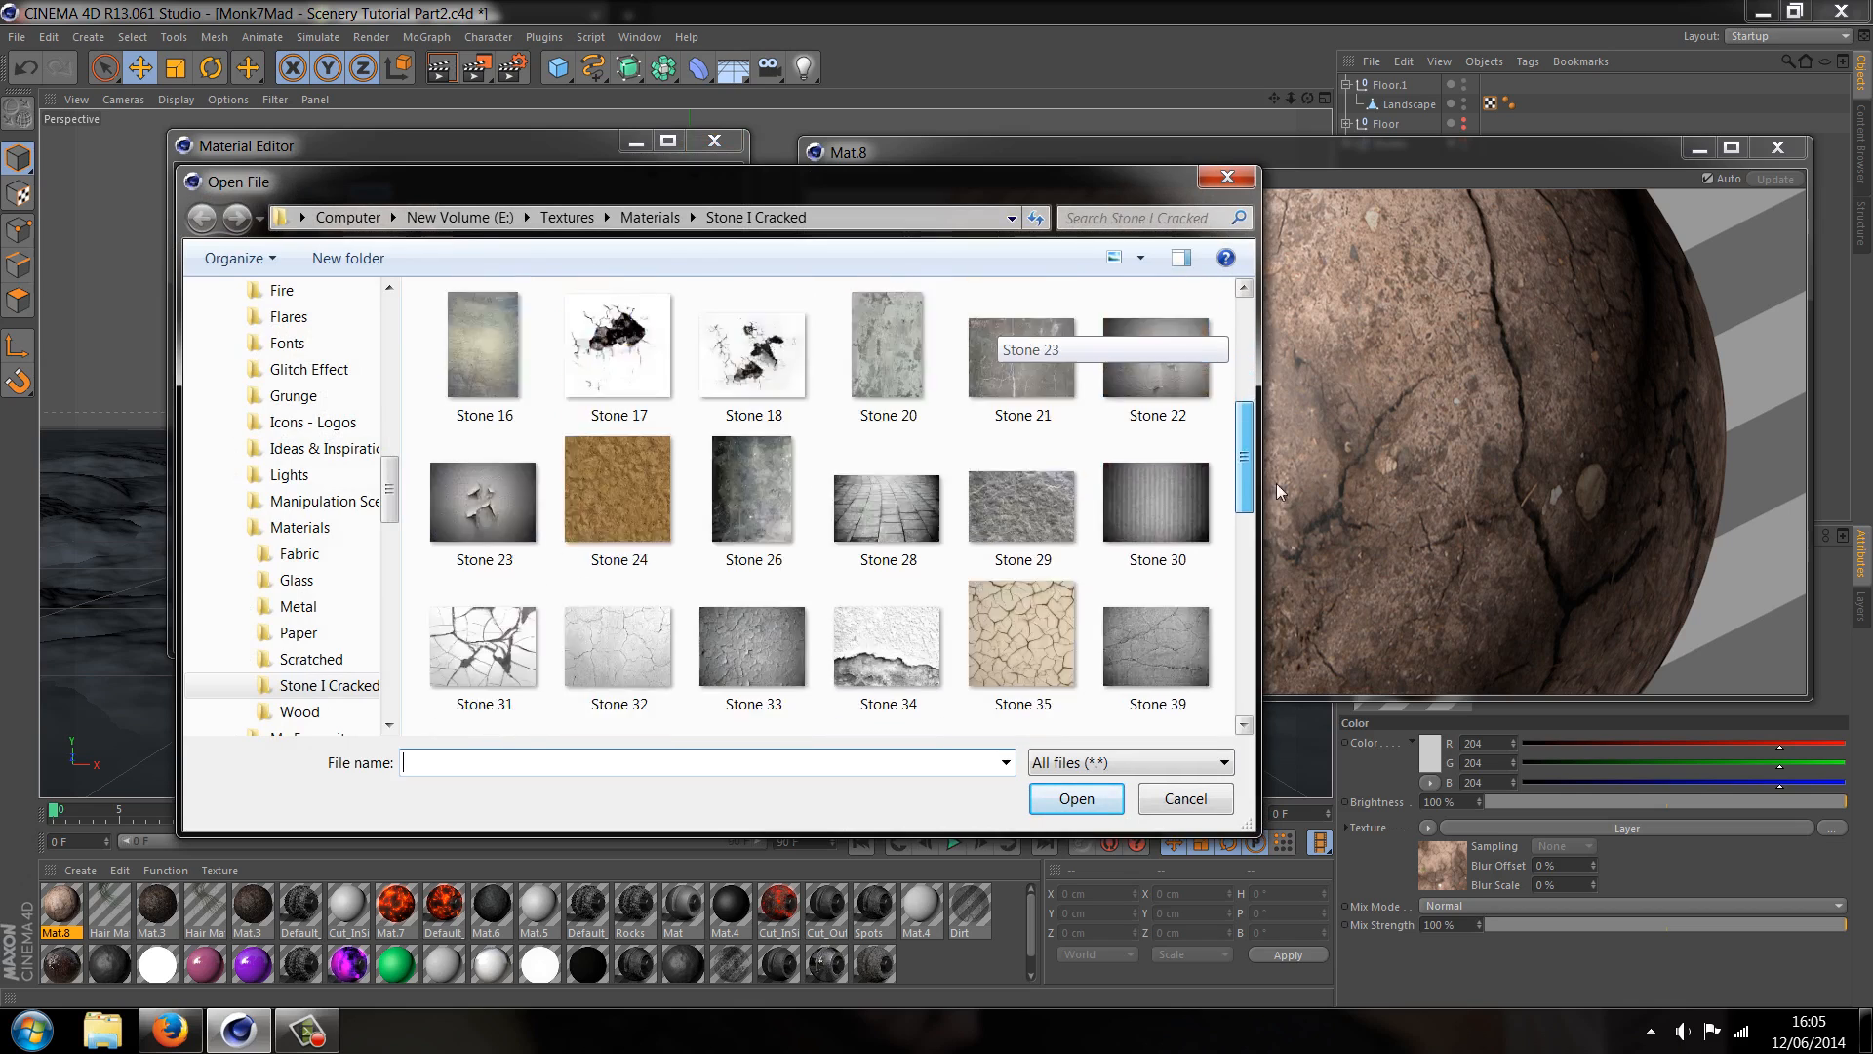
click(1150, 534)
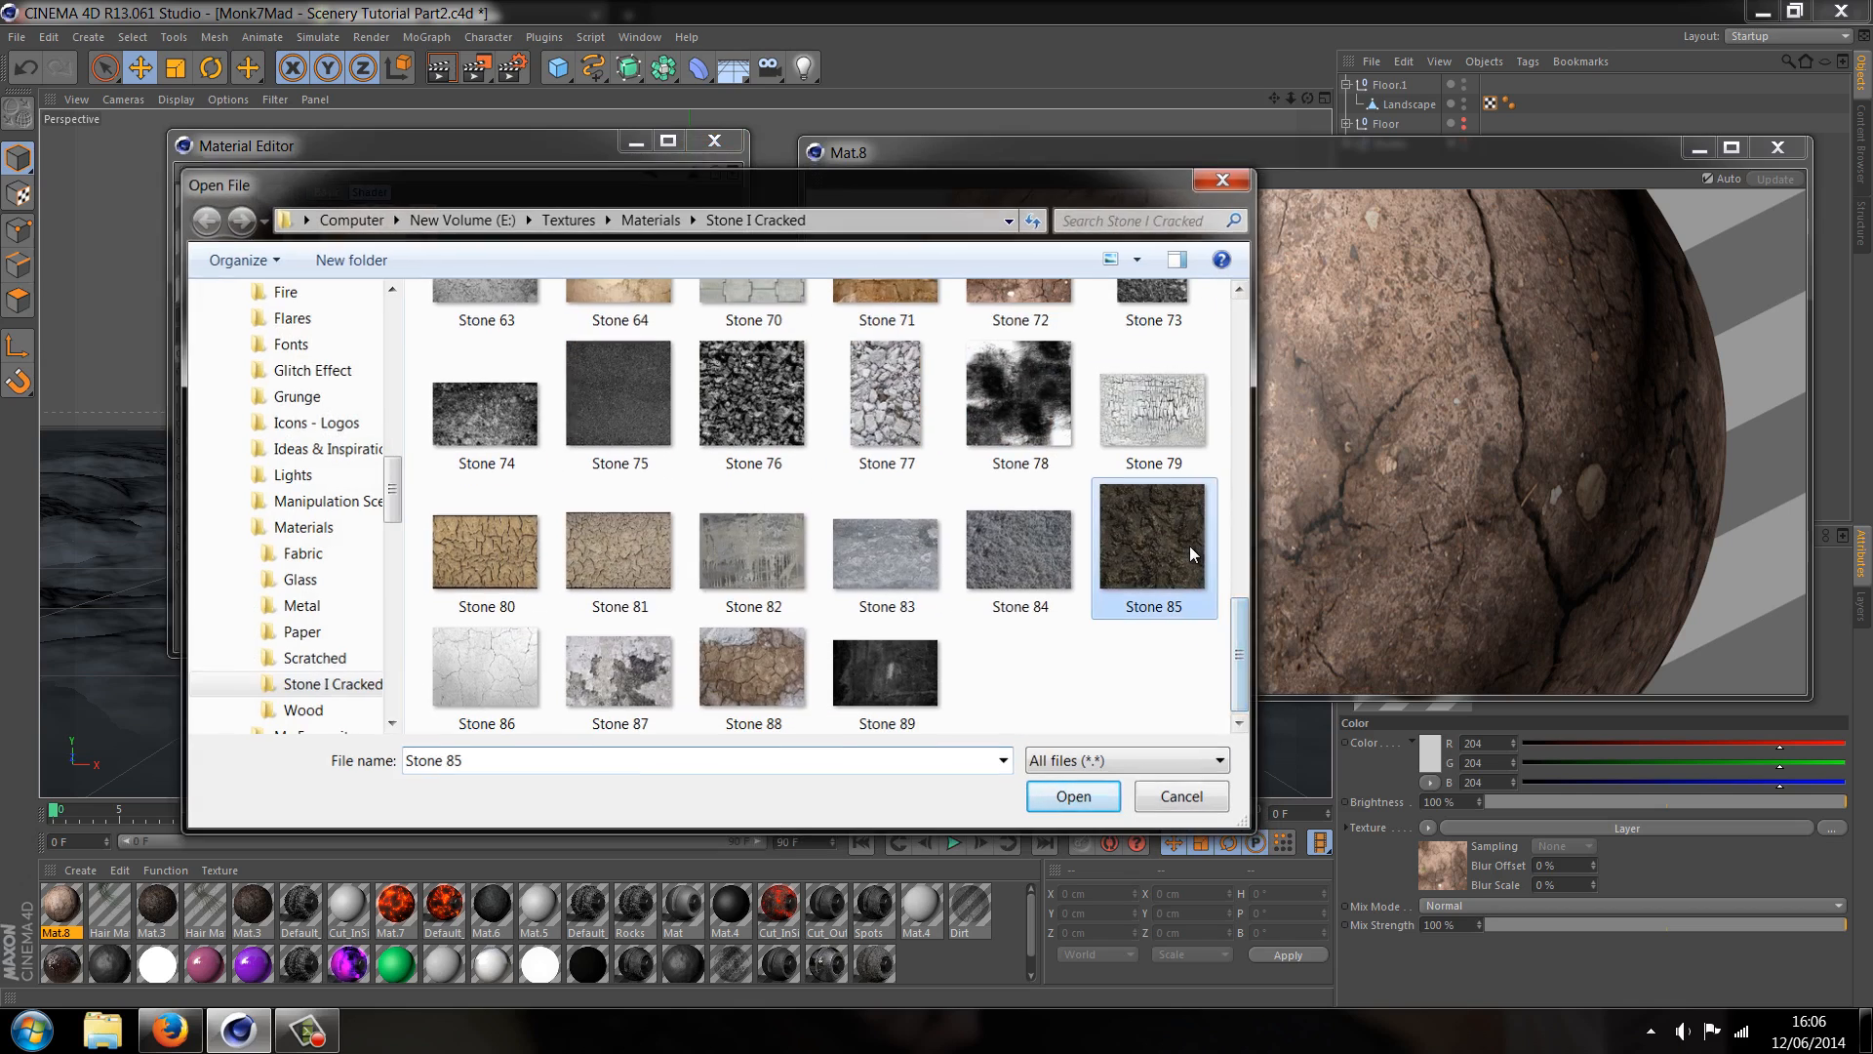
click(1070, 796)
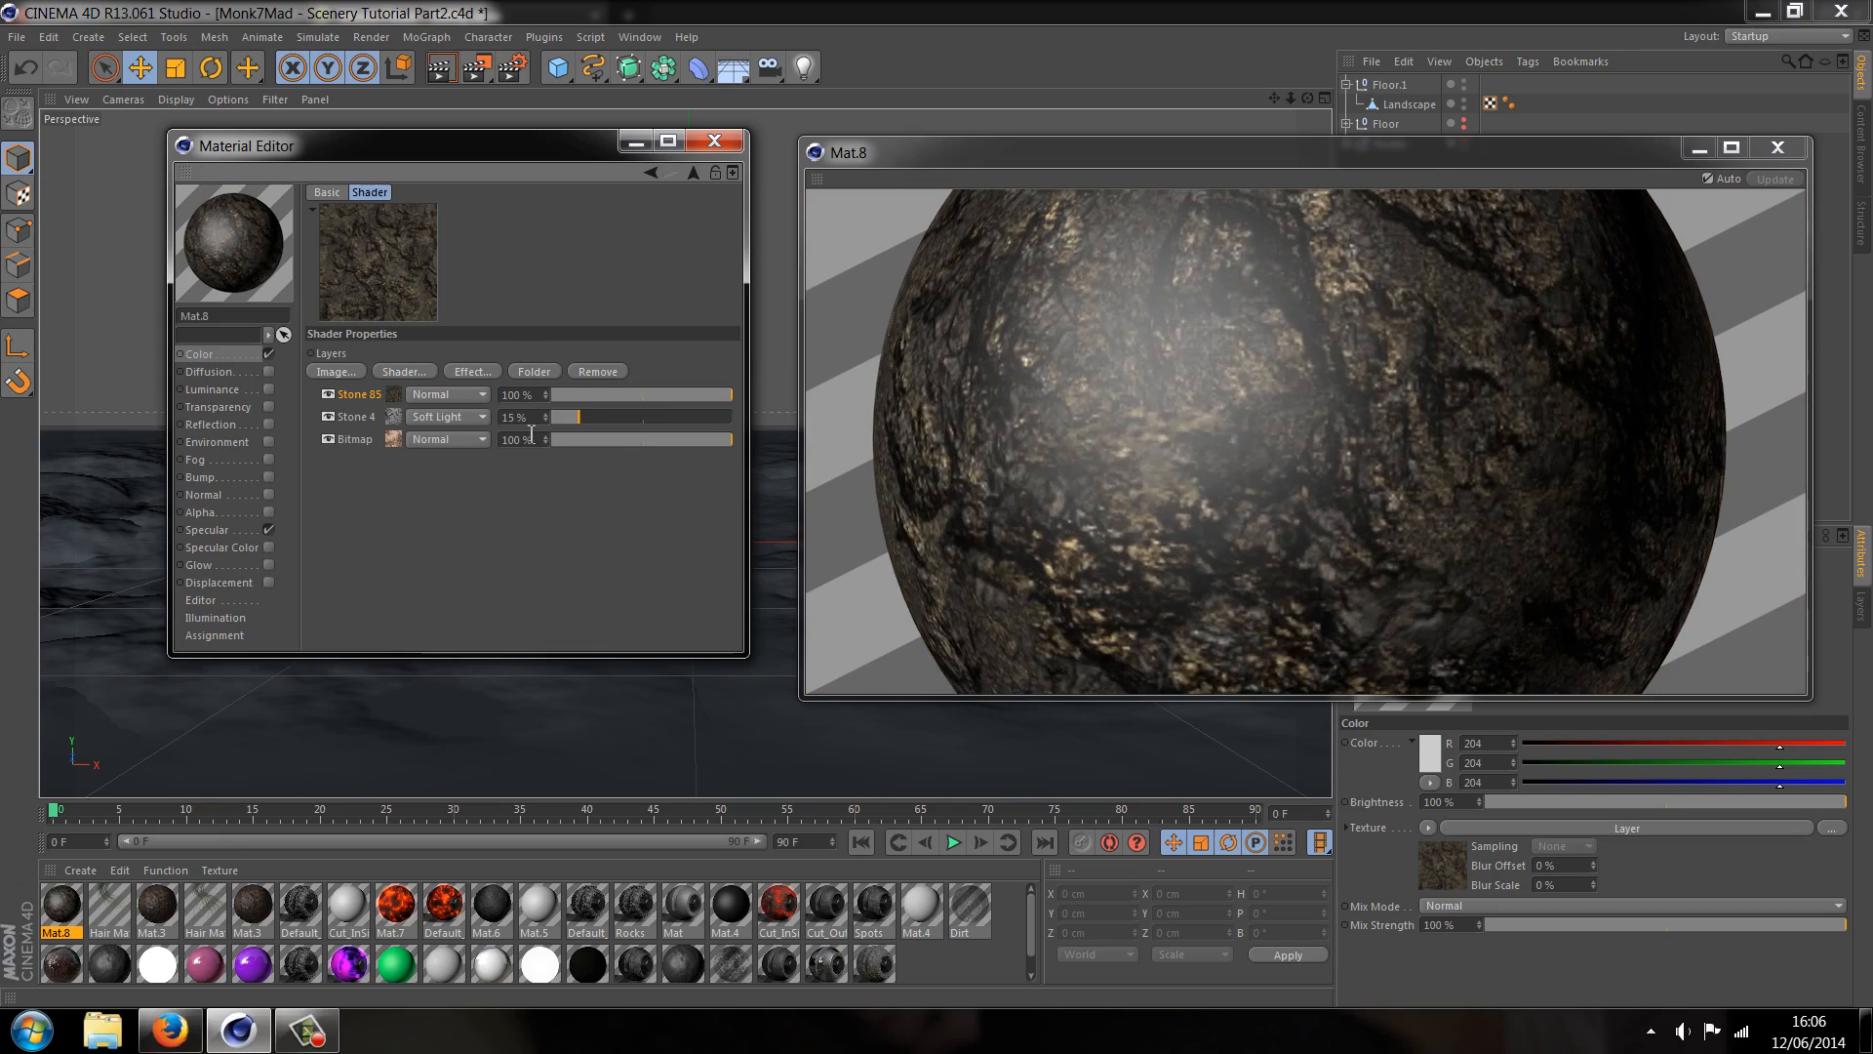
click(448, 394)
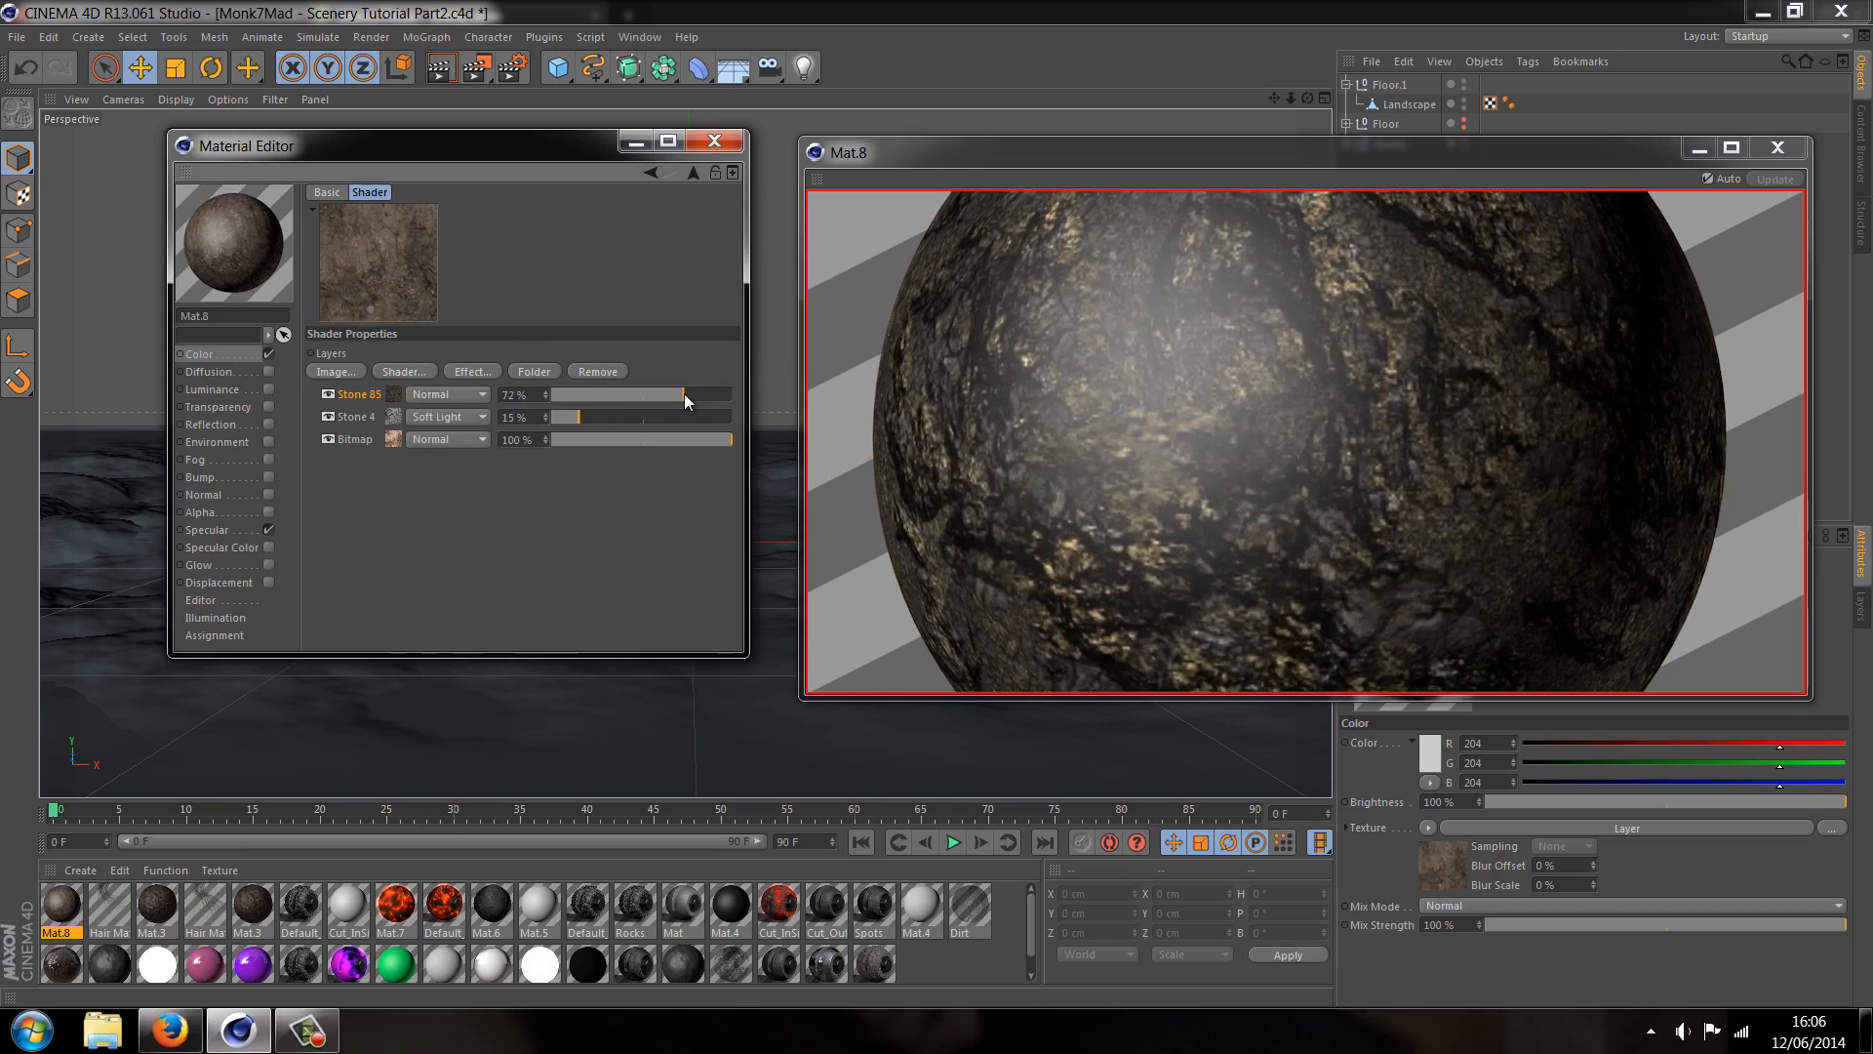
drag(685, 394, 675, 394)
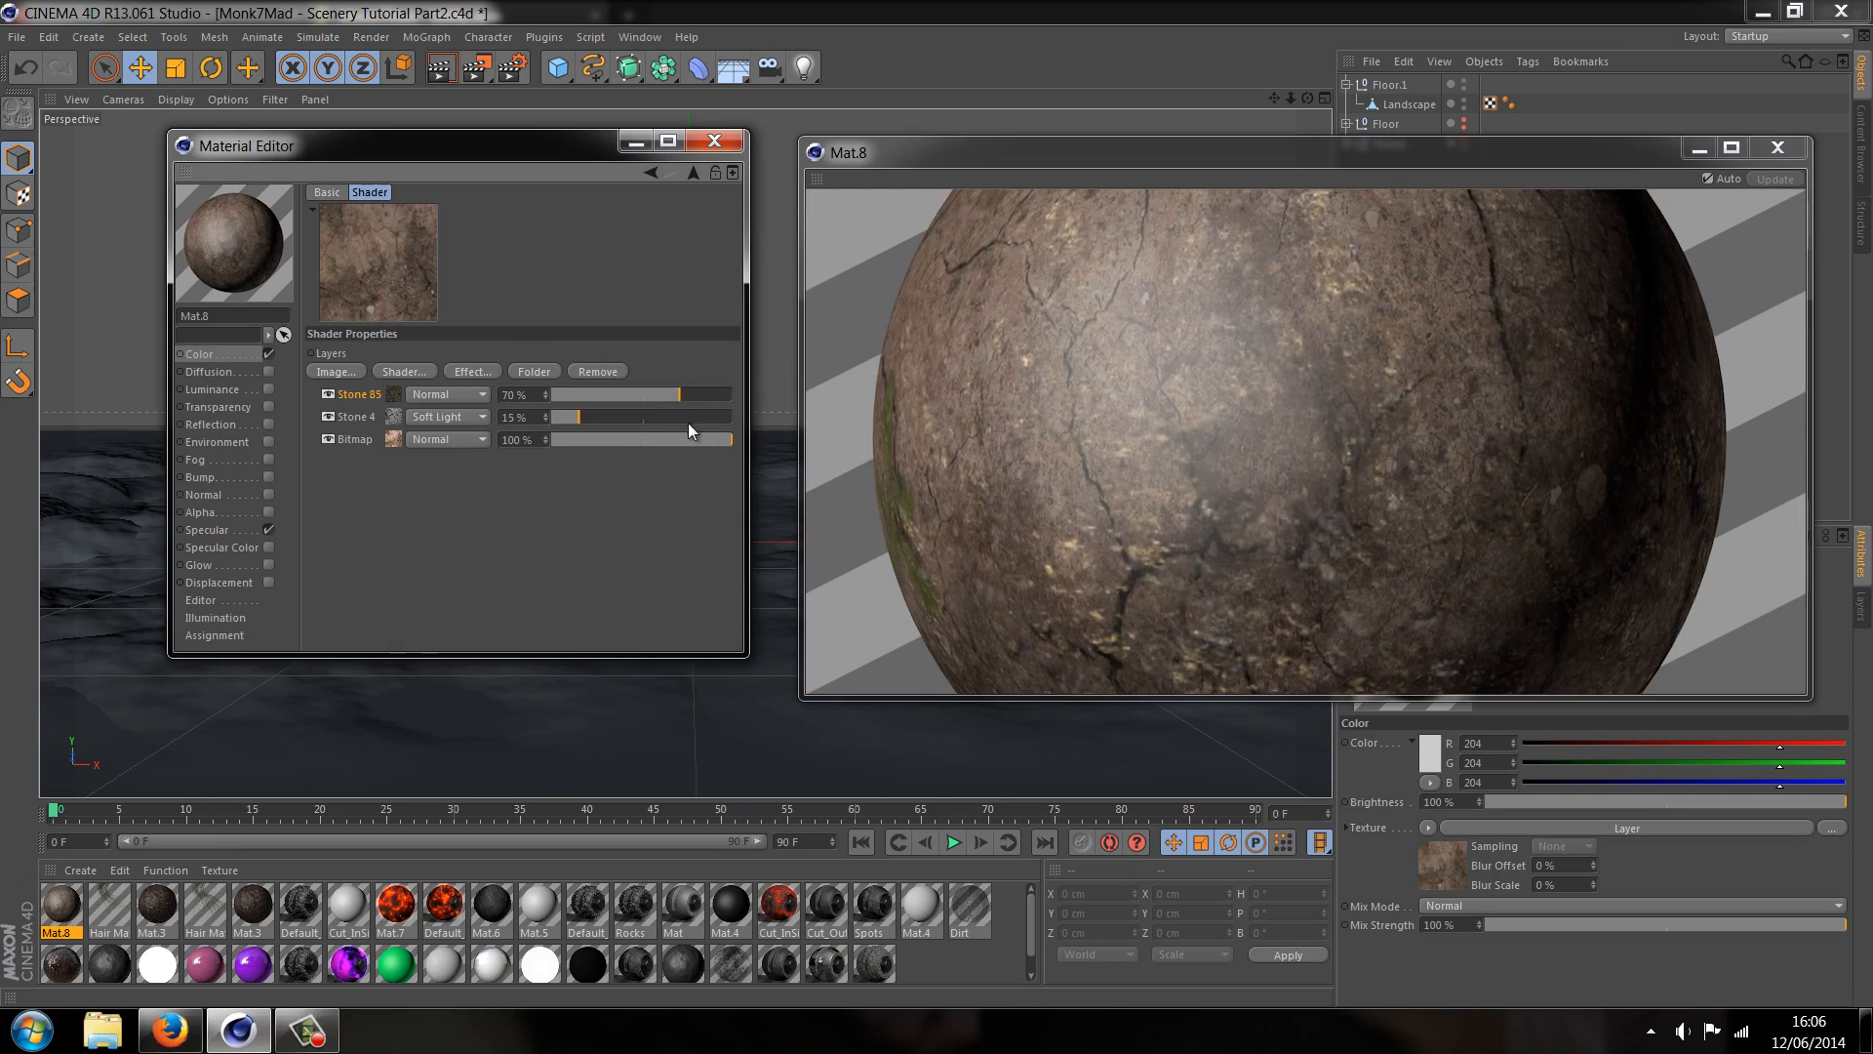
mouse_move(206, 377)
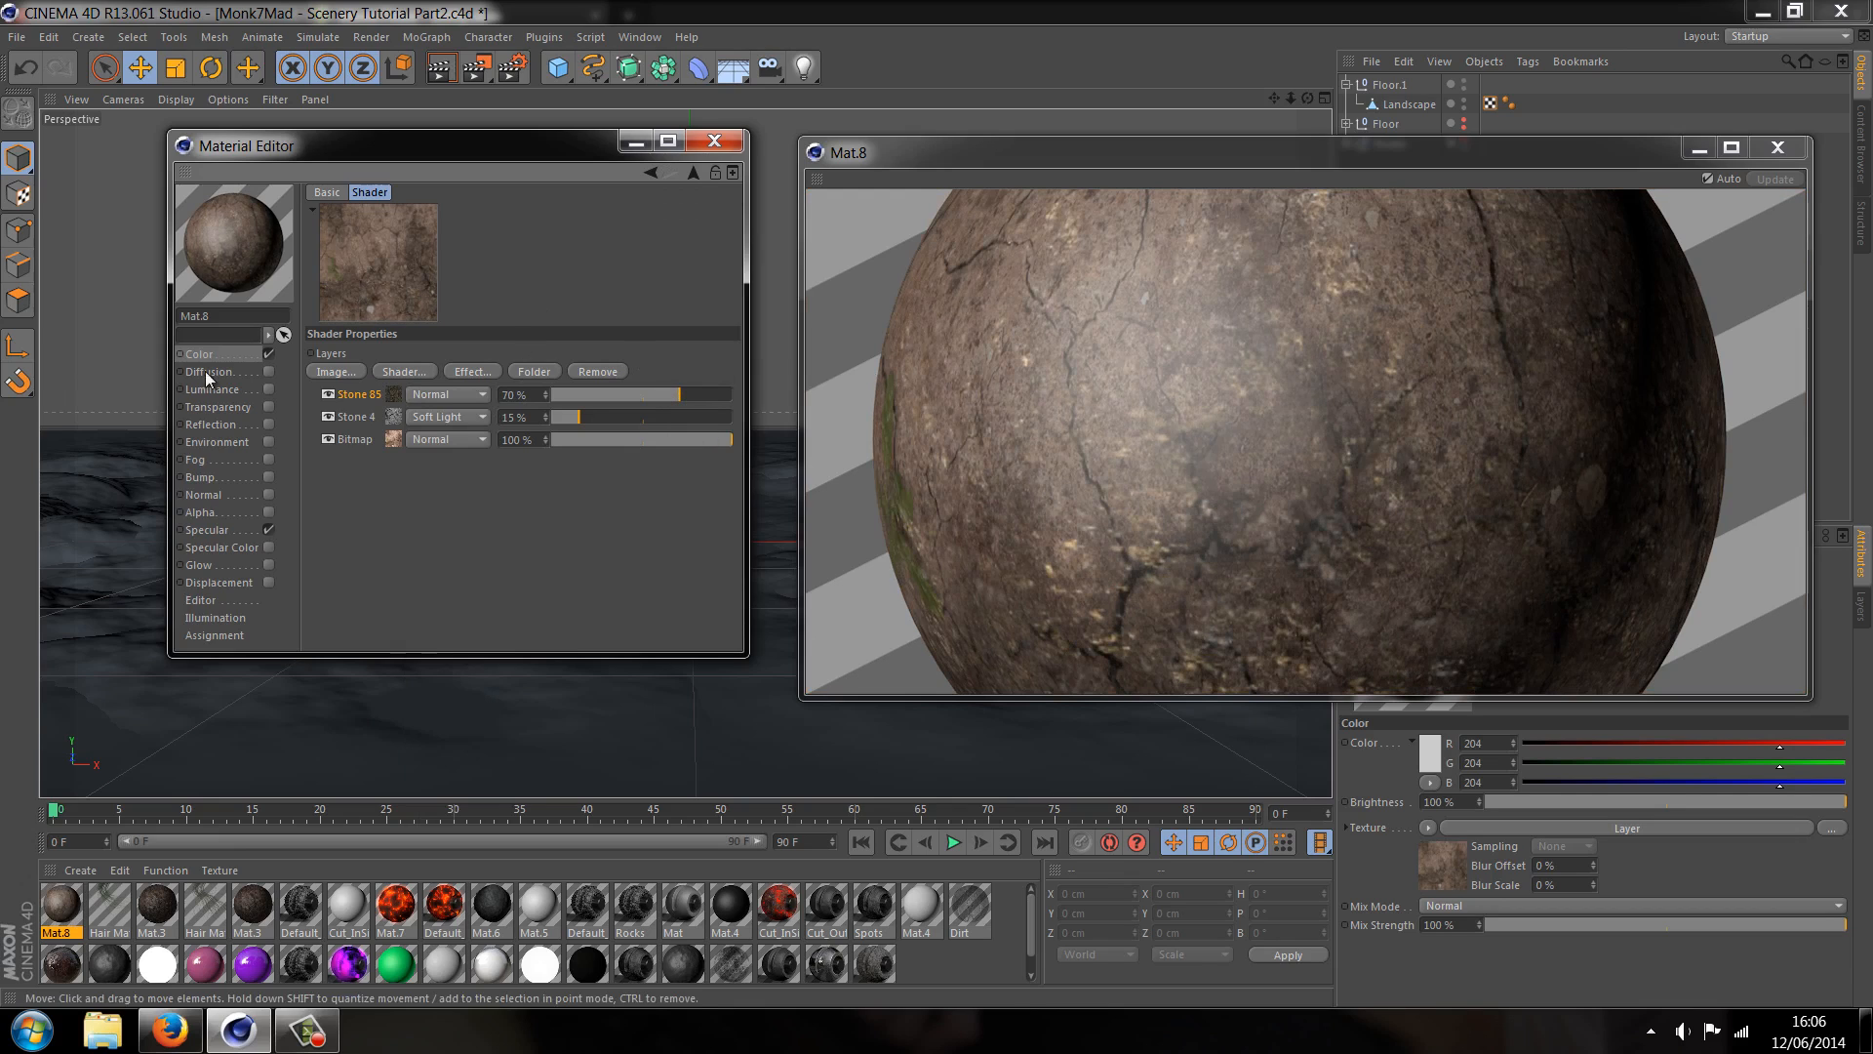
Enable Diffusion with the Stone 72 texture at 85% brightness and mix strength
click(209, 372)
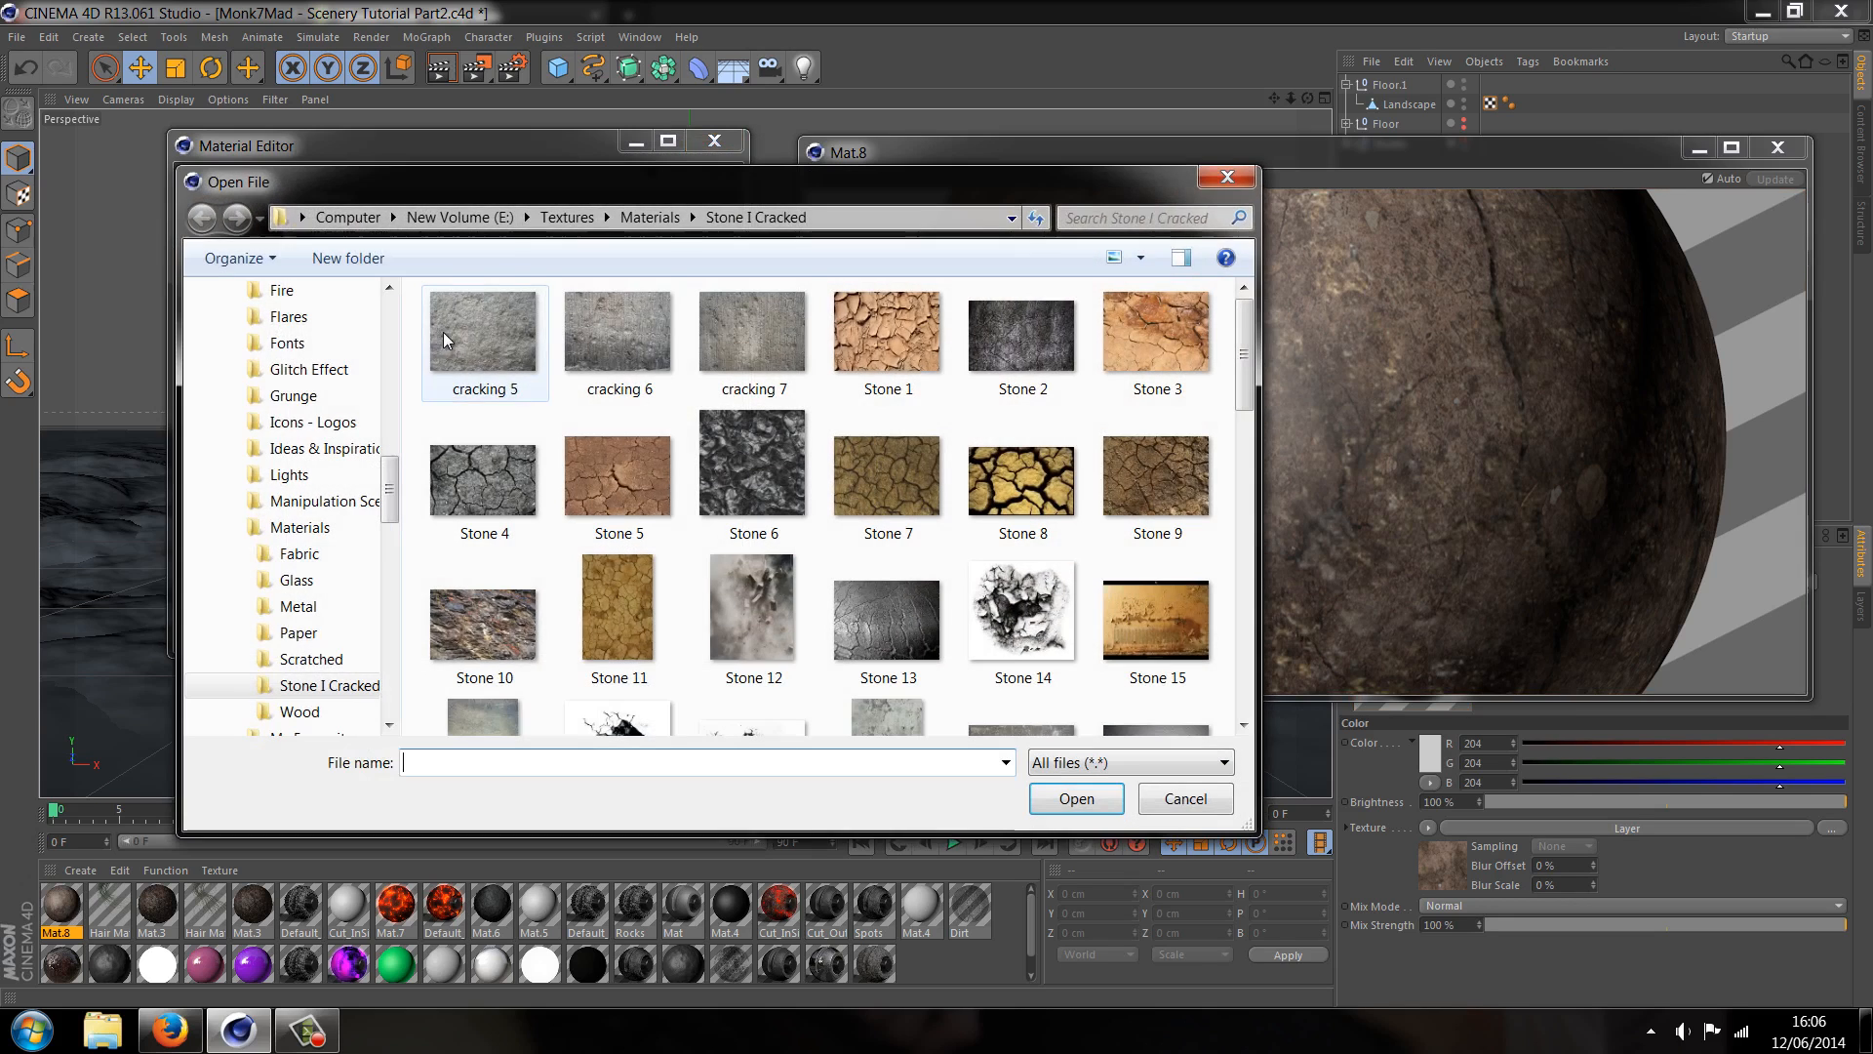
scroll(down, 3)
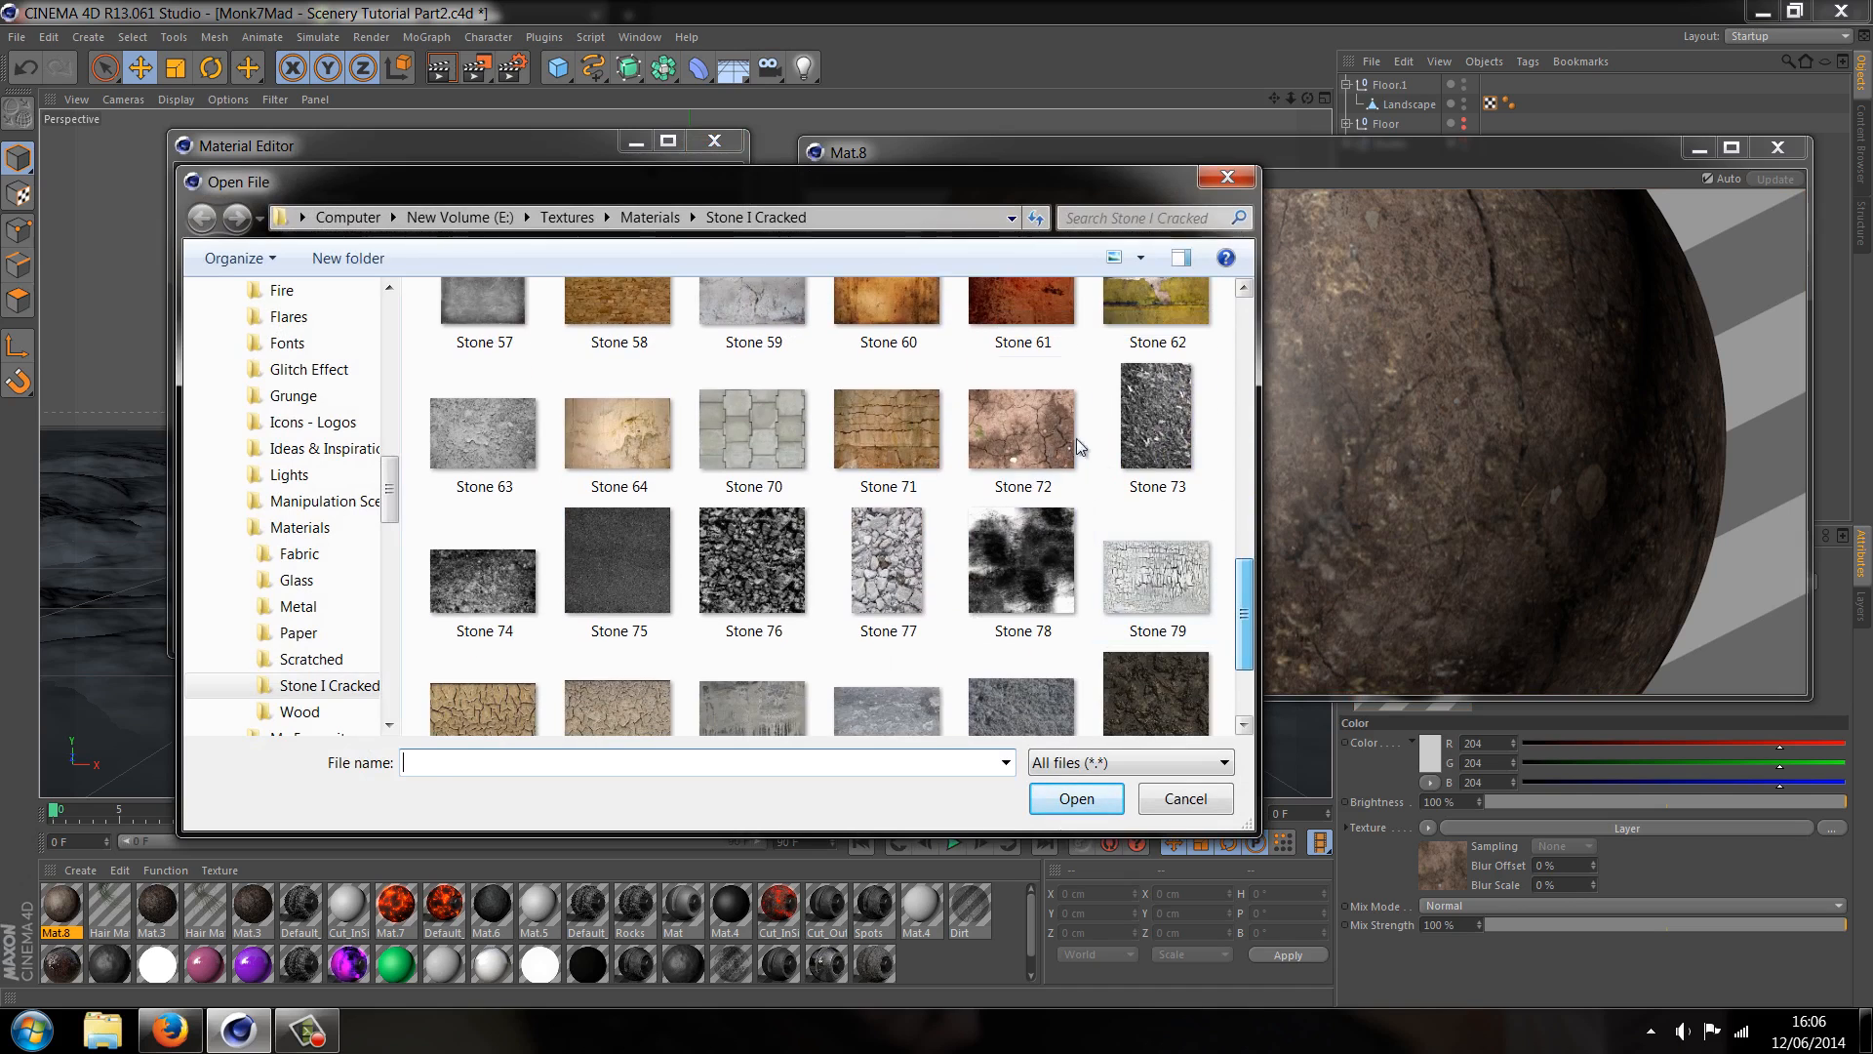
double_click(1020, 424)
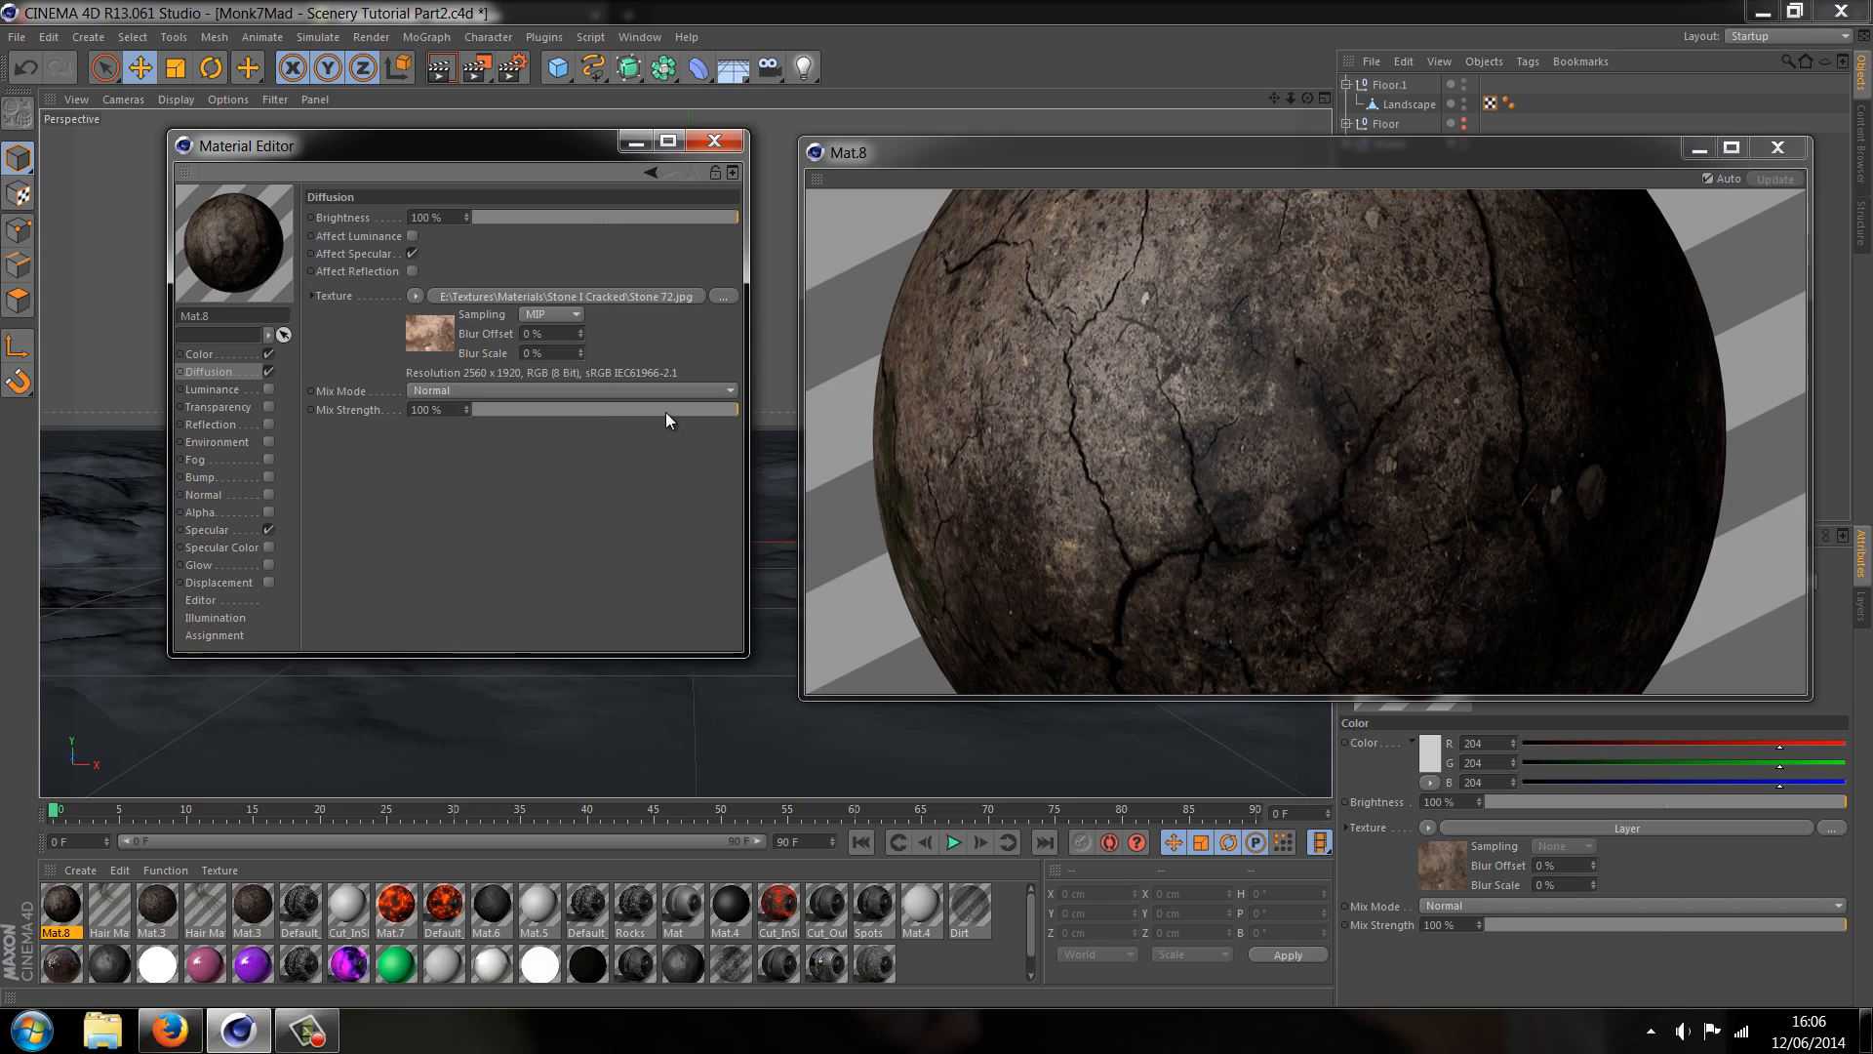
drag(735, 409, 700, 409)
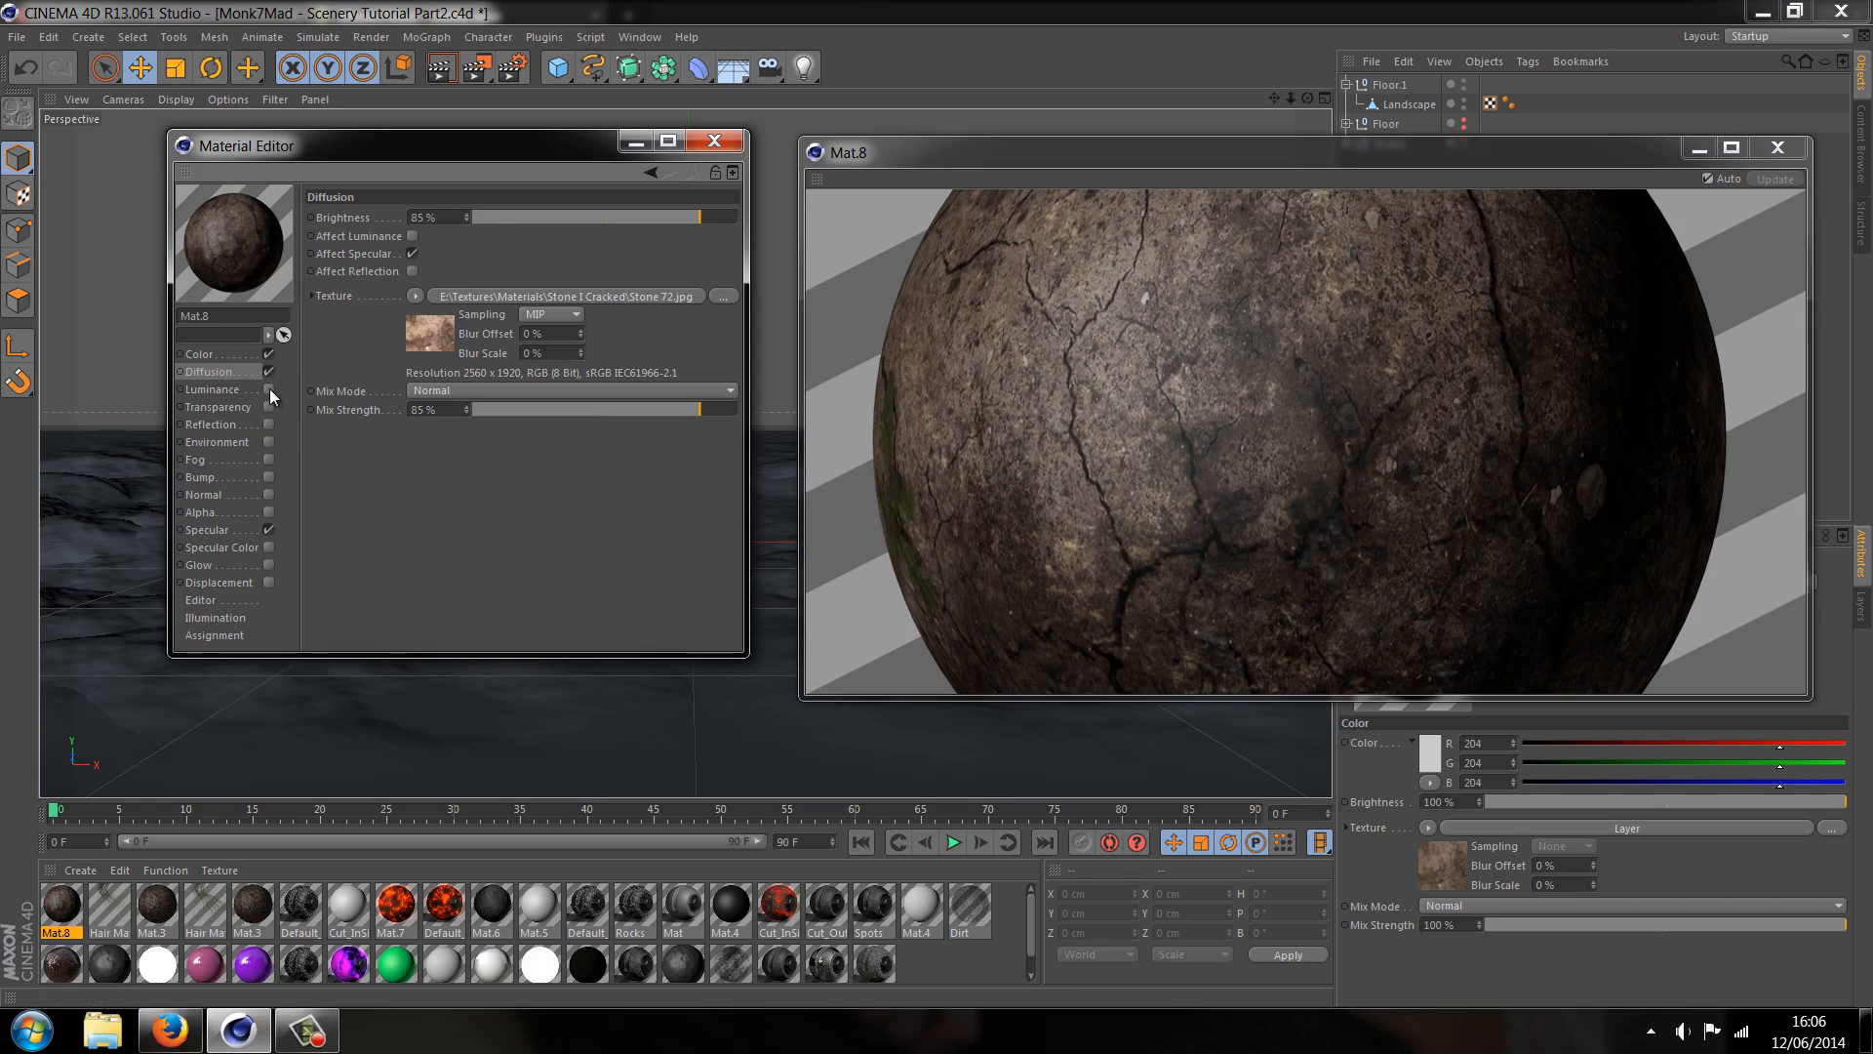
click(214, 389)
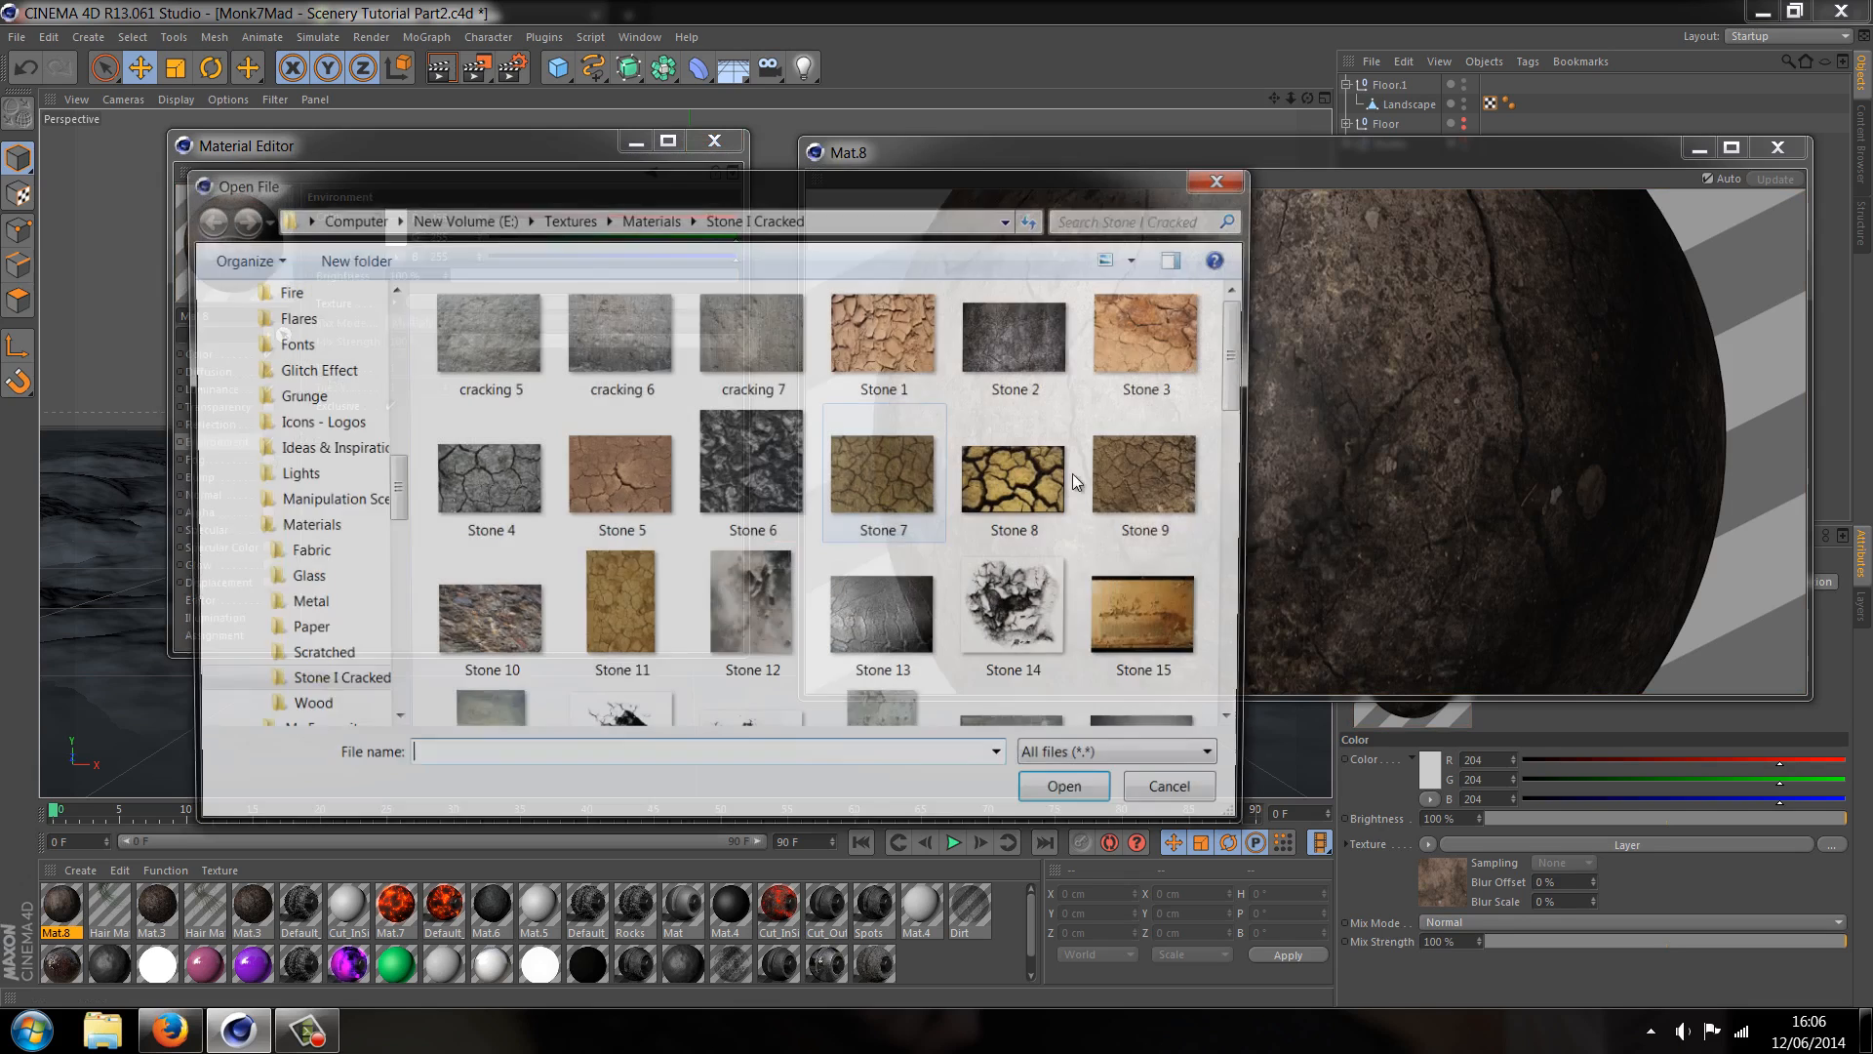
Load Stone 72 into Environment without copying it, at 15% brightness and 20% mix strength
scroll(down, 3)
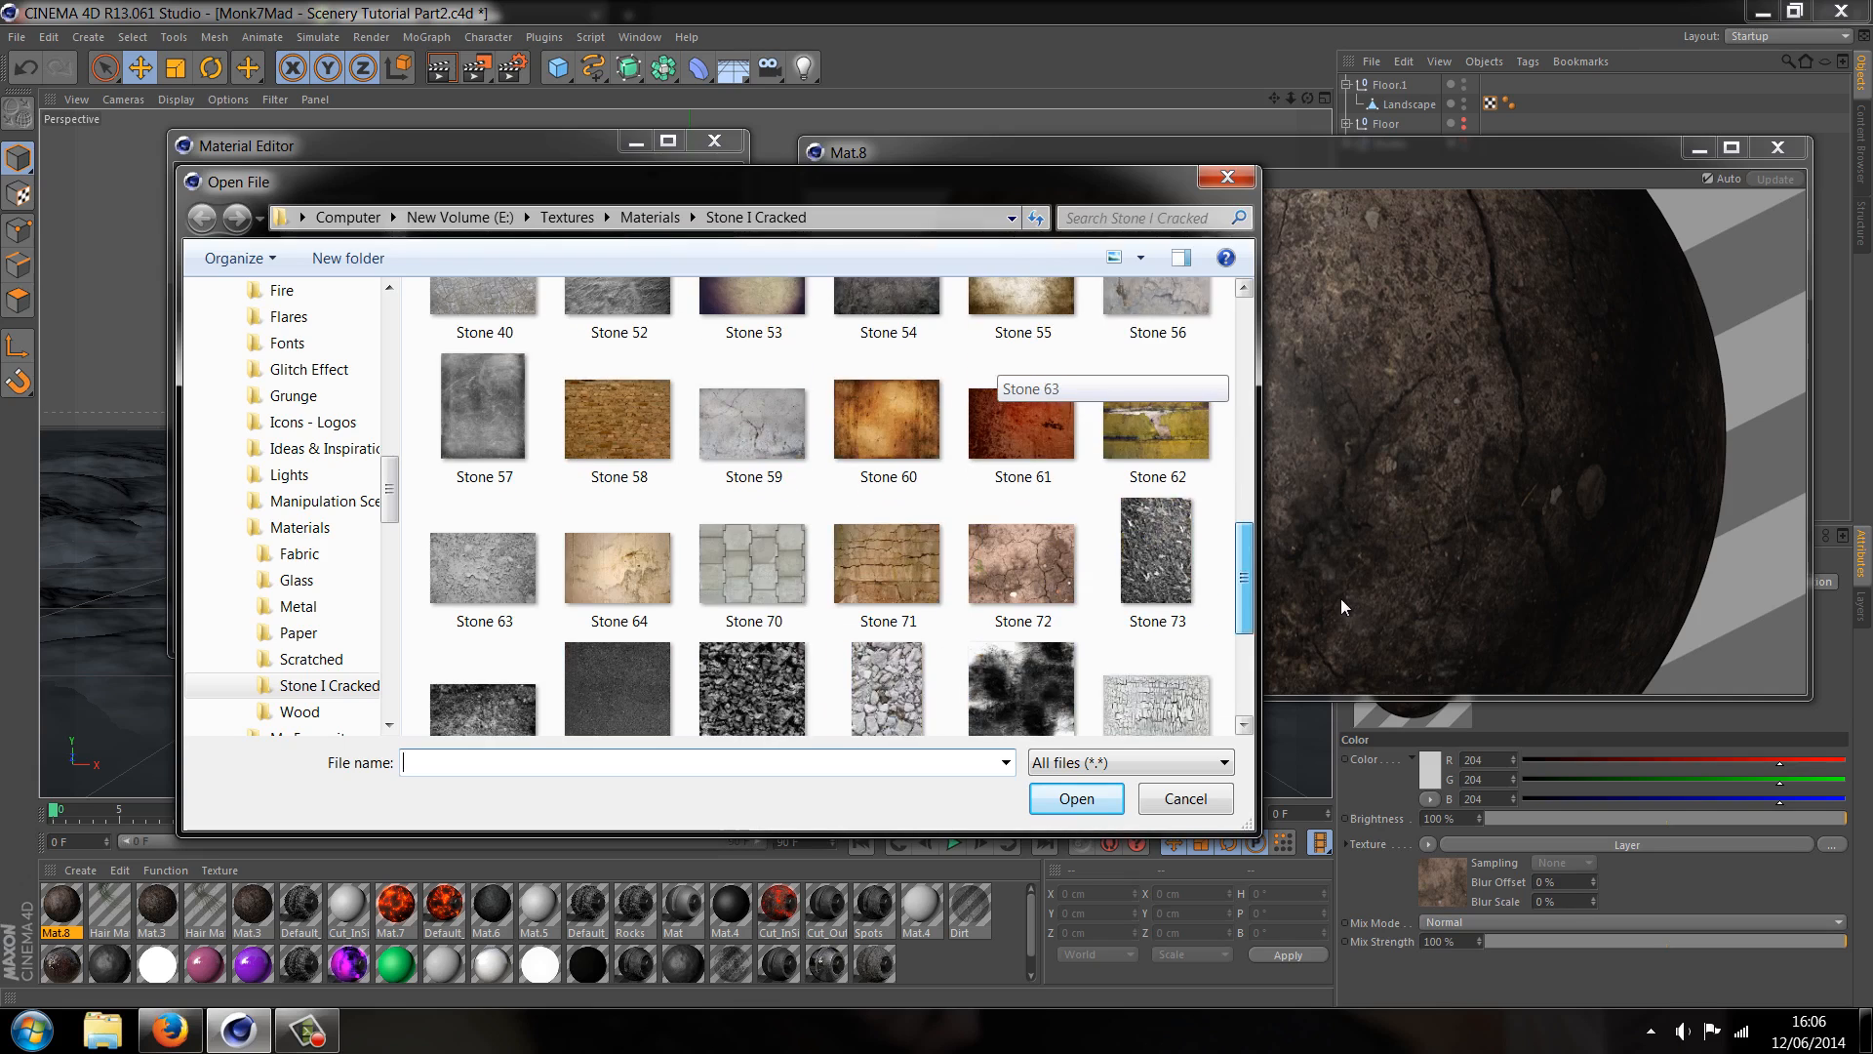
click(1074, 798)
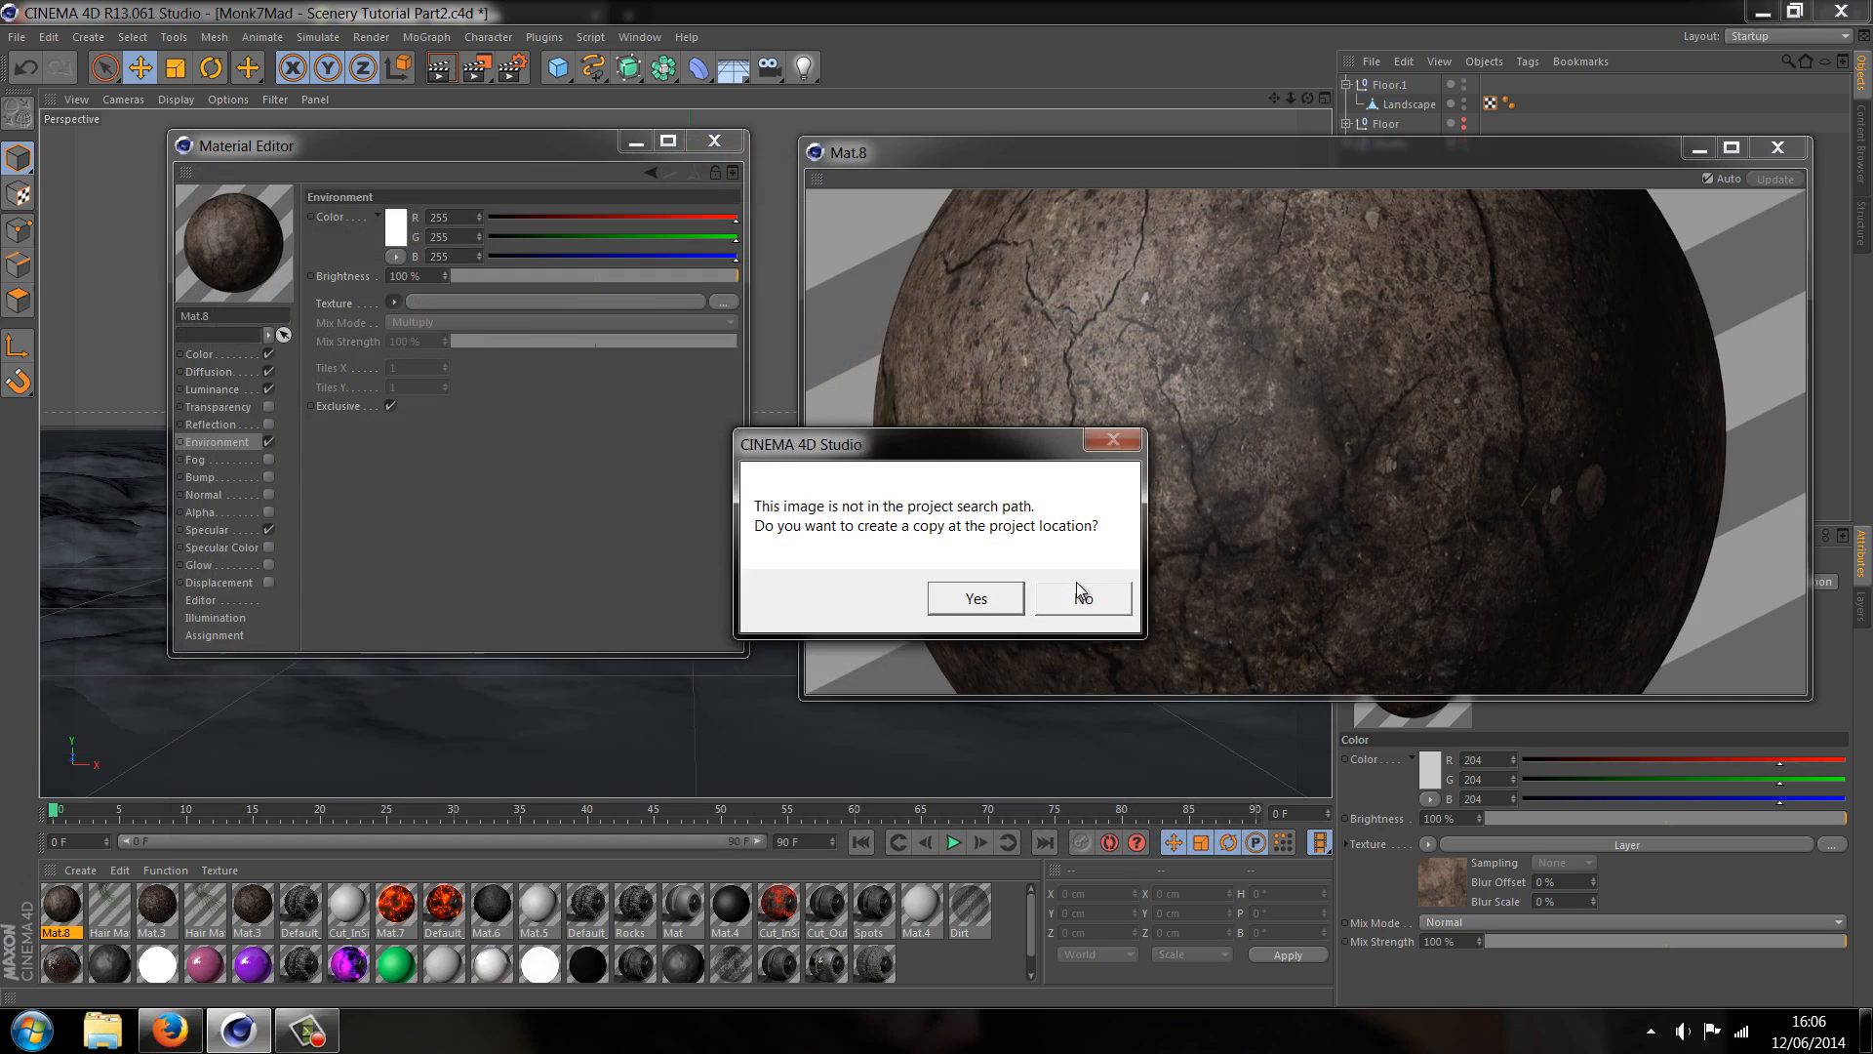
click(1079, 597)
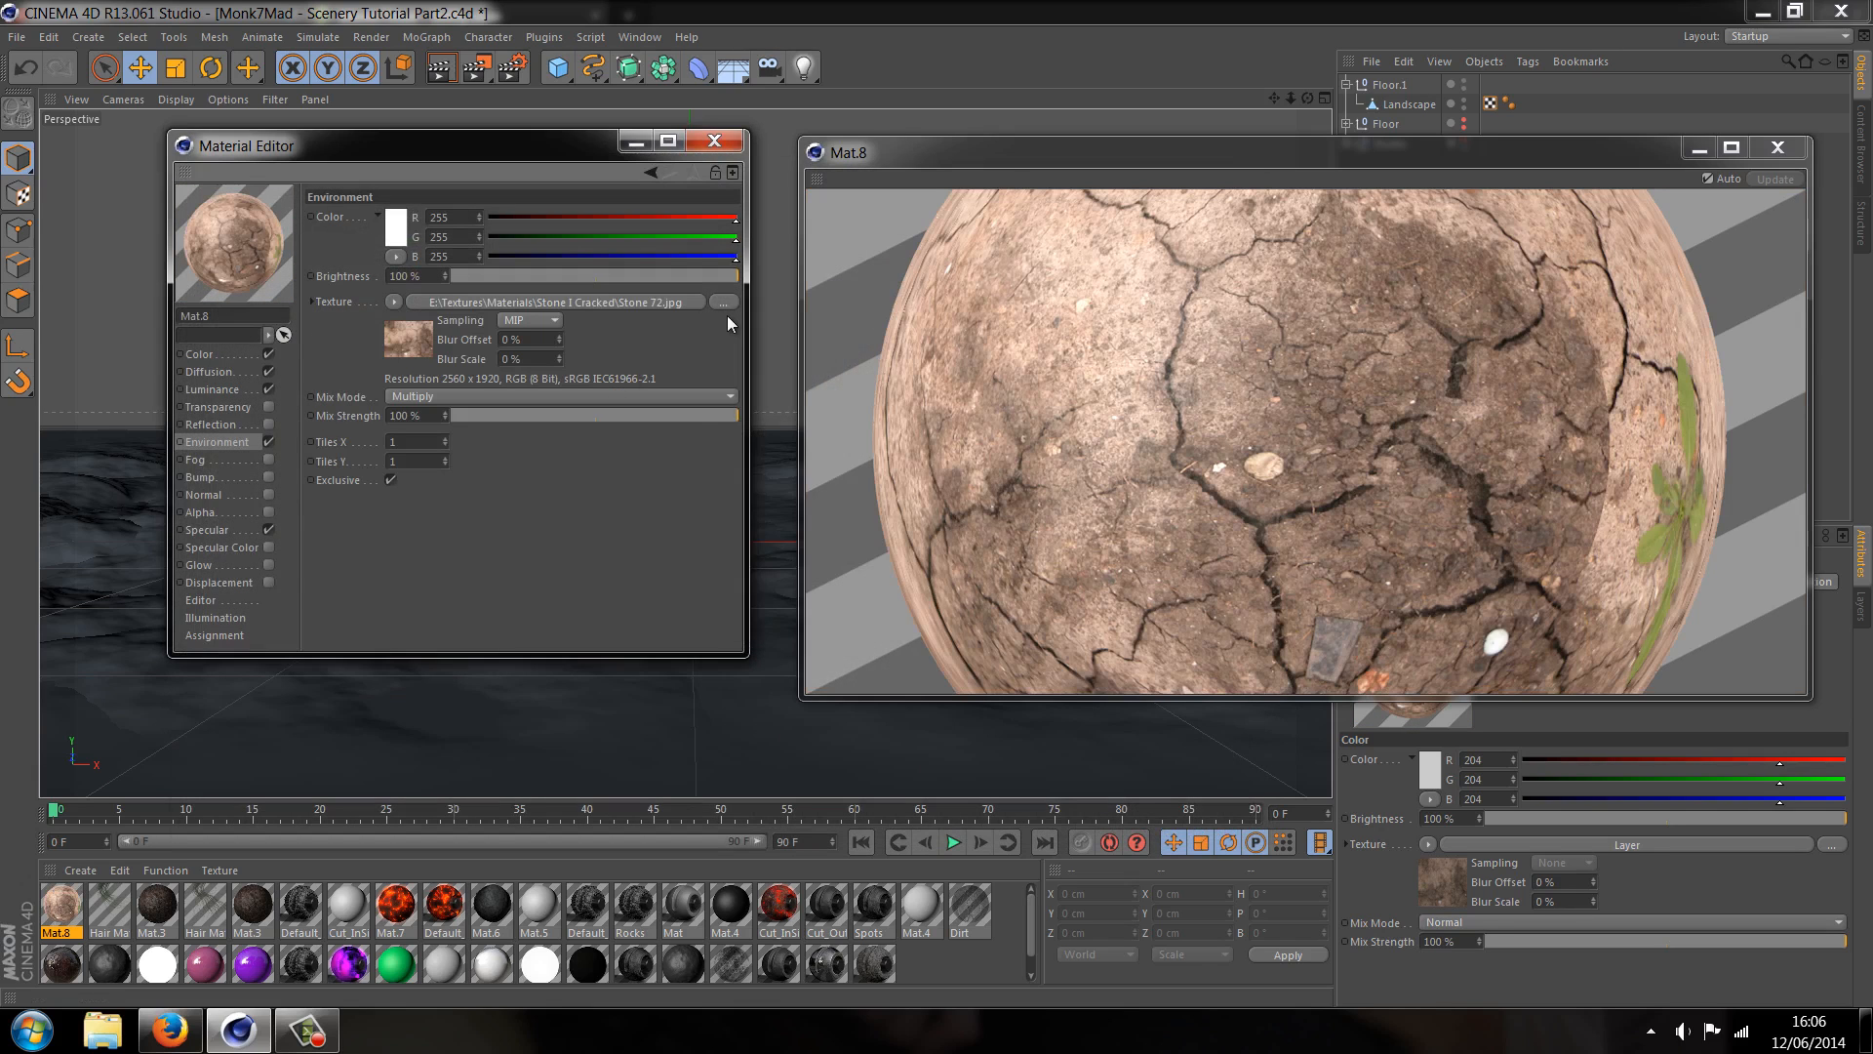
drag(740, 415, 539, 415)
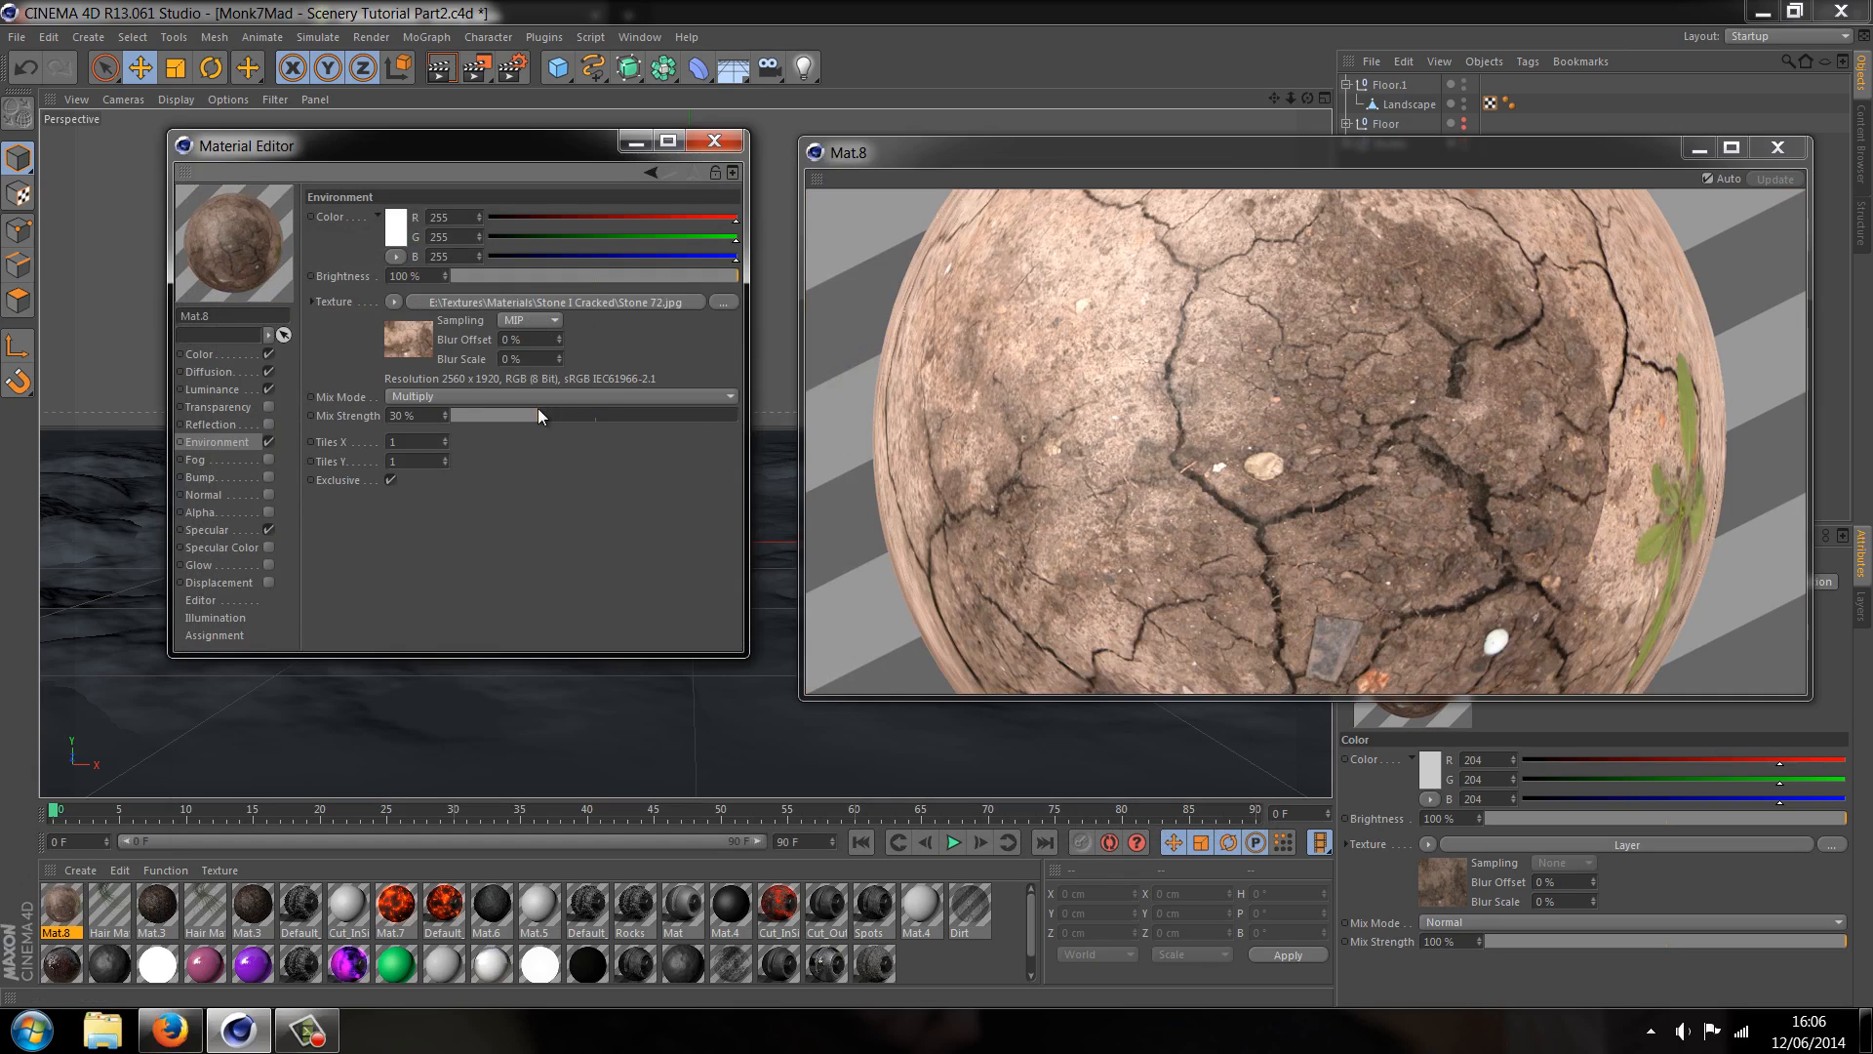
drag(717, 276, 499, 276)
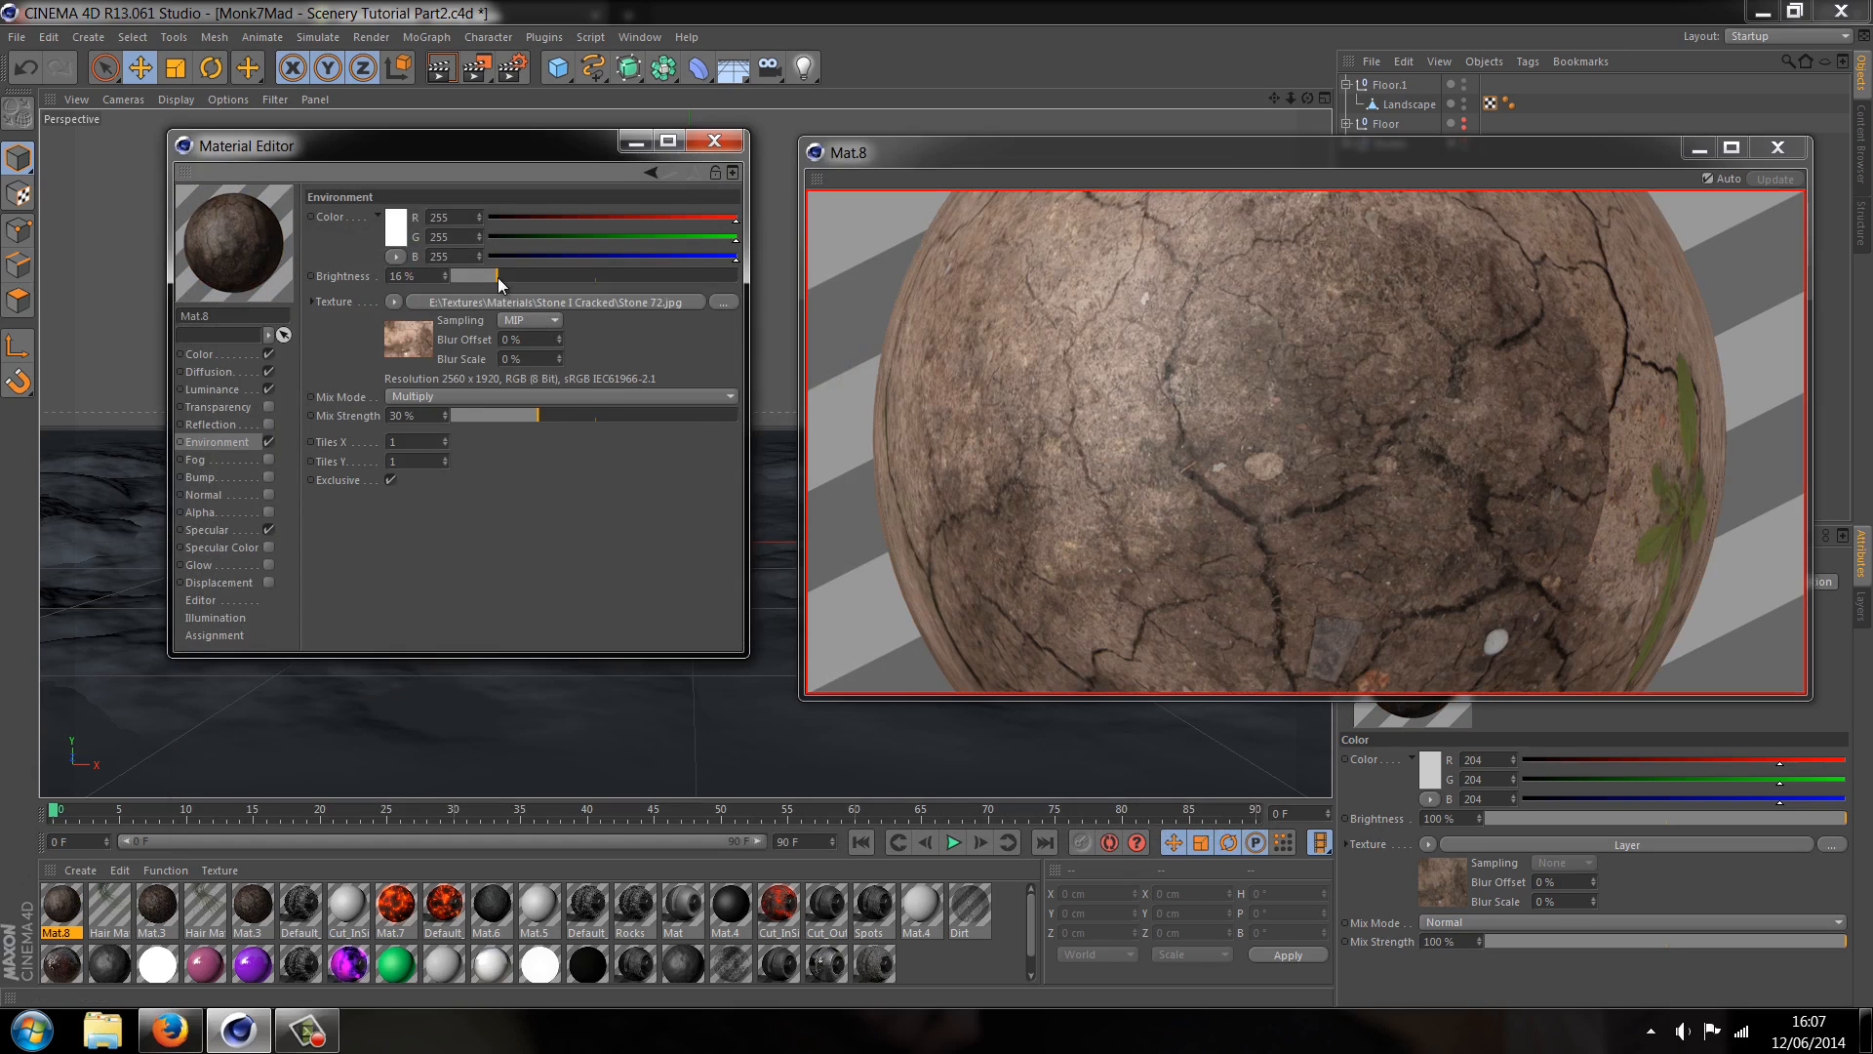
drag(499, 276, 478, 276)
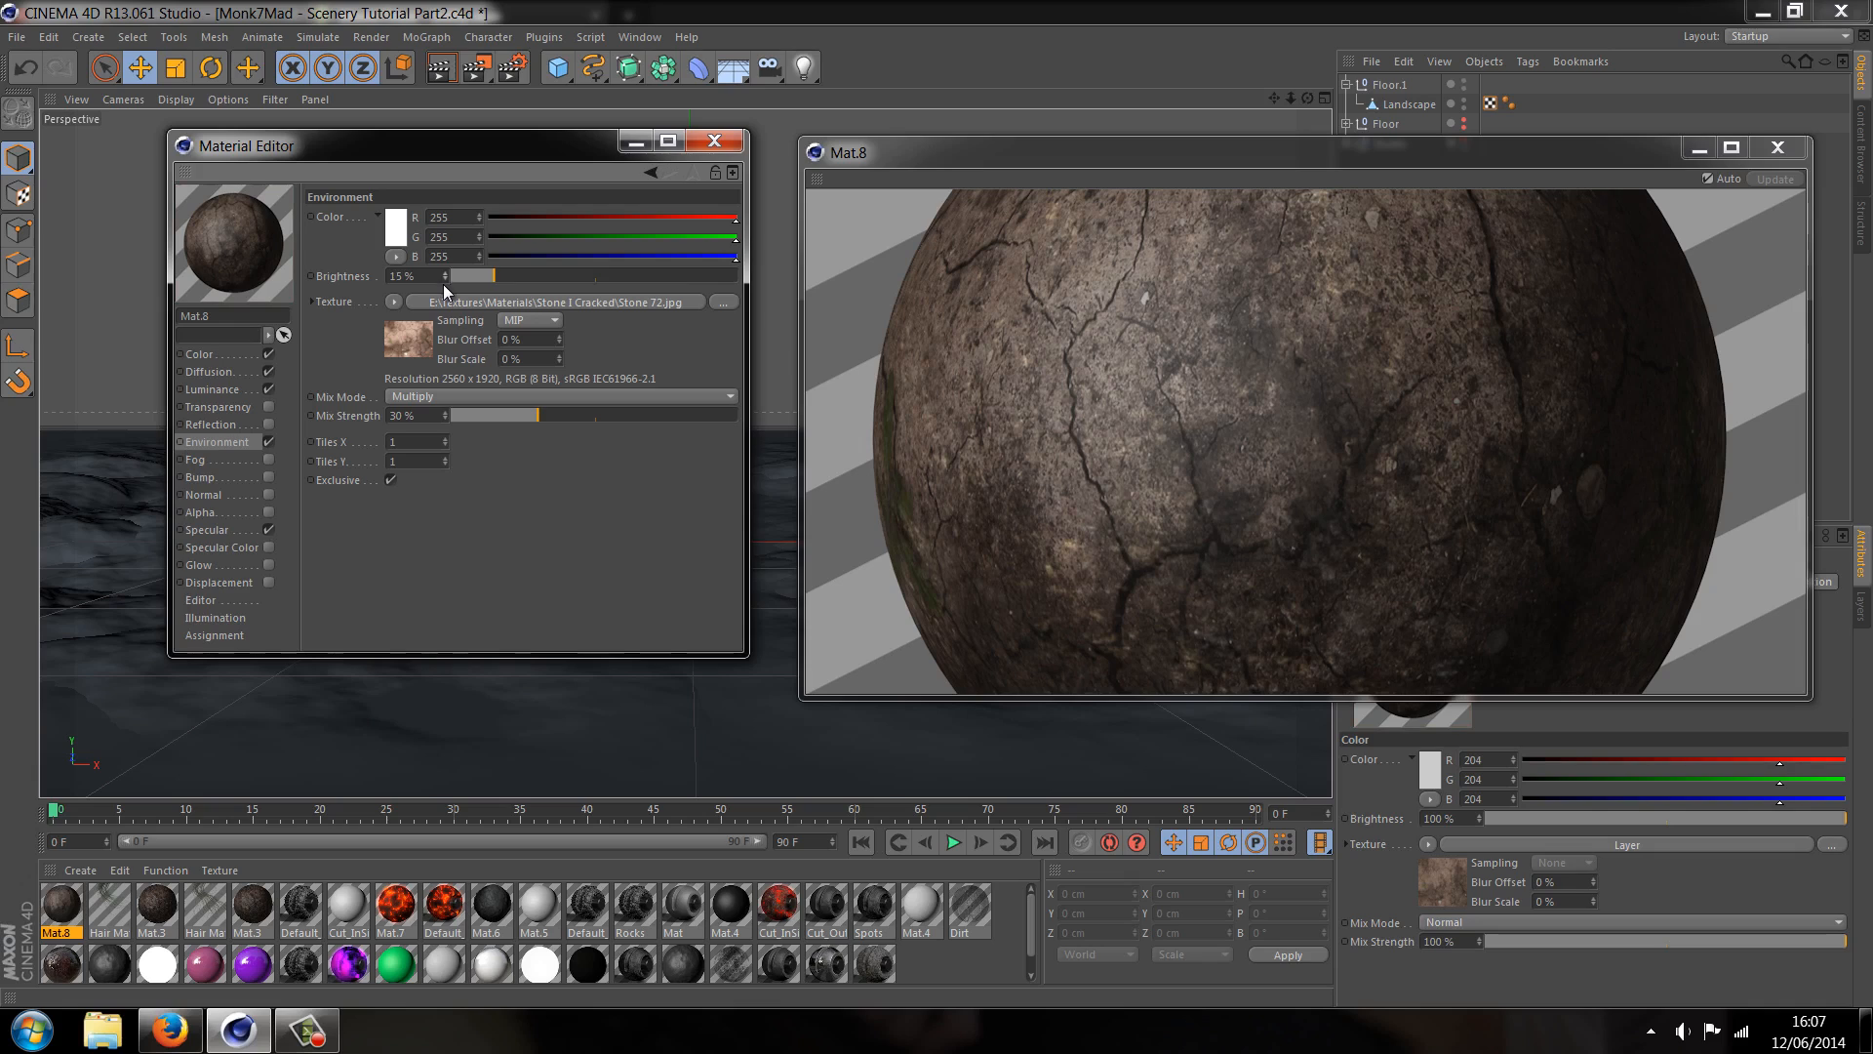
drag(537, 414, 507, 415)
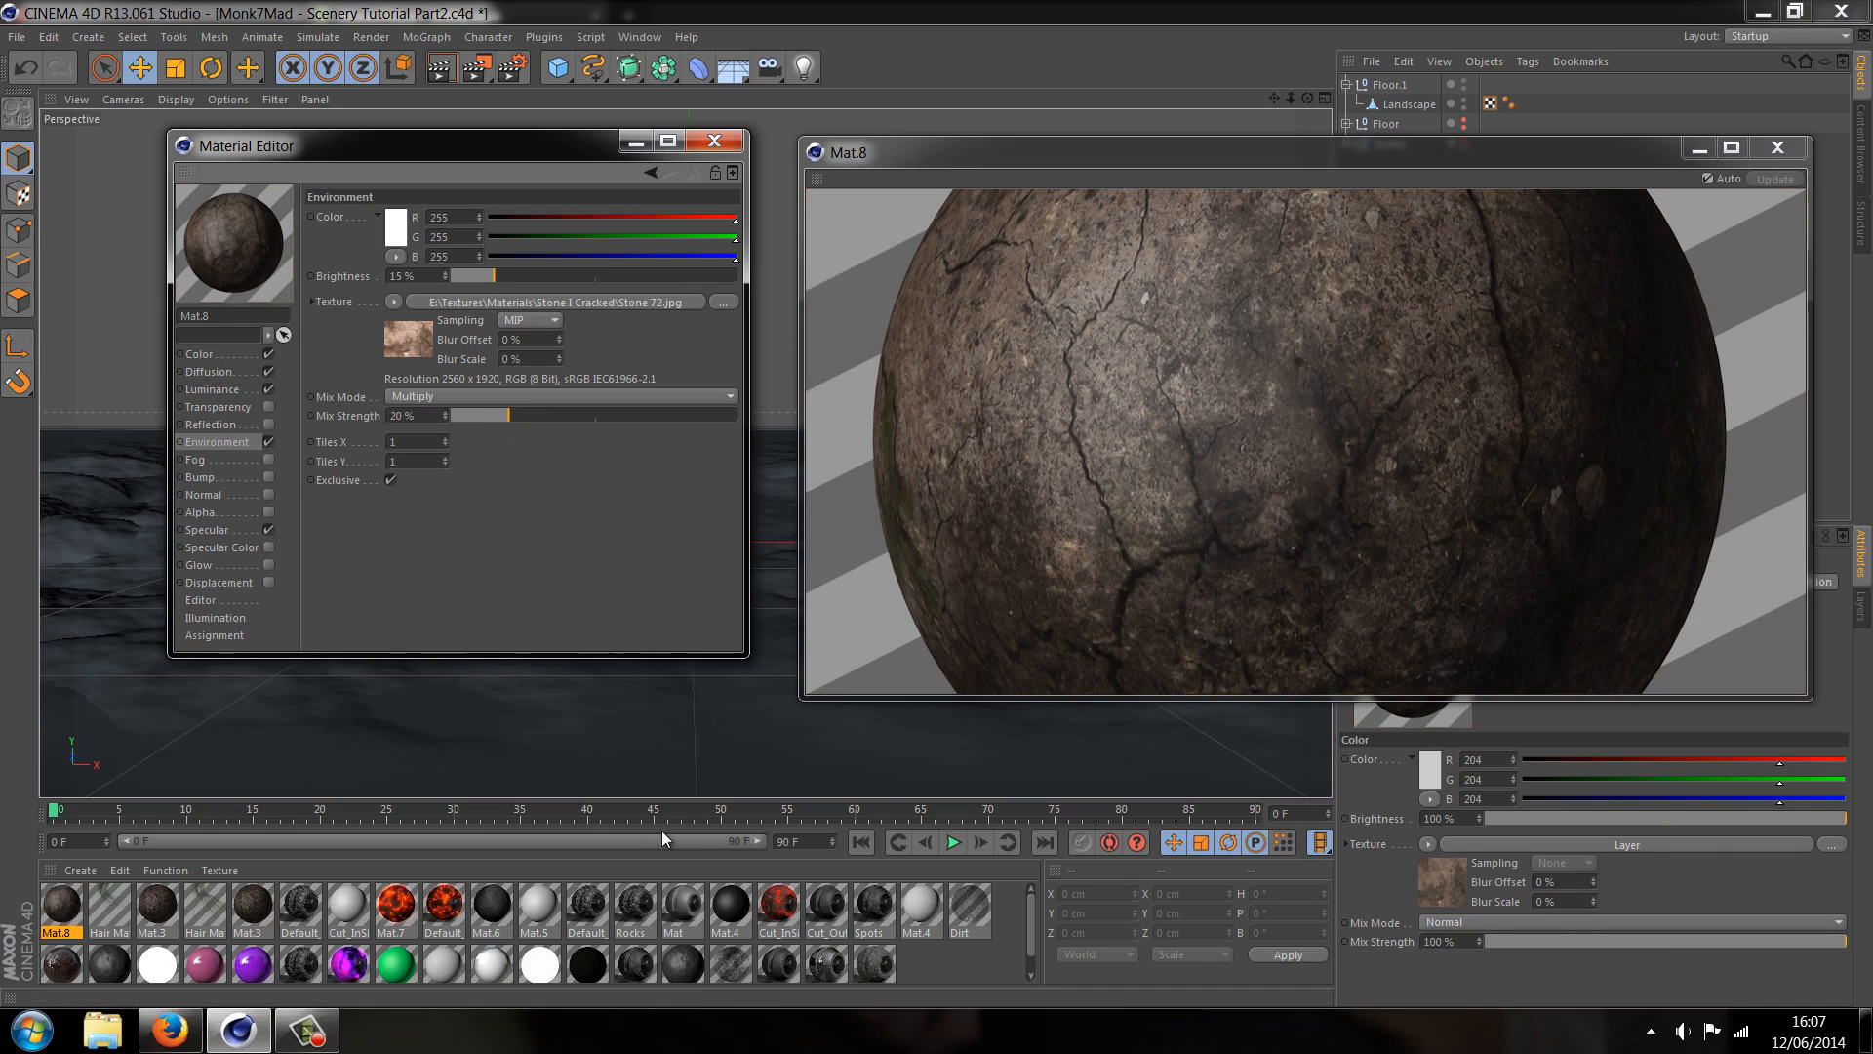
Load Stone 72 as the Bump texture and set bump strength to -75%
click(203, 477)
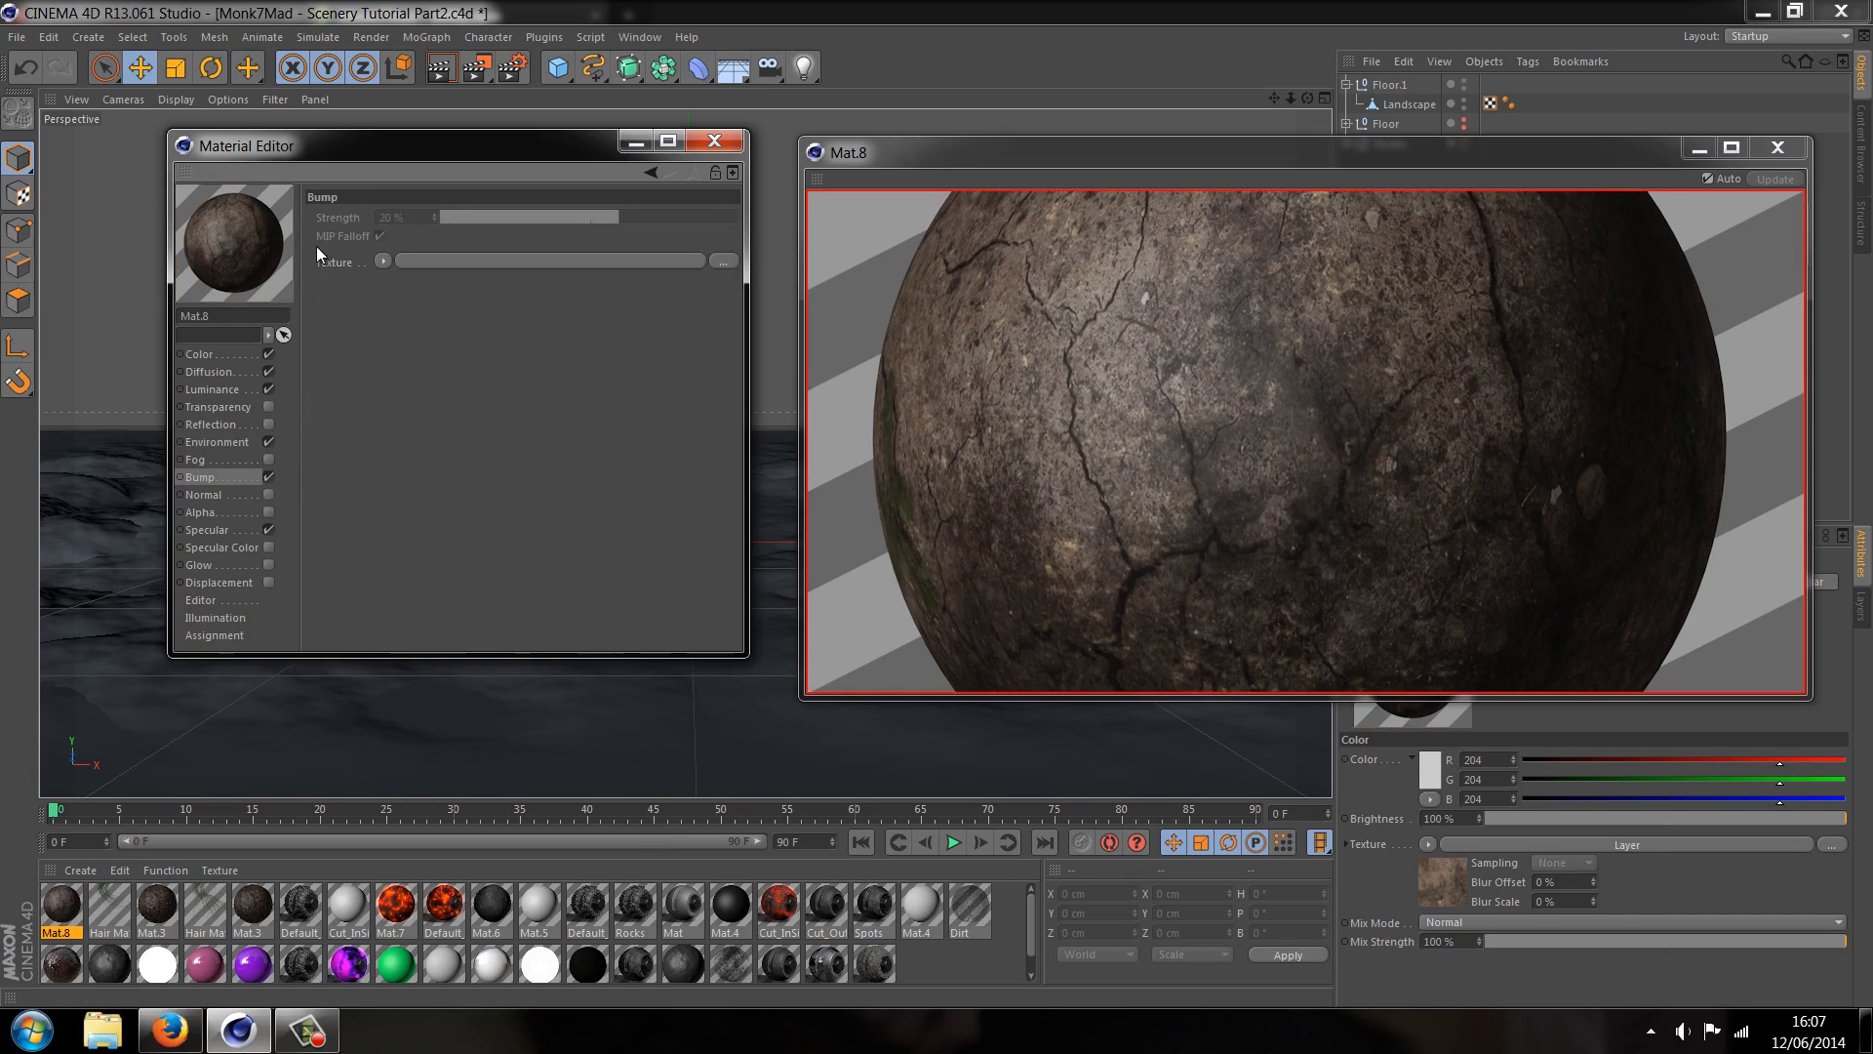
click(721, 261)
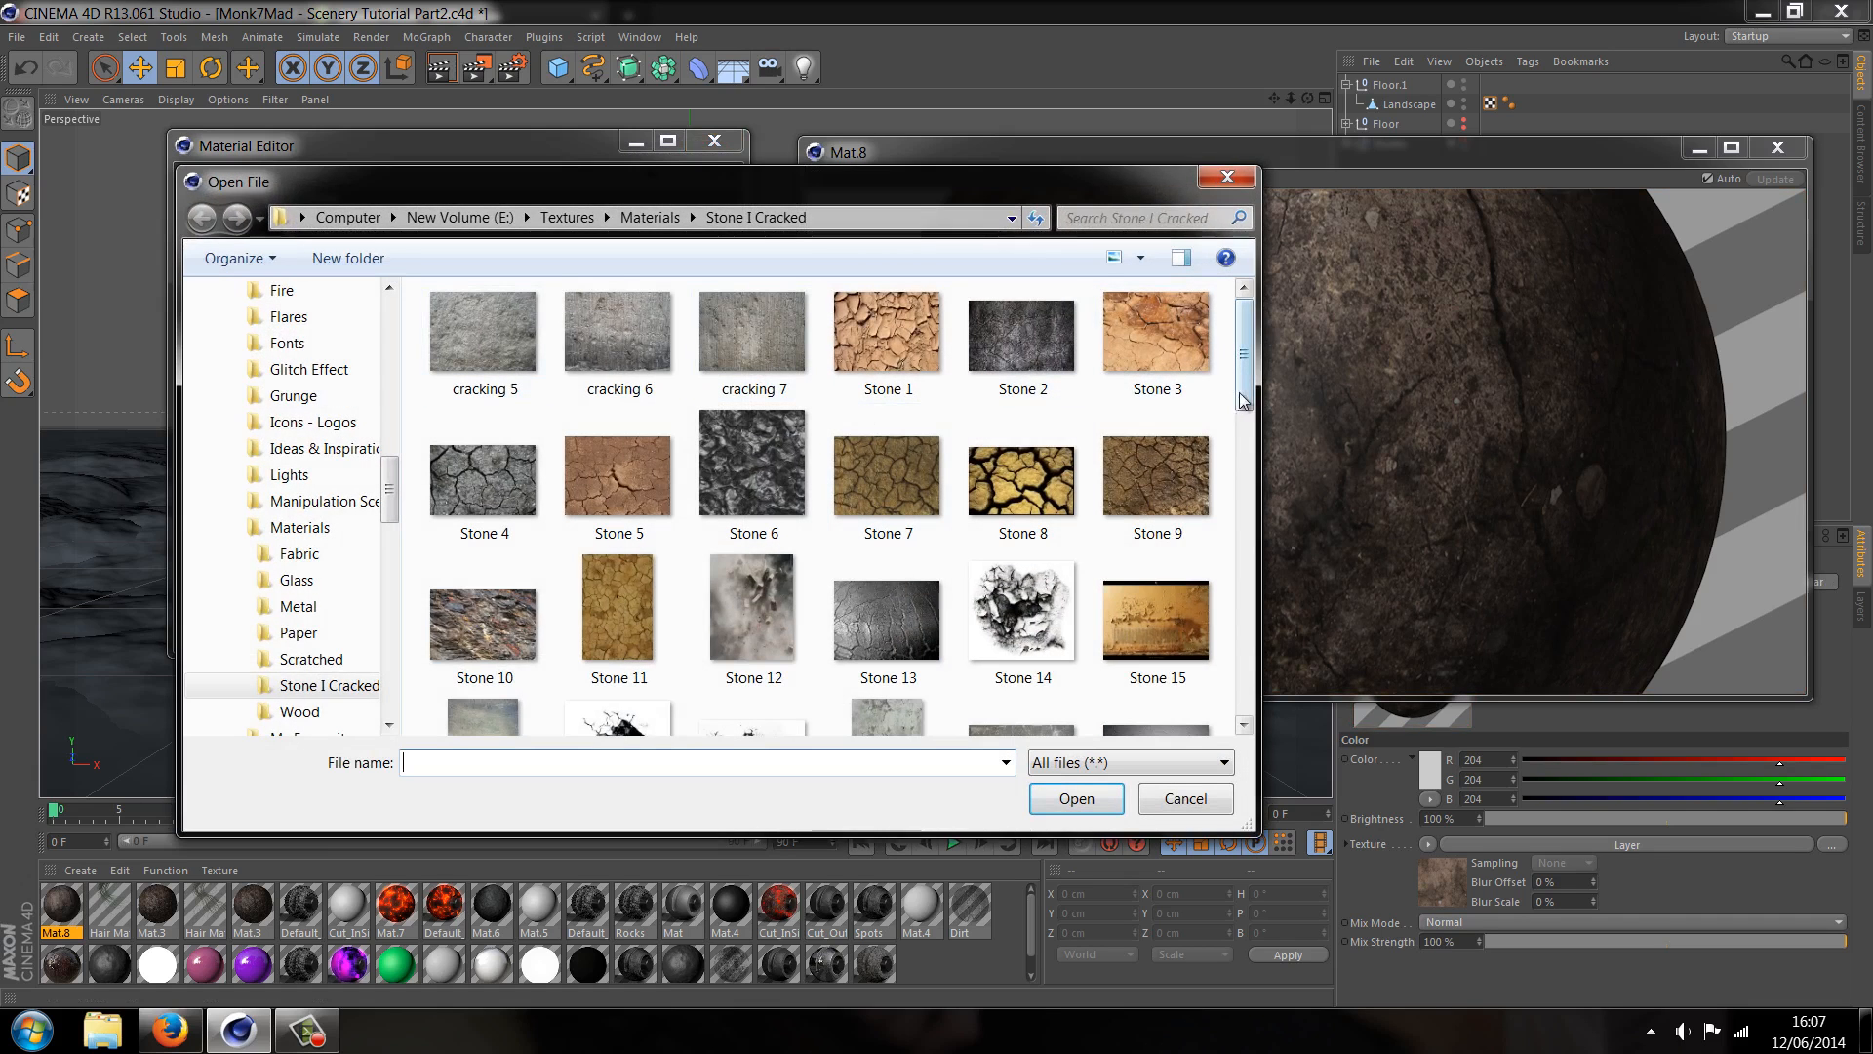
click(1018, 529)
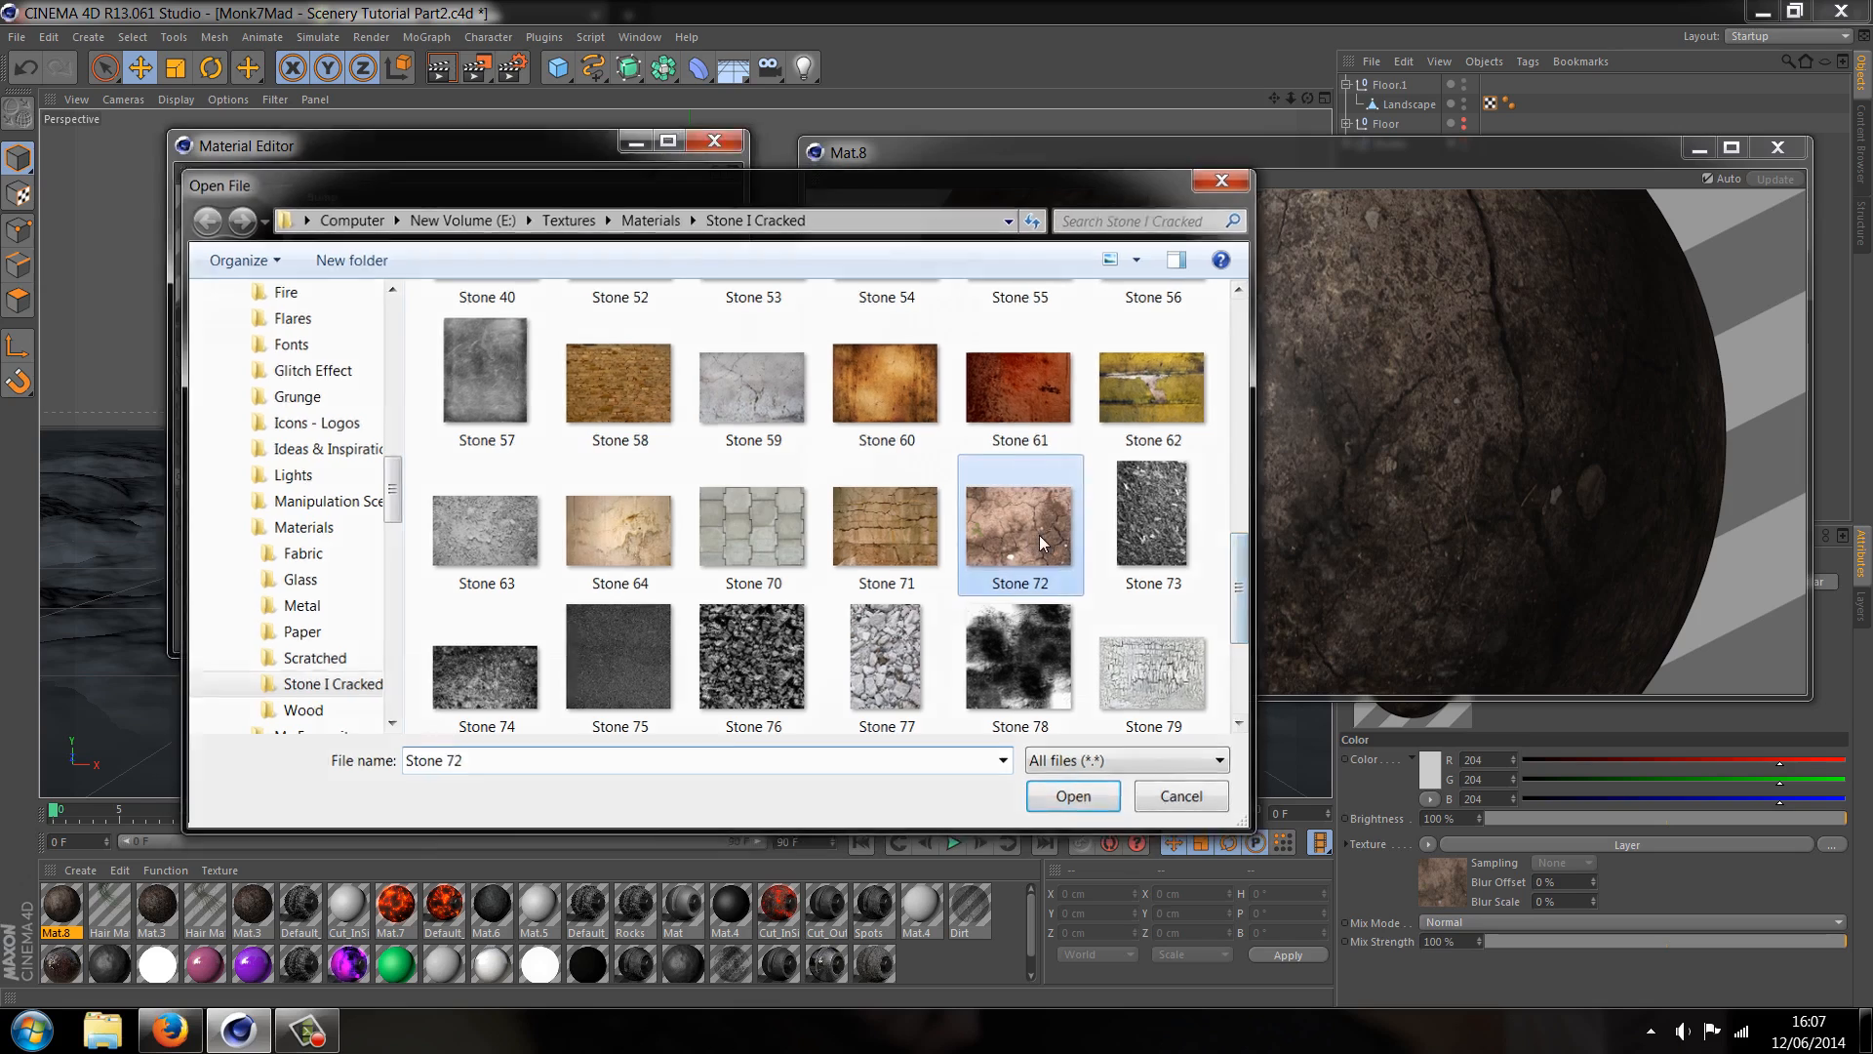
click(1069, 796)
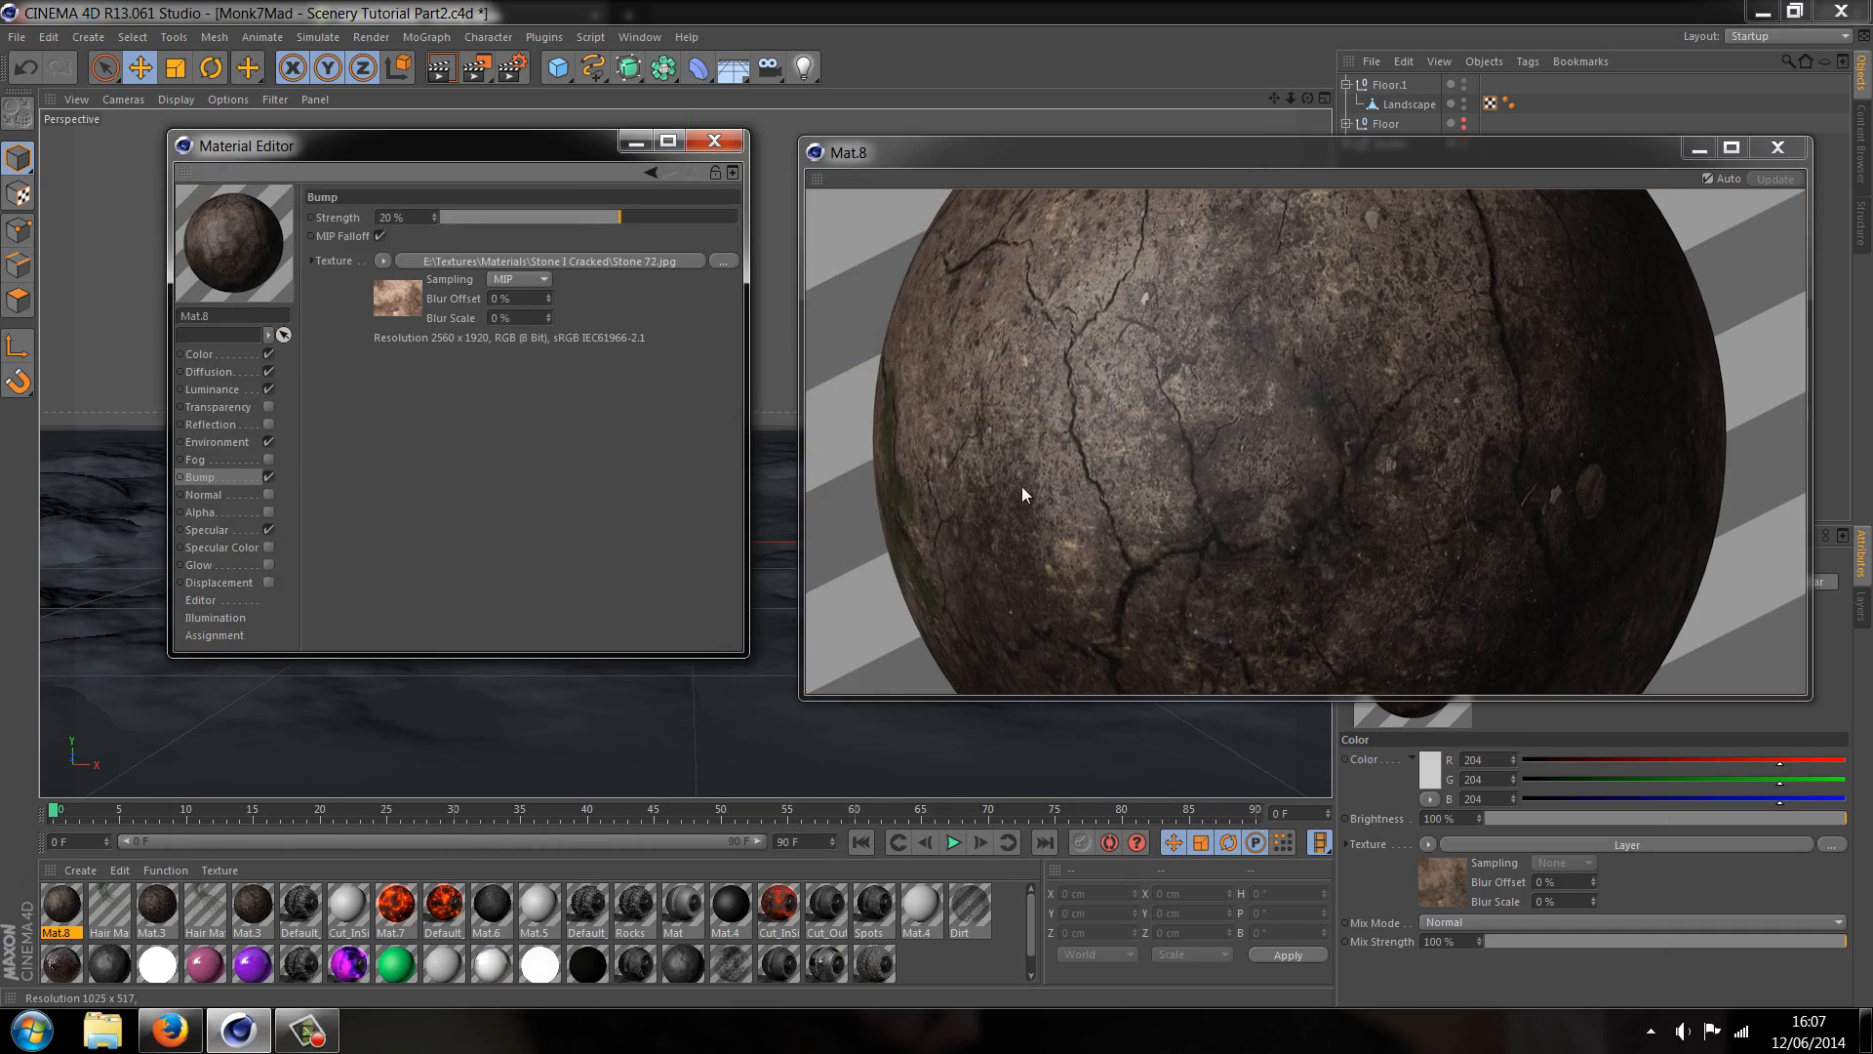
drag(454, 218, 720, 218)
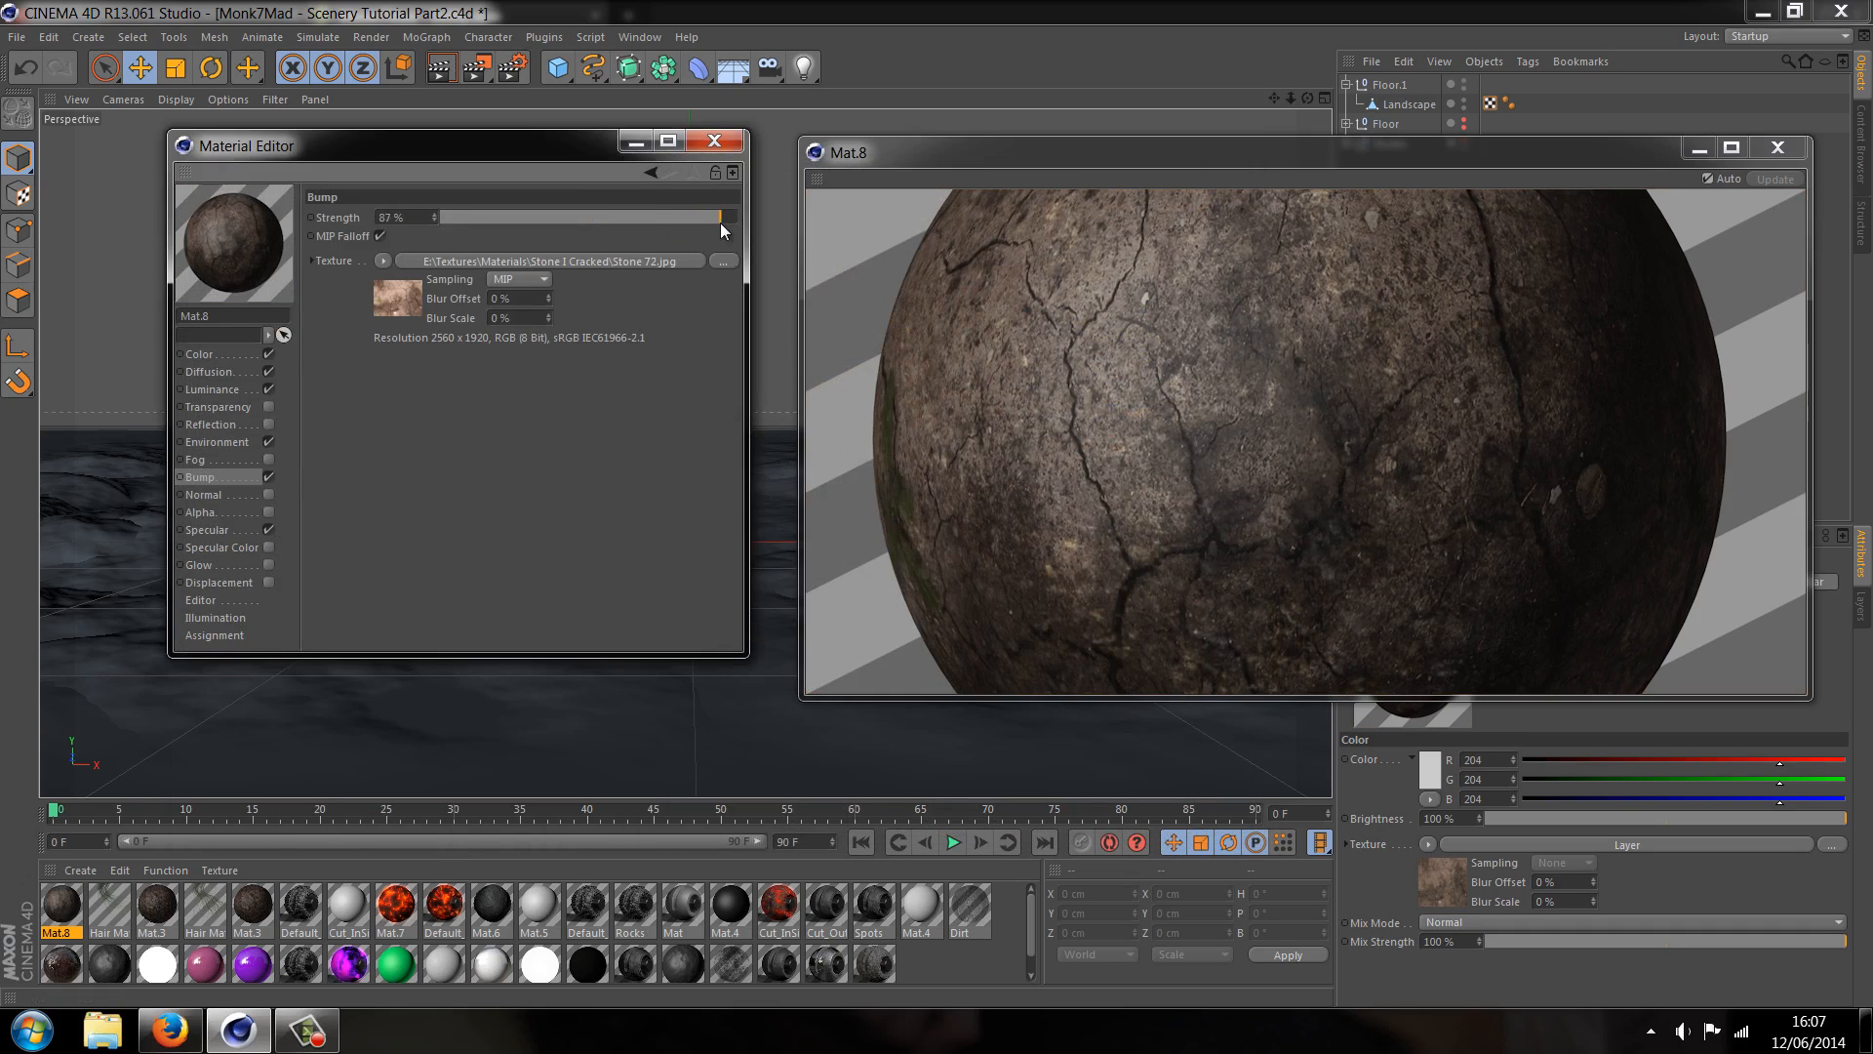
drag(720, 218, 490, 218)
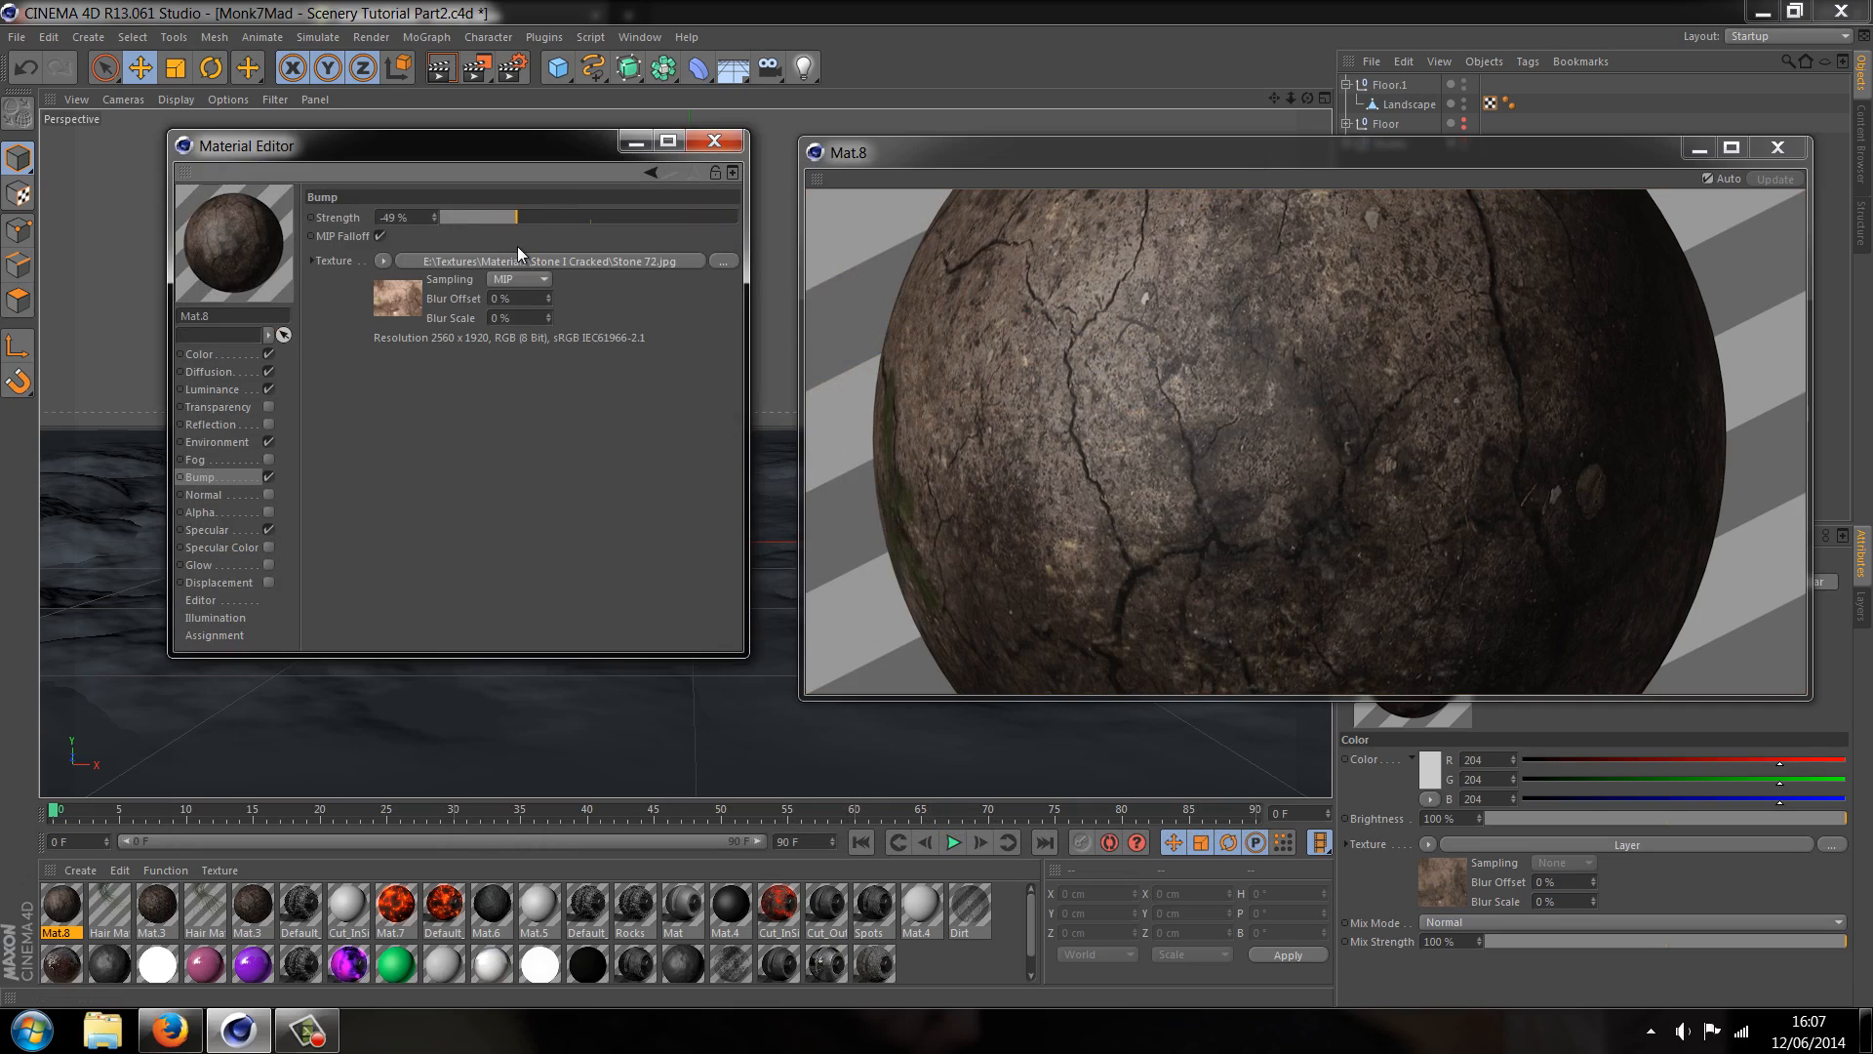
drag(514, 216, 478, 217)
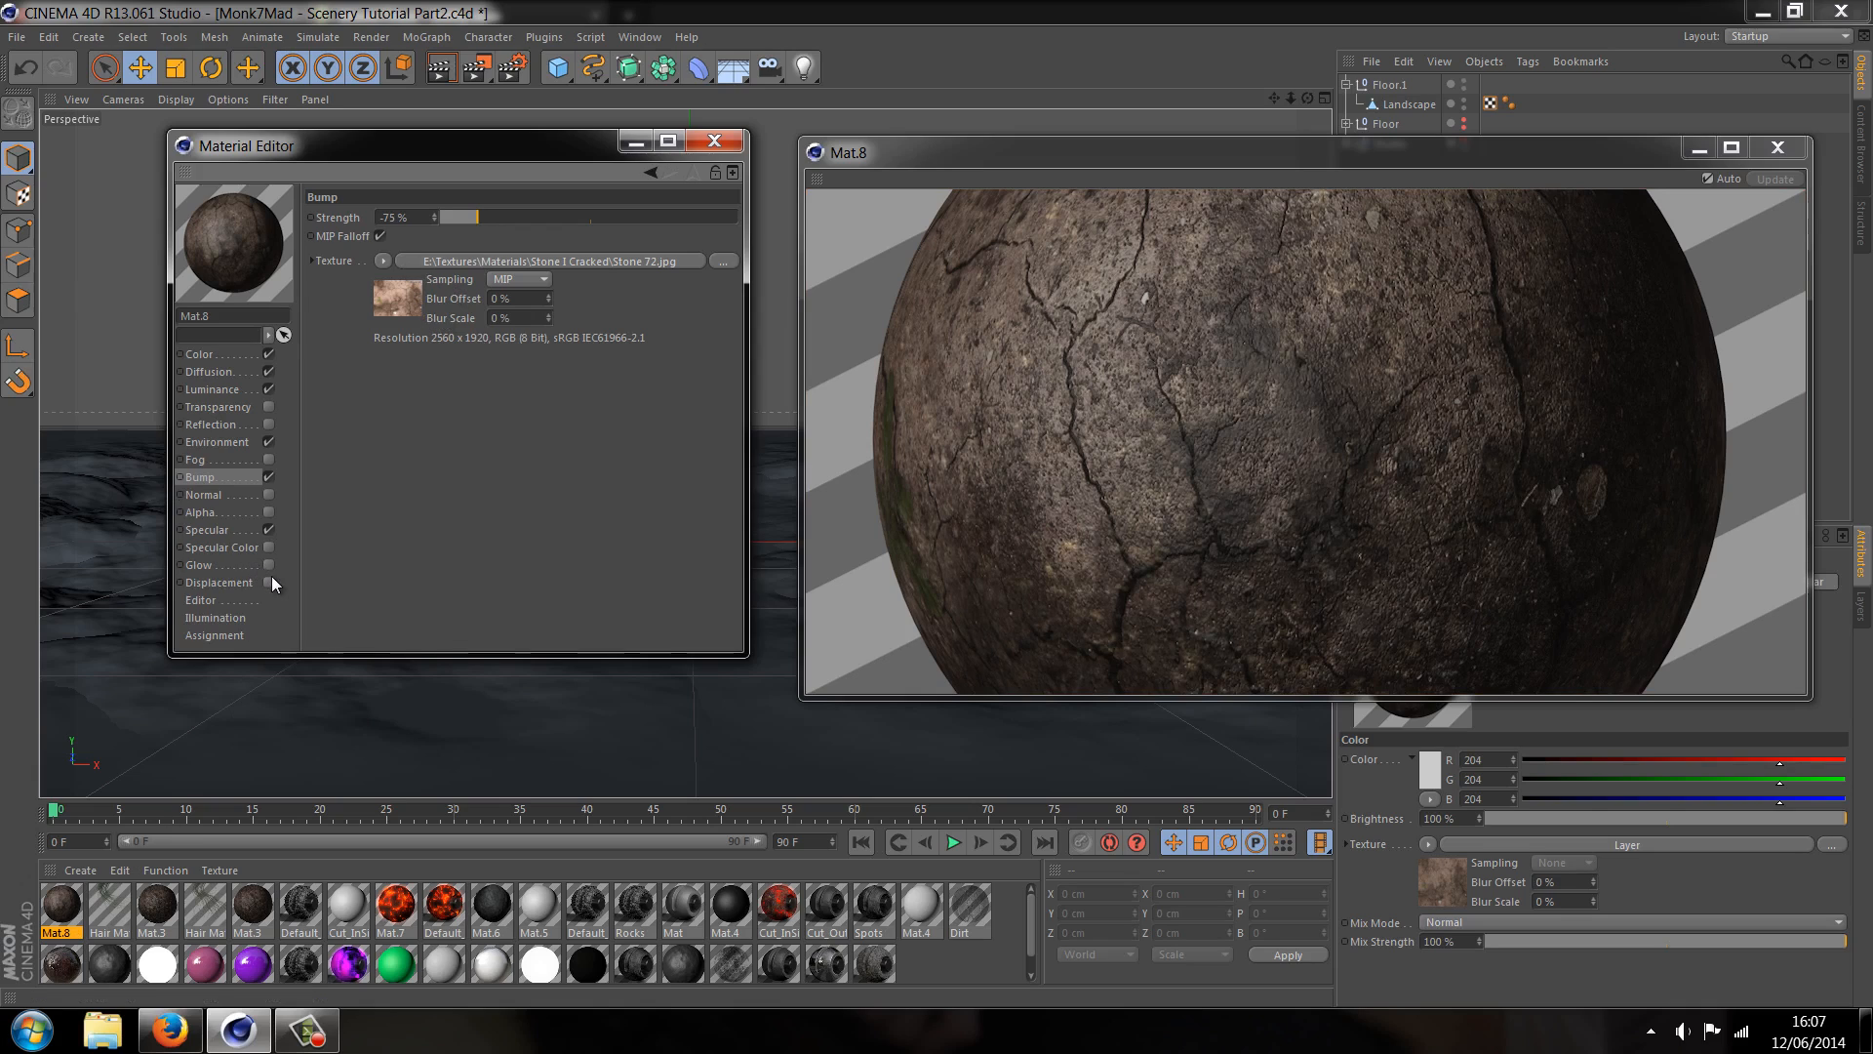
Show Mat.8's Specular settings: Plastic mode, width 40%, height 15%
click(207, 529)
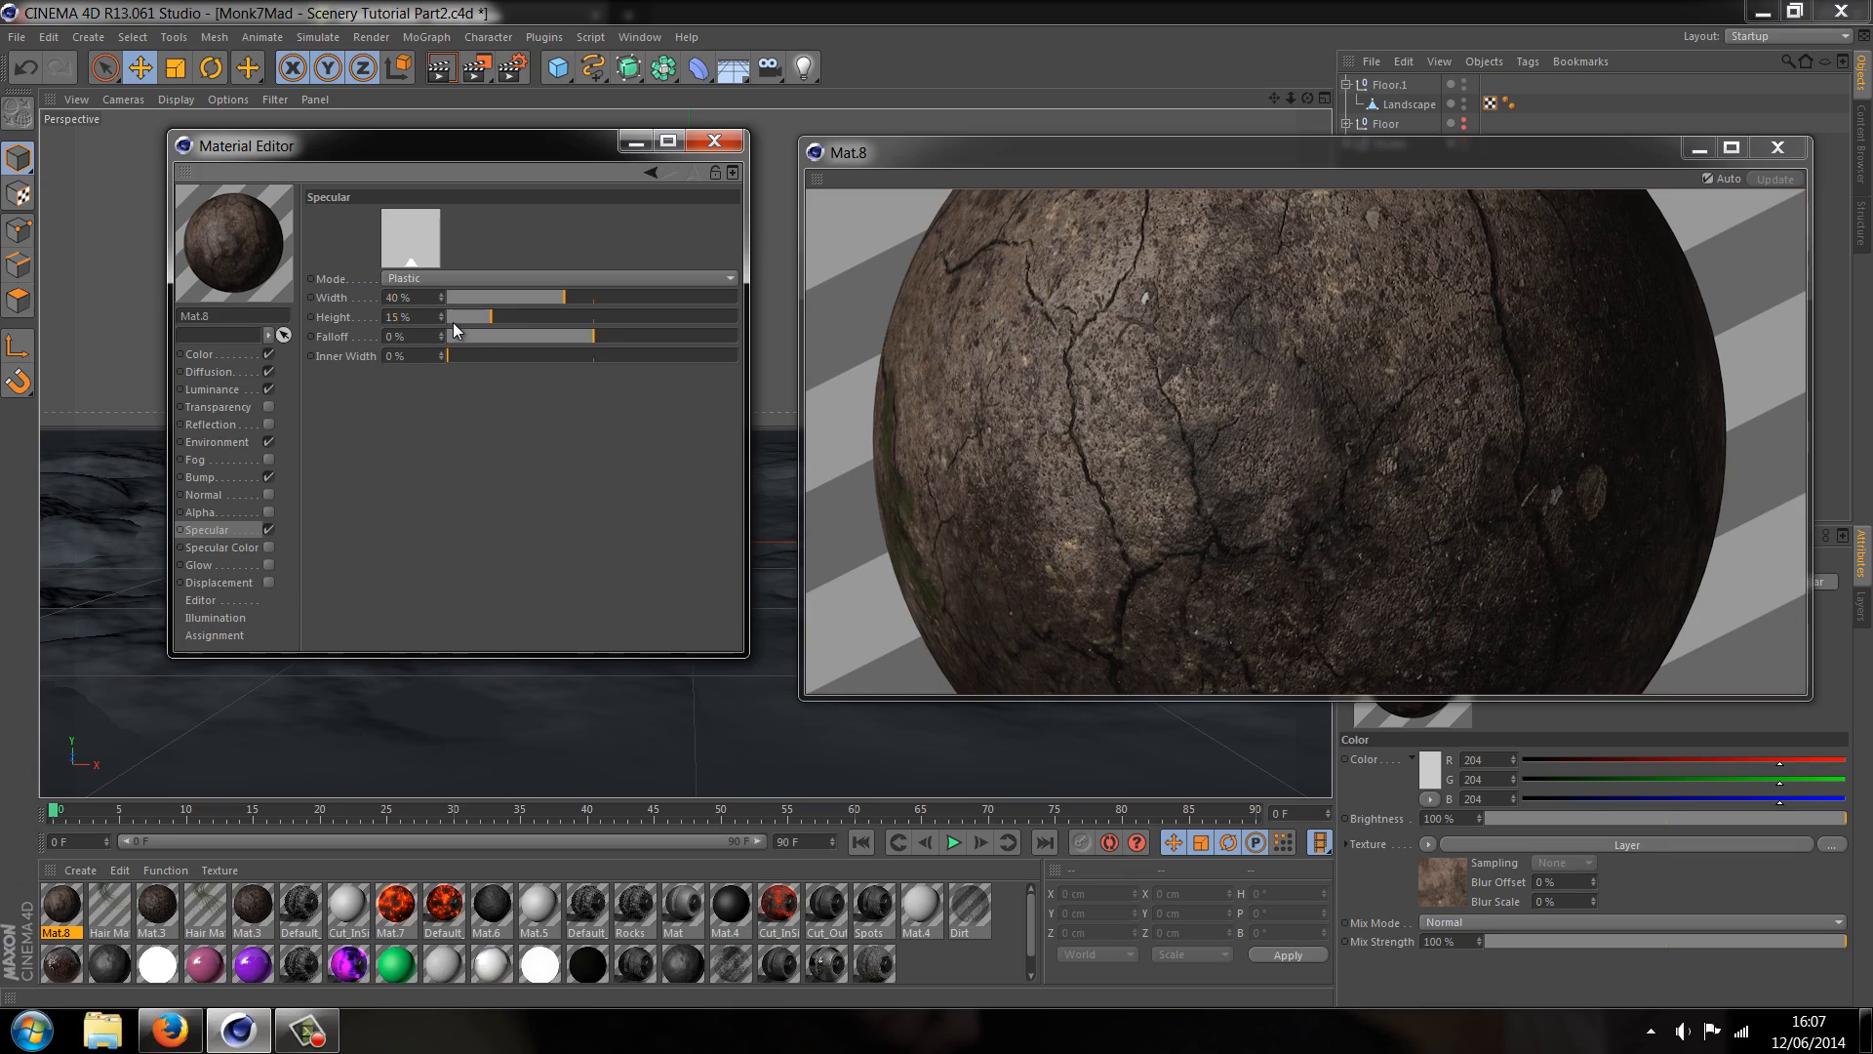
mouse_move(239, 597)
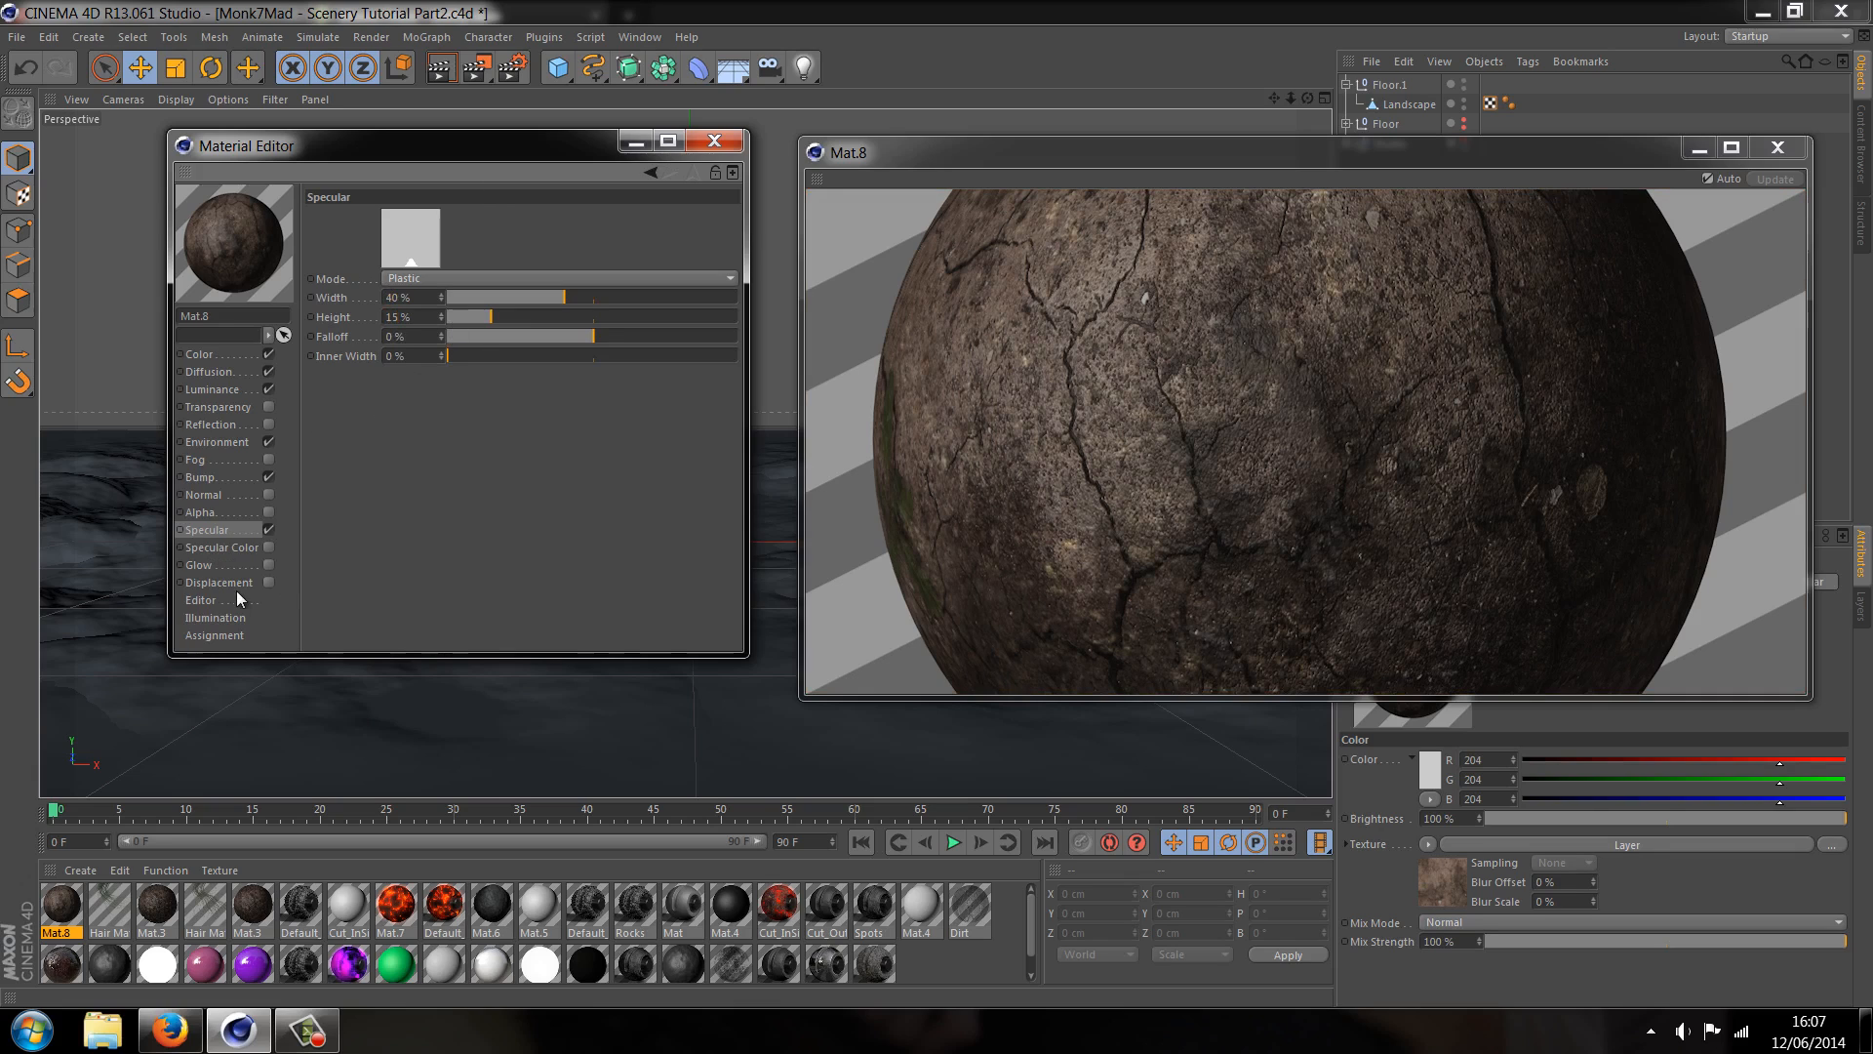
Enable Displacement with a Noise shader, 15 cm height and -30% strength
click(217, 582)
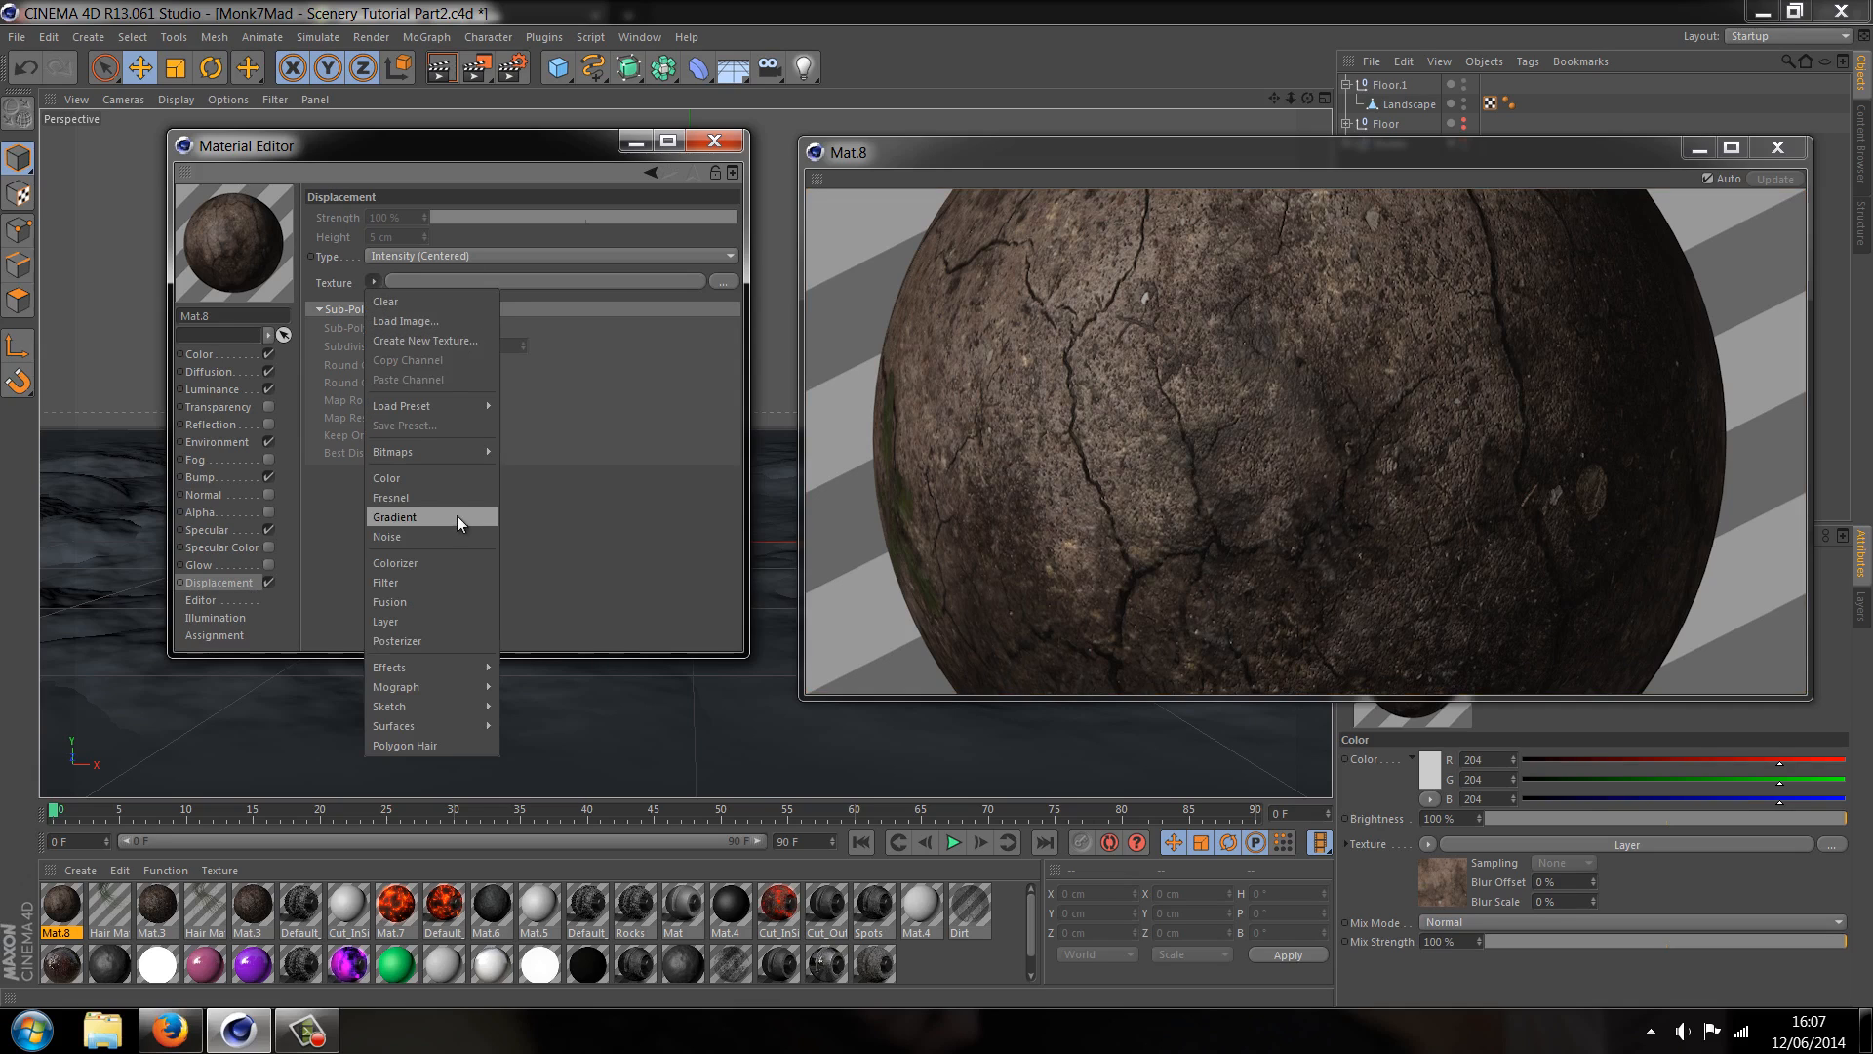
click(387, 536)
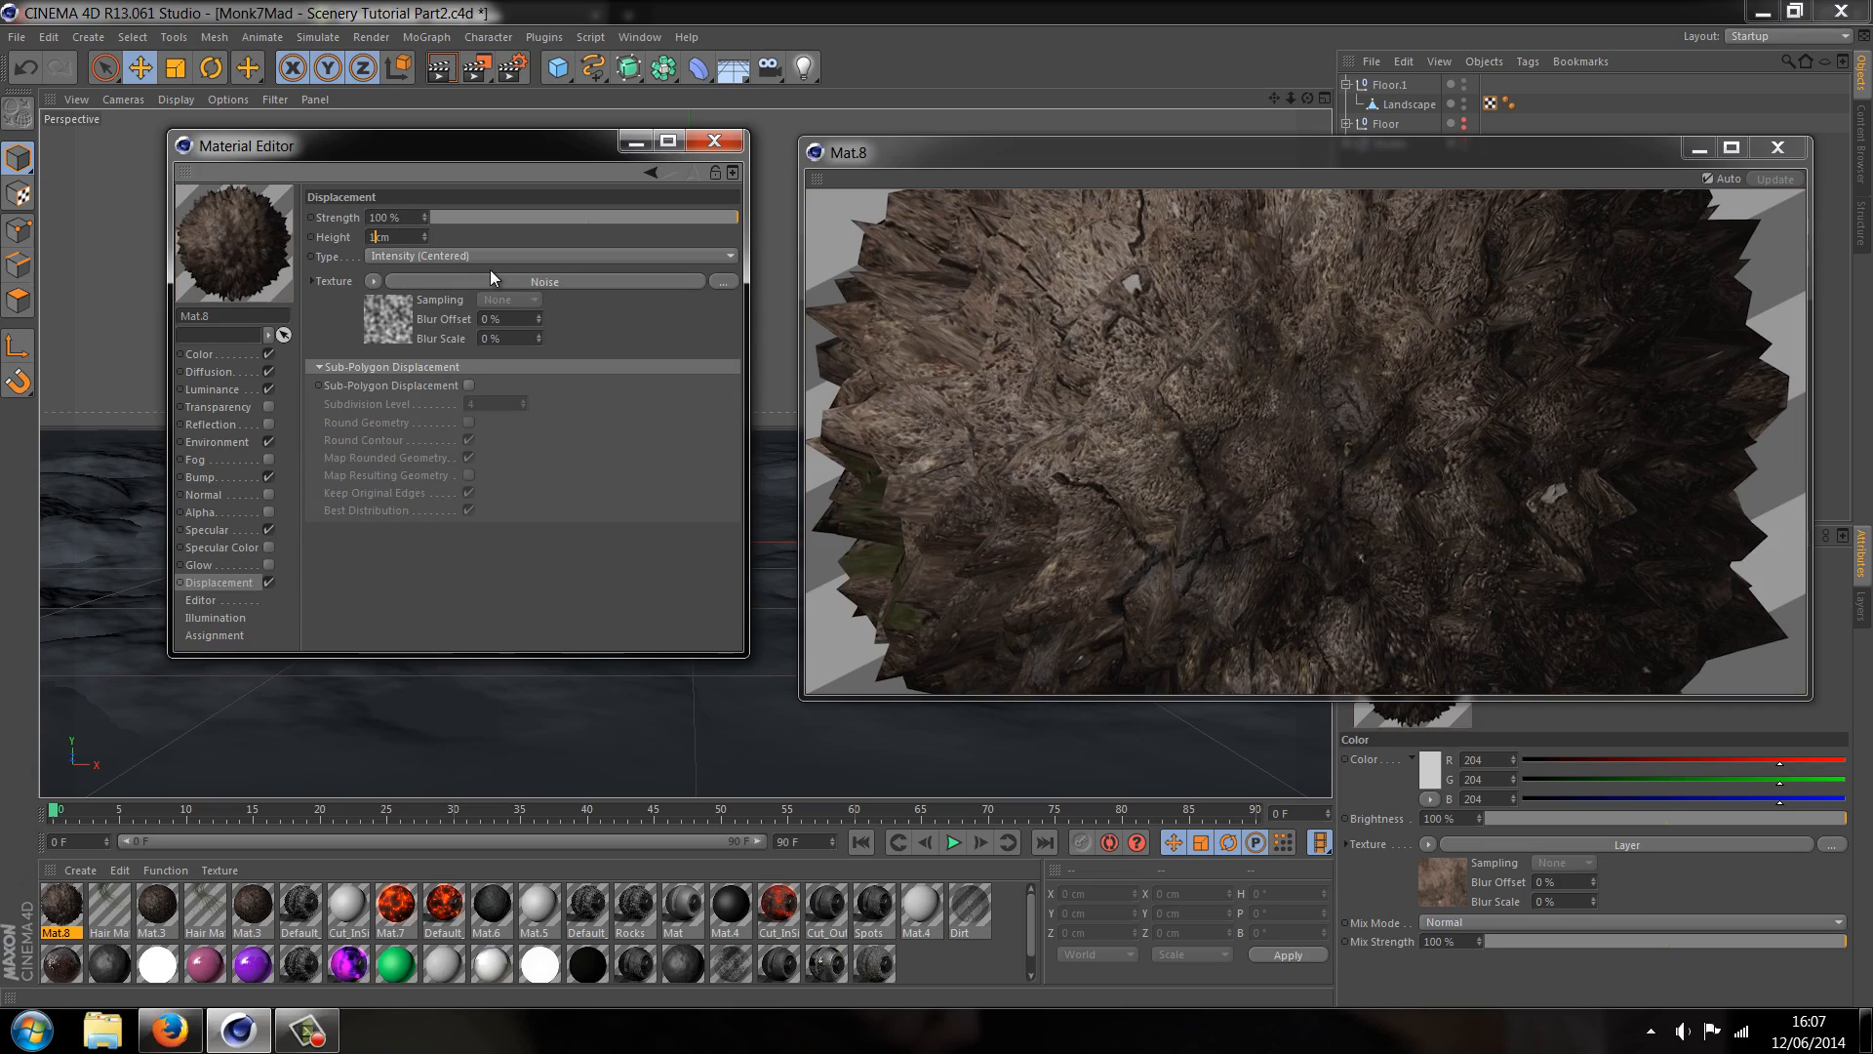
text(15 cm)
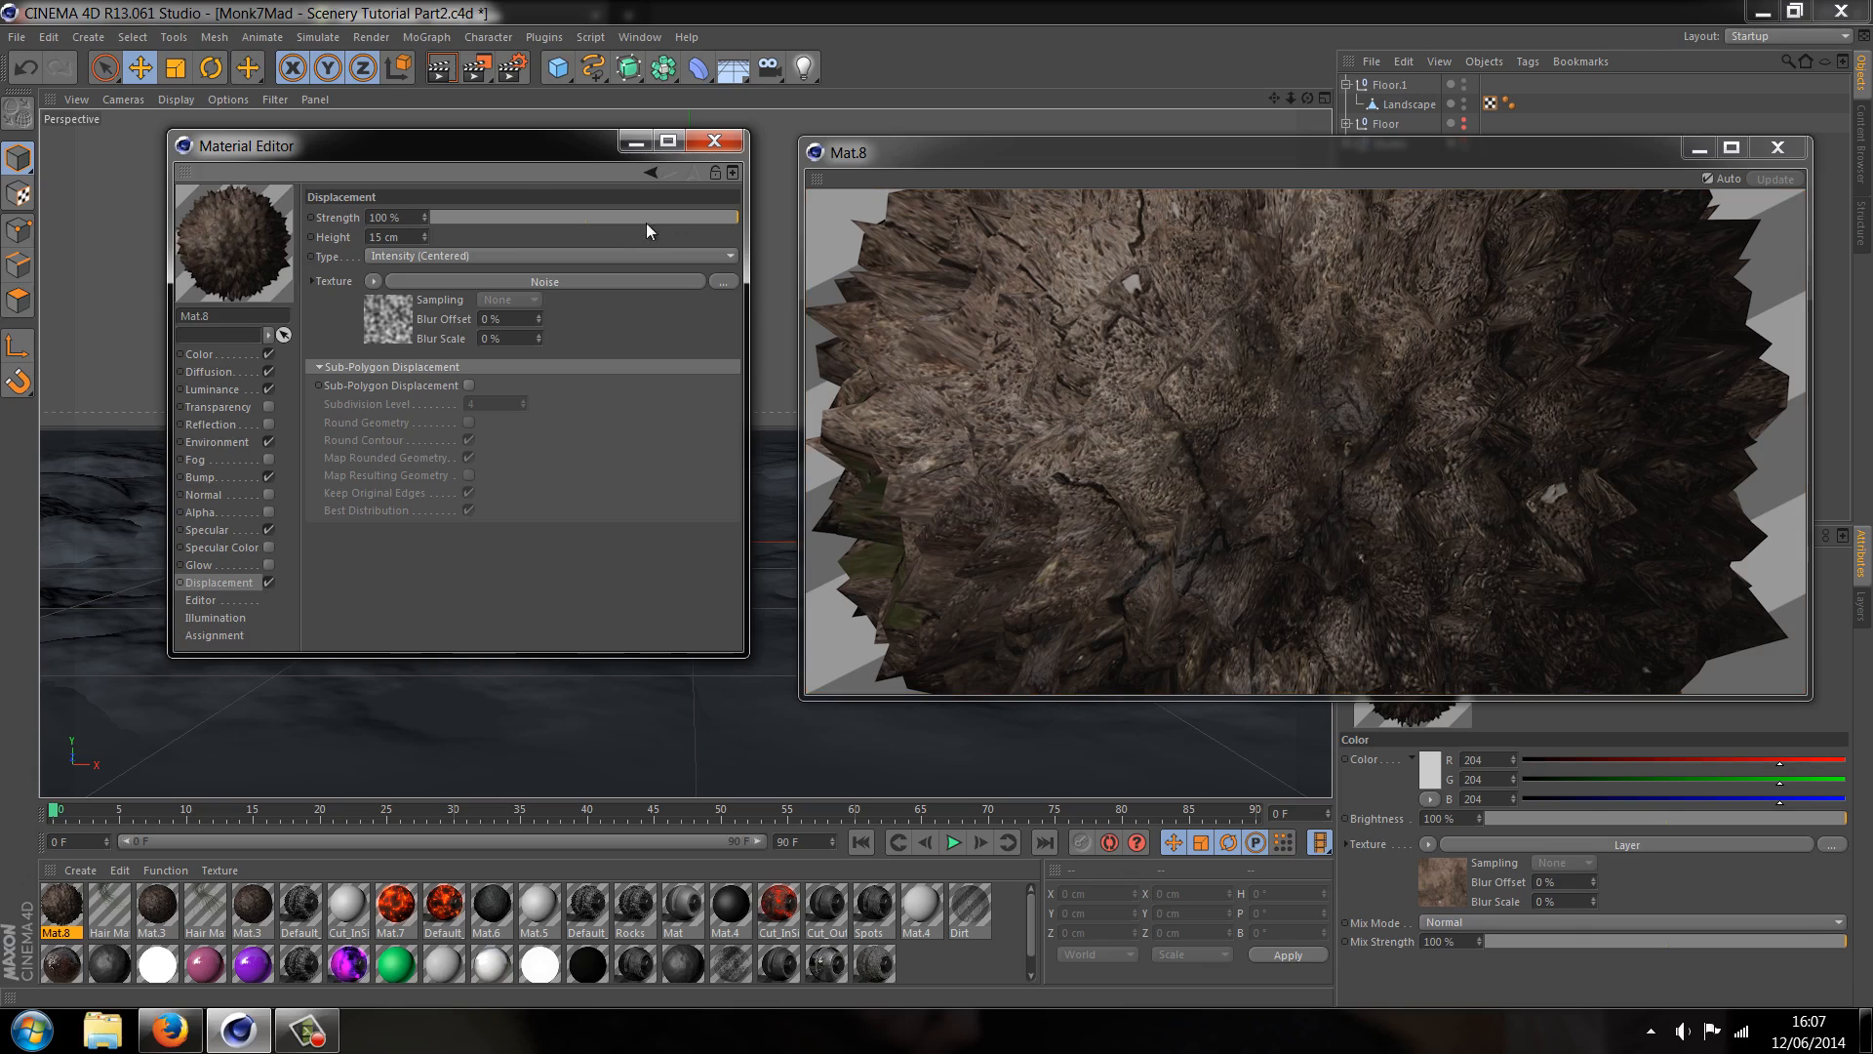
drag(741, 217, 526, 217)
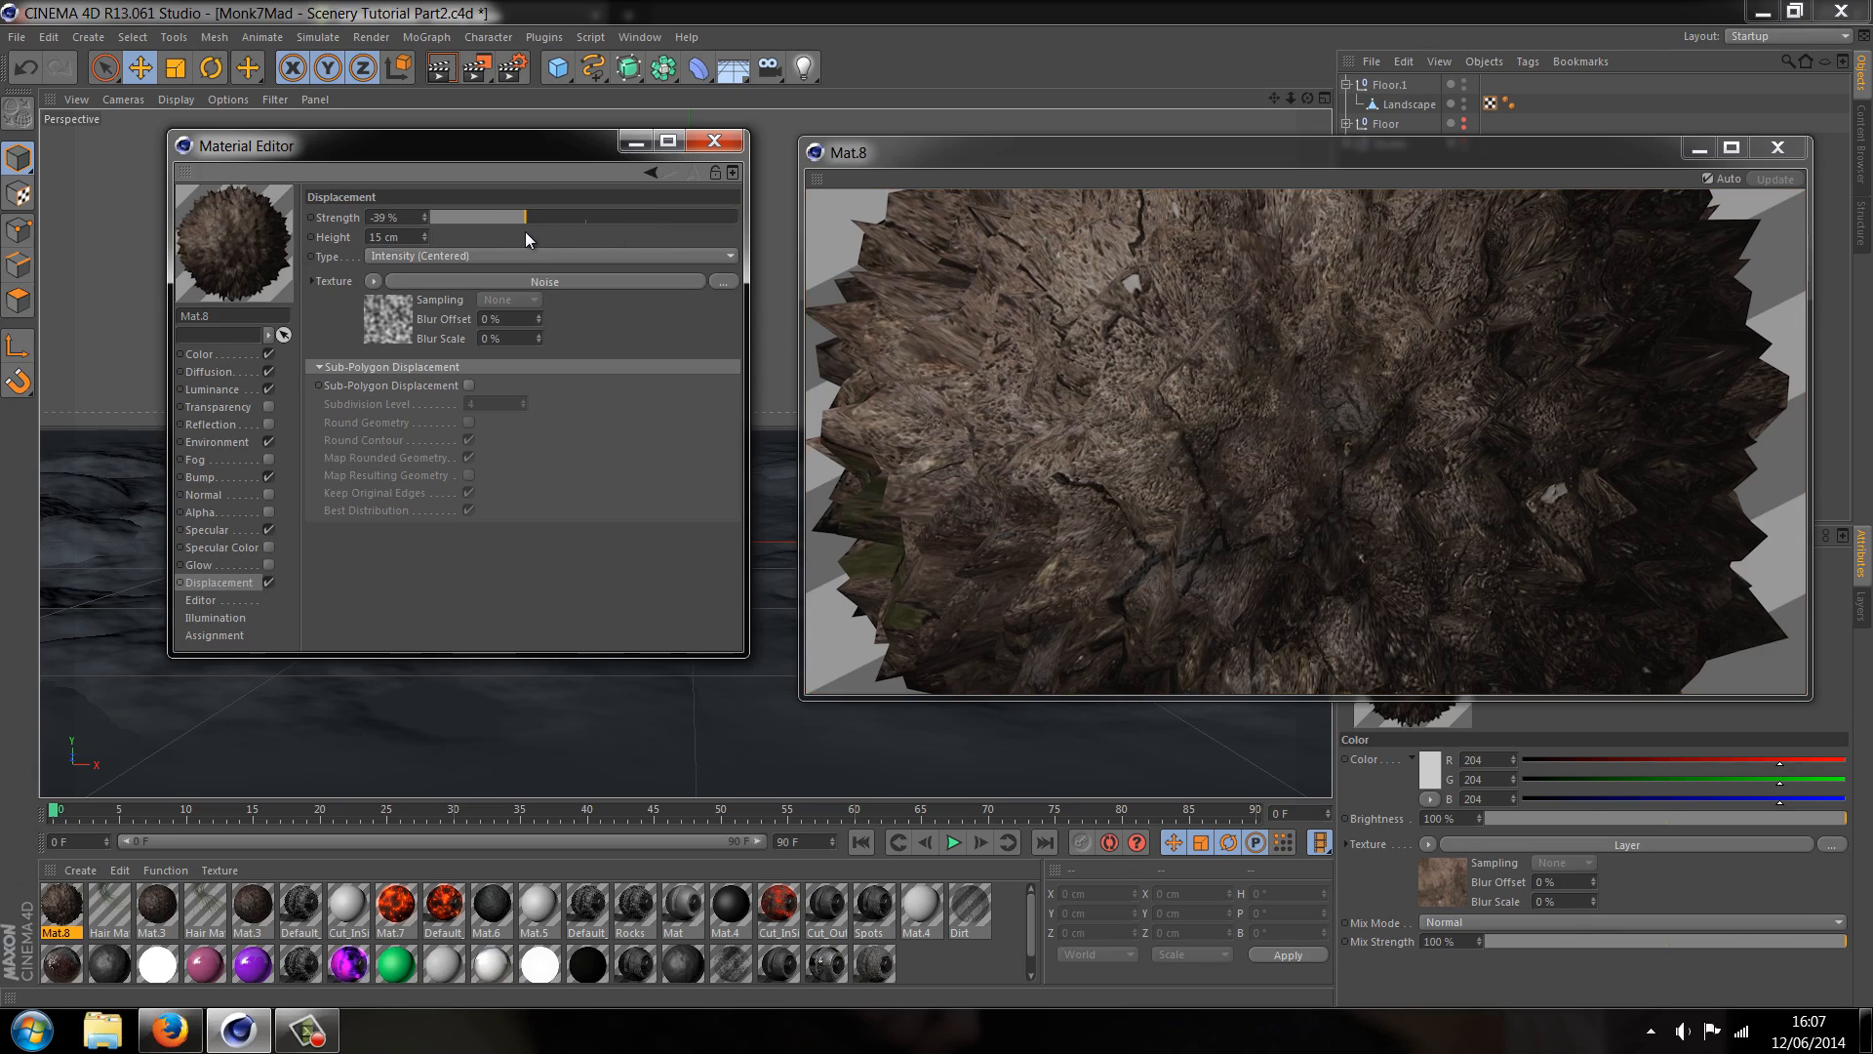
drag(522, 218, 538, 217)
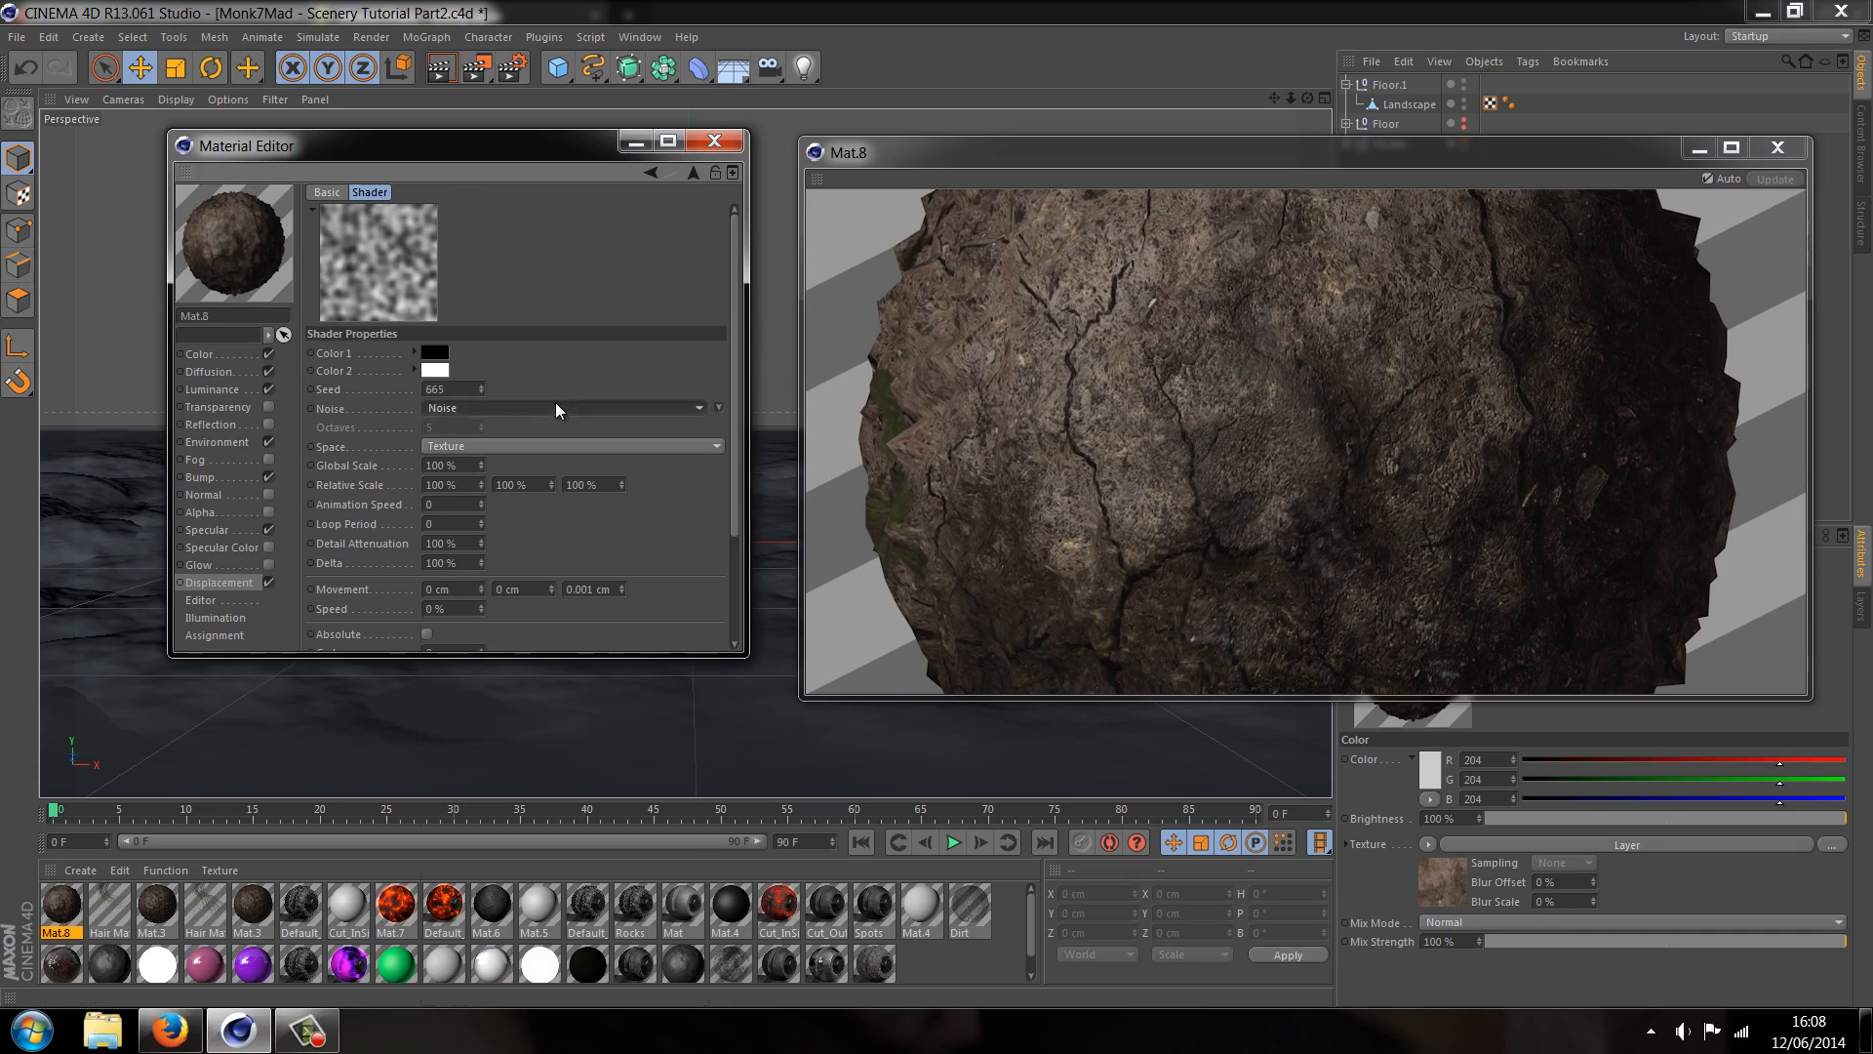
Set the noise type to Wavy Turbulence at 200% scale, clipped from 5% to 88%
click(699, 408)
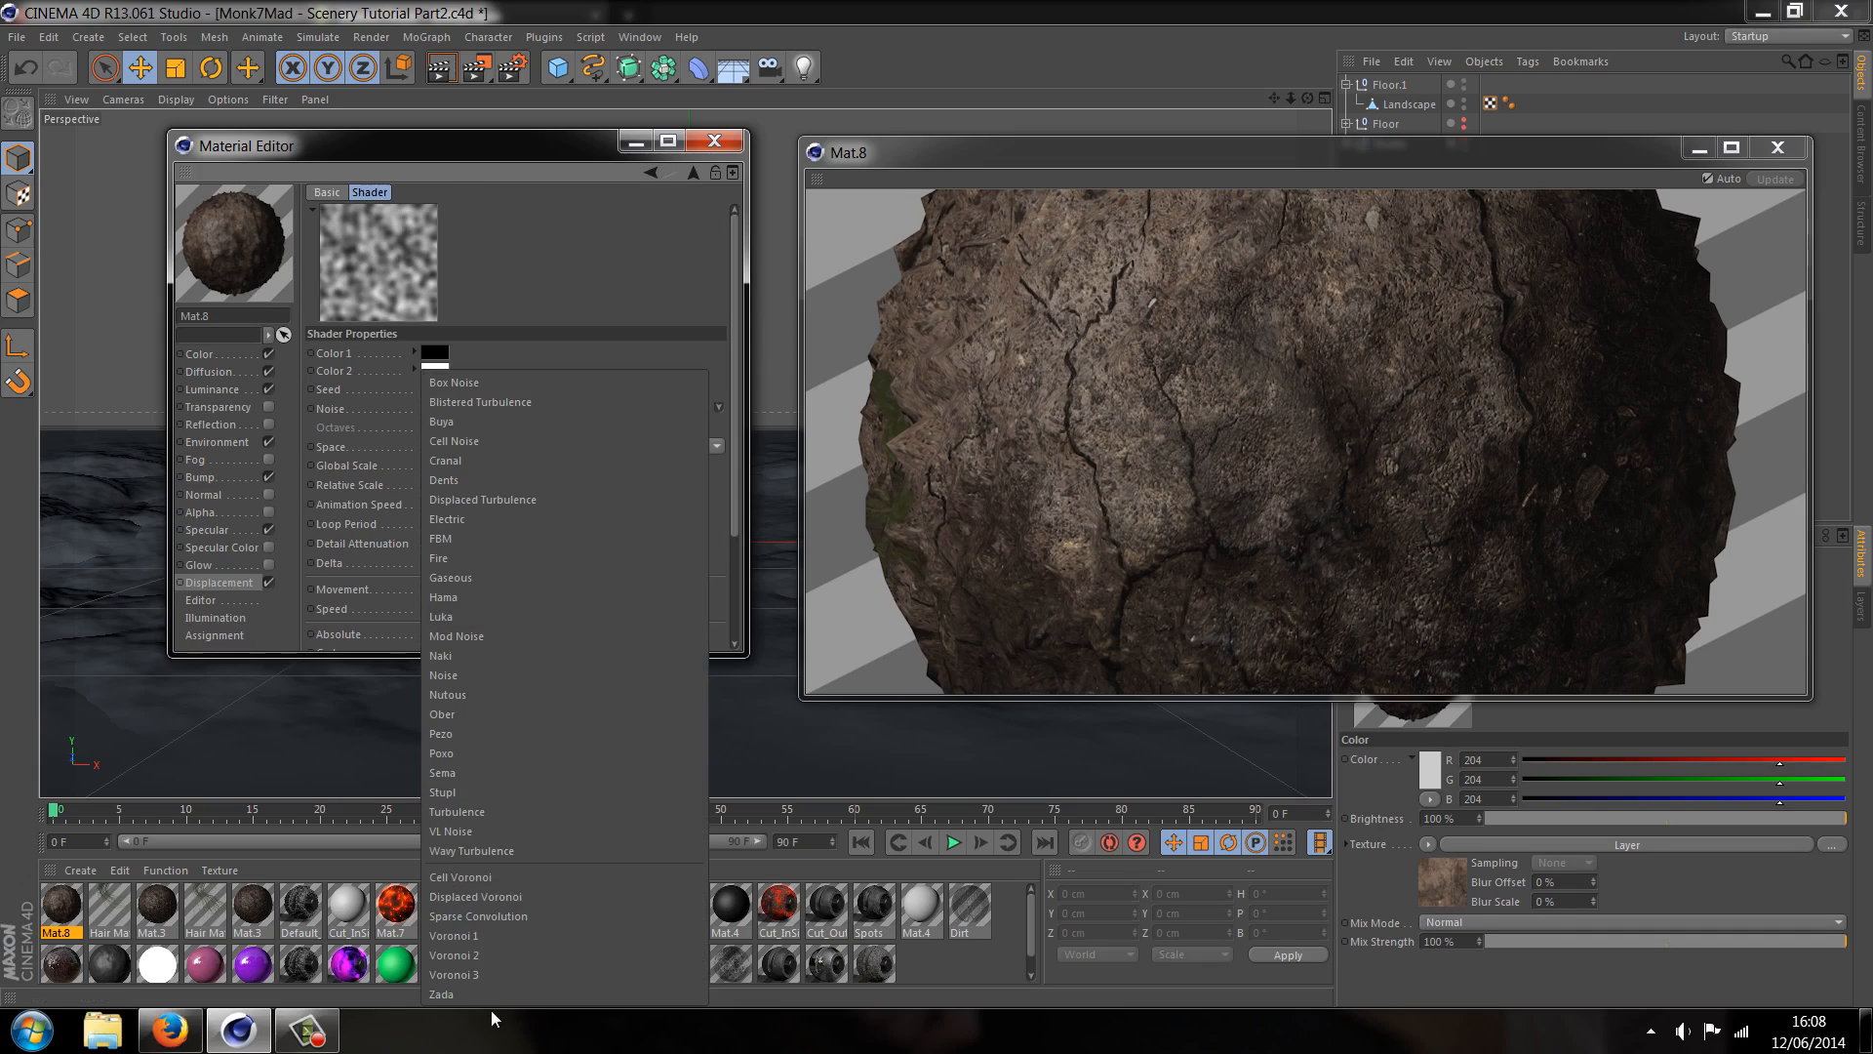
click(440, 993)
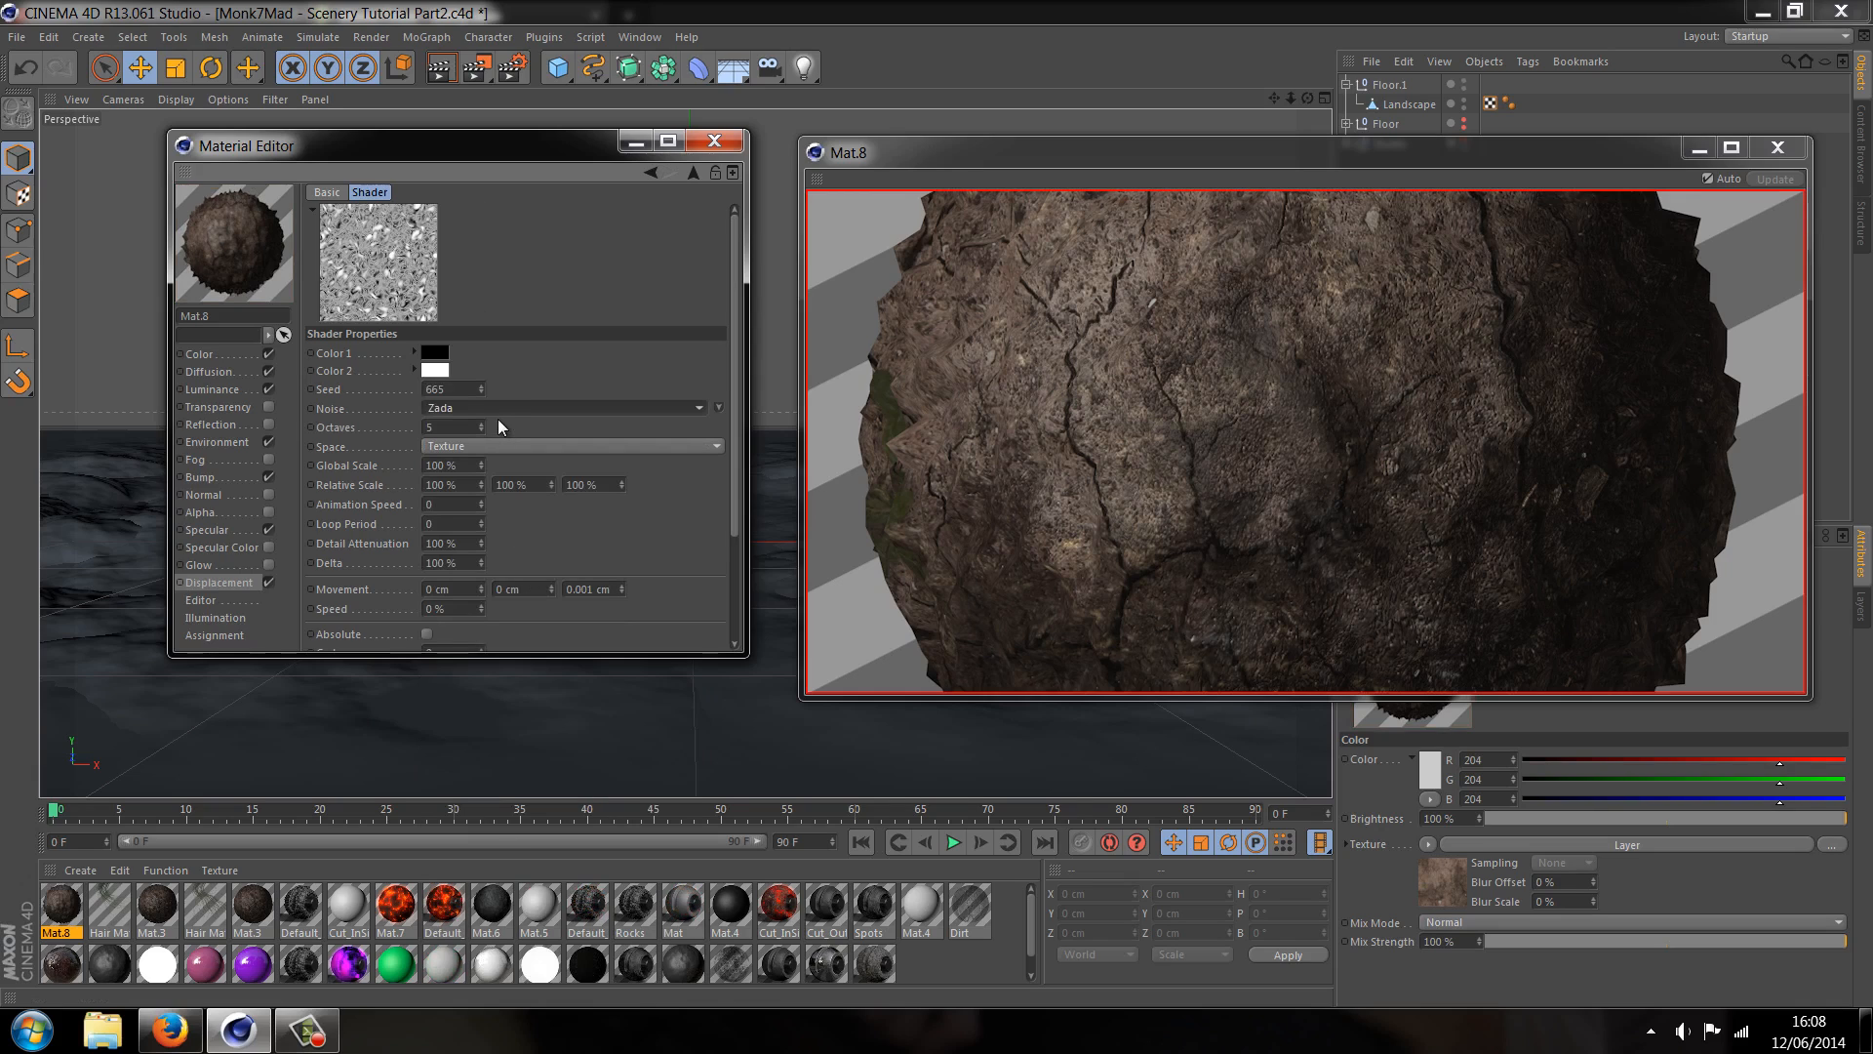
click(568, 408)
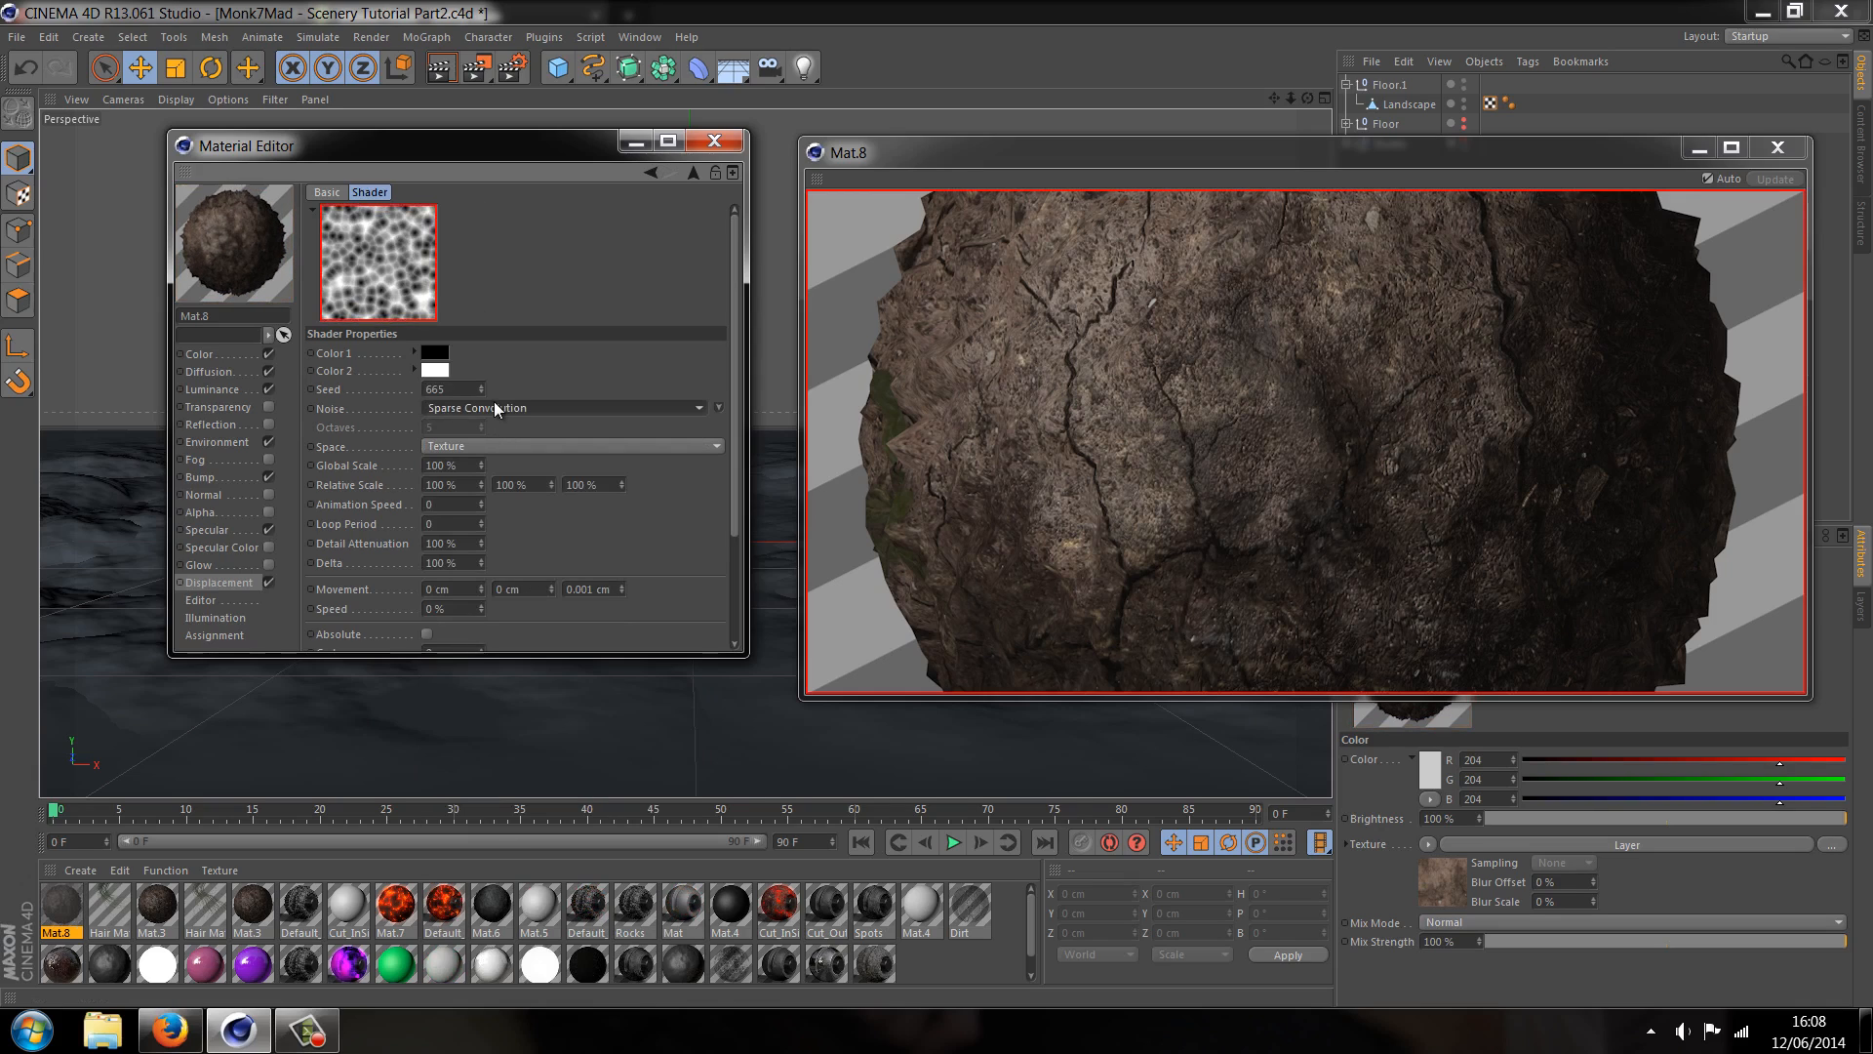
click(573, 407)
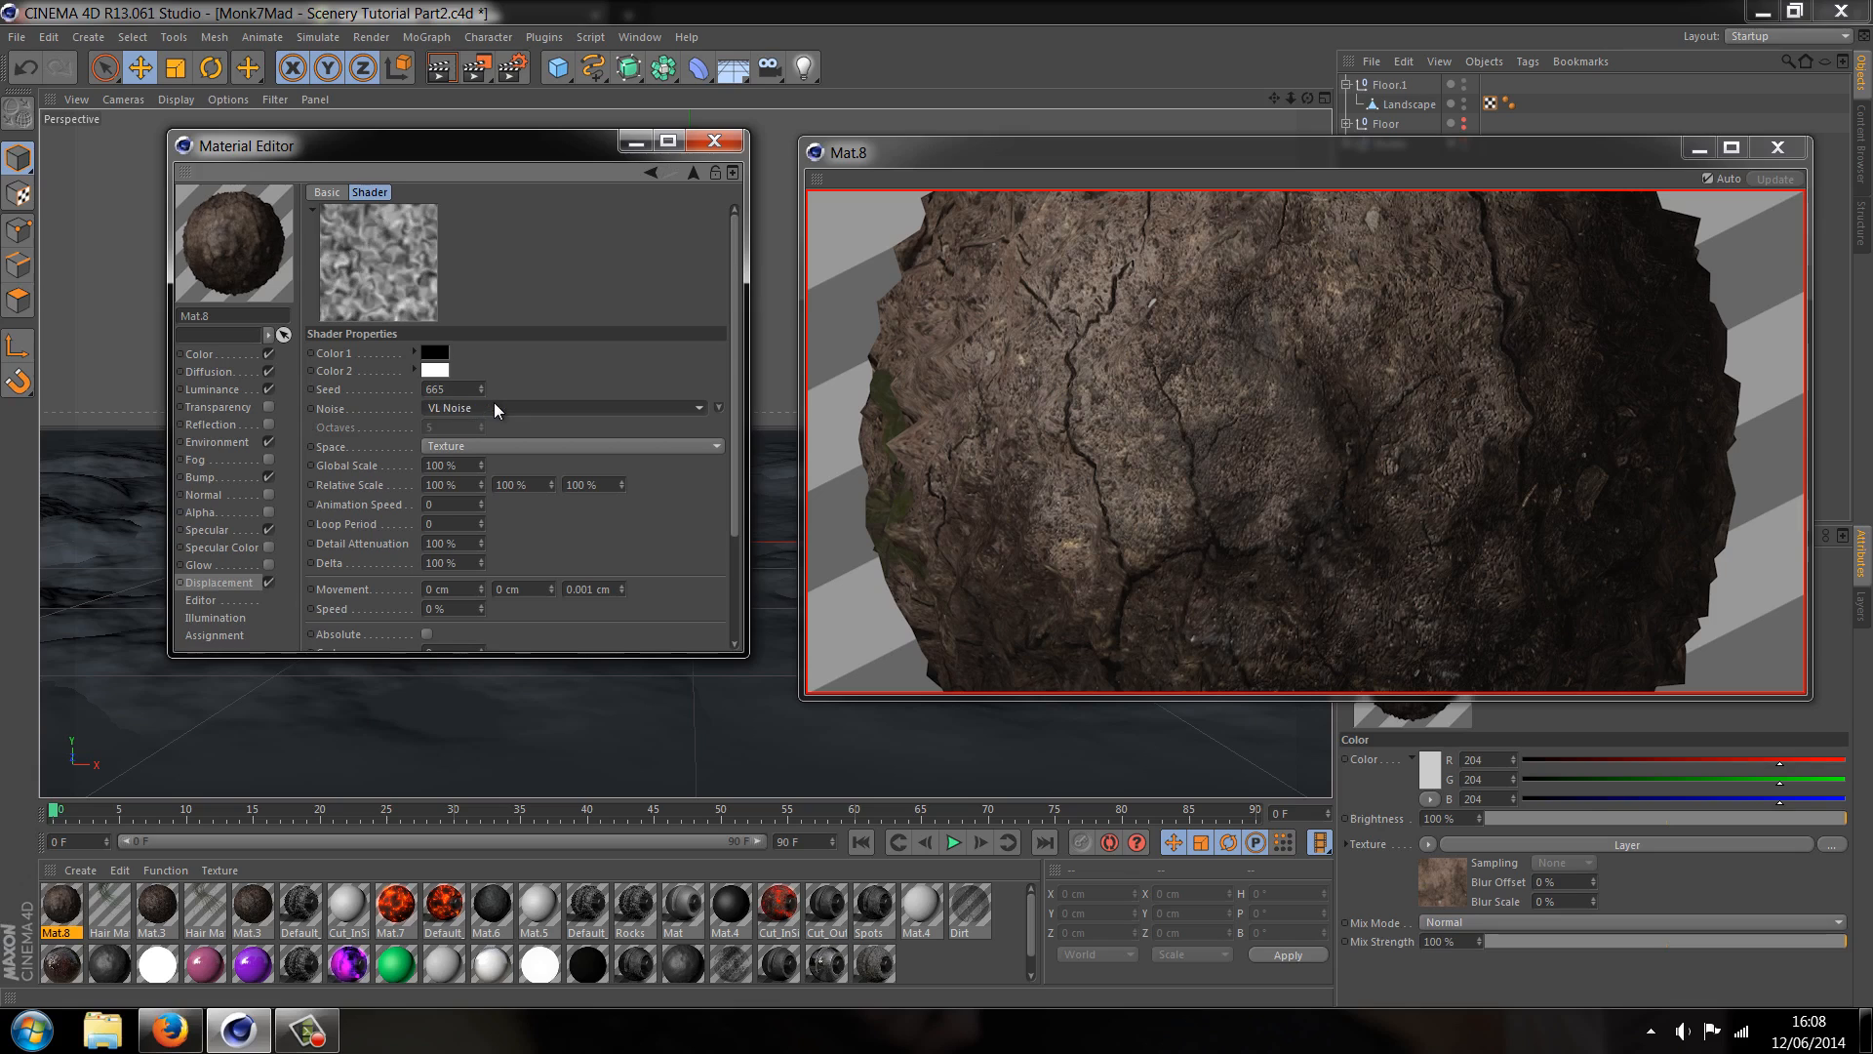
click(574, 408)
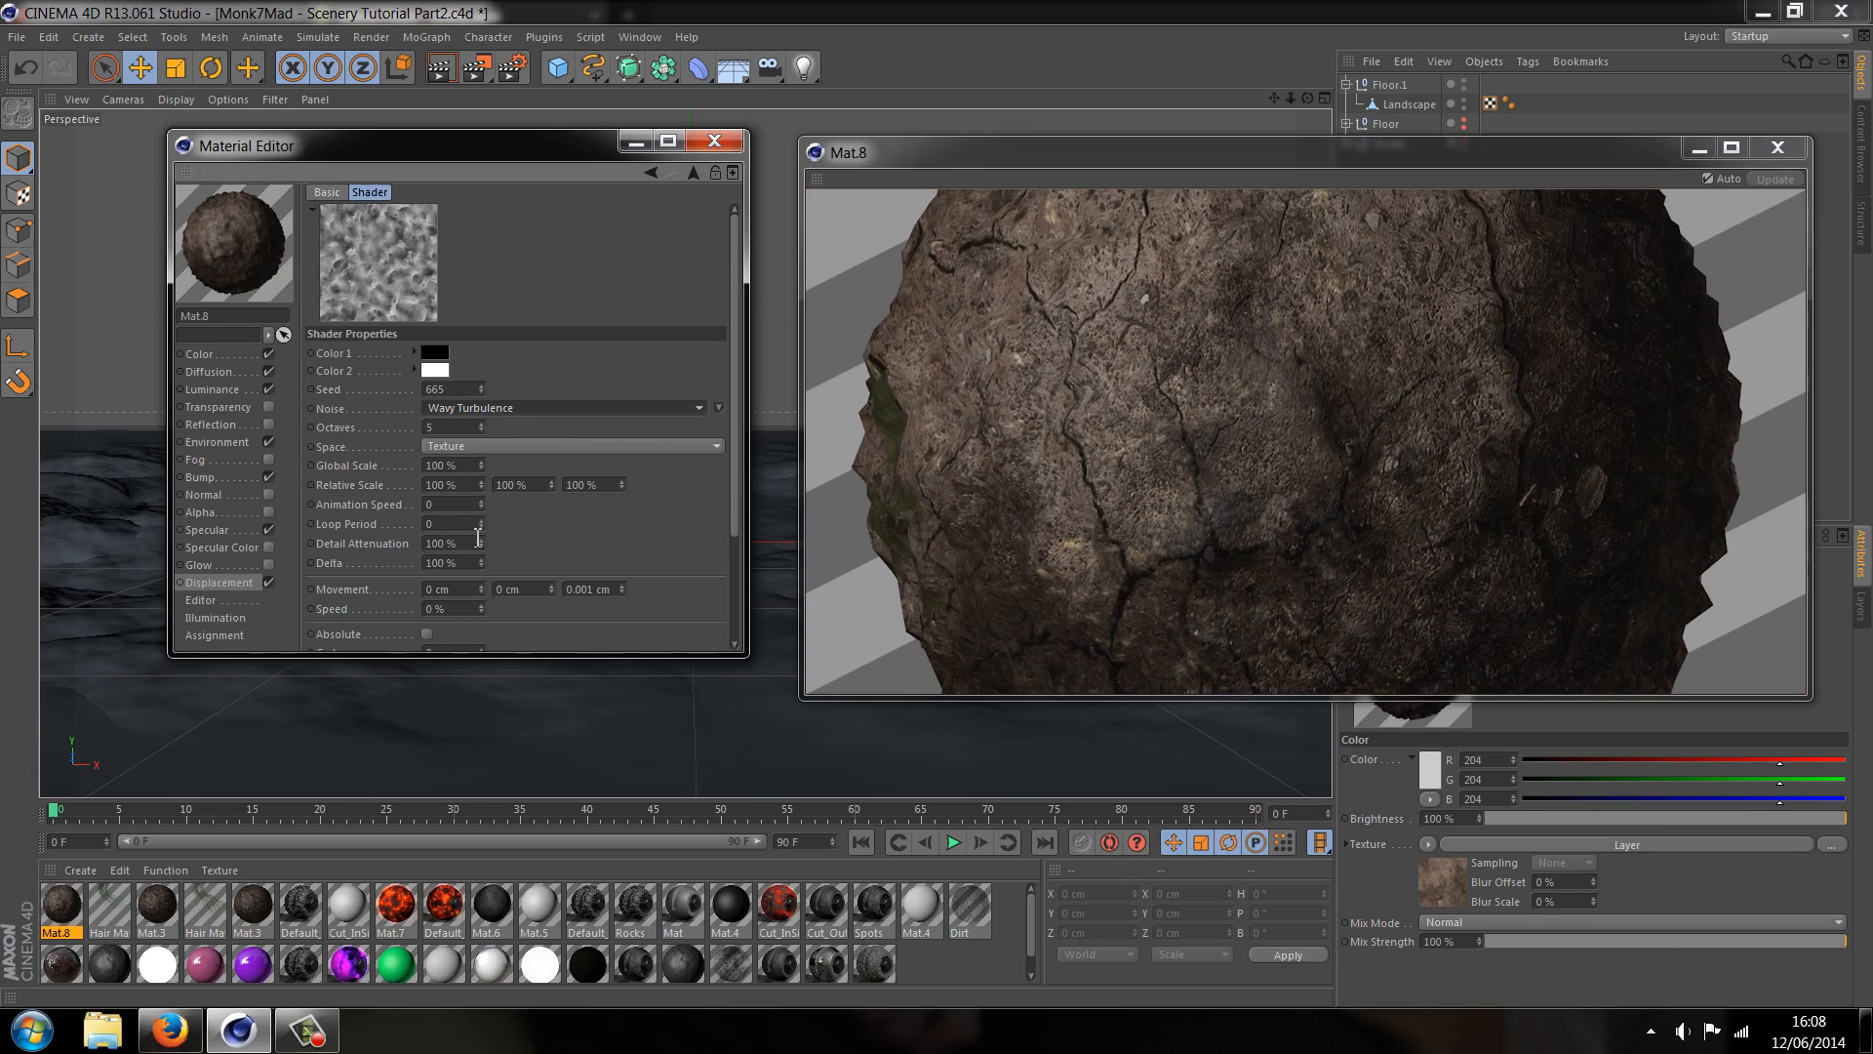
click(442, 465)
text(200)
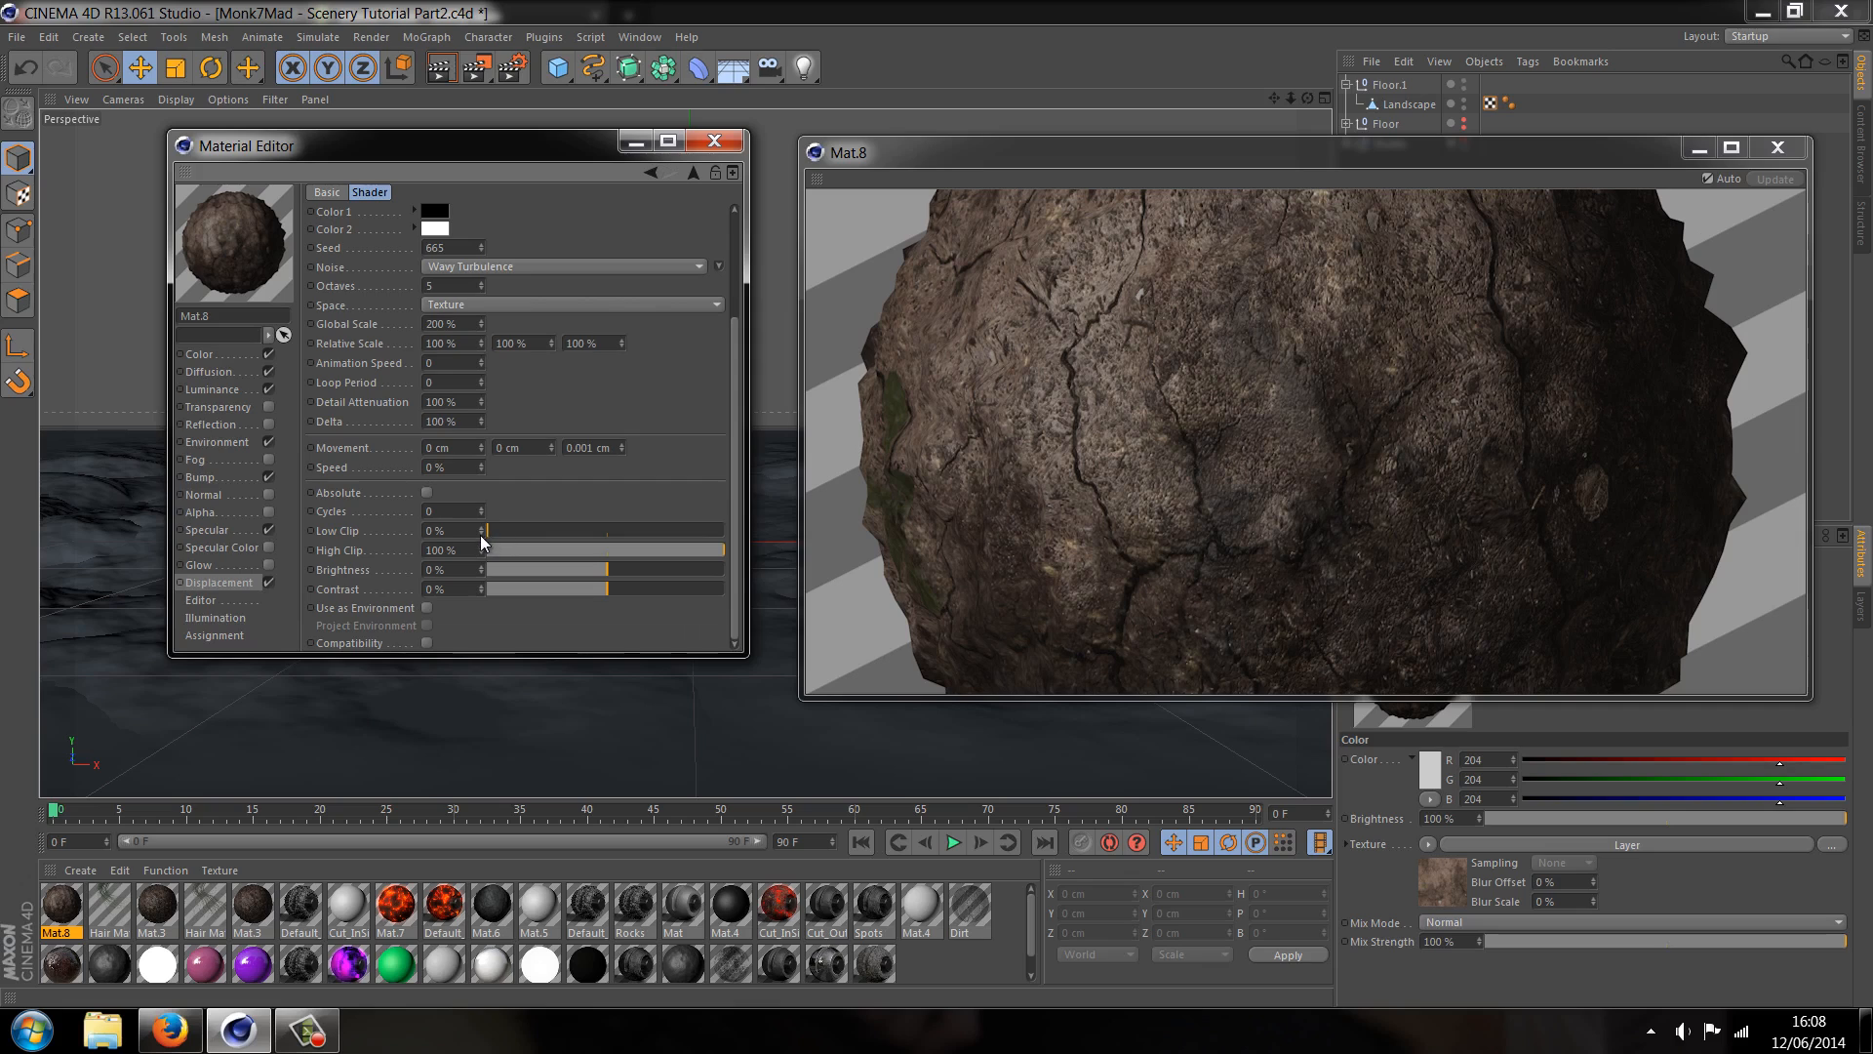
drag(488, 531, 501, 531)
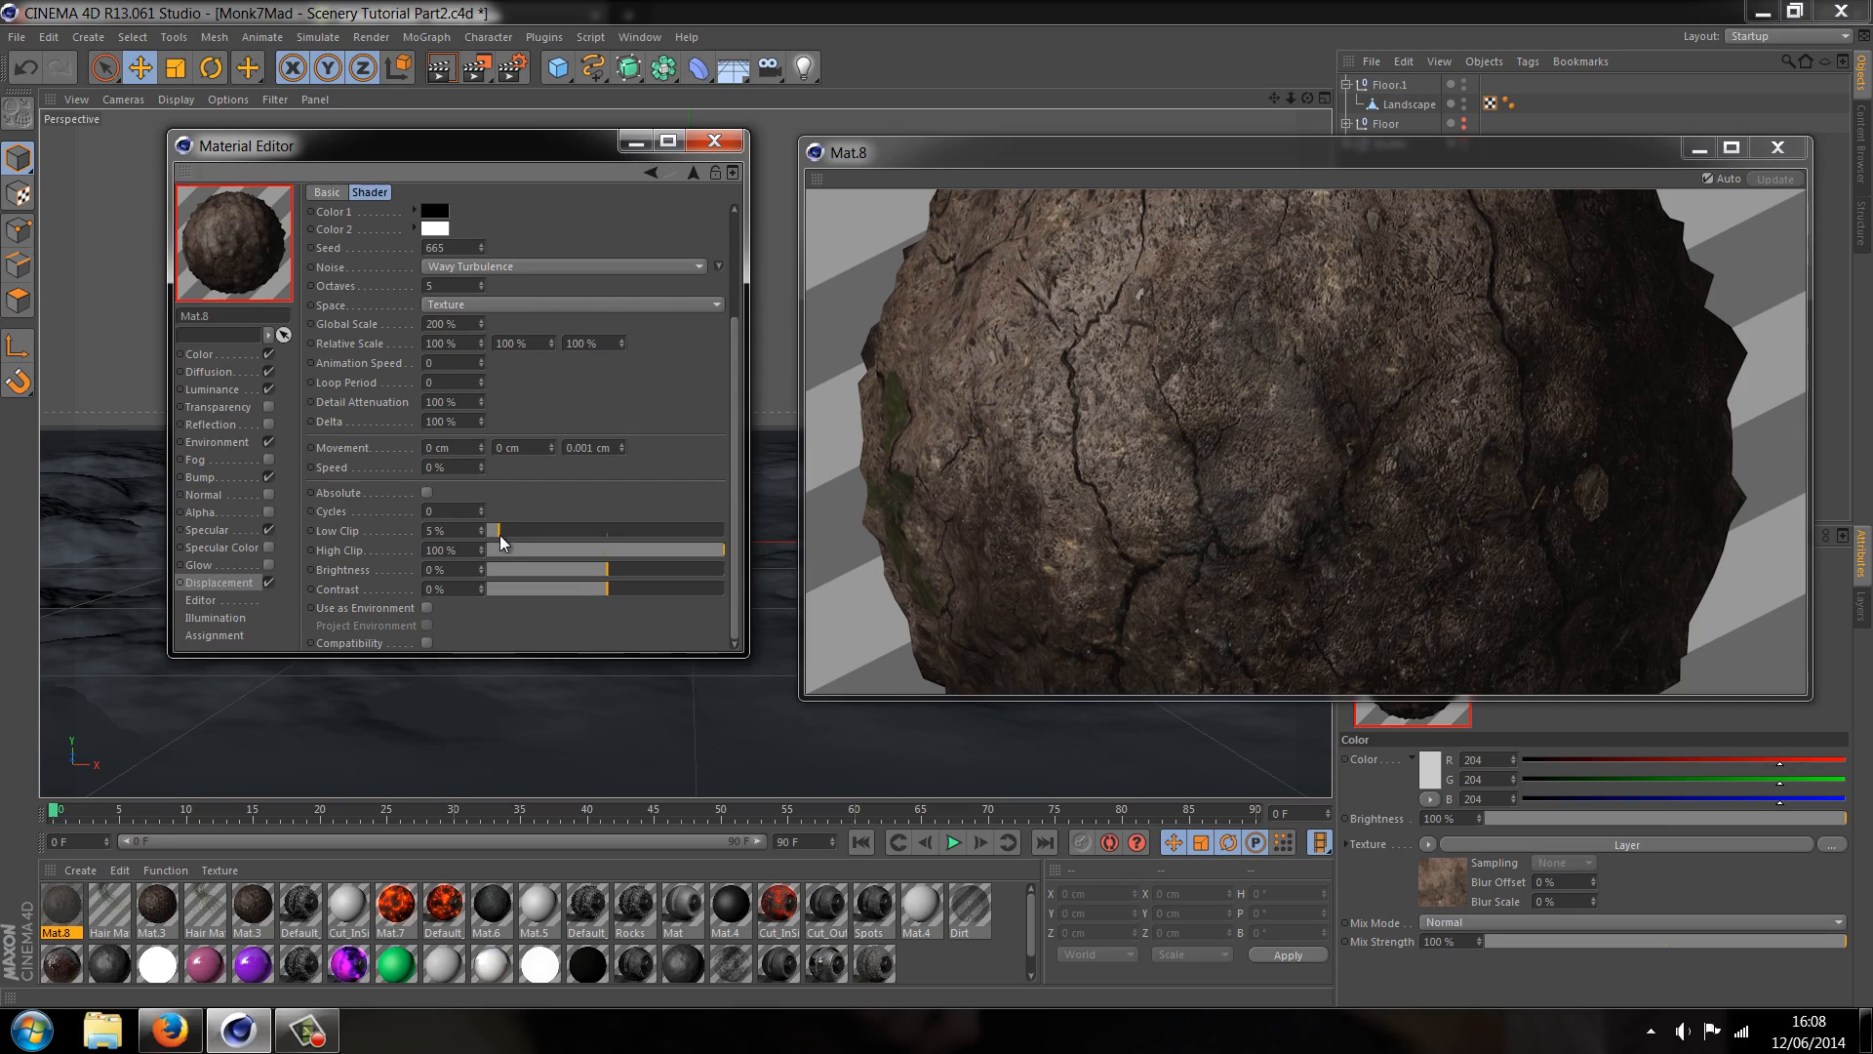
drag(720, 549, 698, 549)
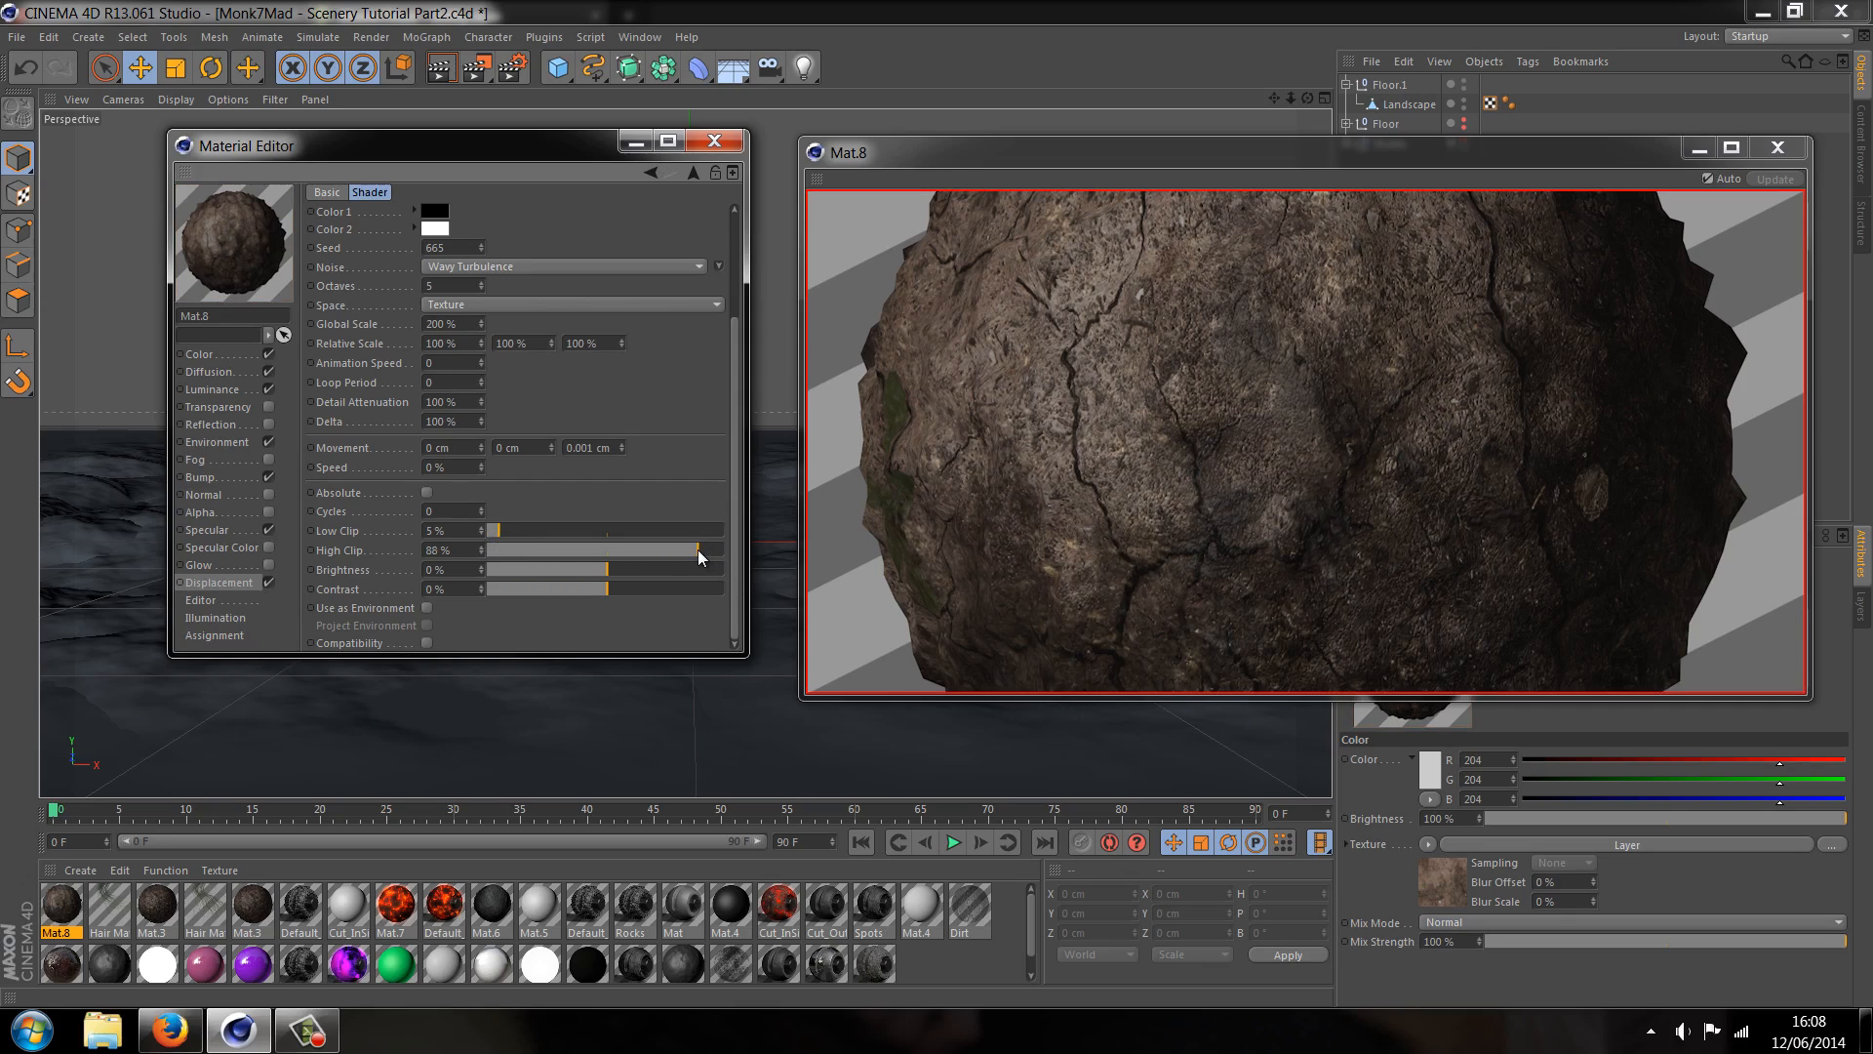
drag(698, 548, 738, 548)
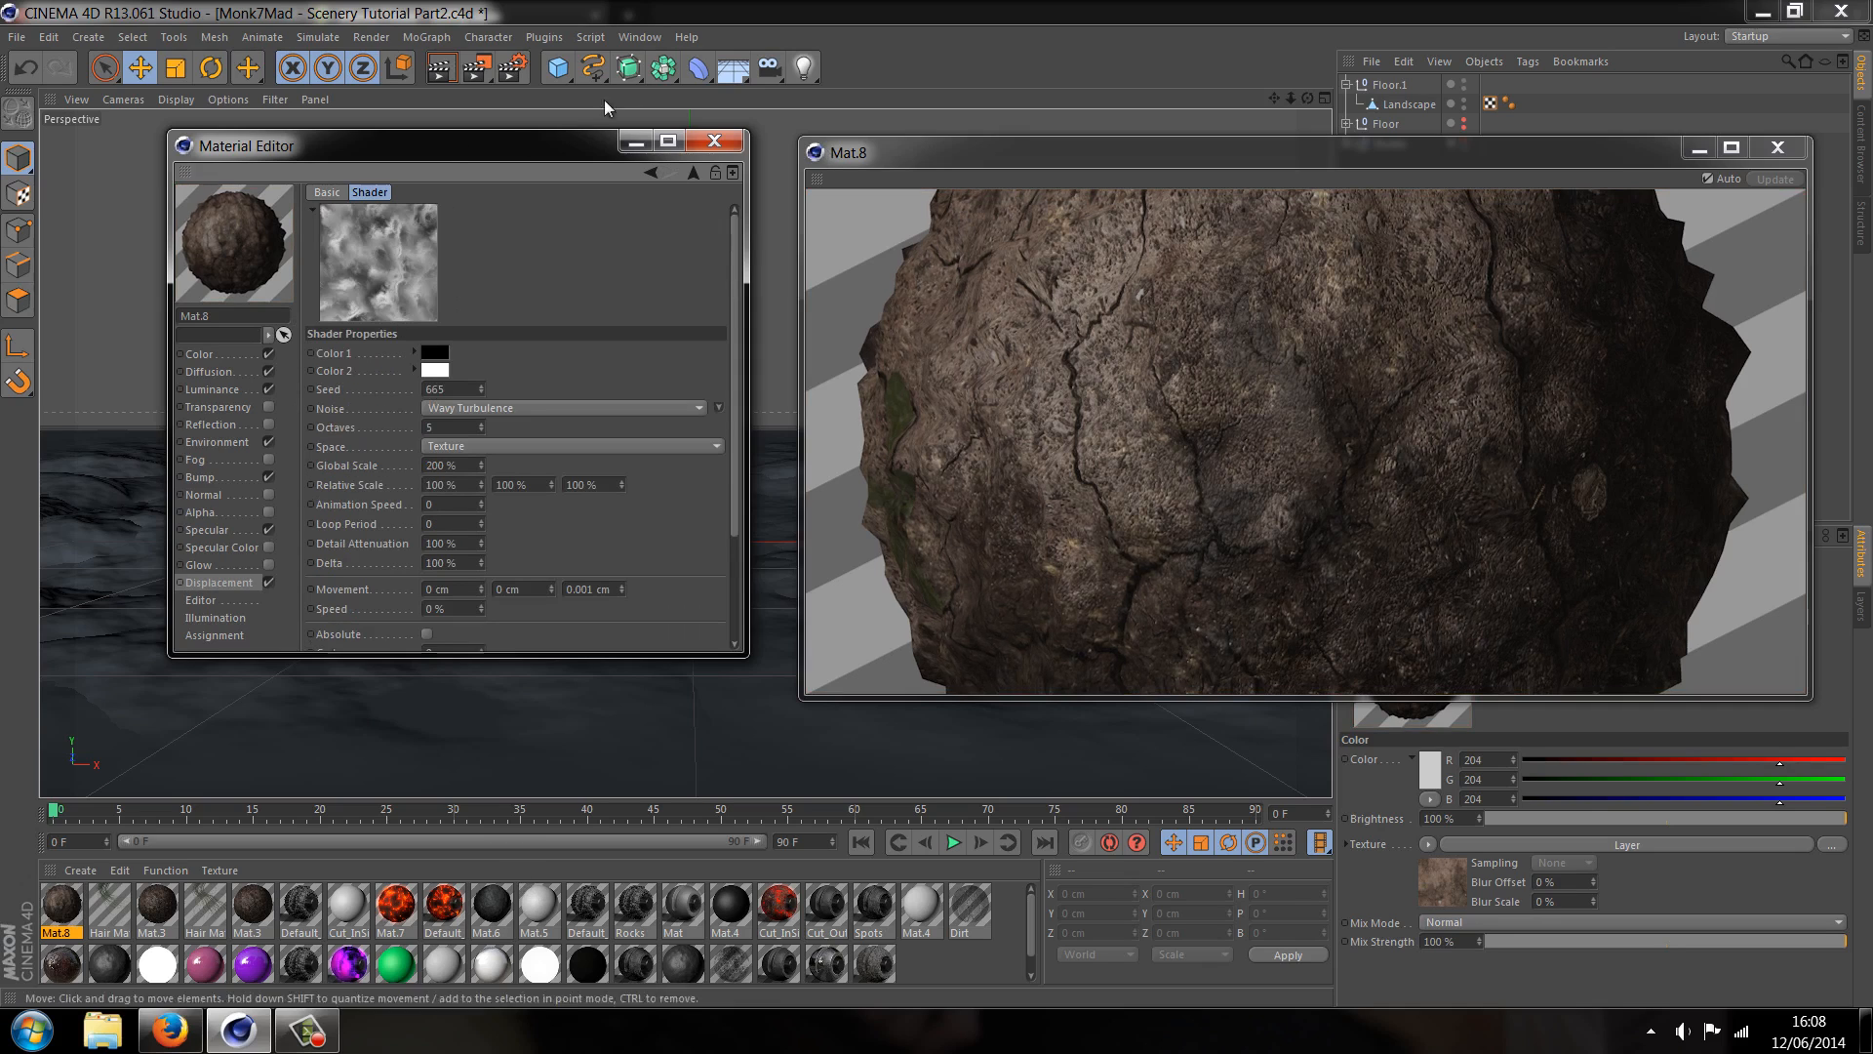
Close the material windows, change the texture tag's projection mode, and render a region preview
click(713, 140)
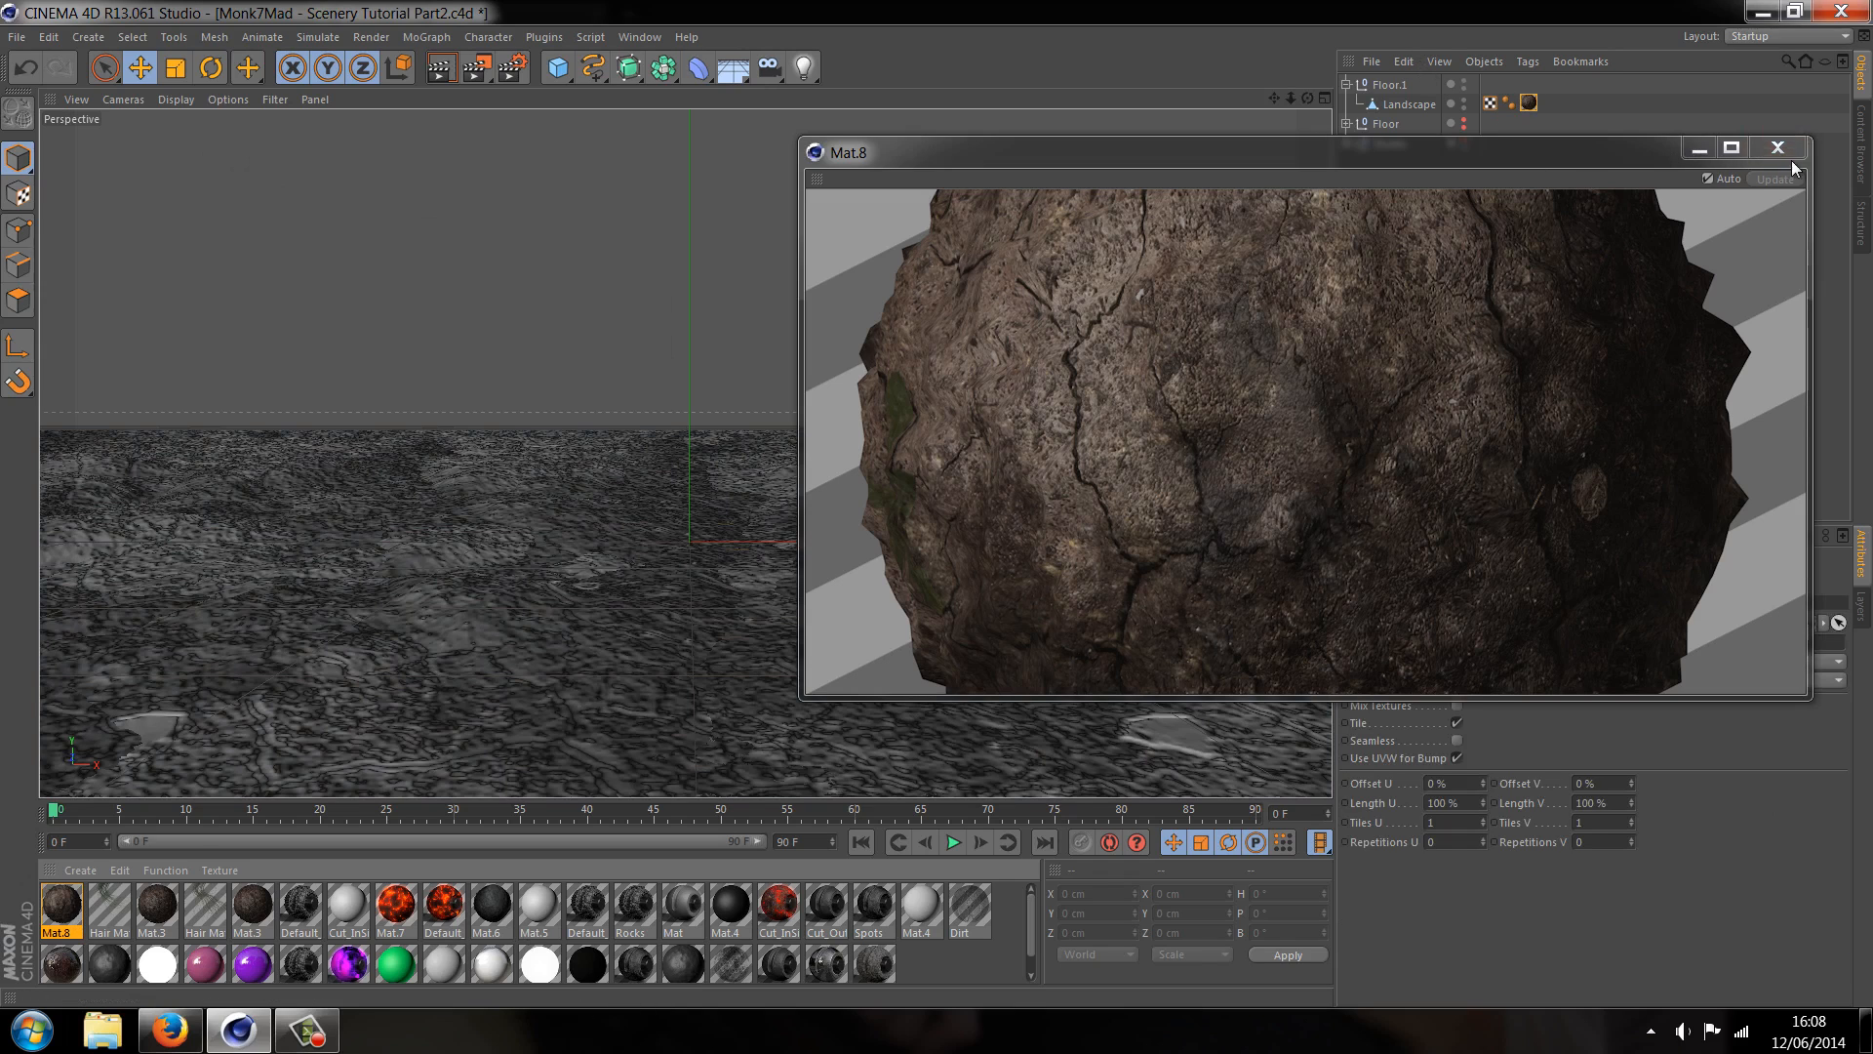
click(1778, 149)
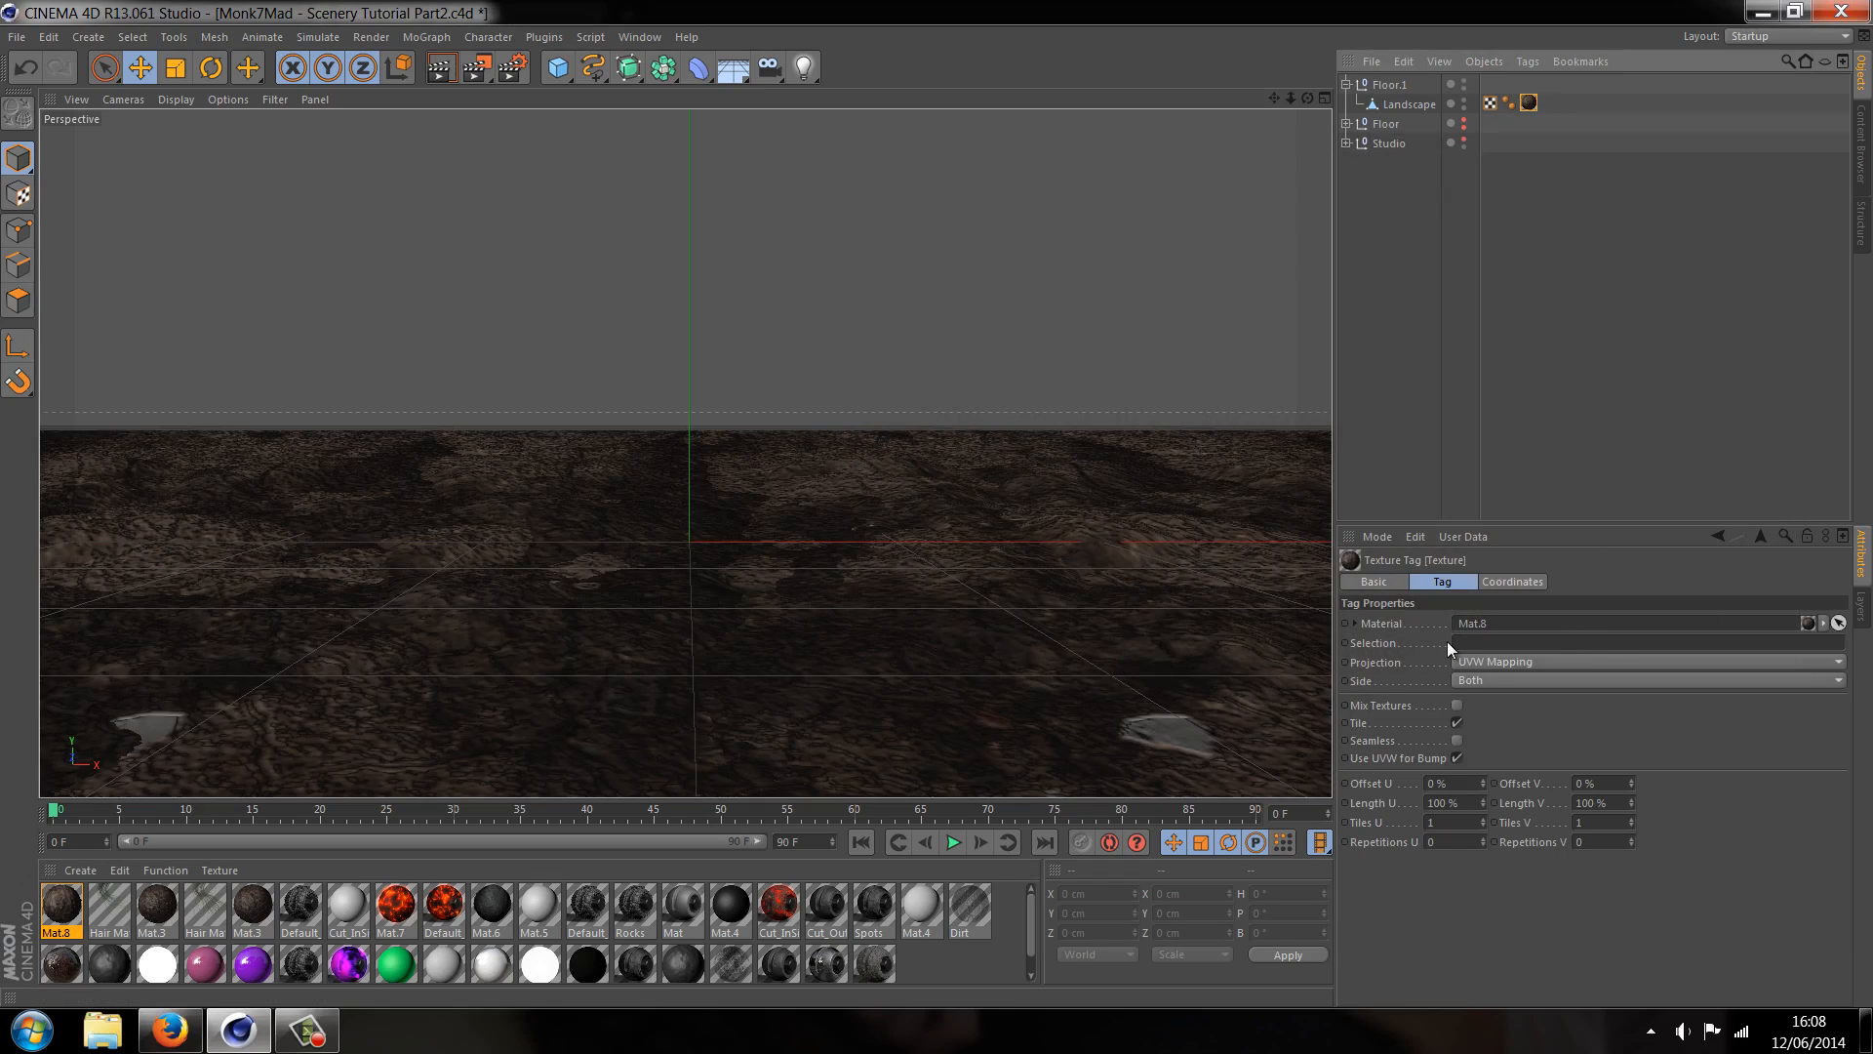
click(1649, 661)
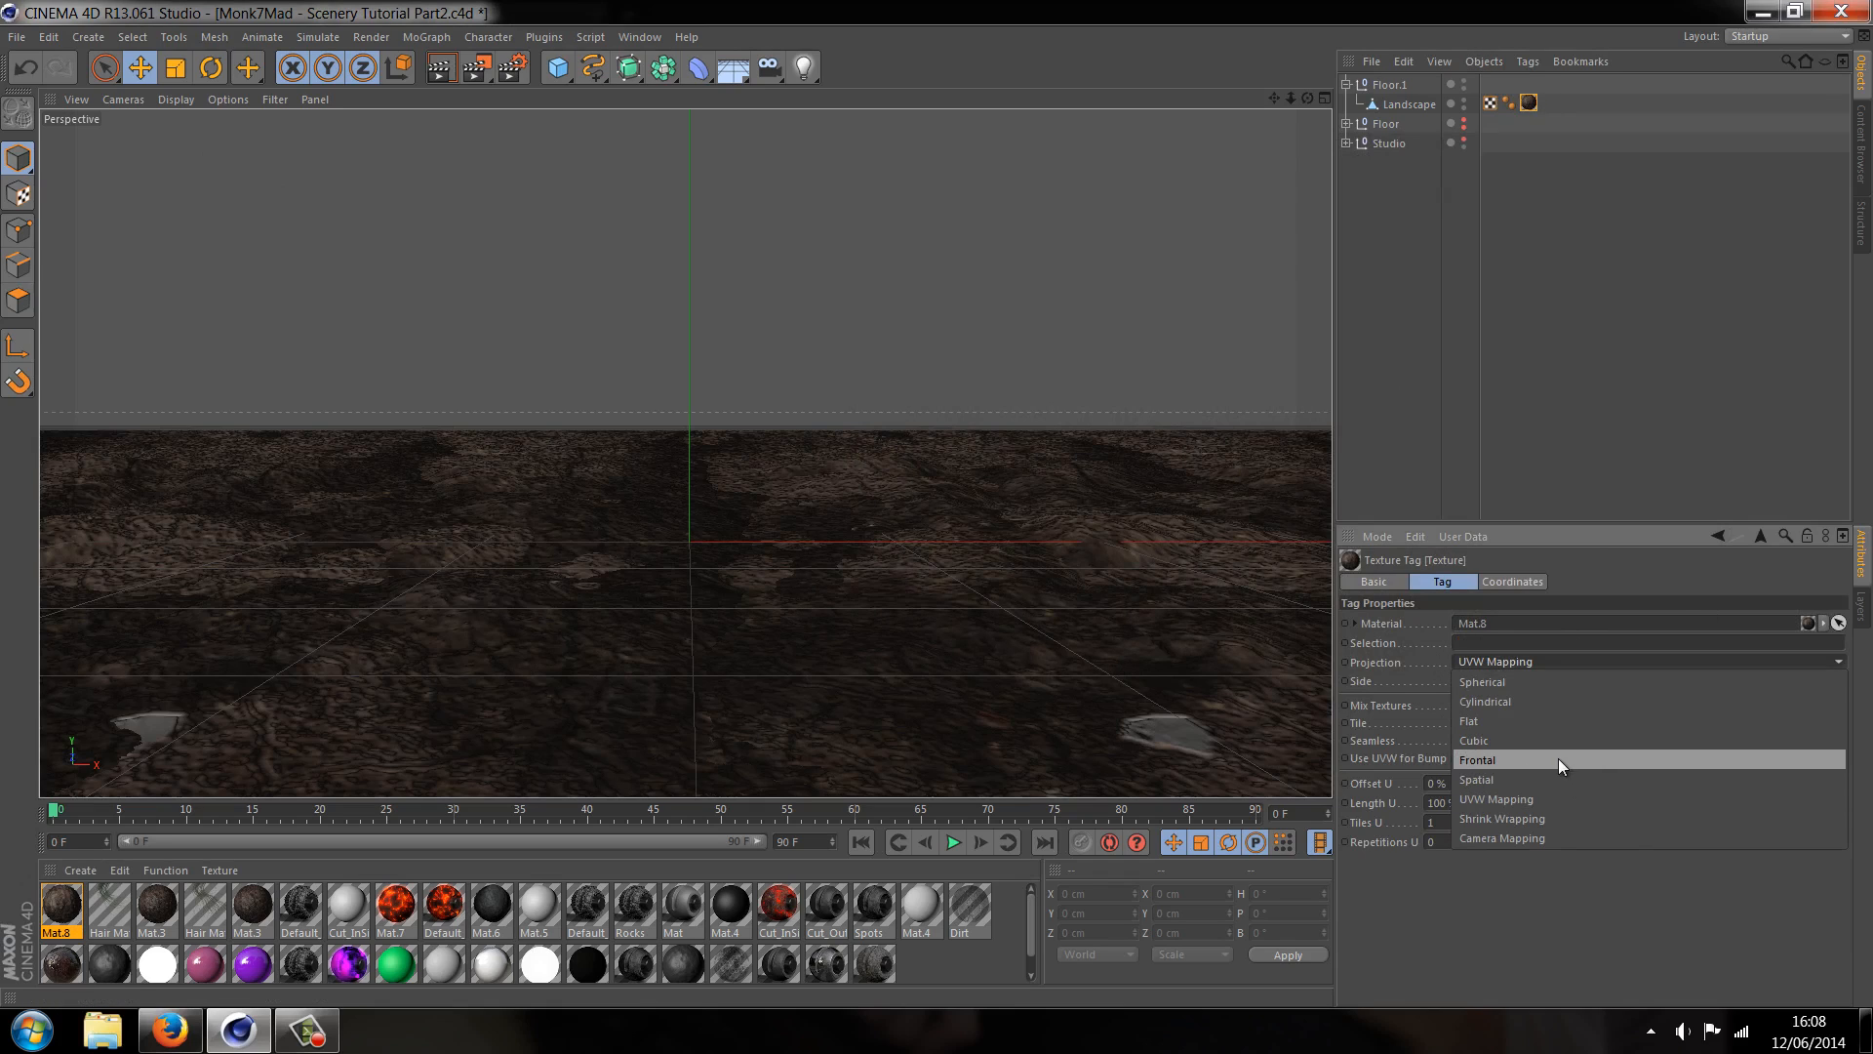
click(1474, 740)
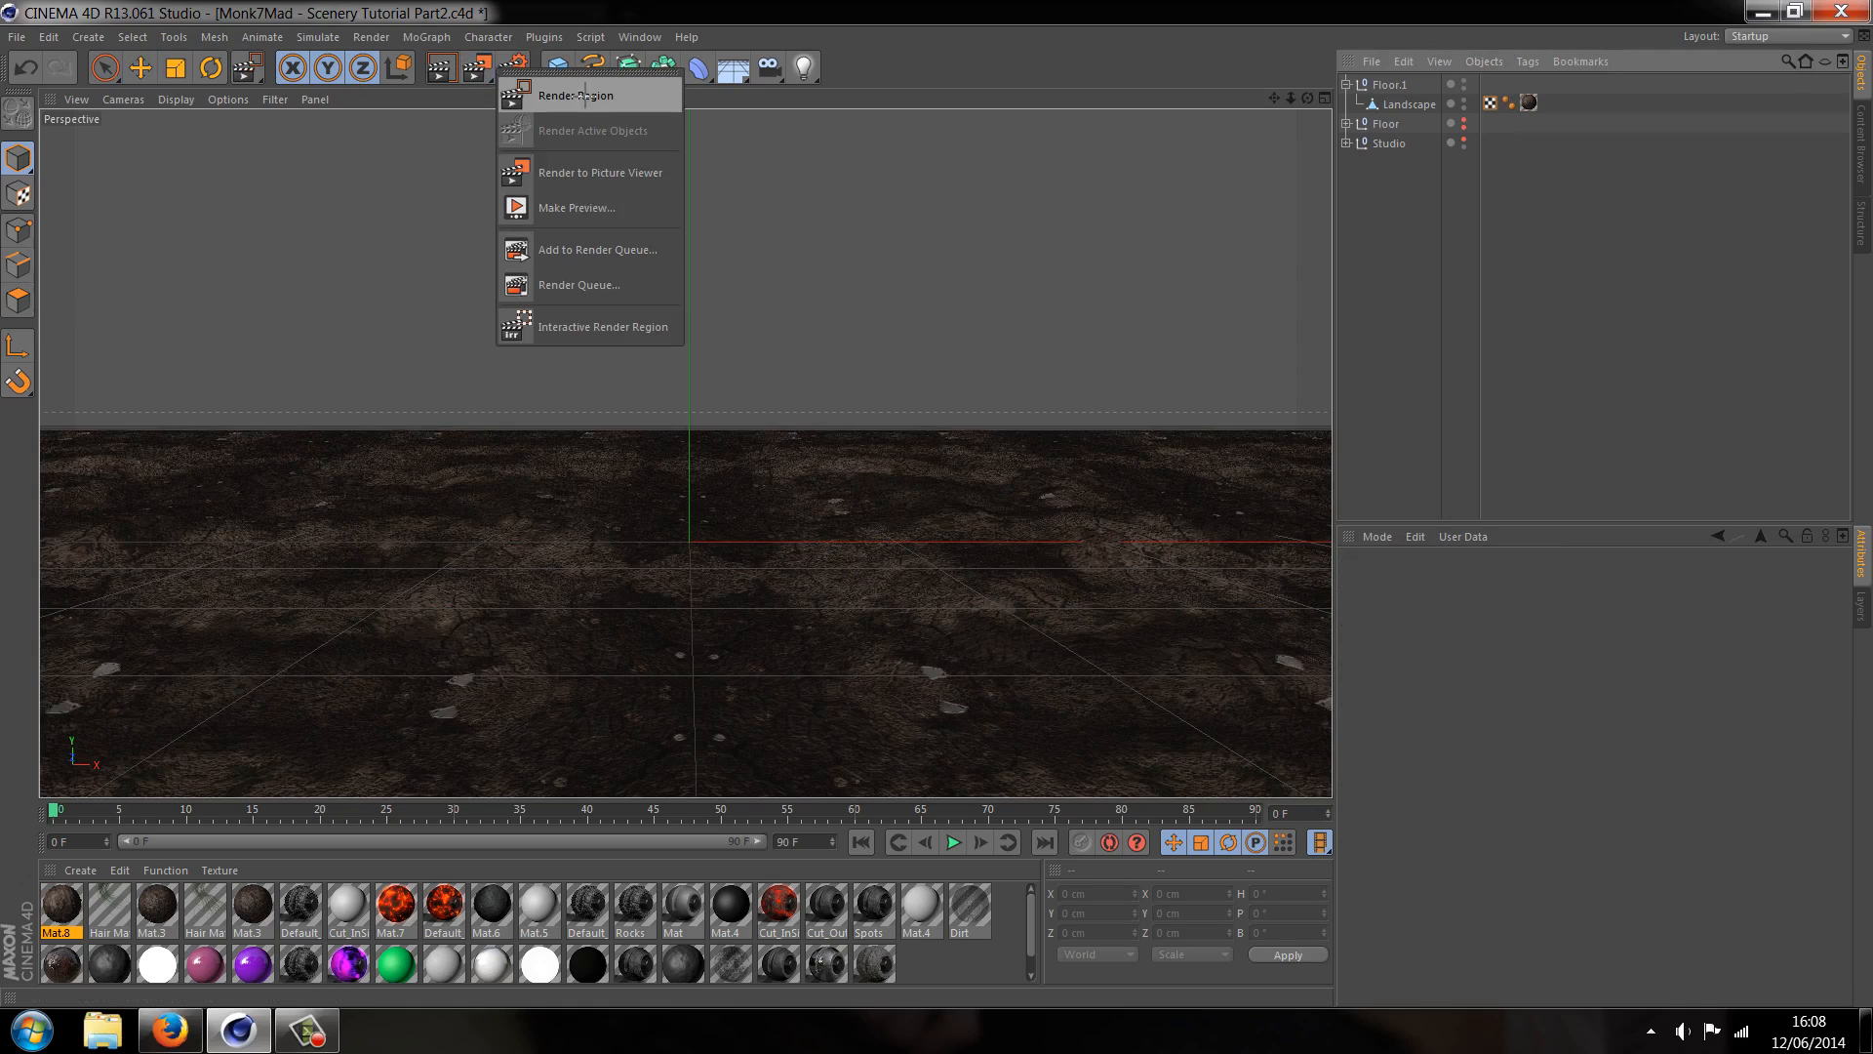
click(576, 95)
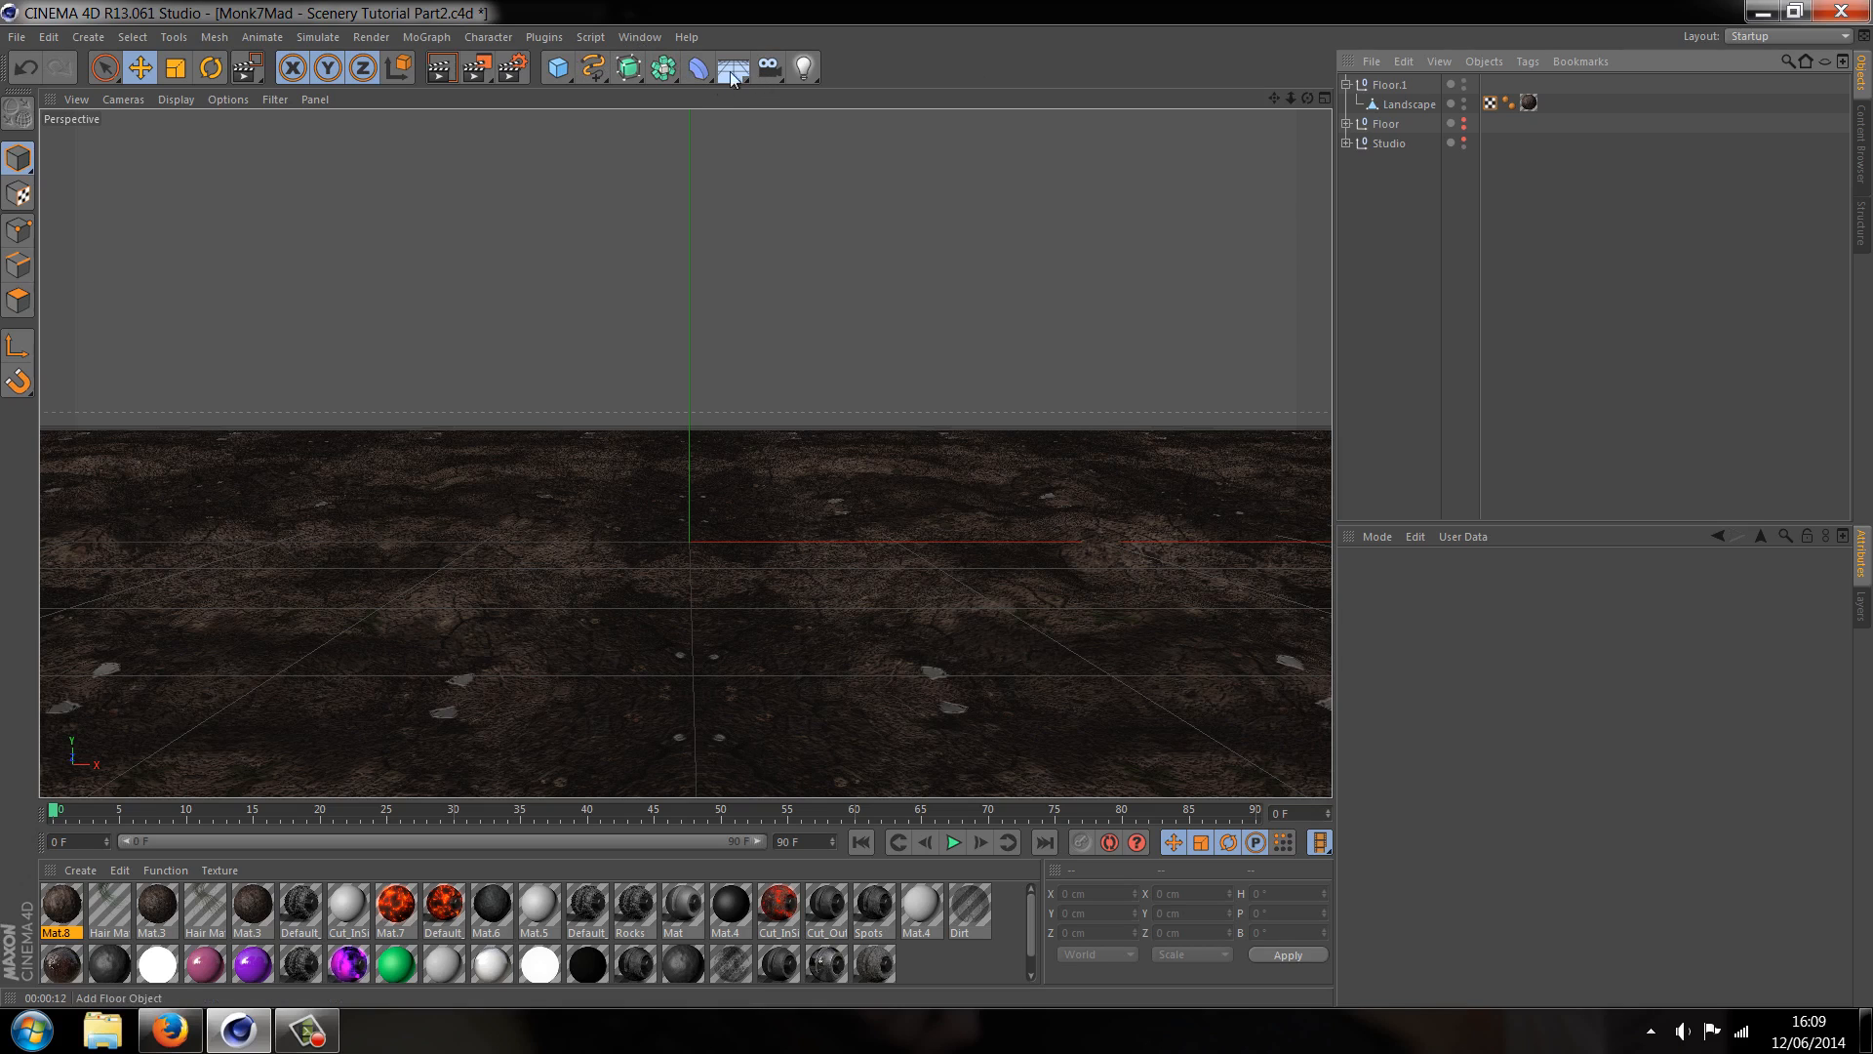
Add a Physical Sky set to 21:00 and browse its overcast sky presets
click(733, 69)
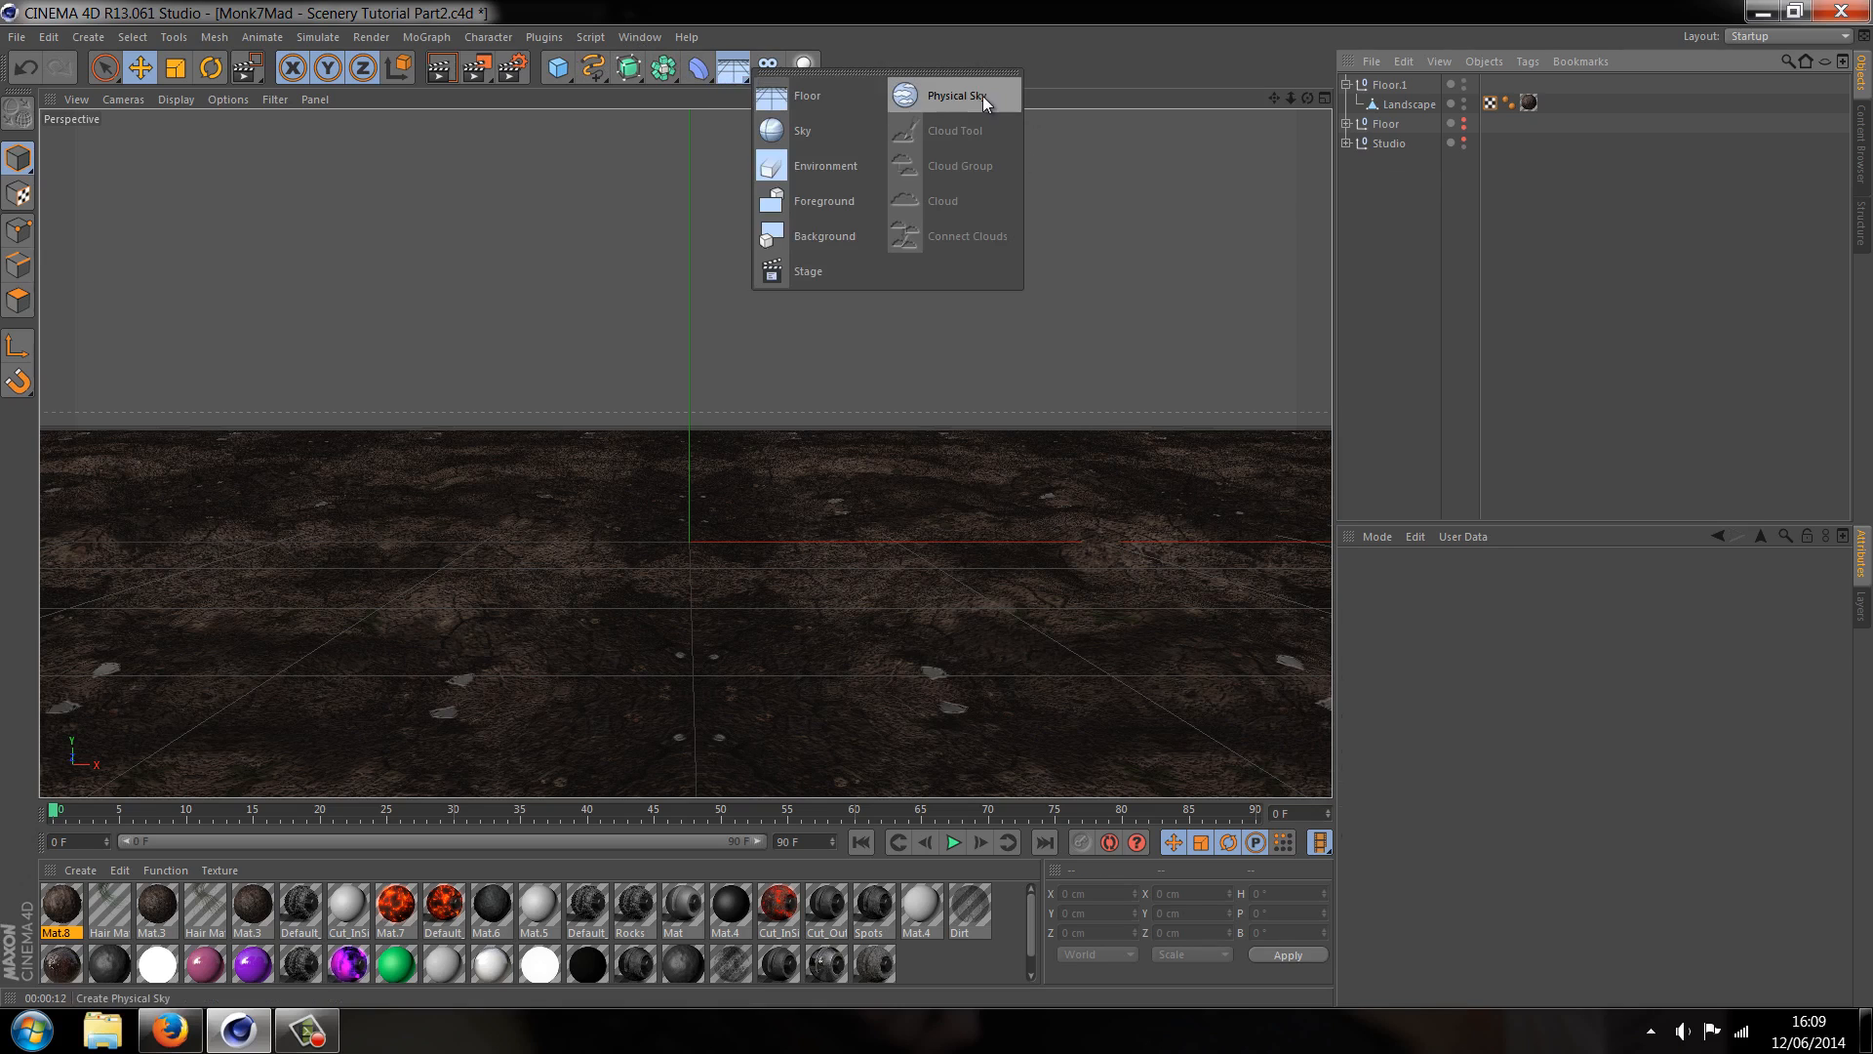
click(952, 96)
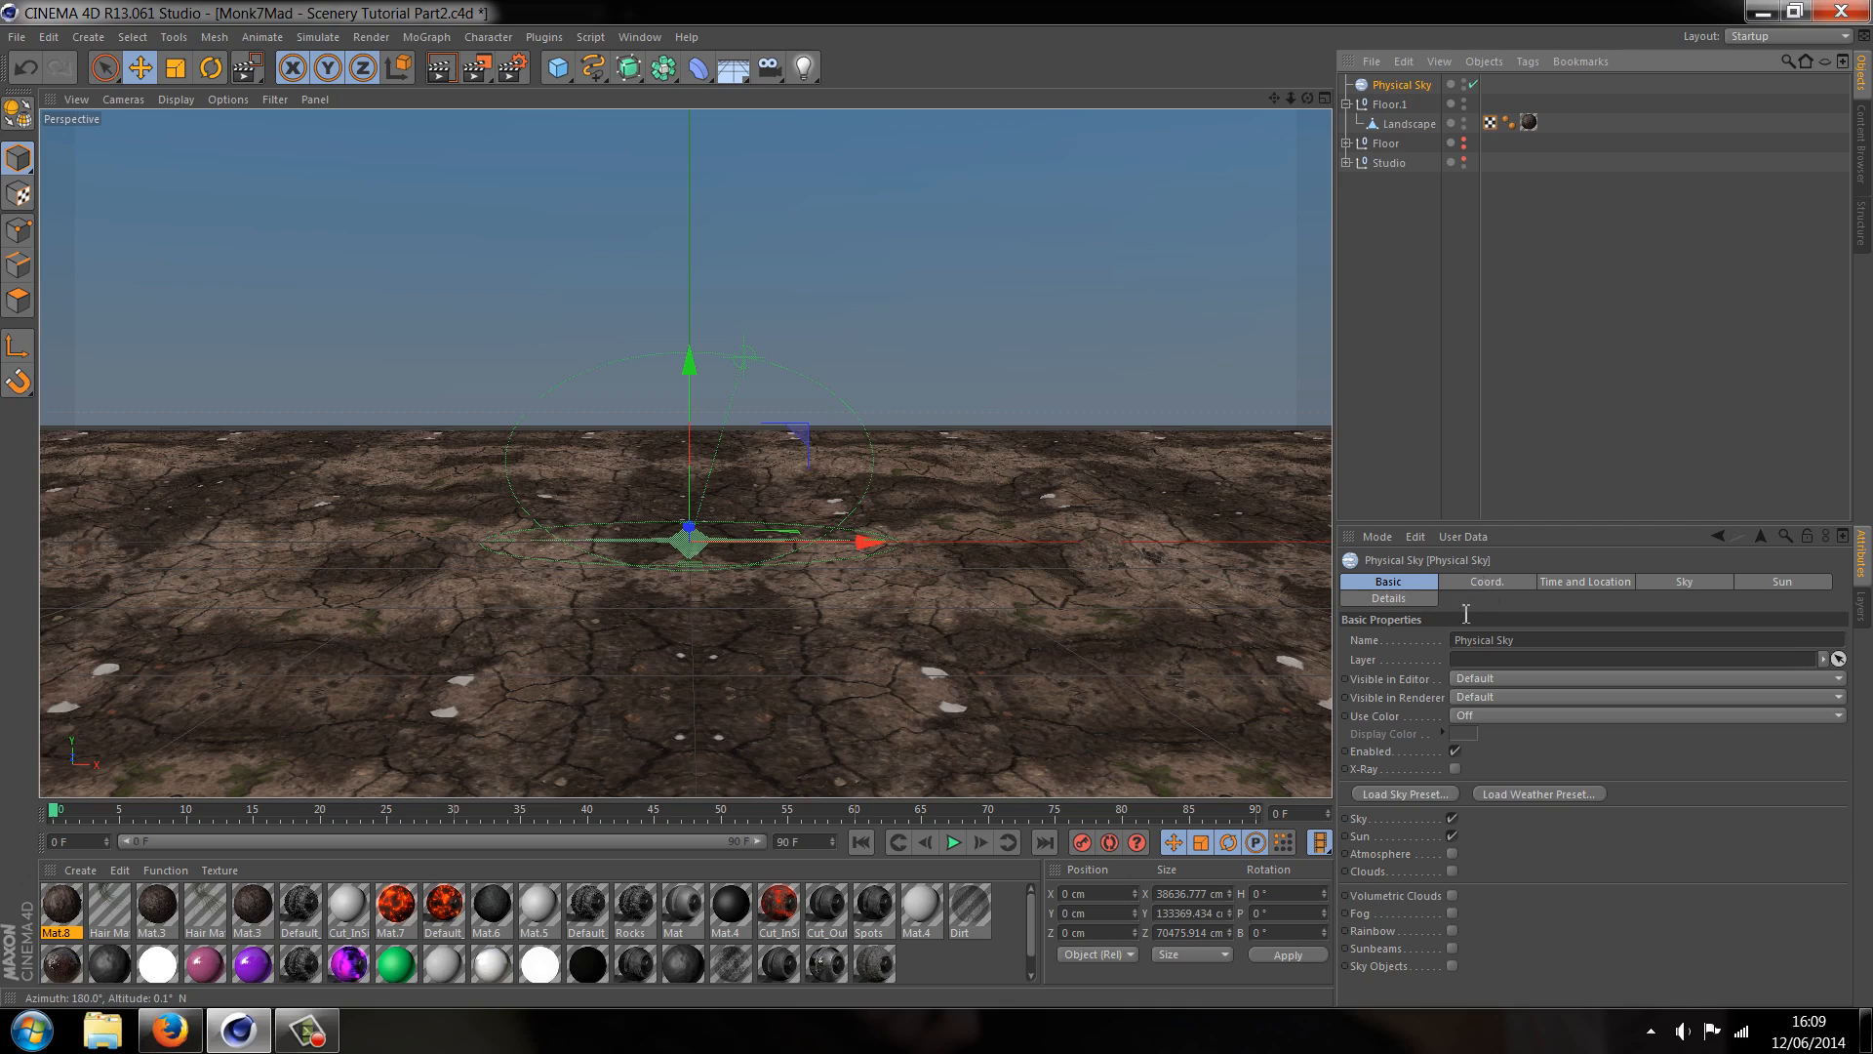
mouse_move(1507, 596)
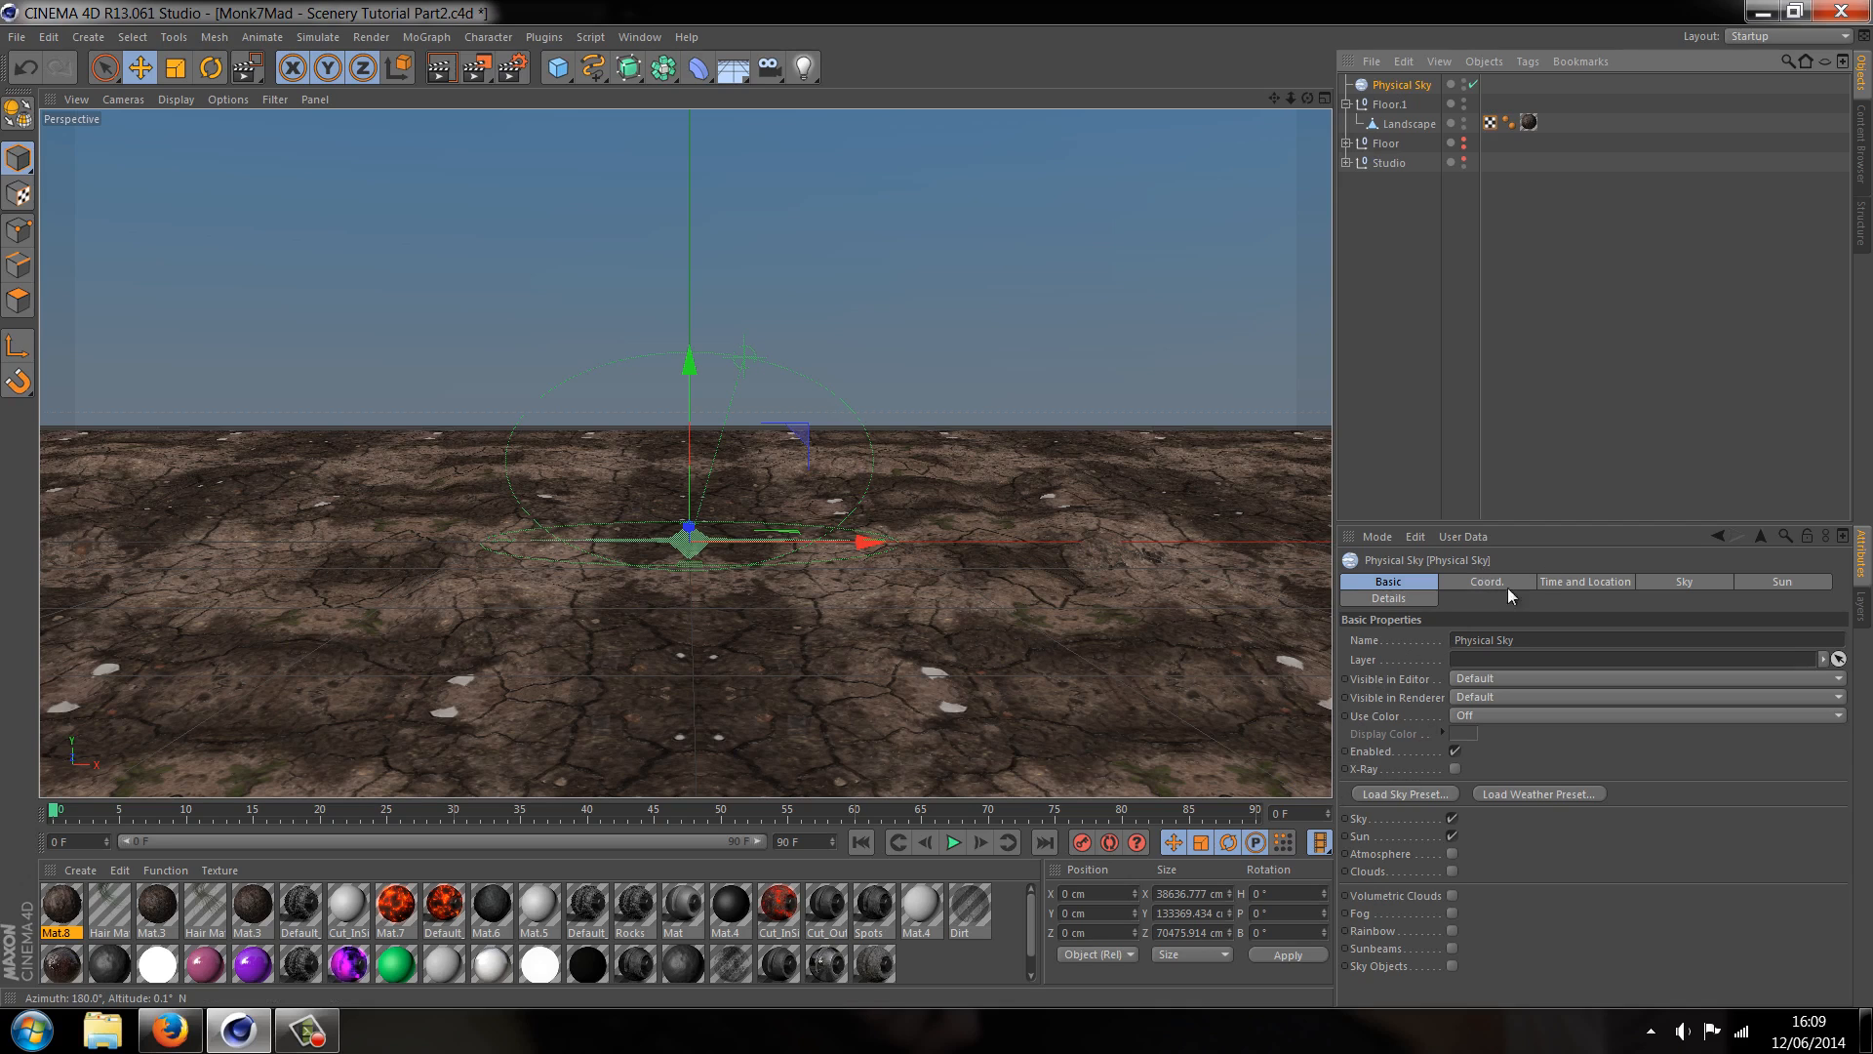
click(1586, 581)
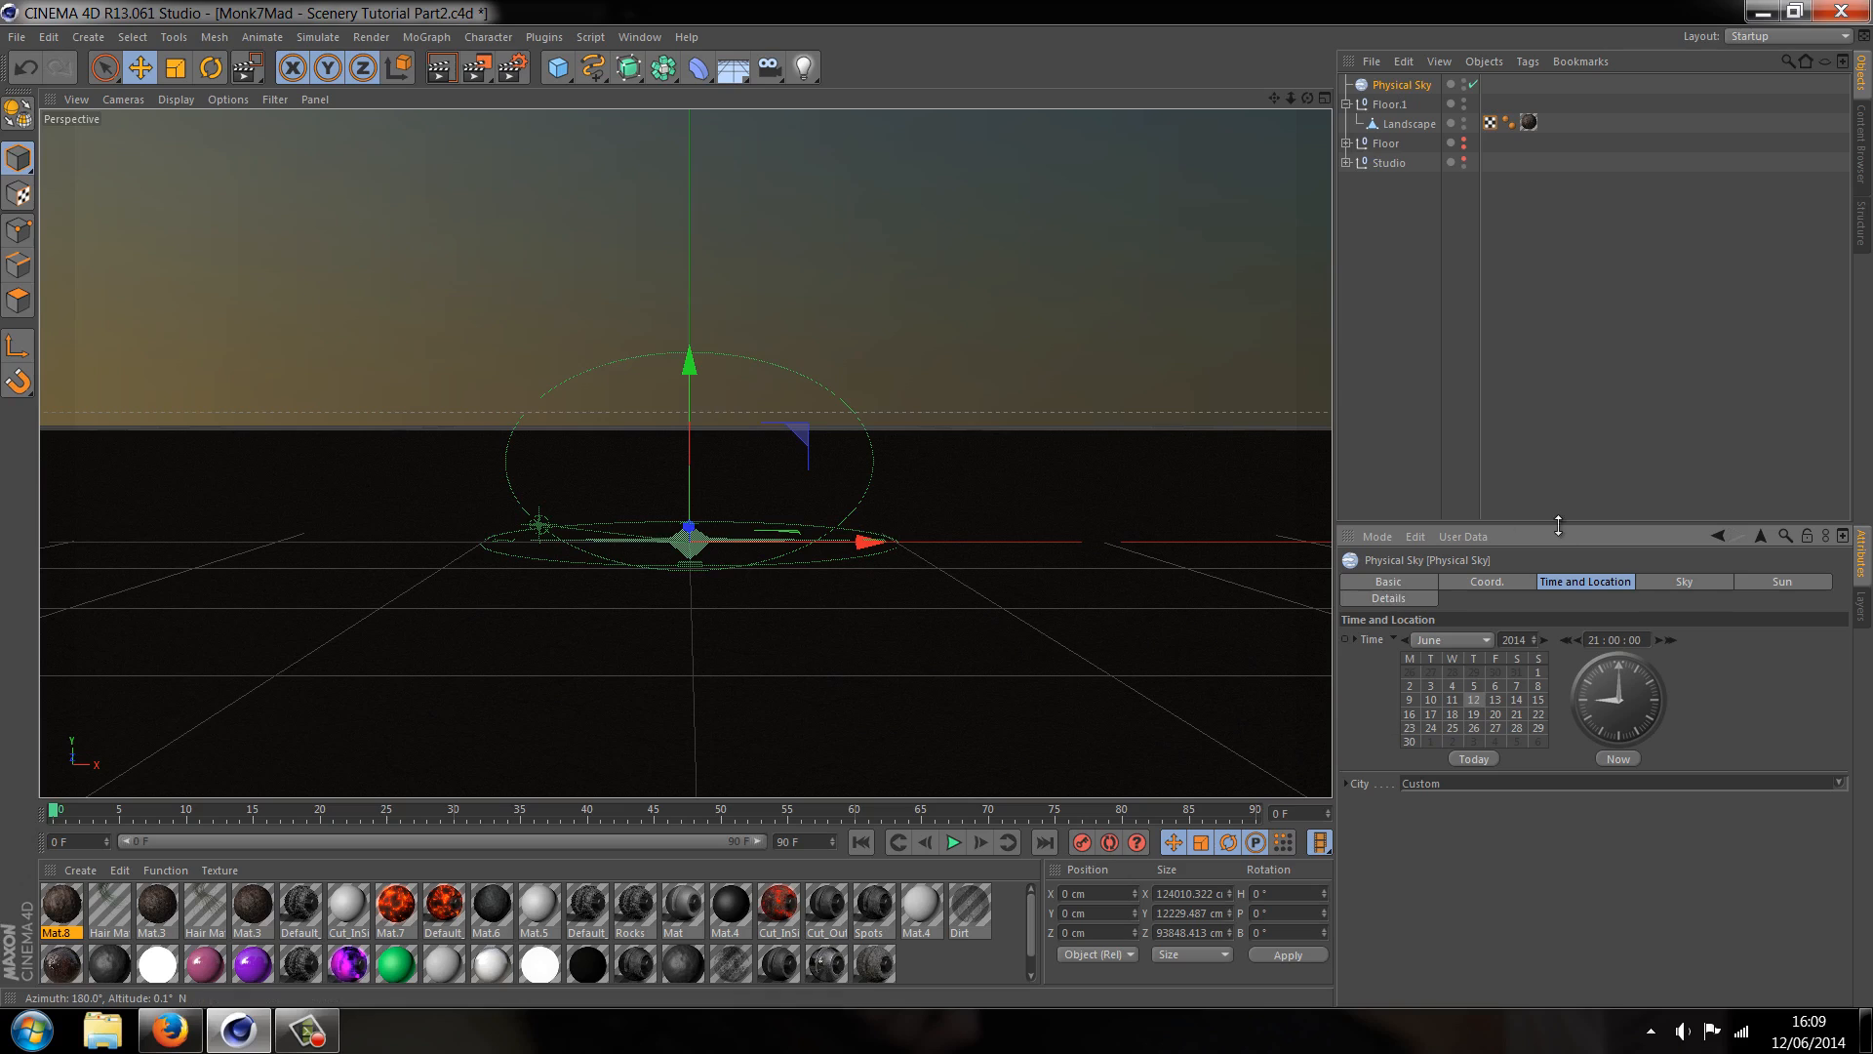
click(1387, 582)
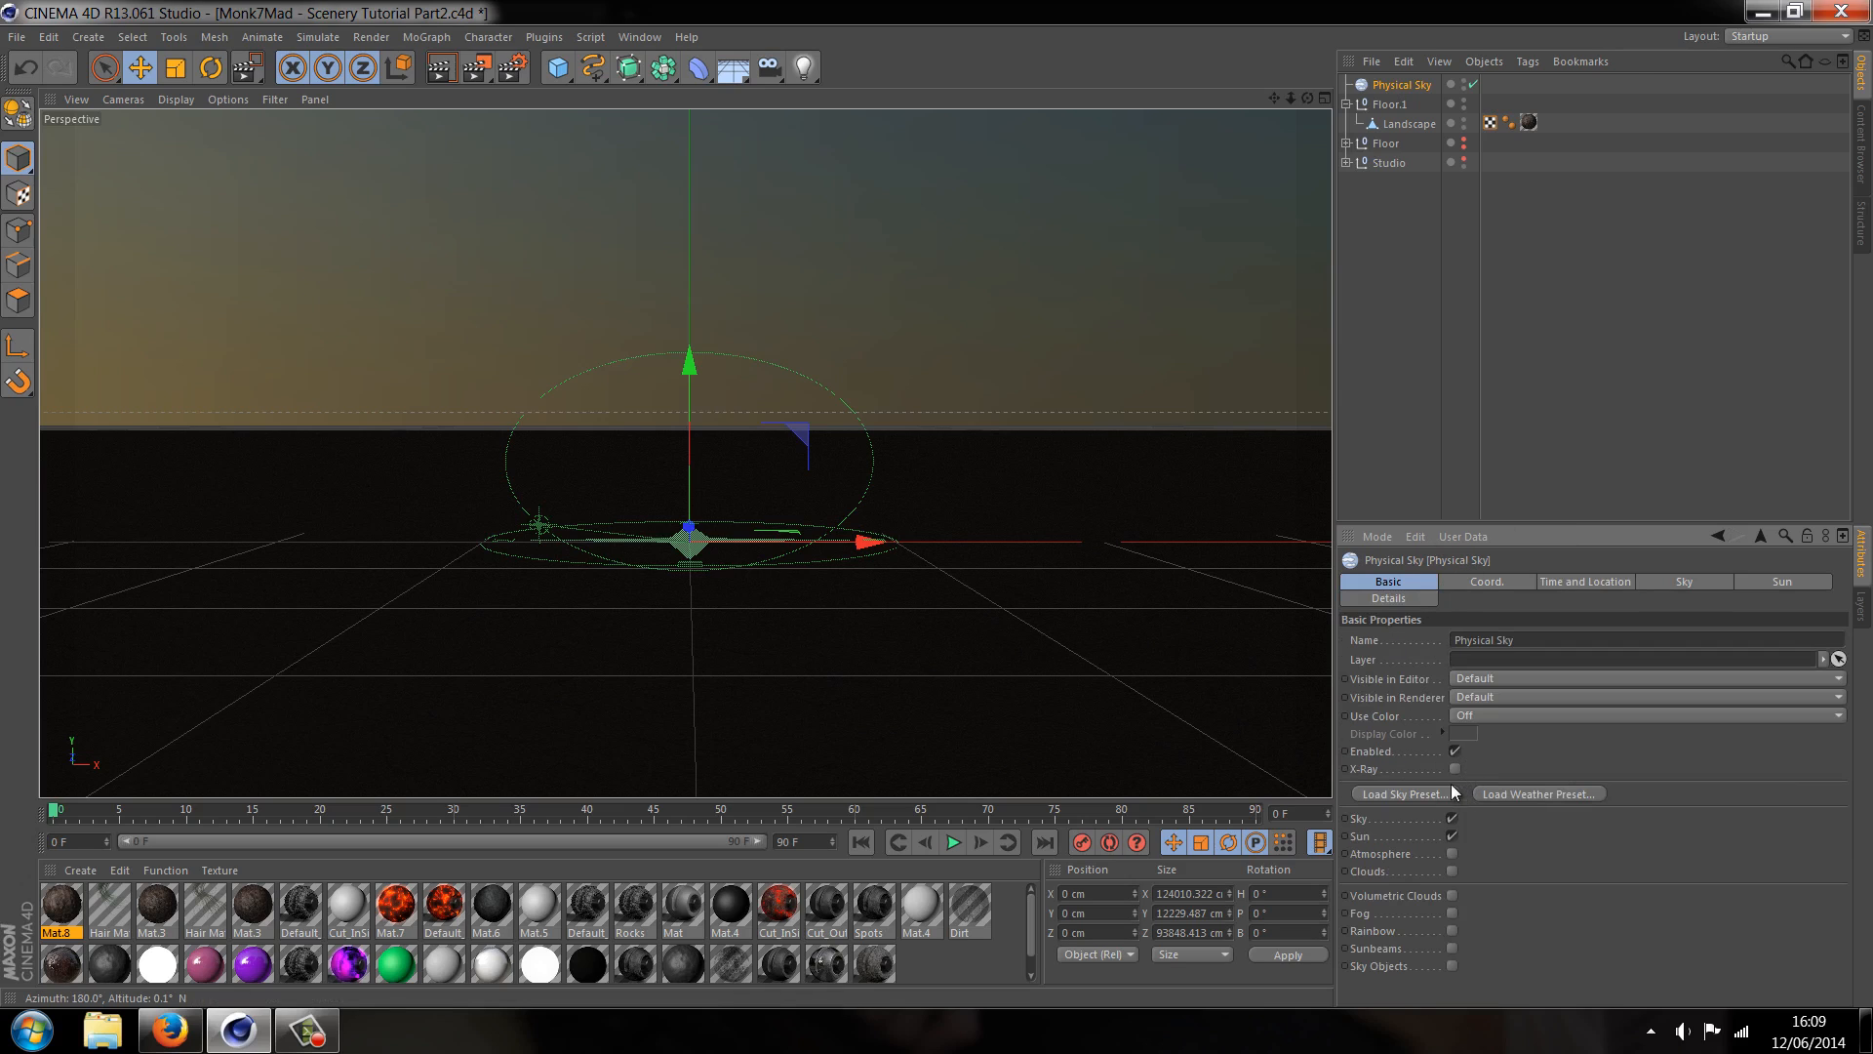
click(1400, 793)
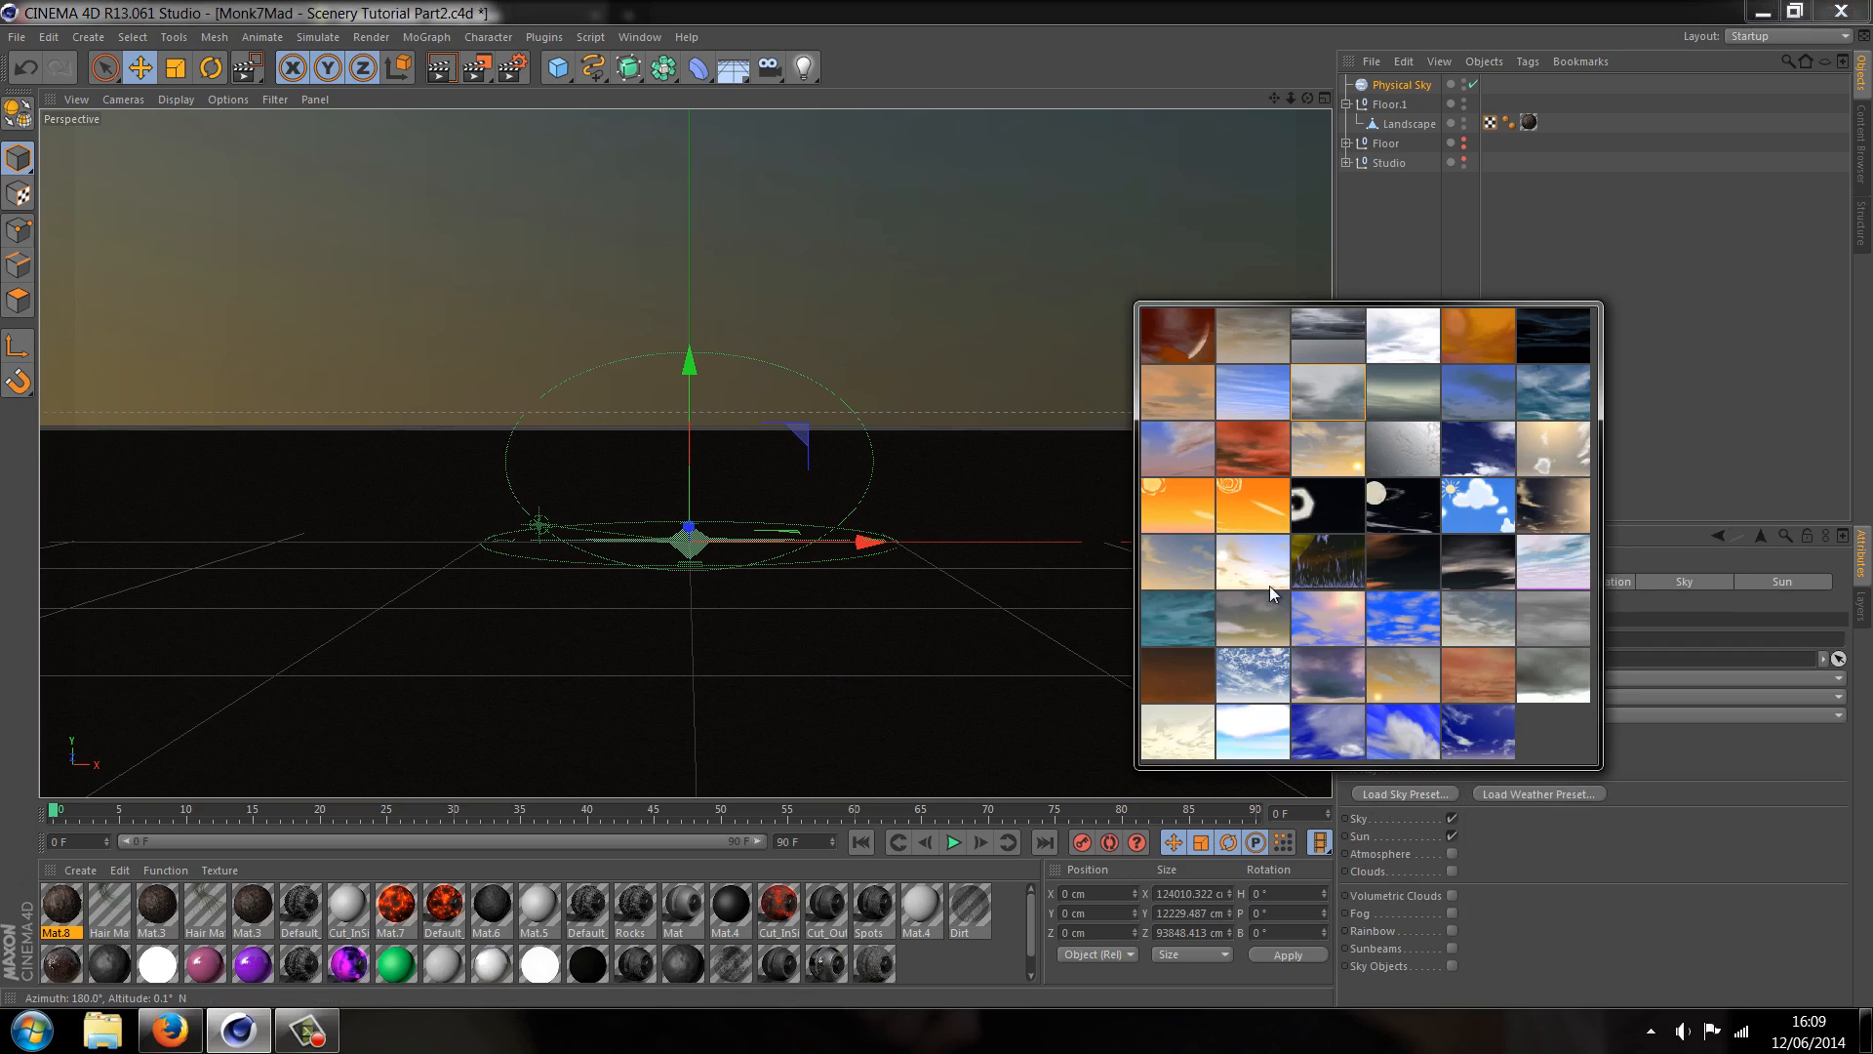
mouse_move(1388, 384)
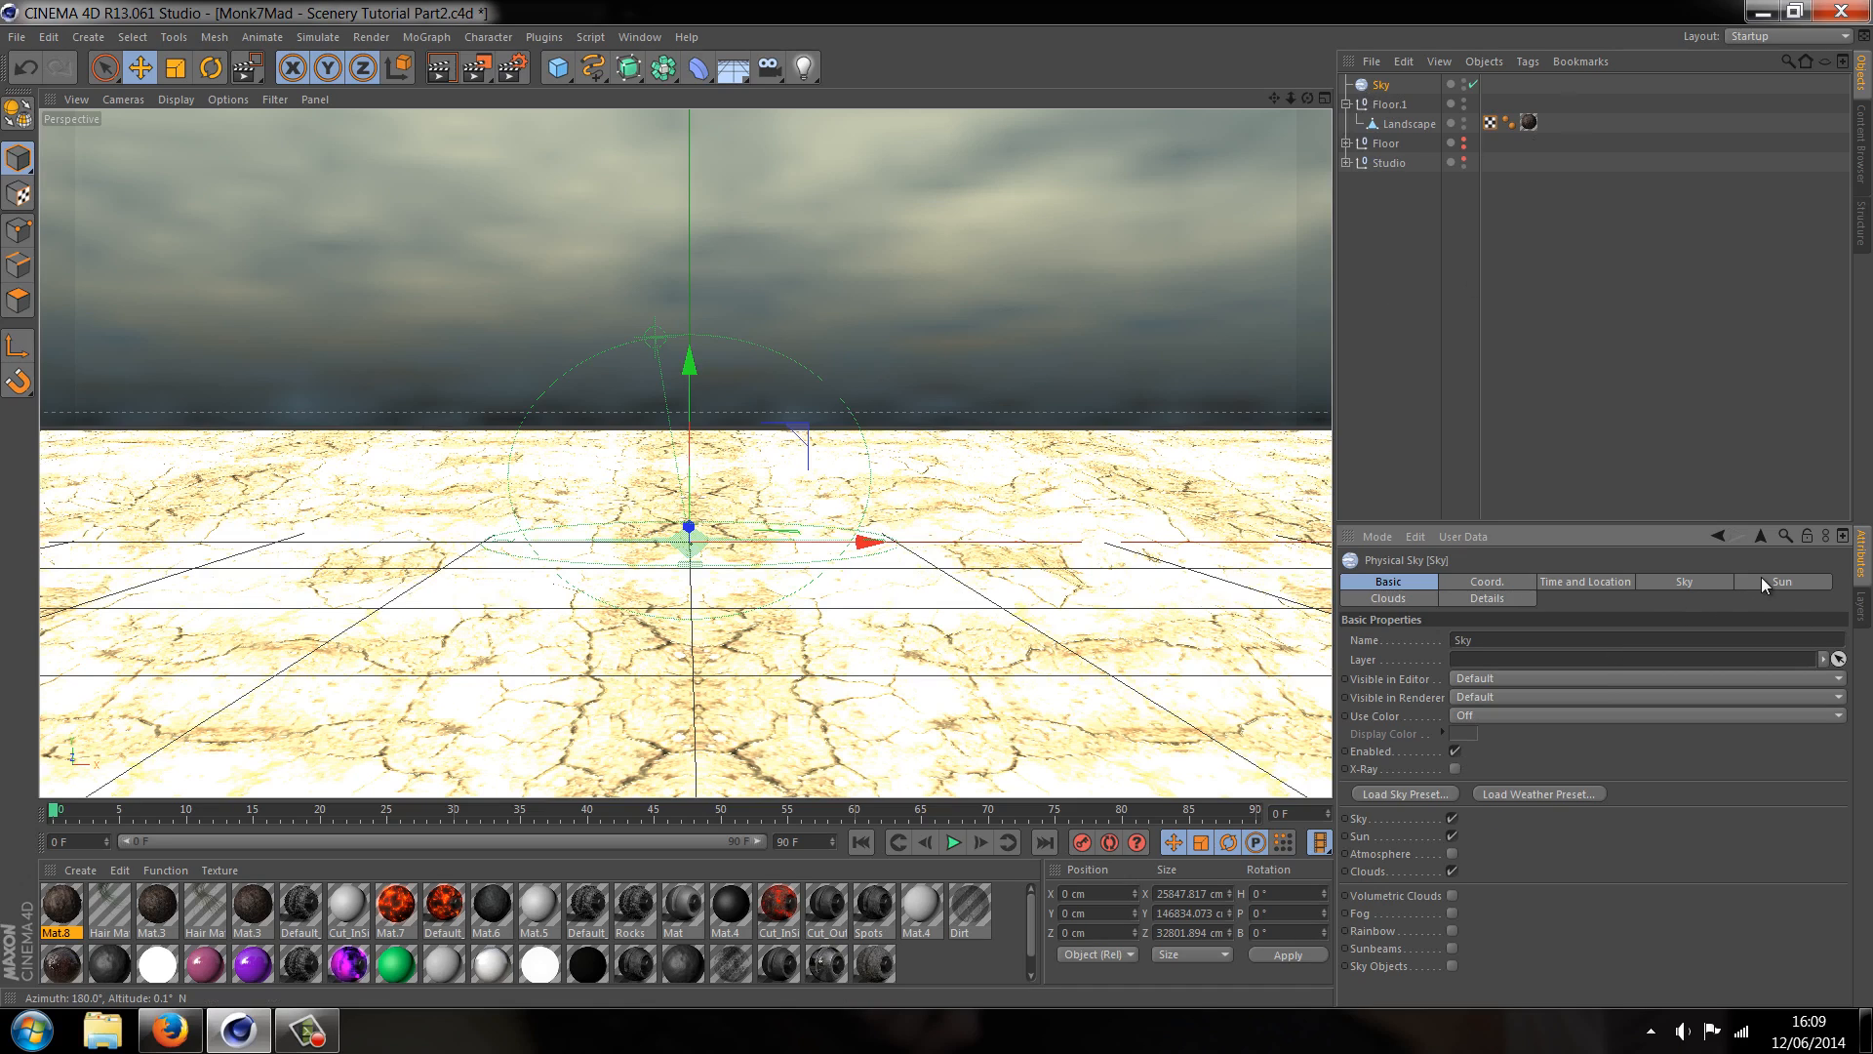
Give the Physical Sky's sun 70% intensity and a custom pale bluish-grey colour
click(1683, 582)
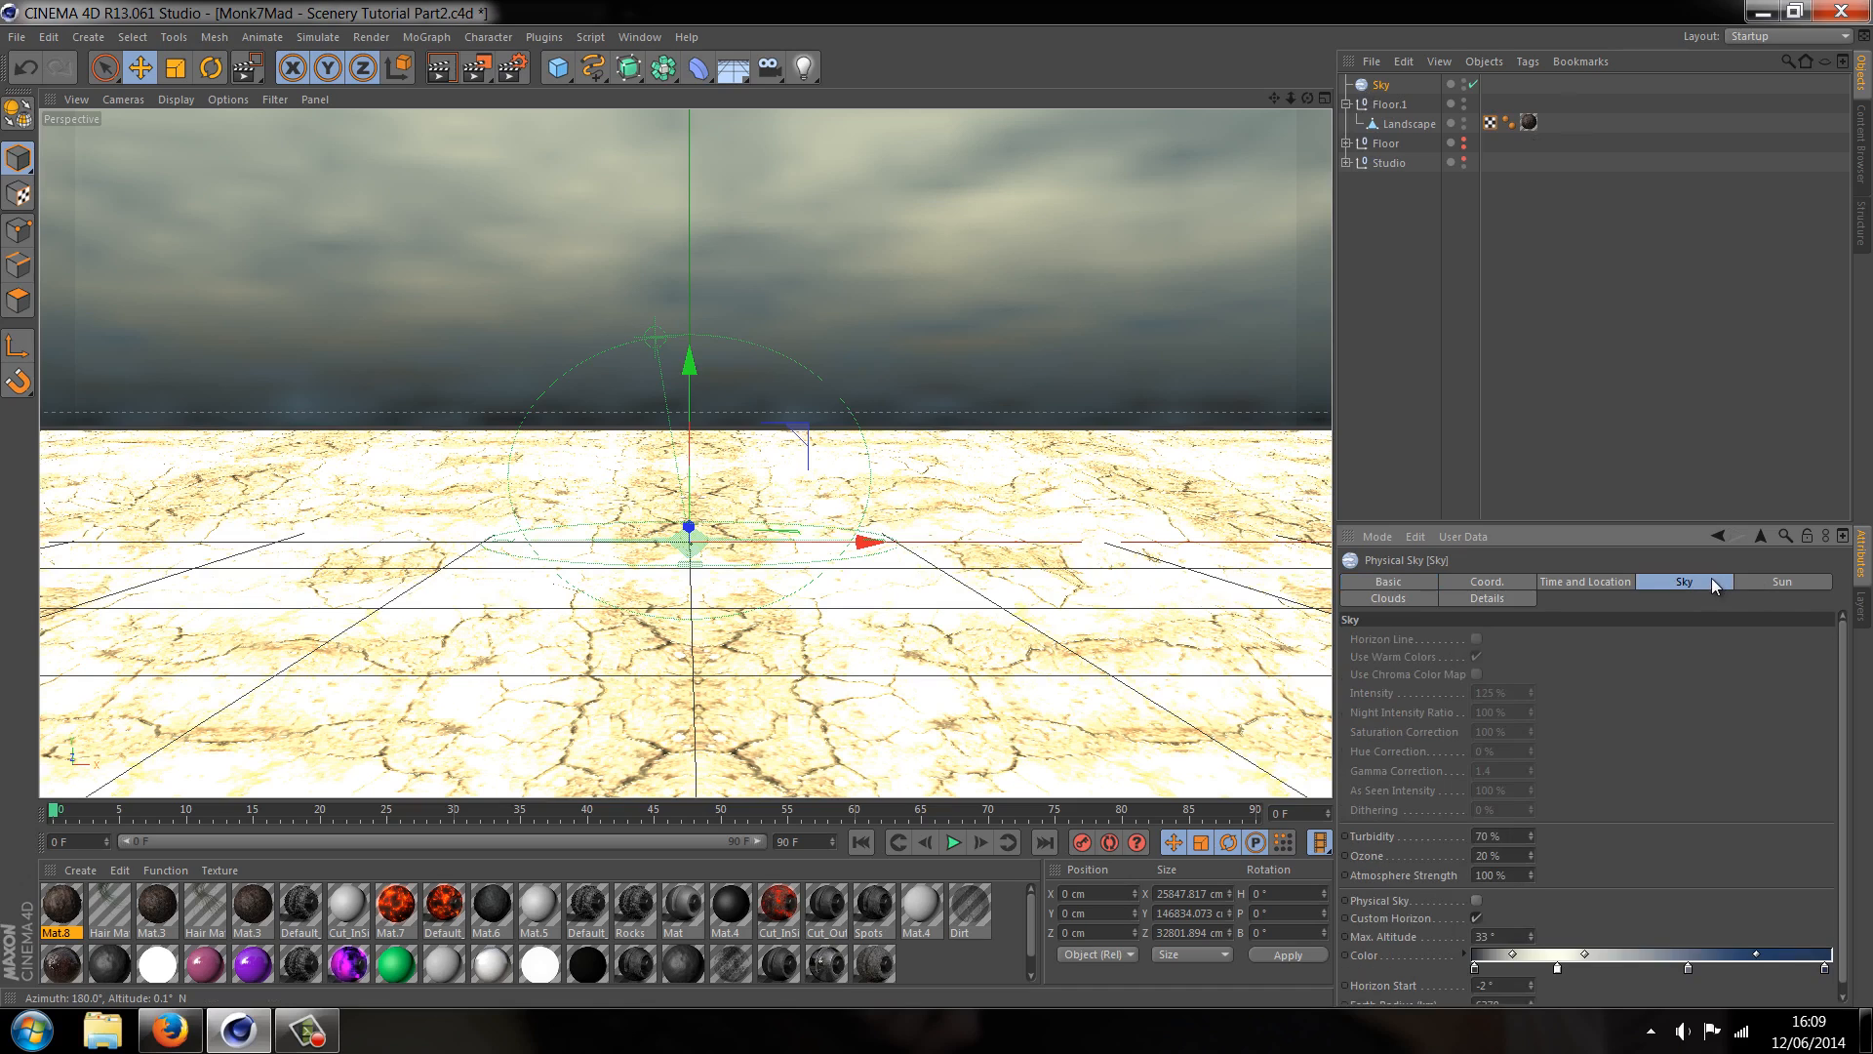
click(1779, 582)
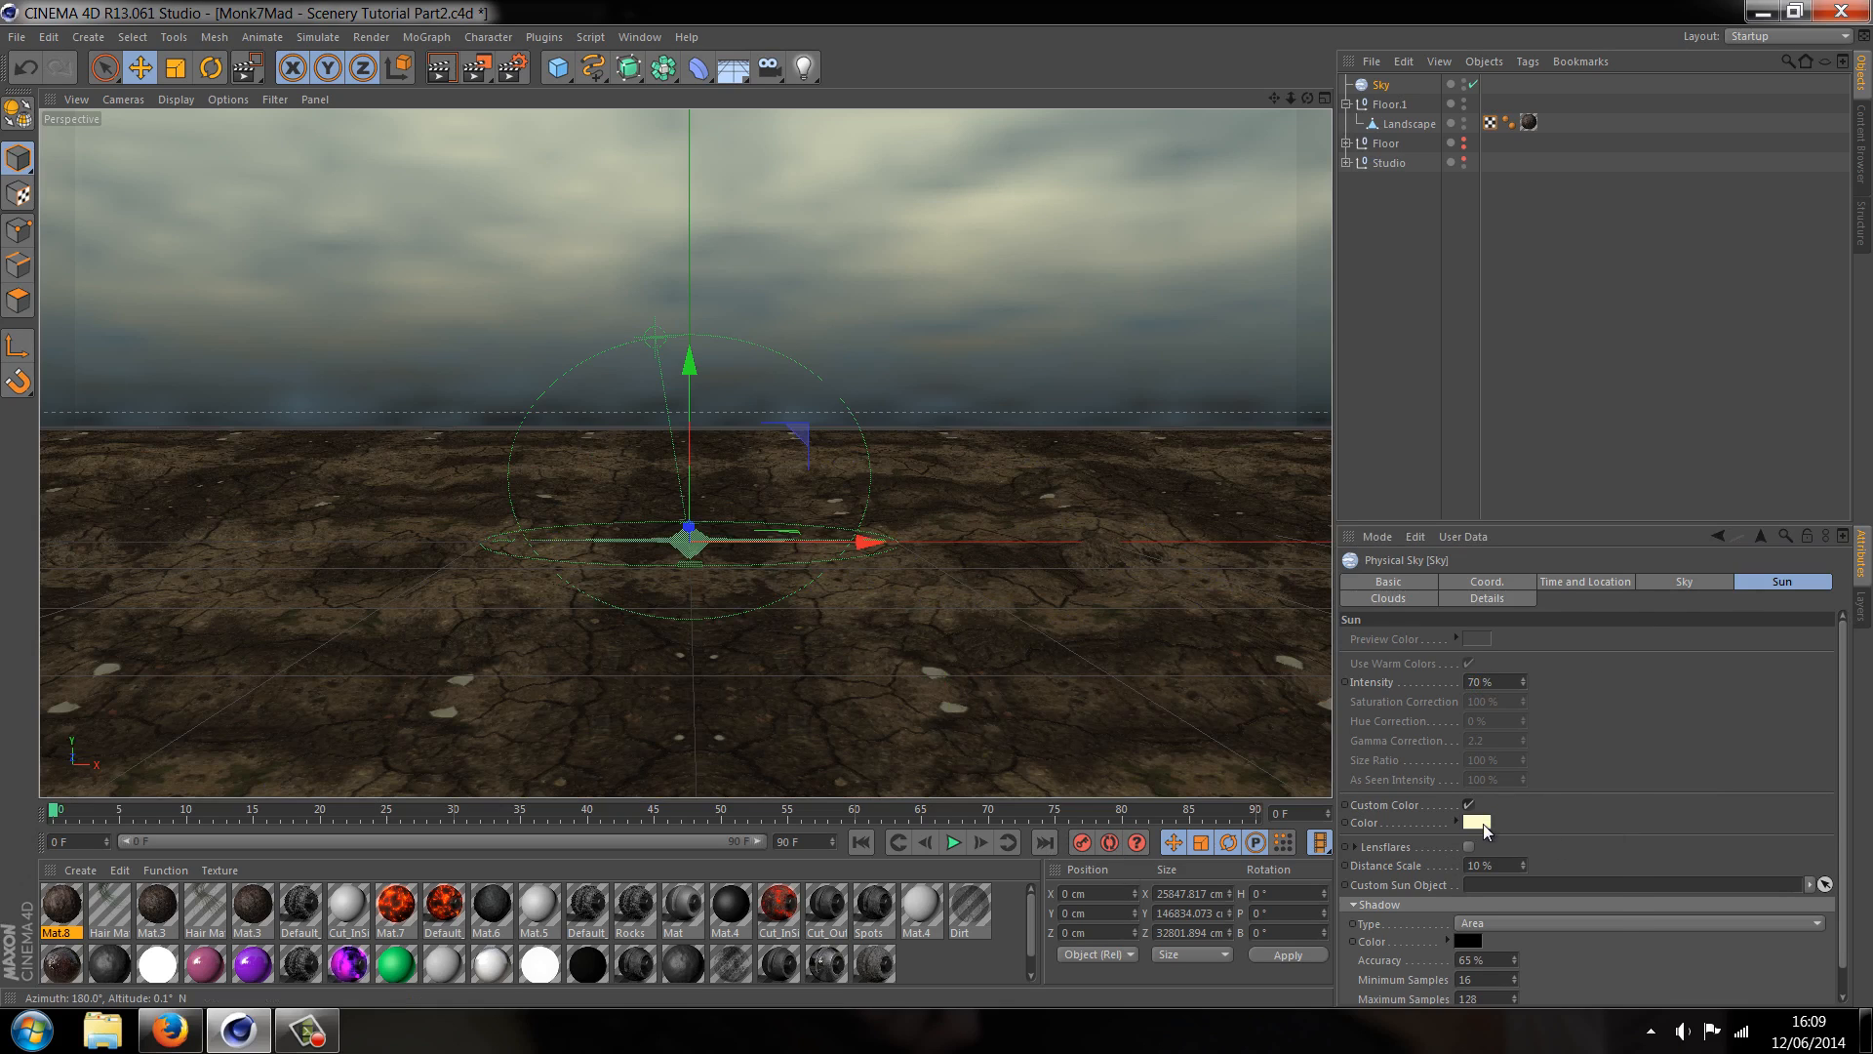
click(1478, 824)
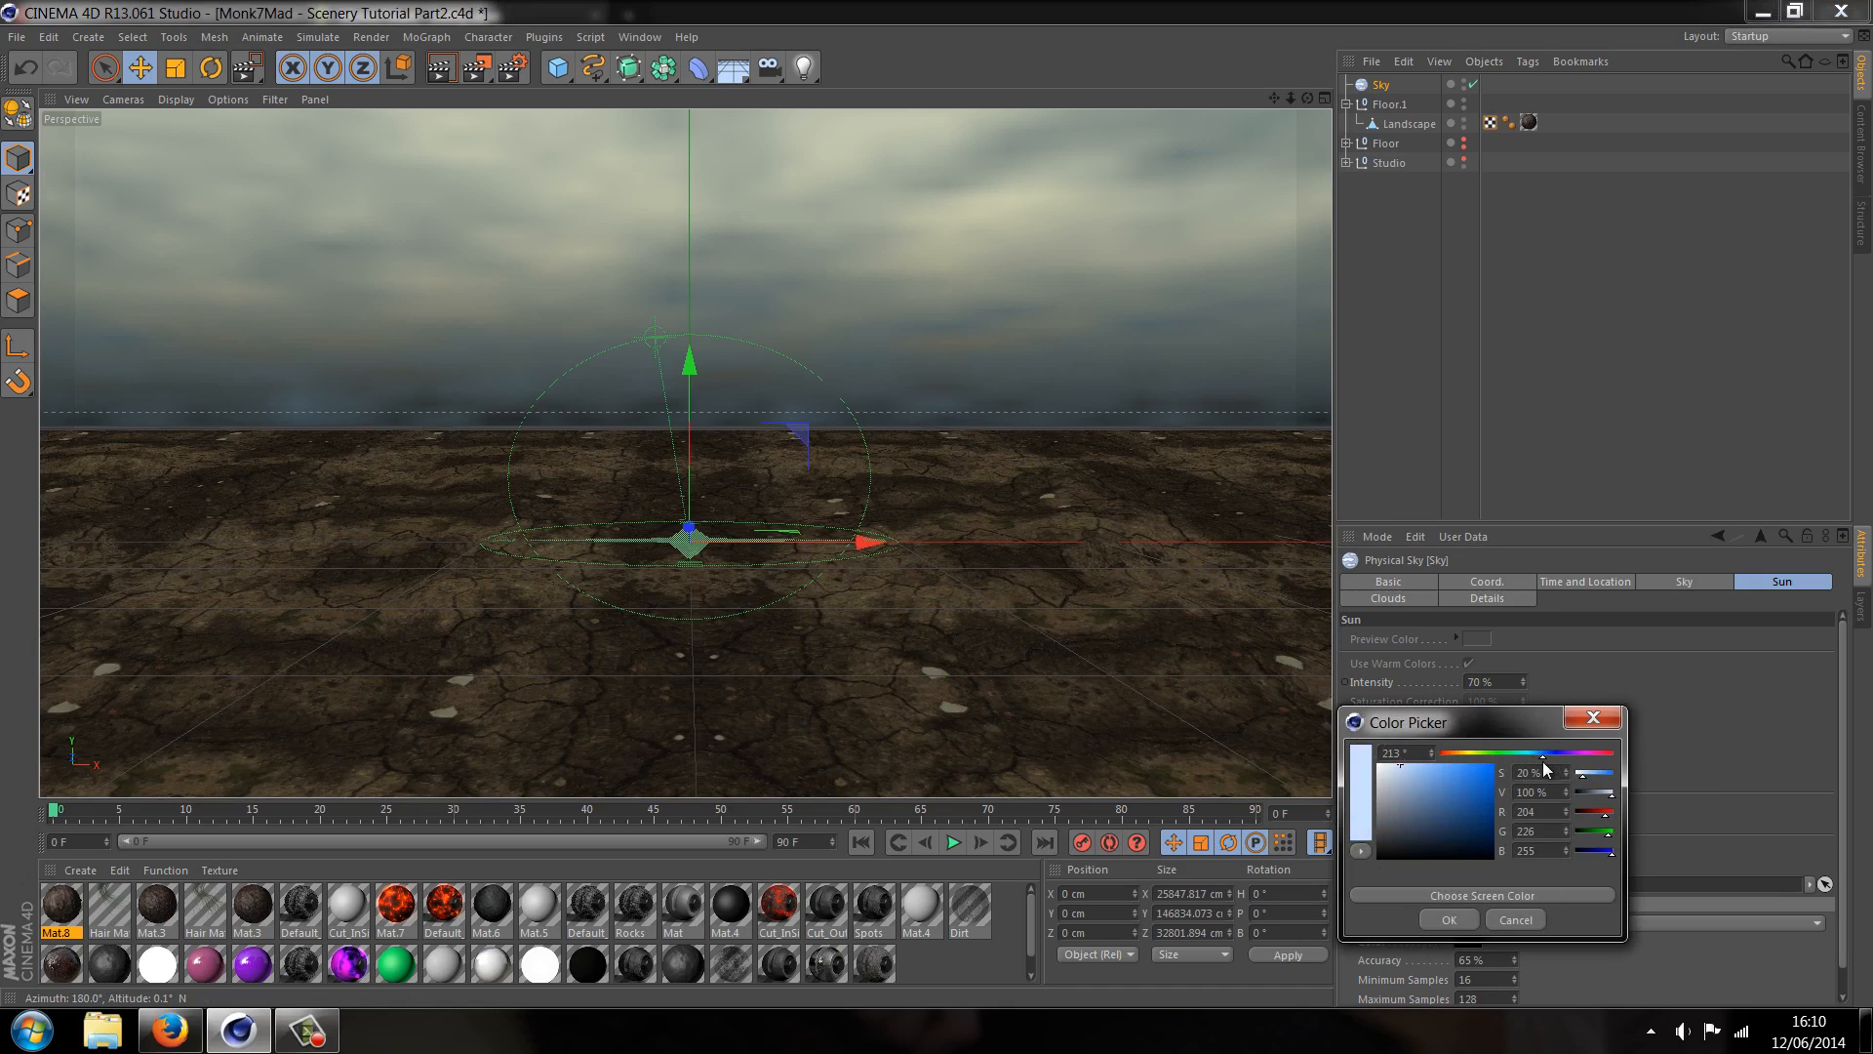
click(1388, 787)
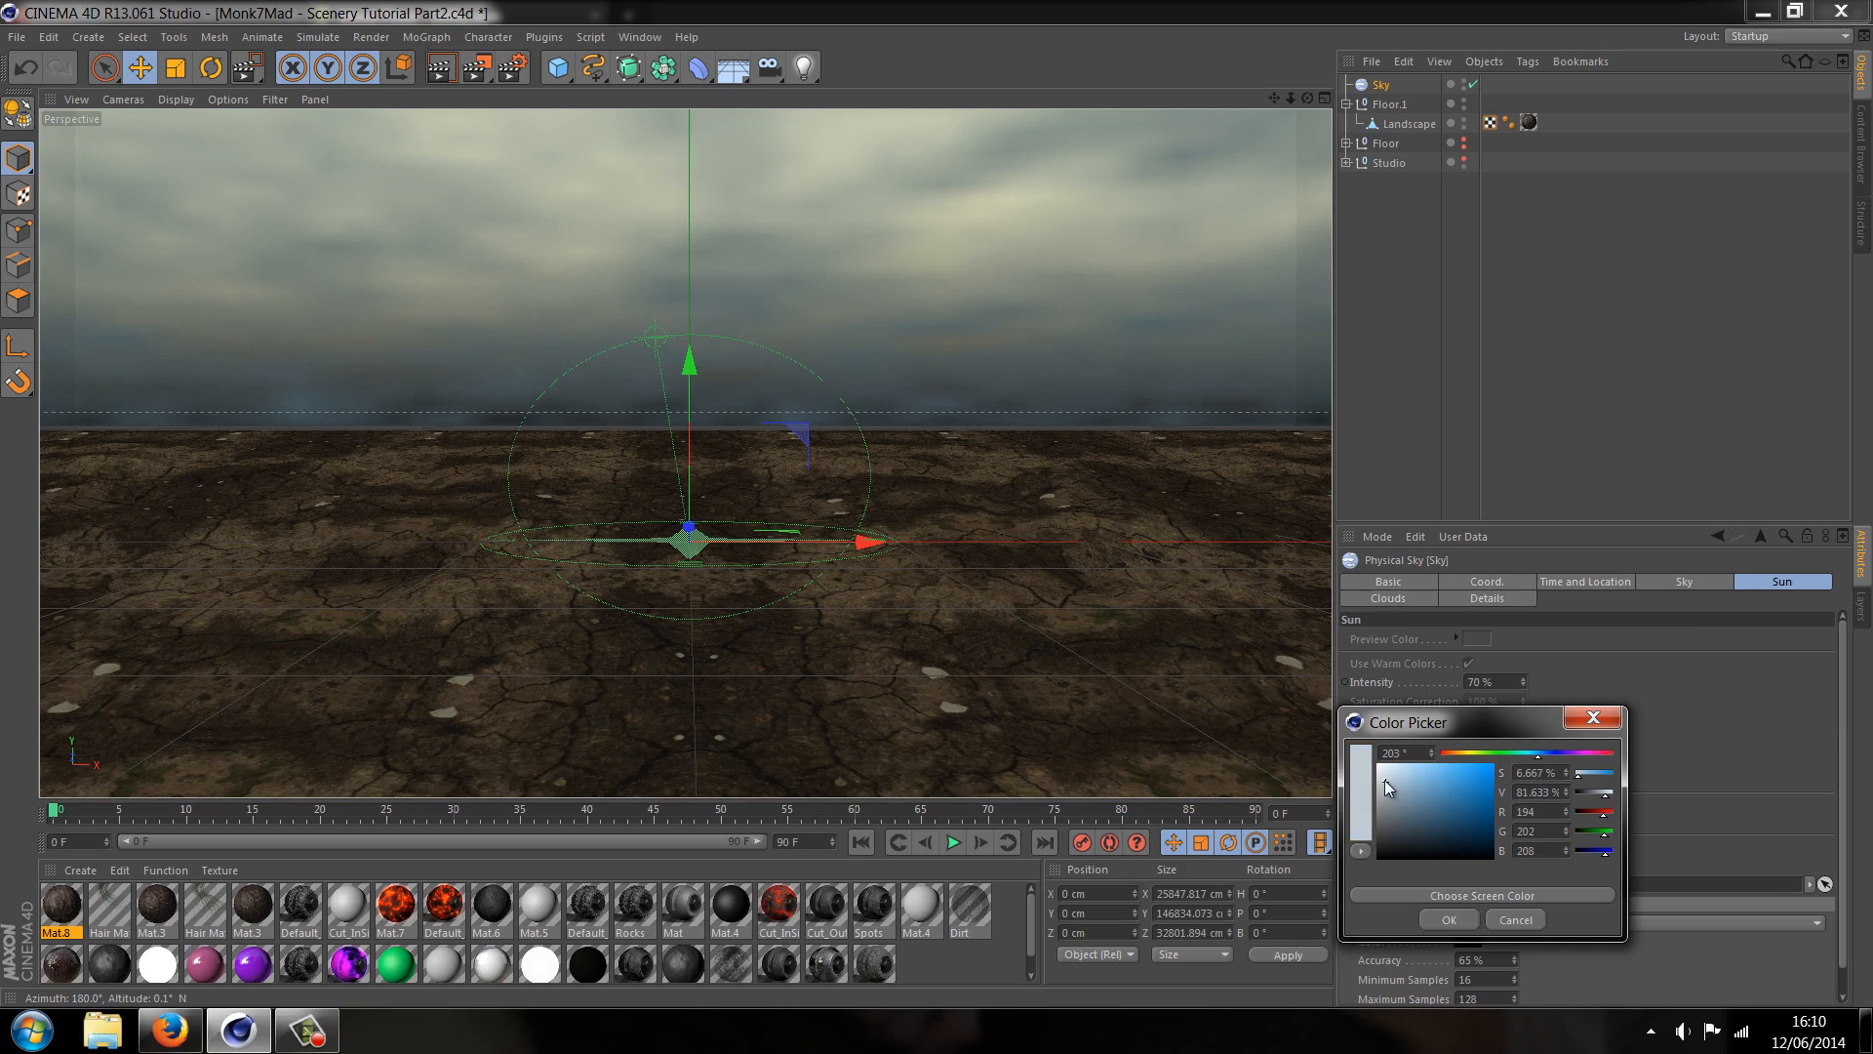
click(1447, 919)
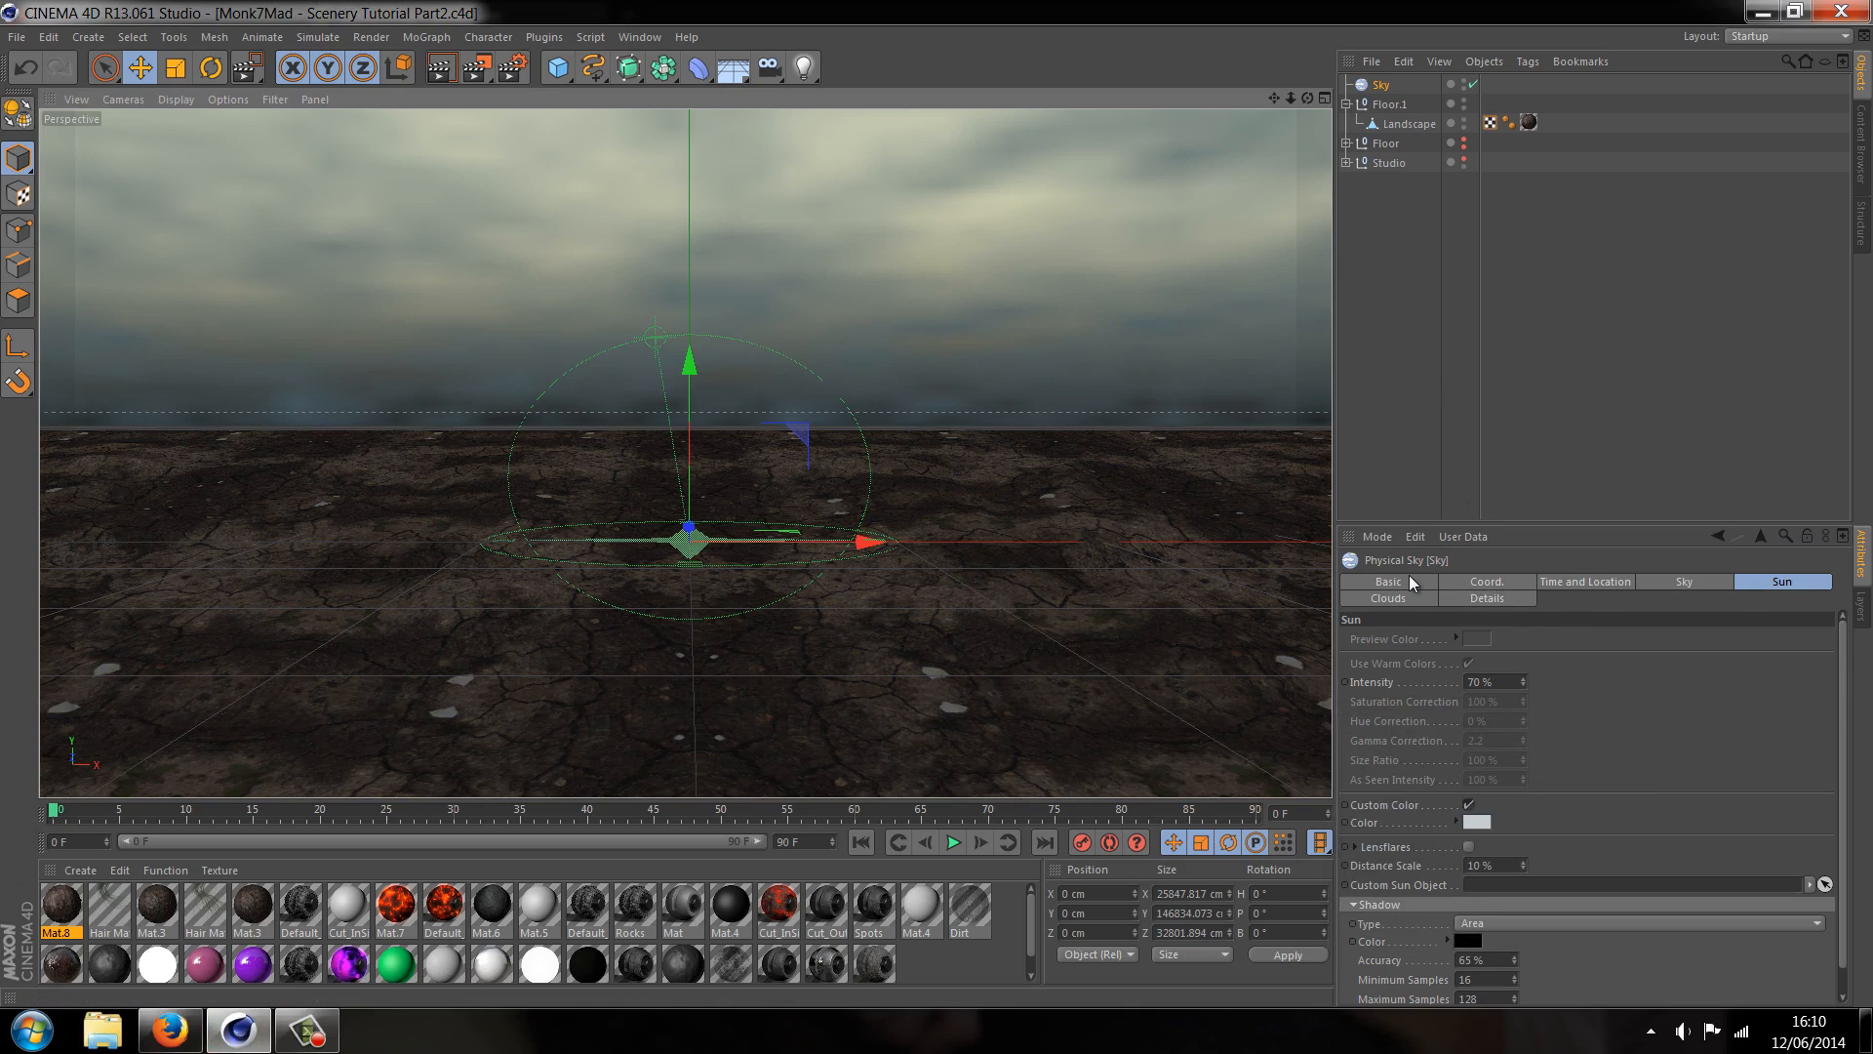
Tick Atmosphere in the Physical Sky's Basic properties
click(1386, 582)
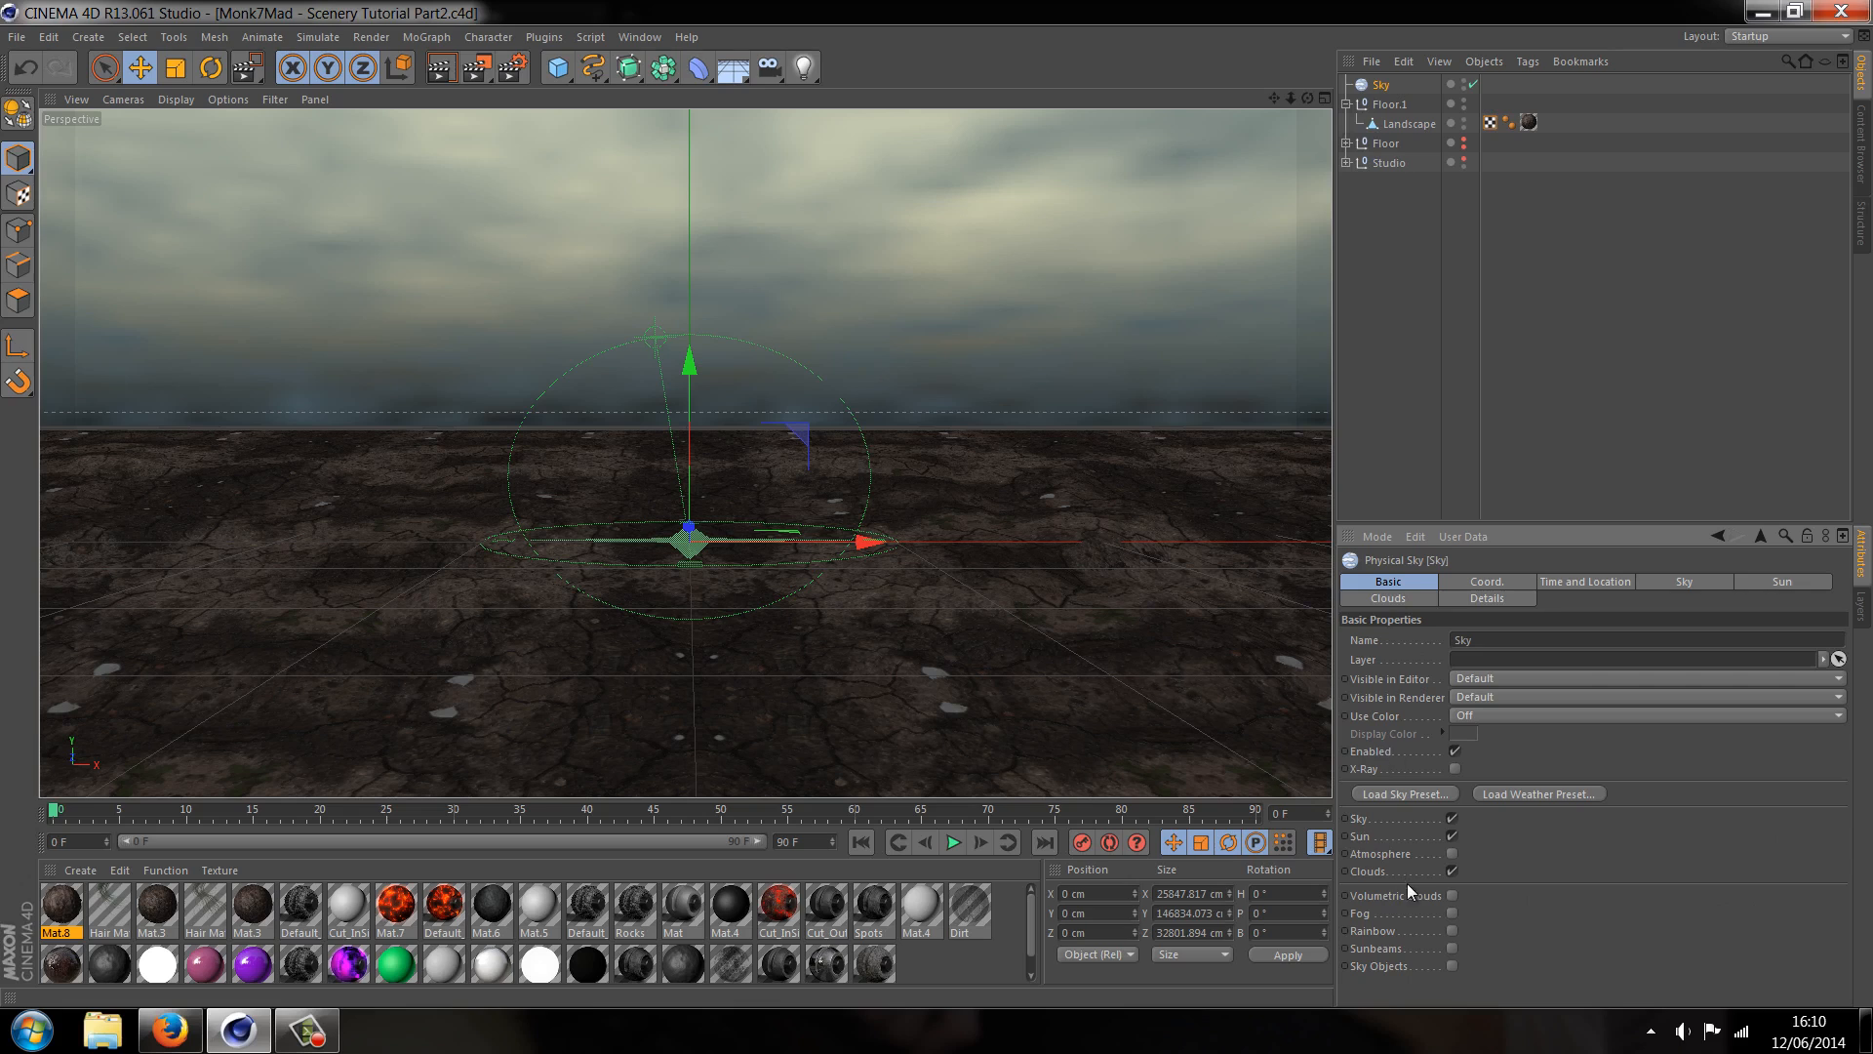
mouse_move(1408, 969)
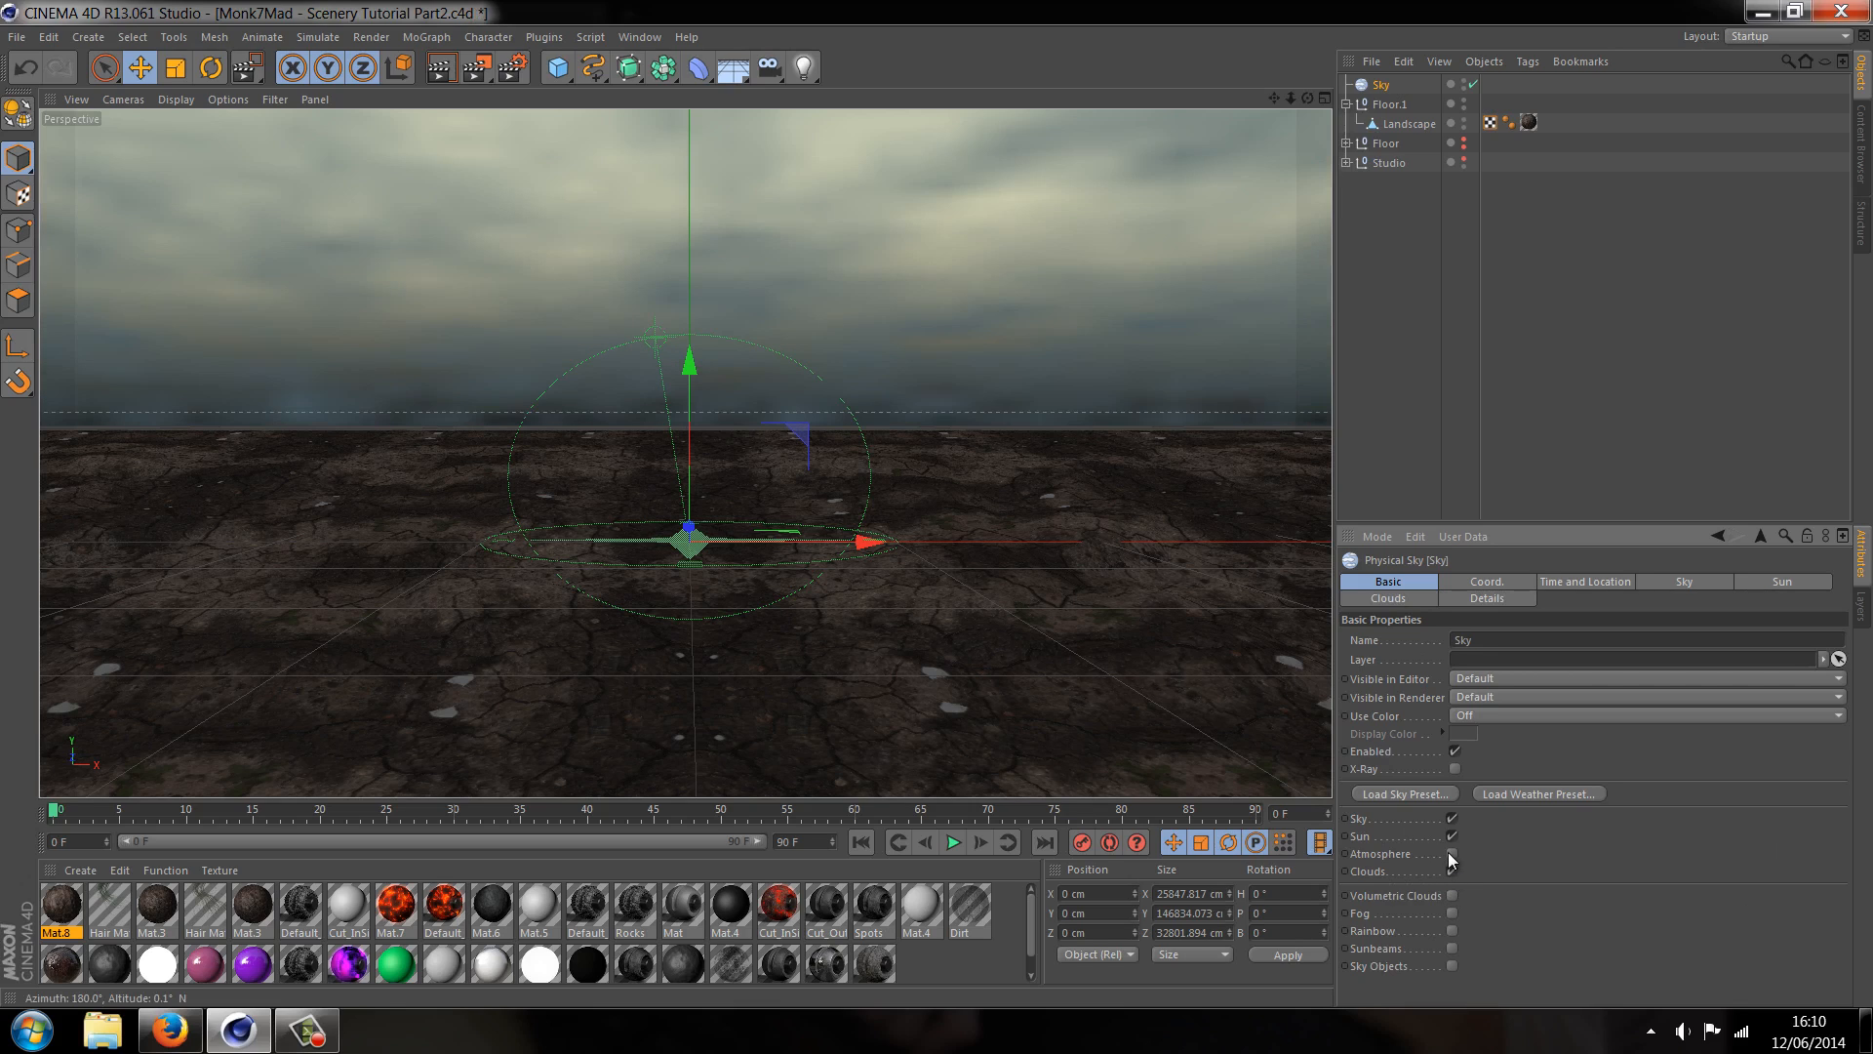
click(1387, 597)
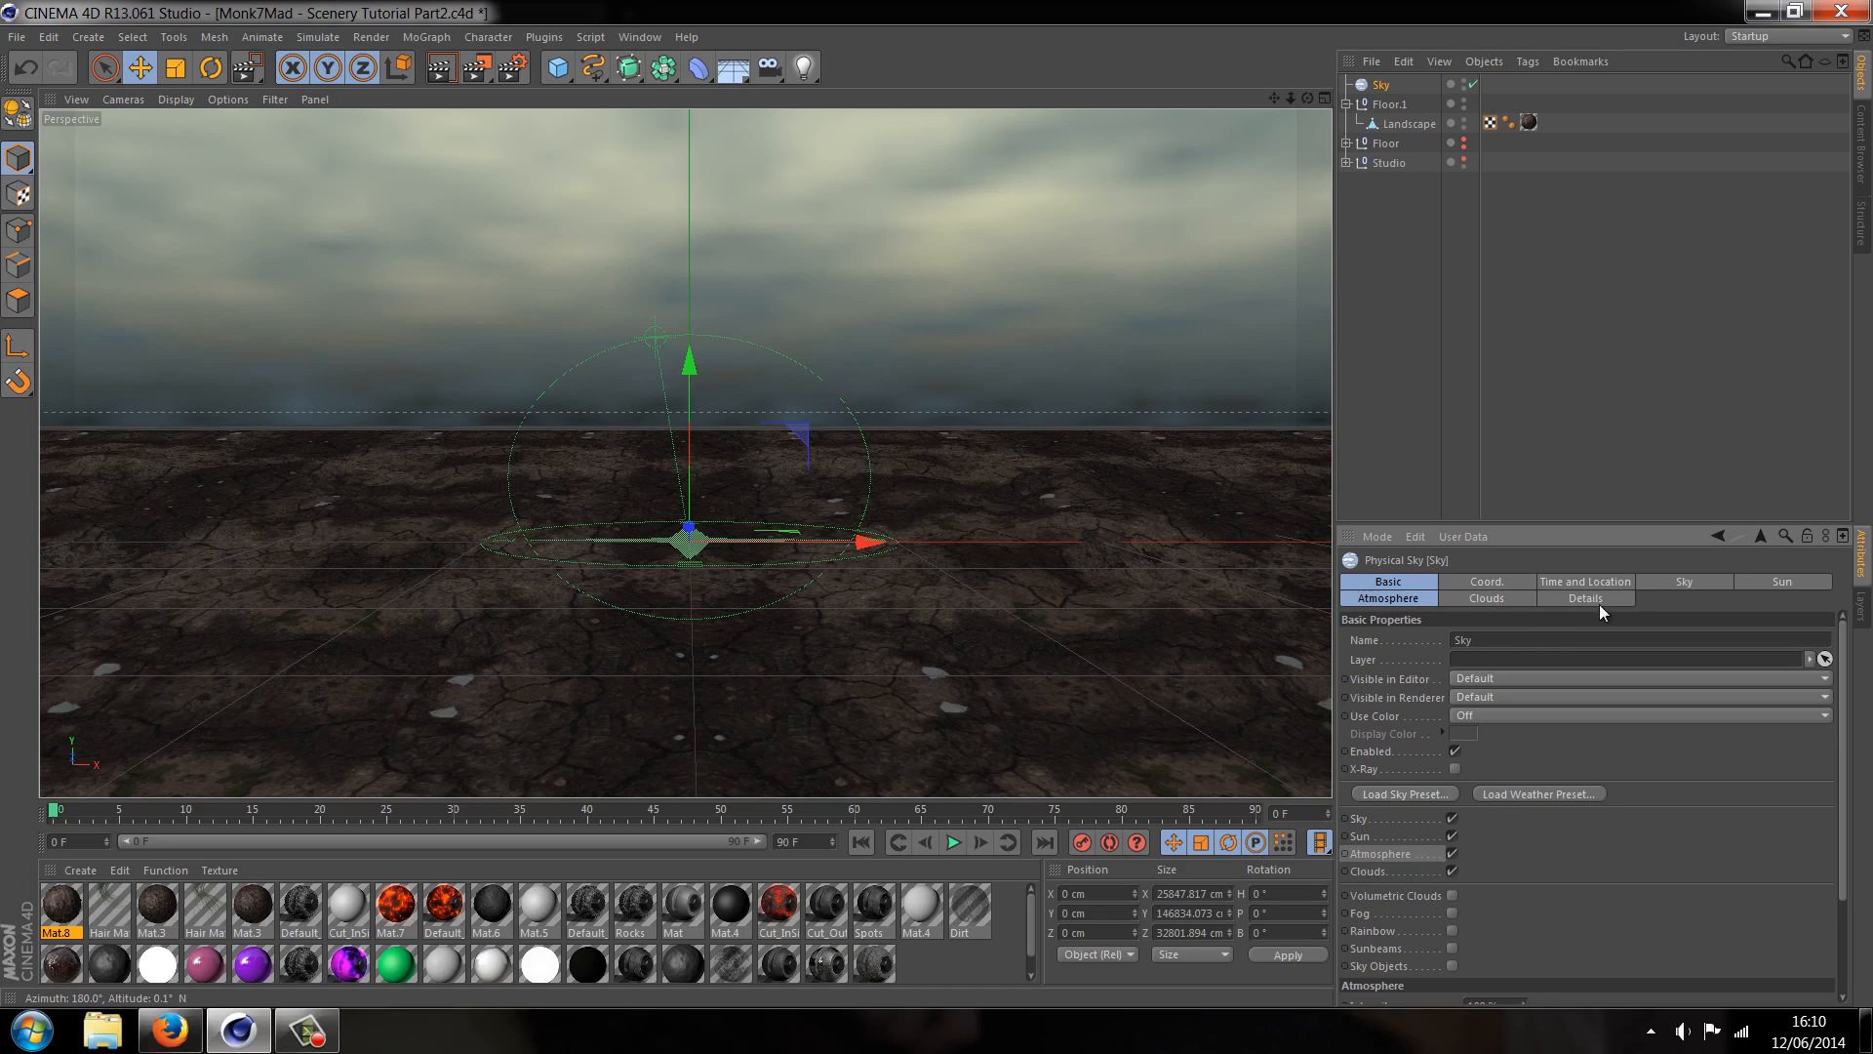
click(1388, 597)
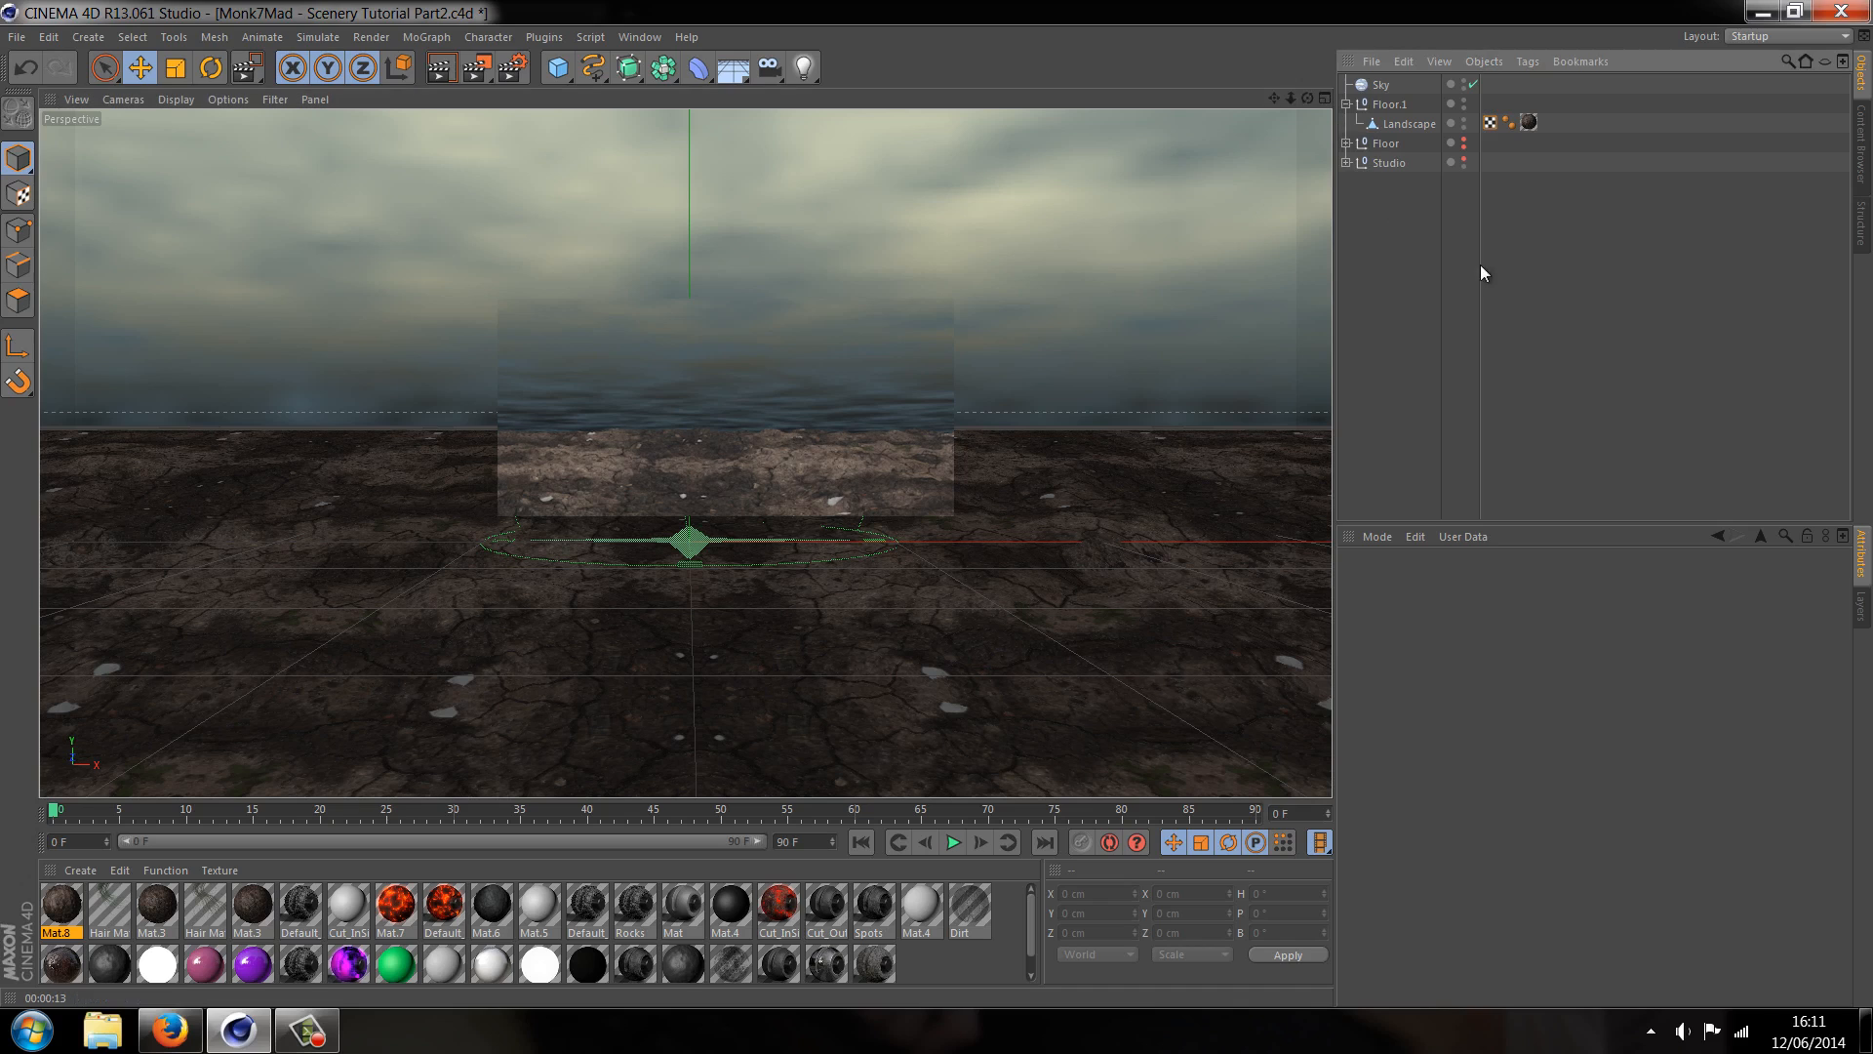
click(767, 67)
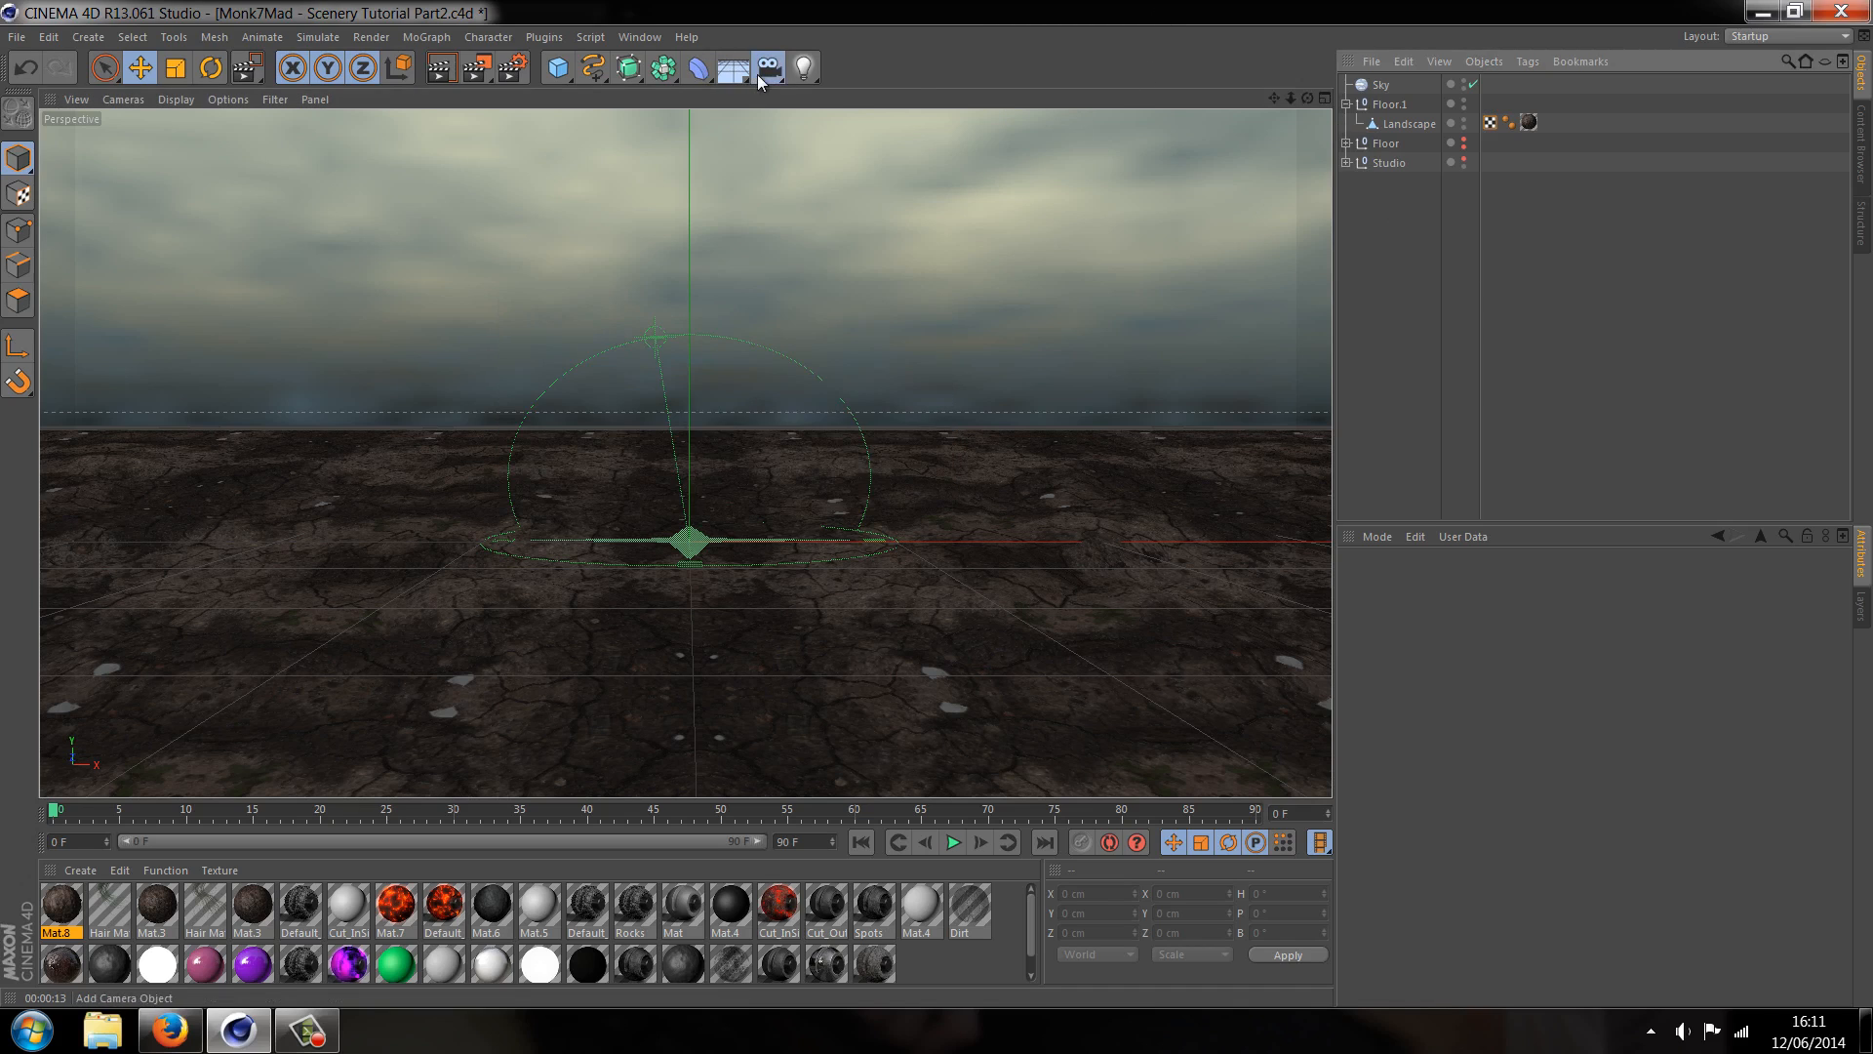
click(766, 67)
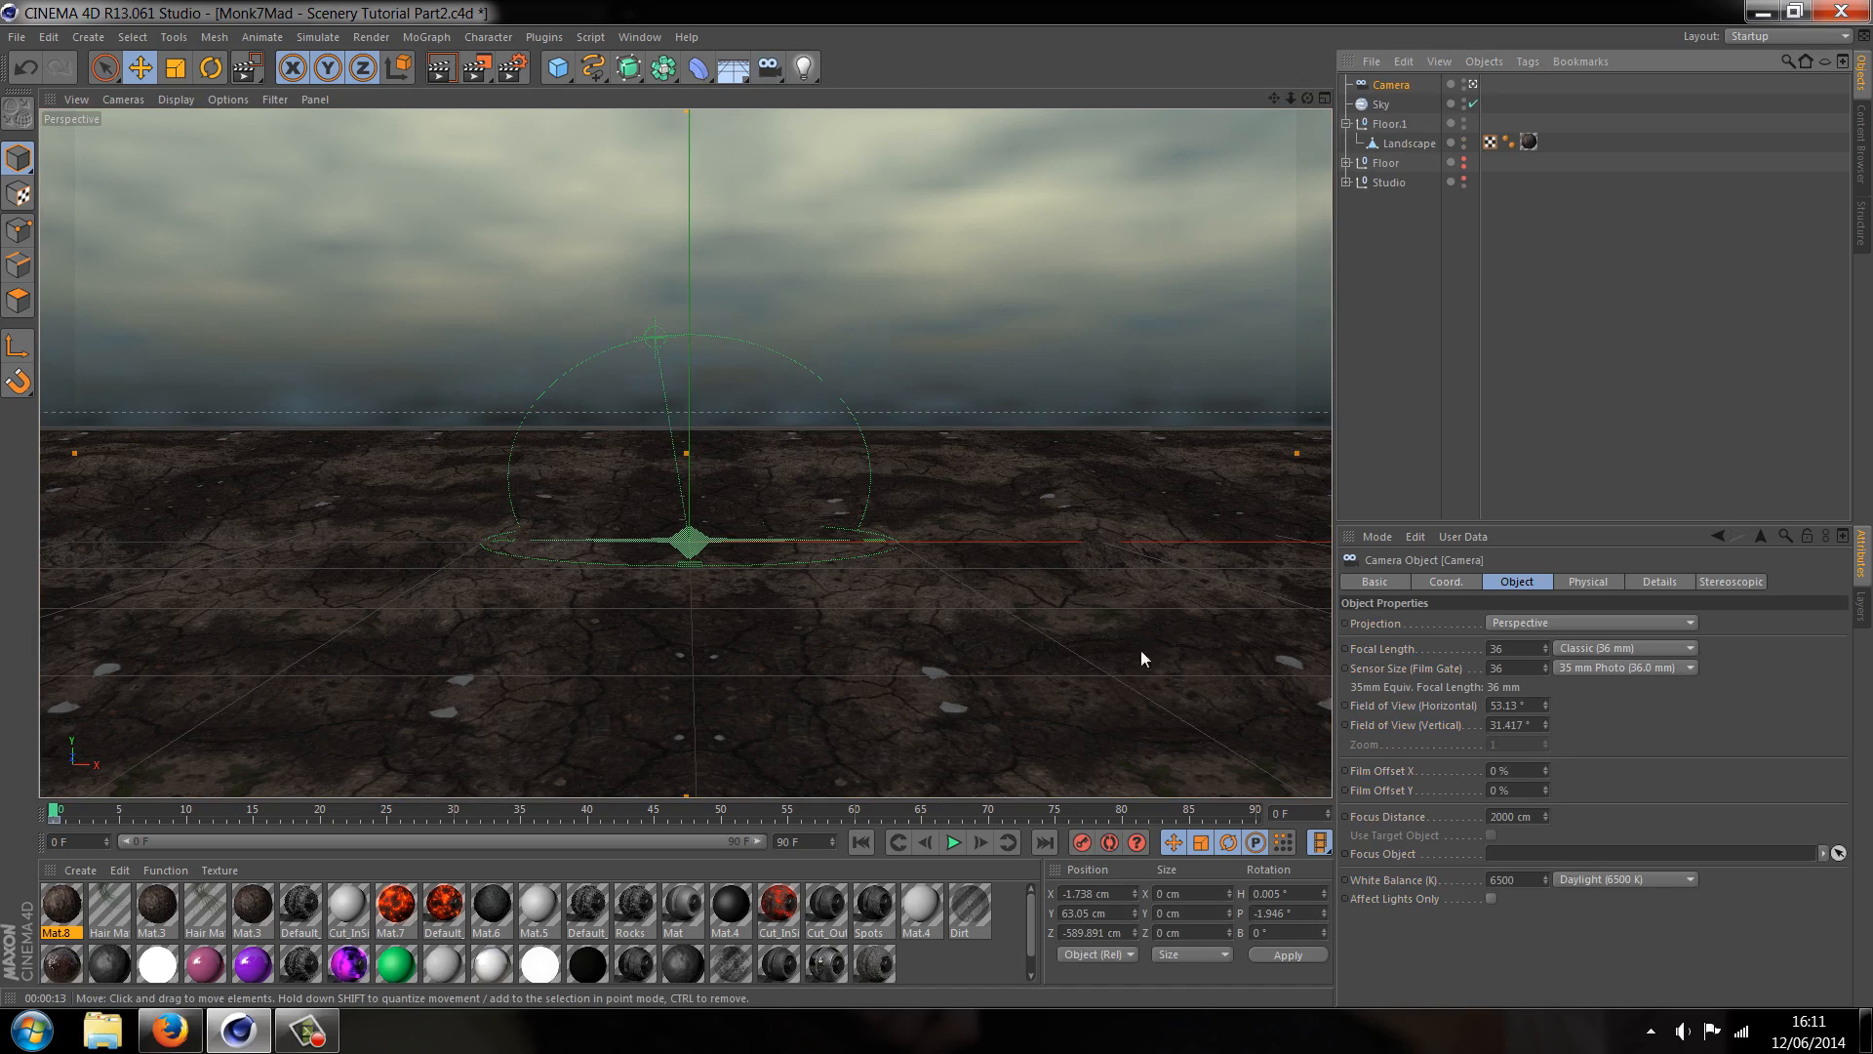
drag(1141, 659, 940, 500)
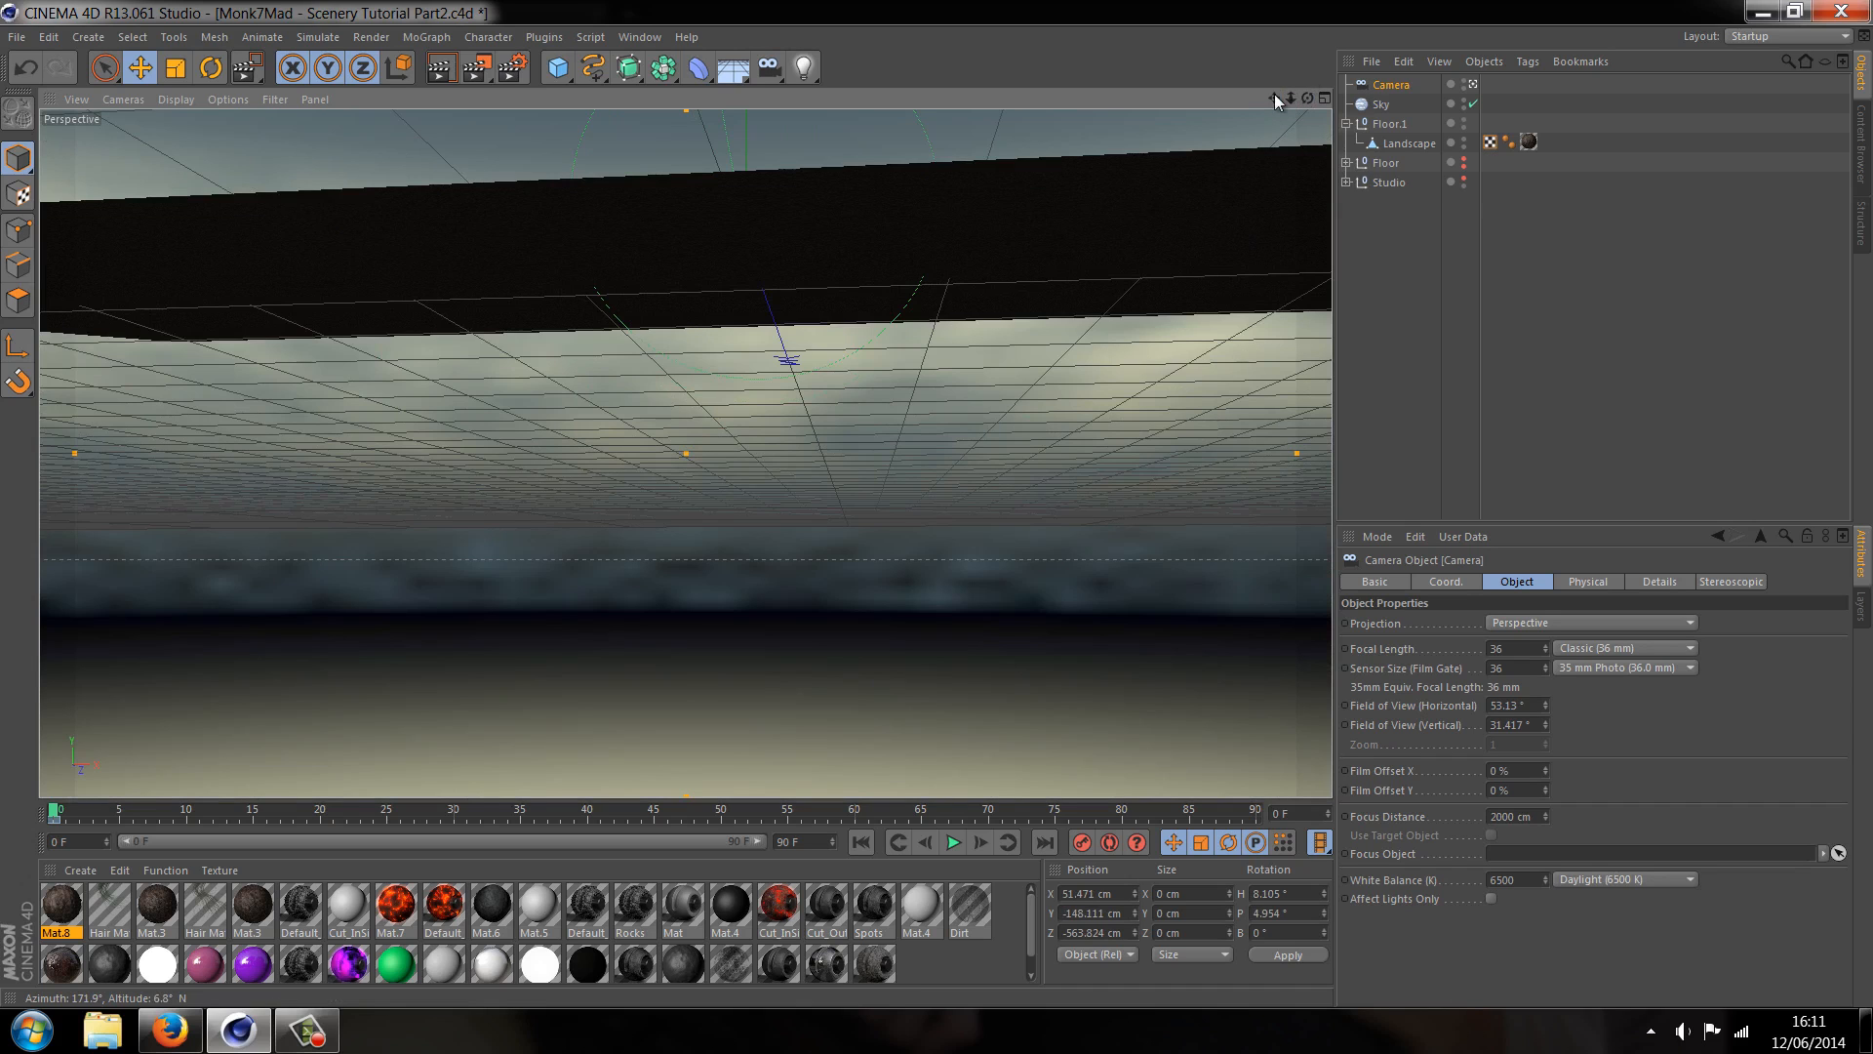
drag(789, 358, 938, 514)
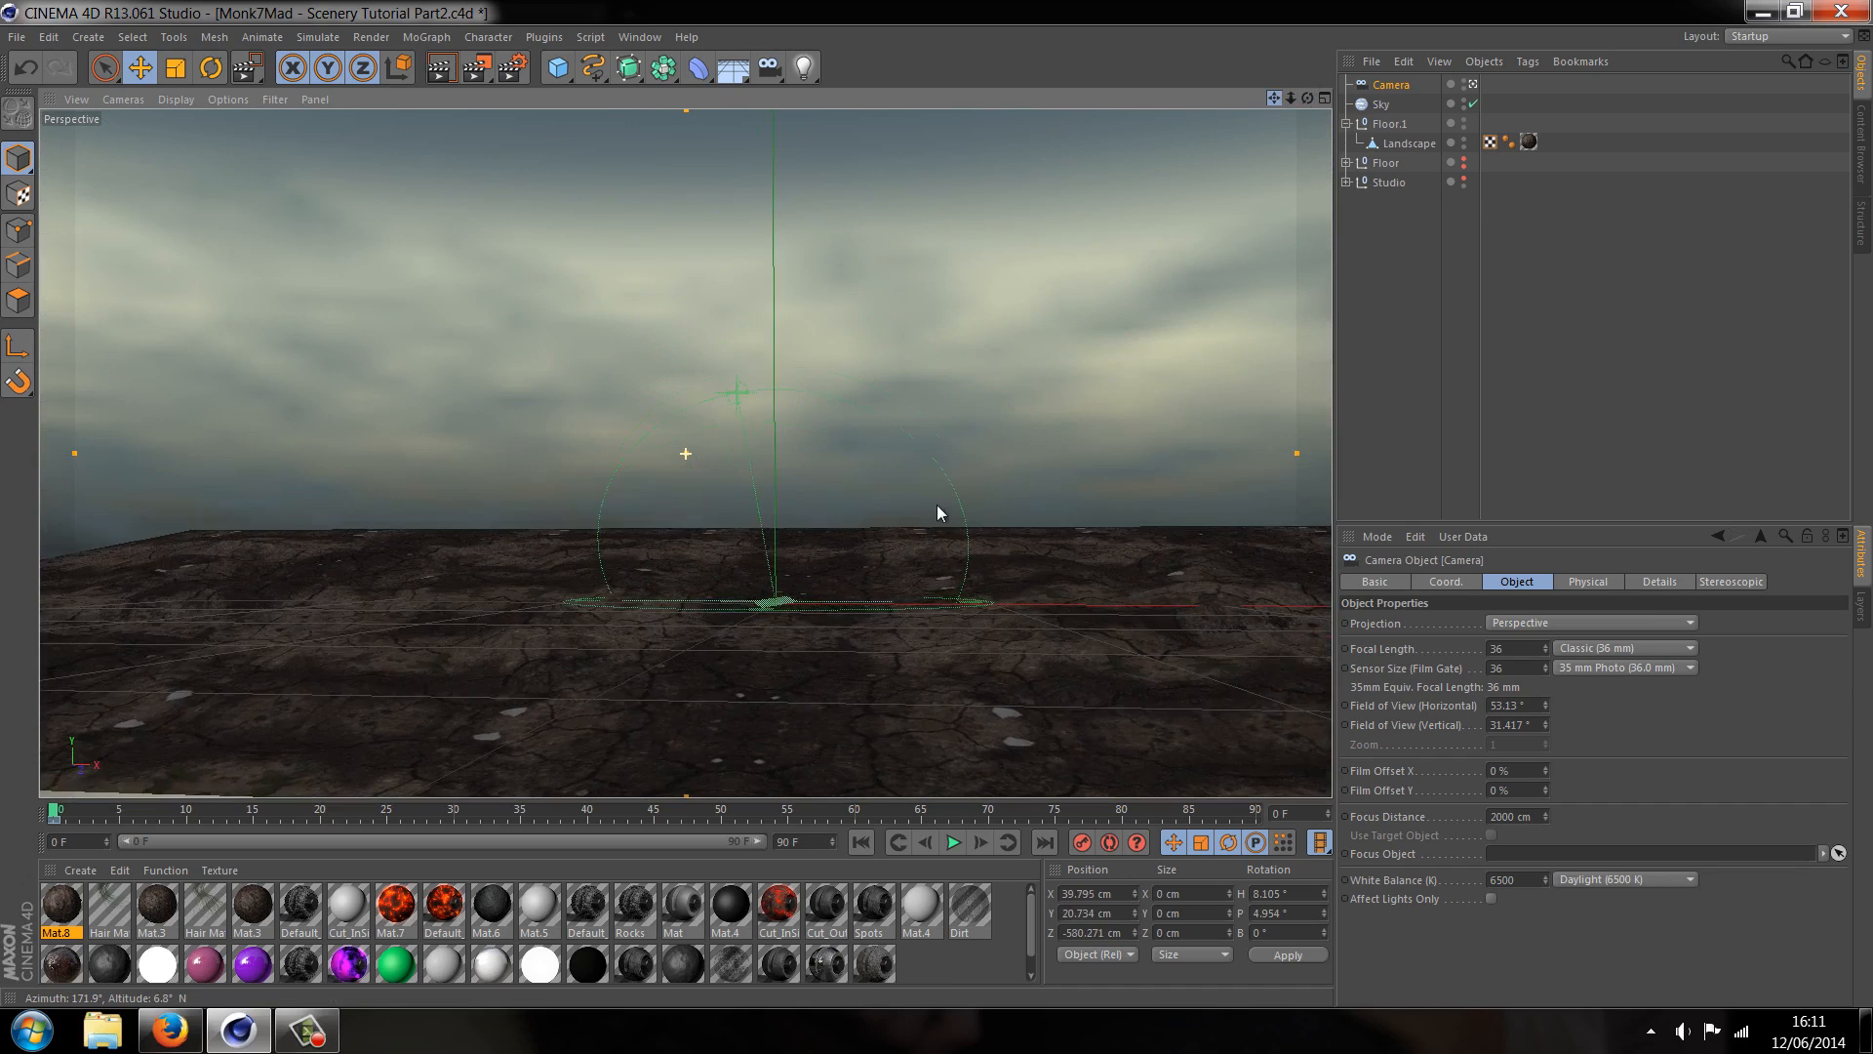
click(858, 842)
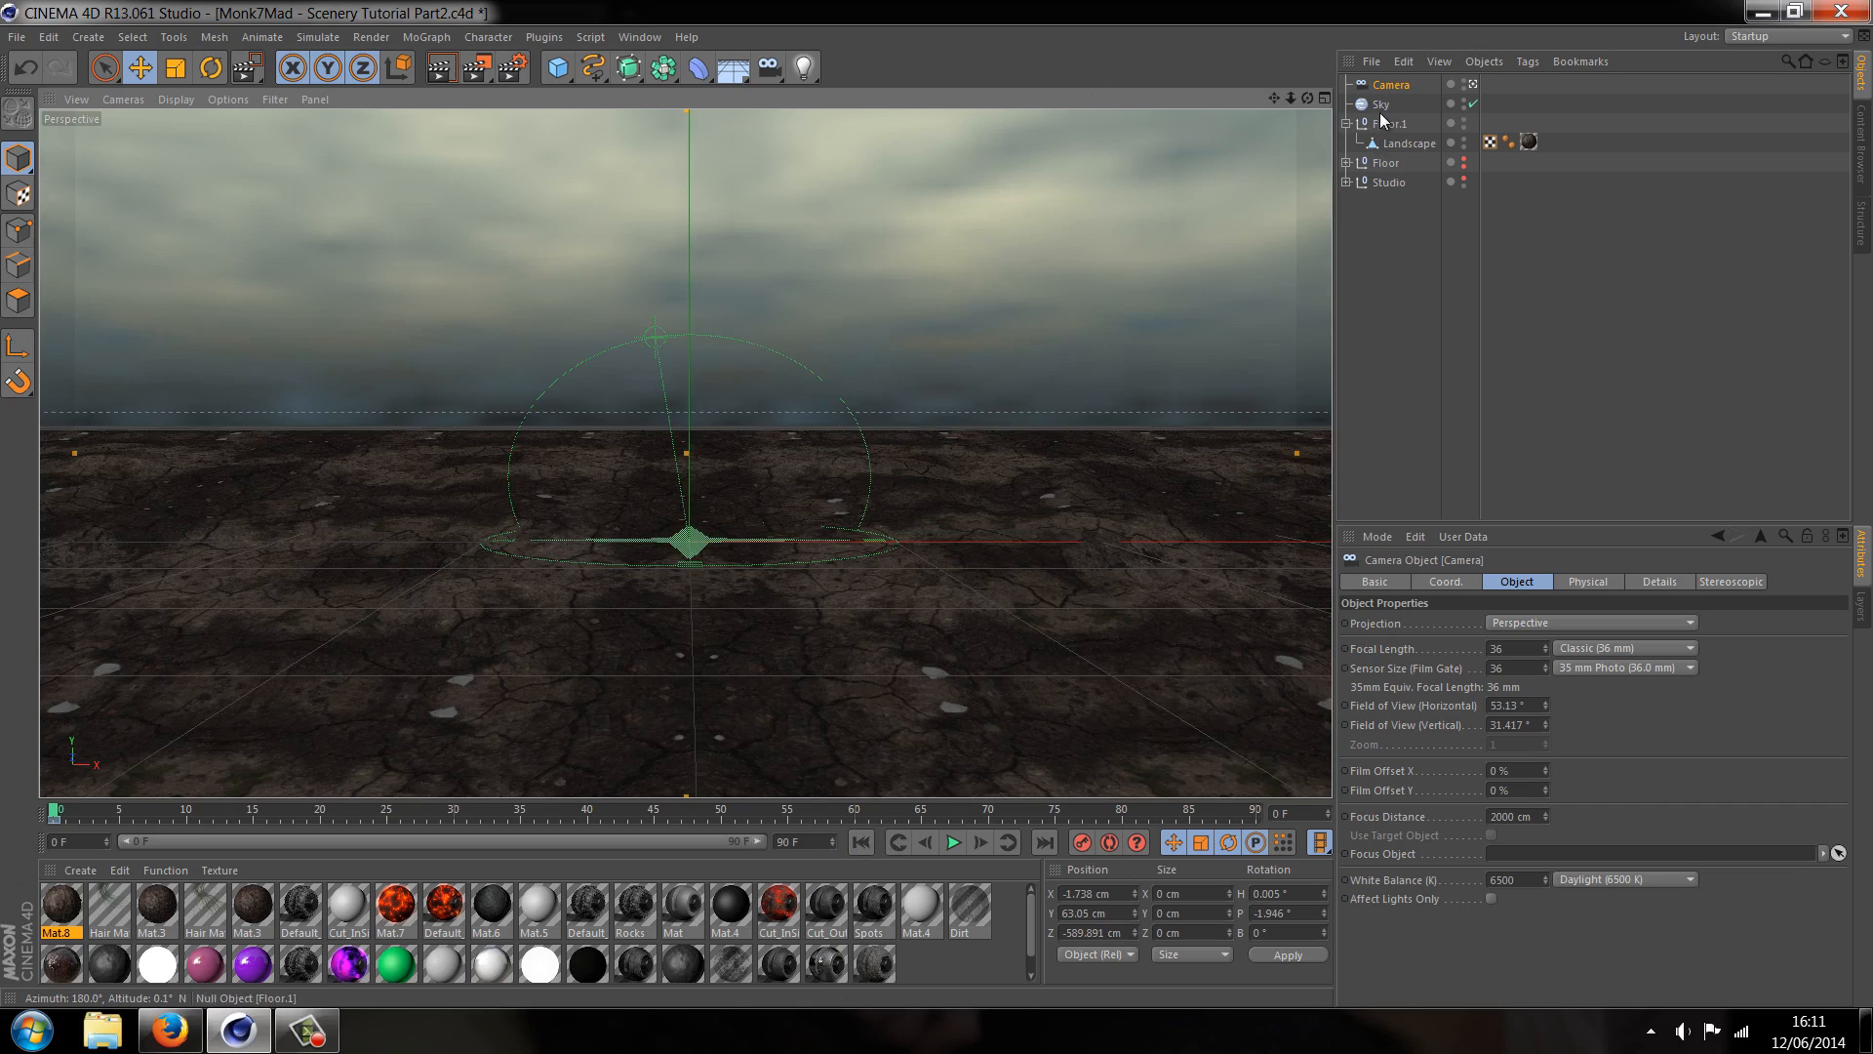
click(209, 67)
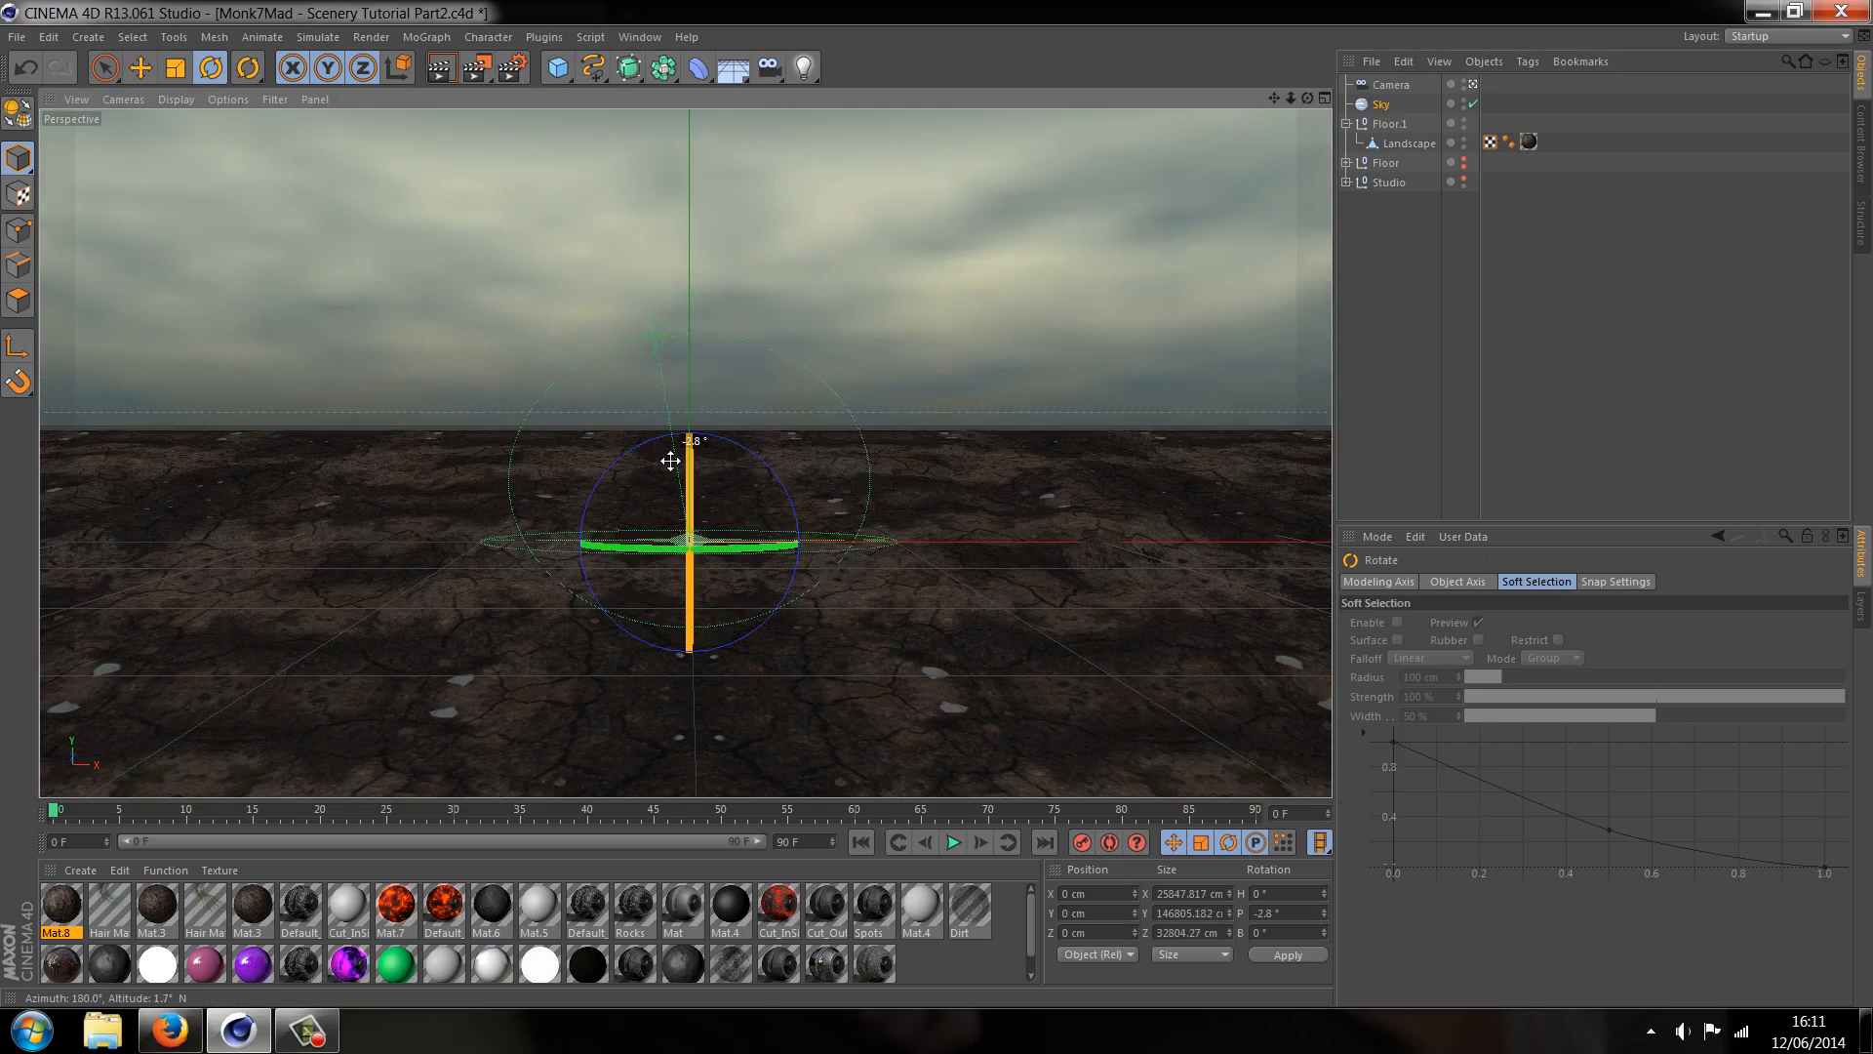
drag(687, 460, 693, 472)
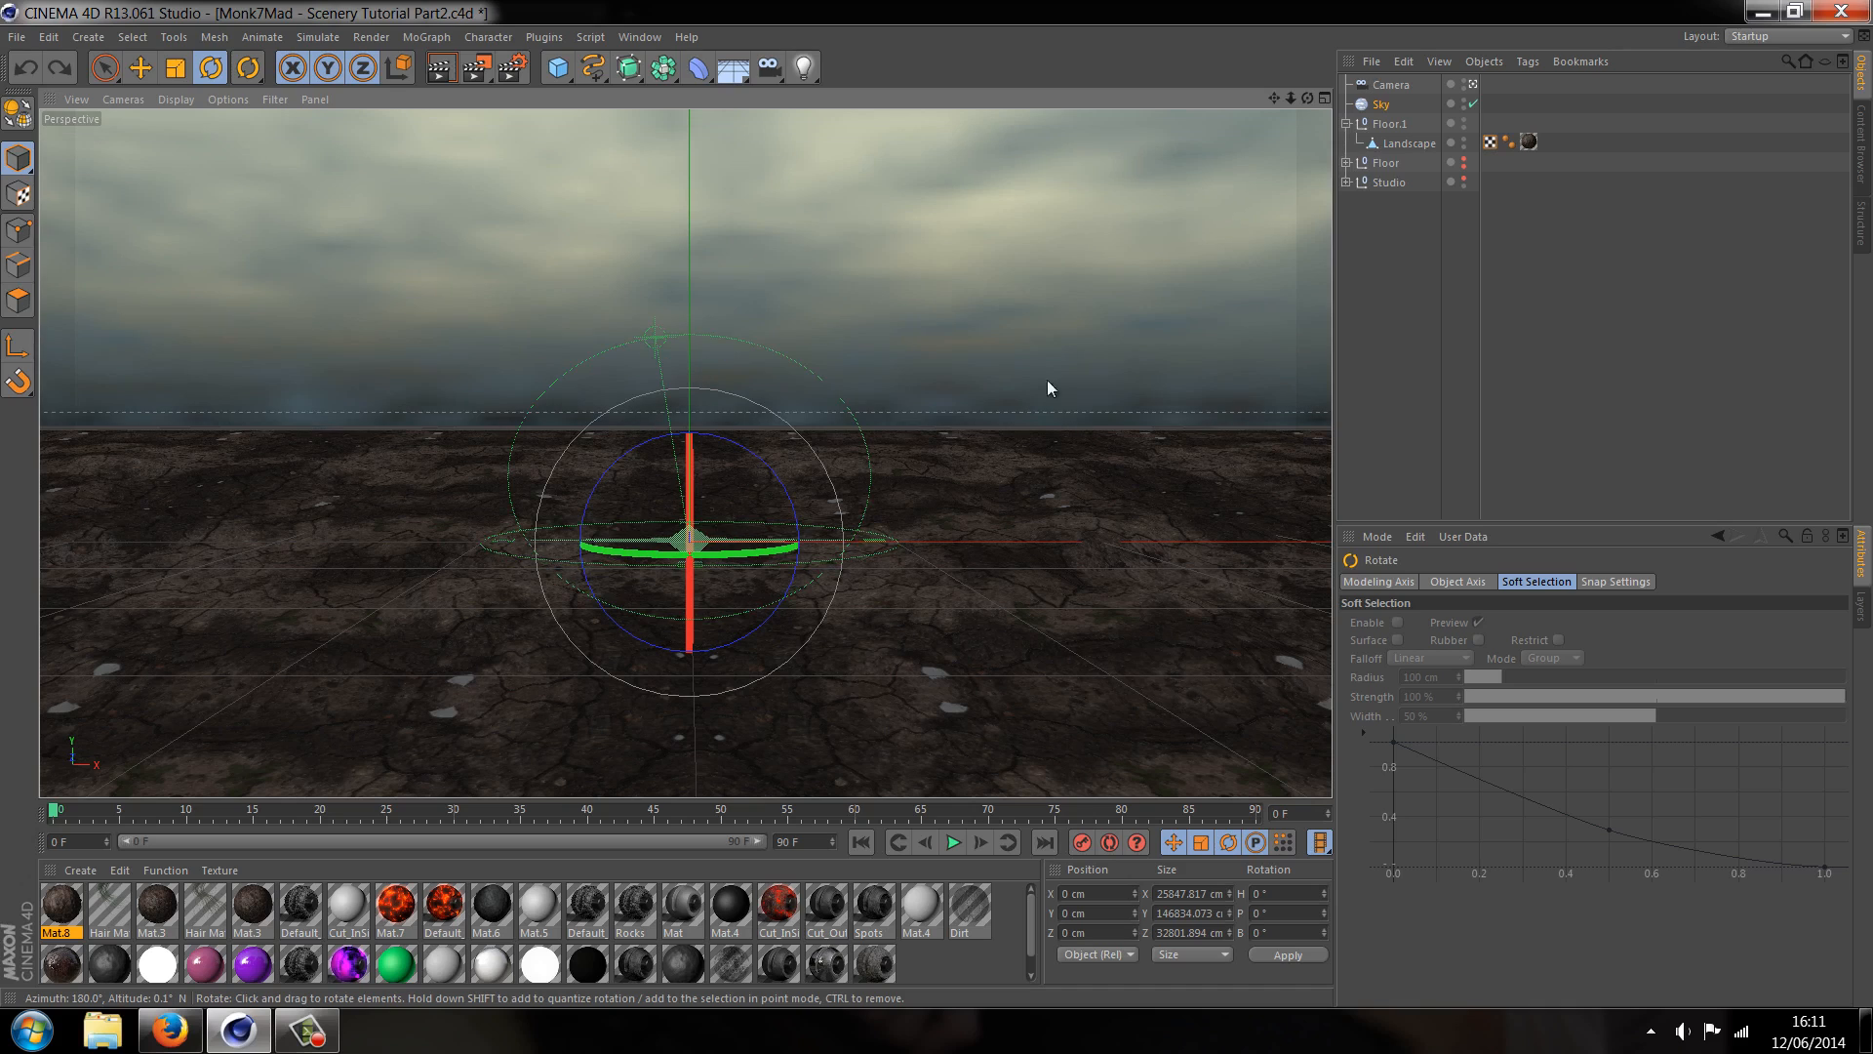
mouse_move(1604, 406)
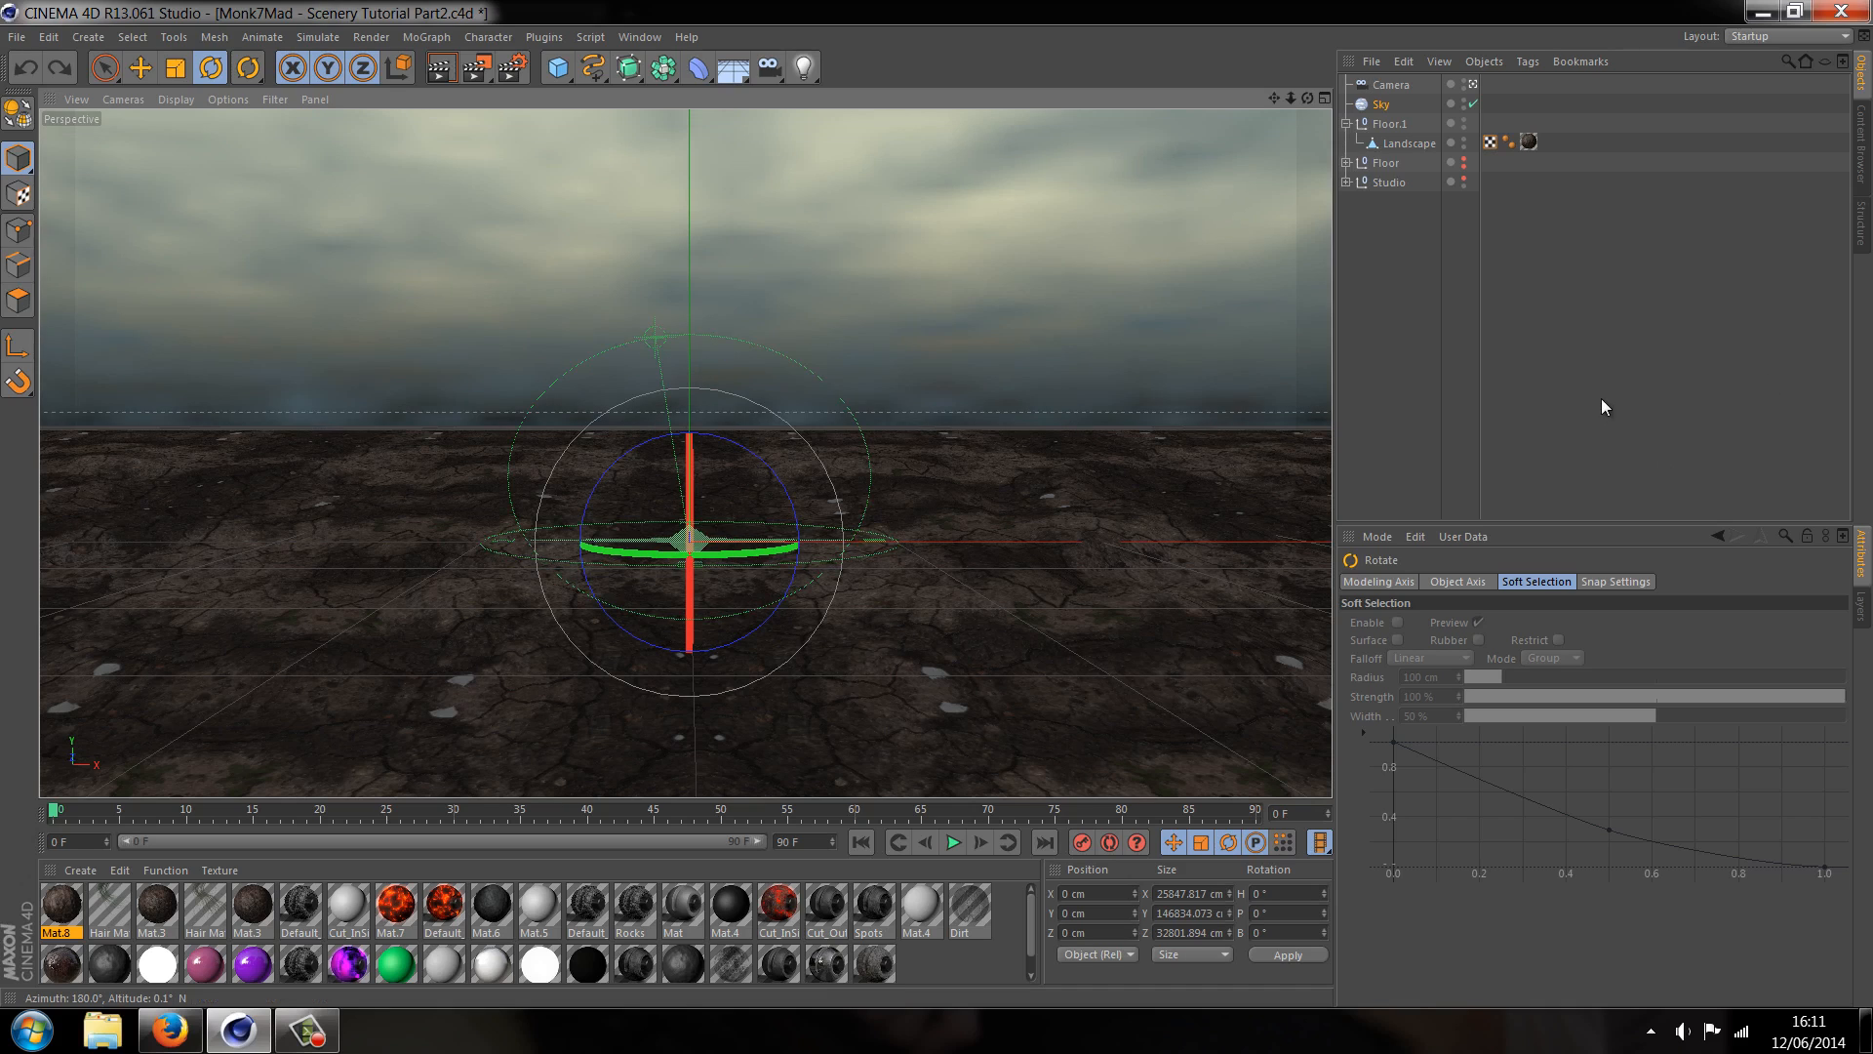
mouse_move(1218, 335)
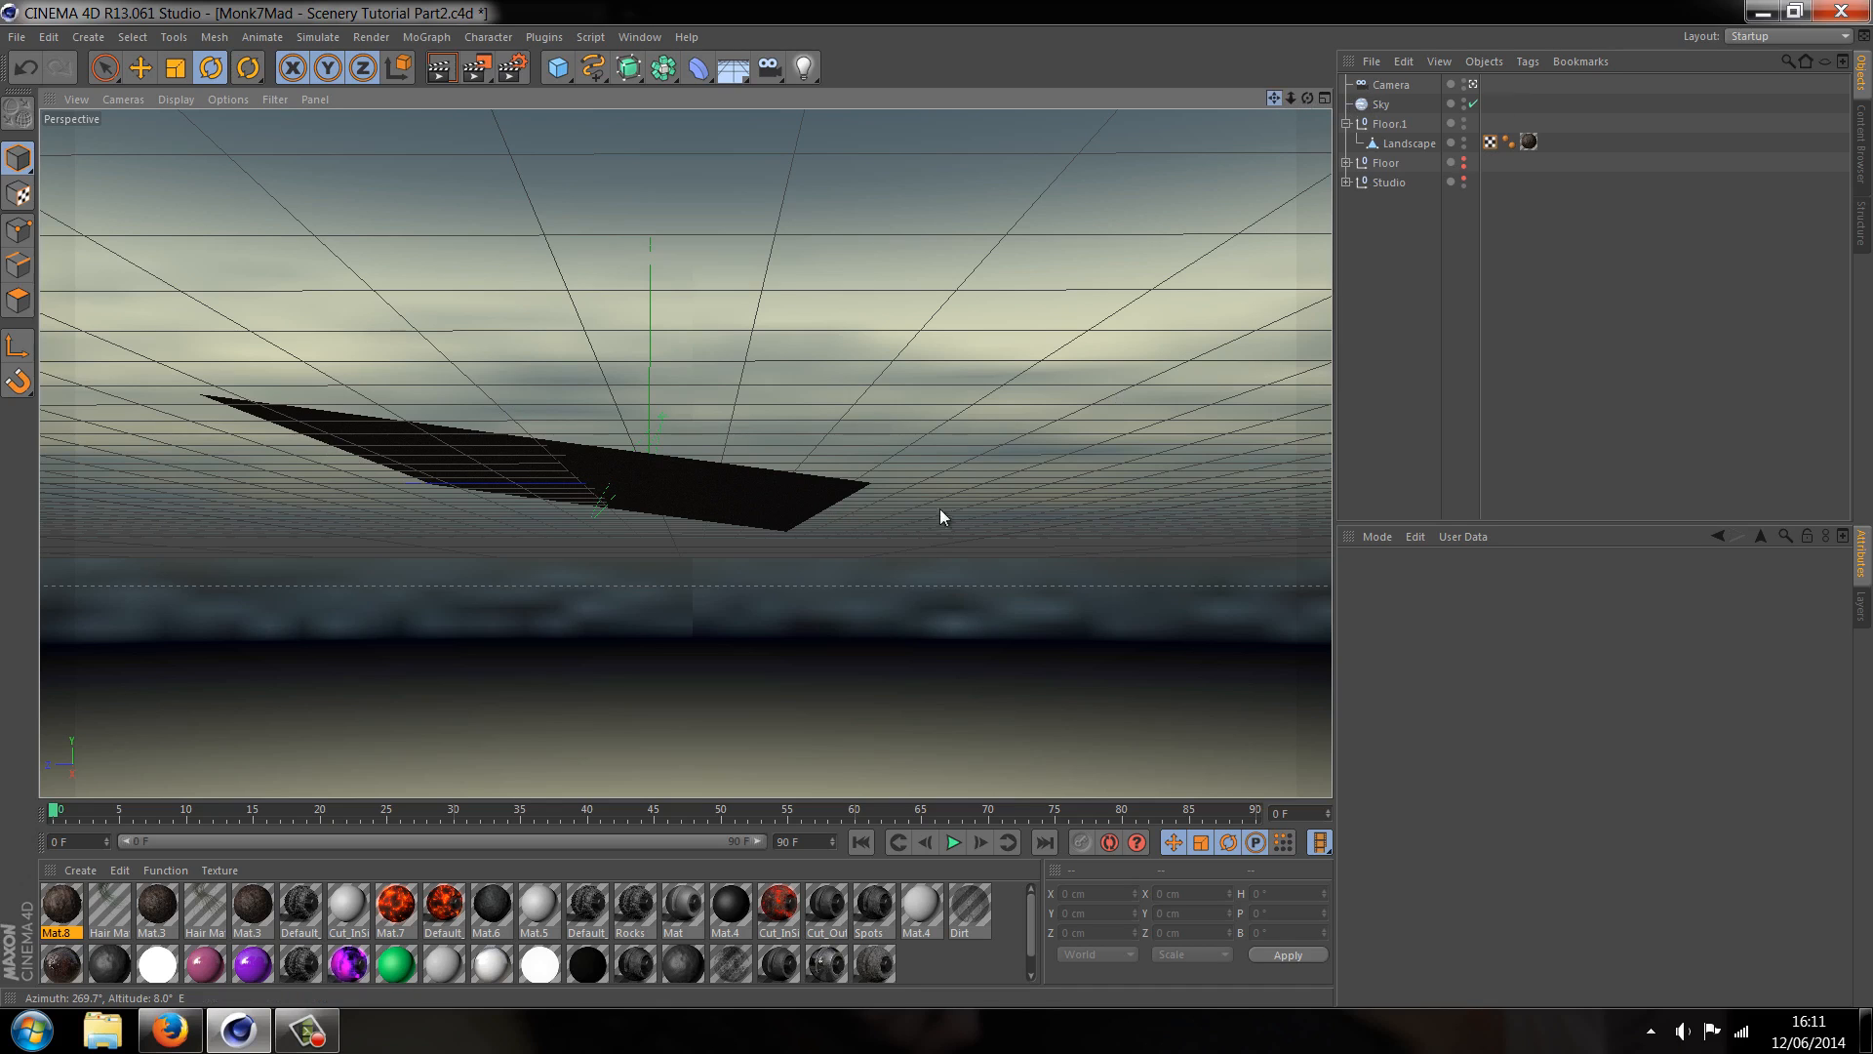
drag(942, 516, 894, 634)
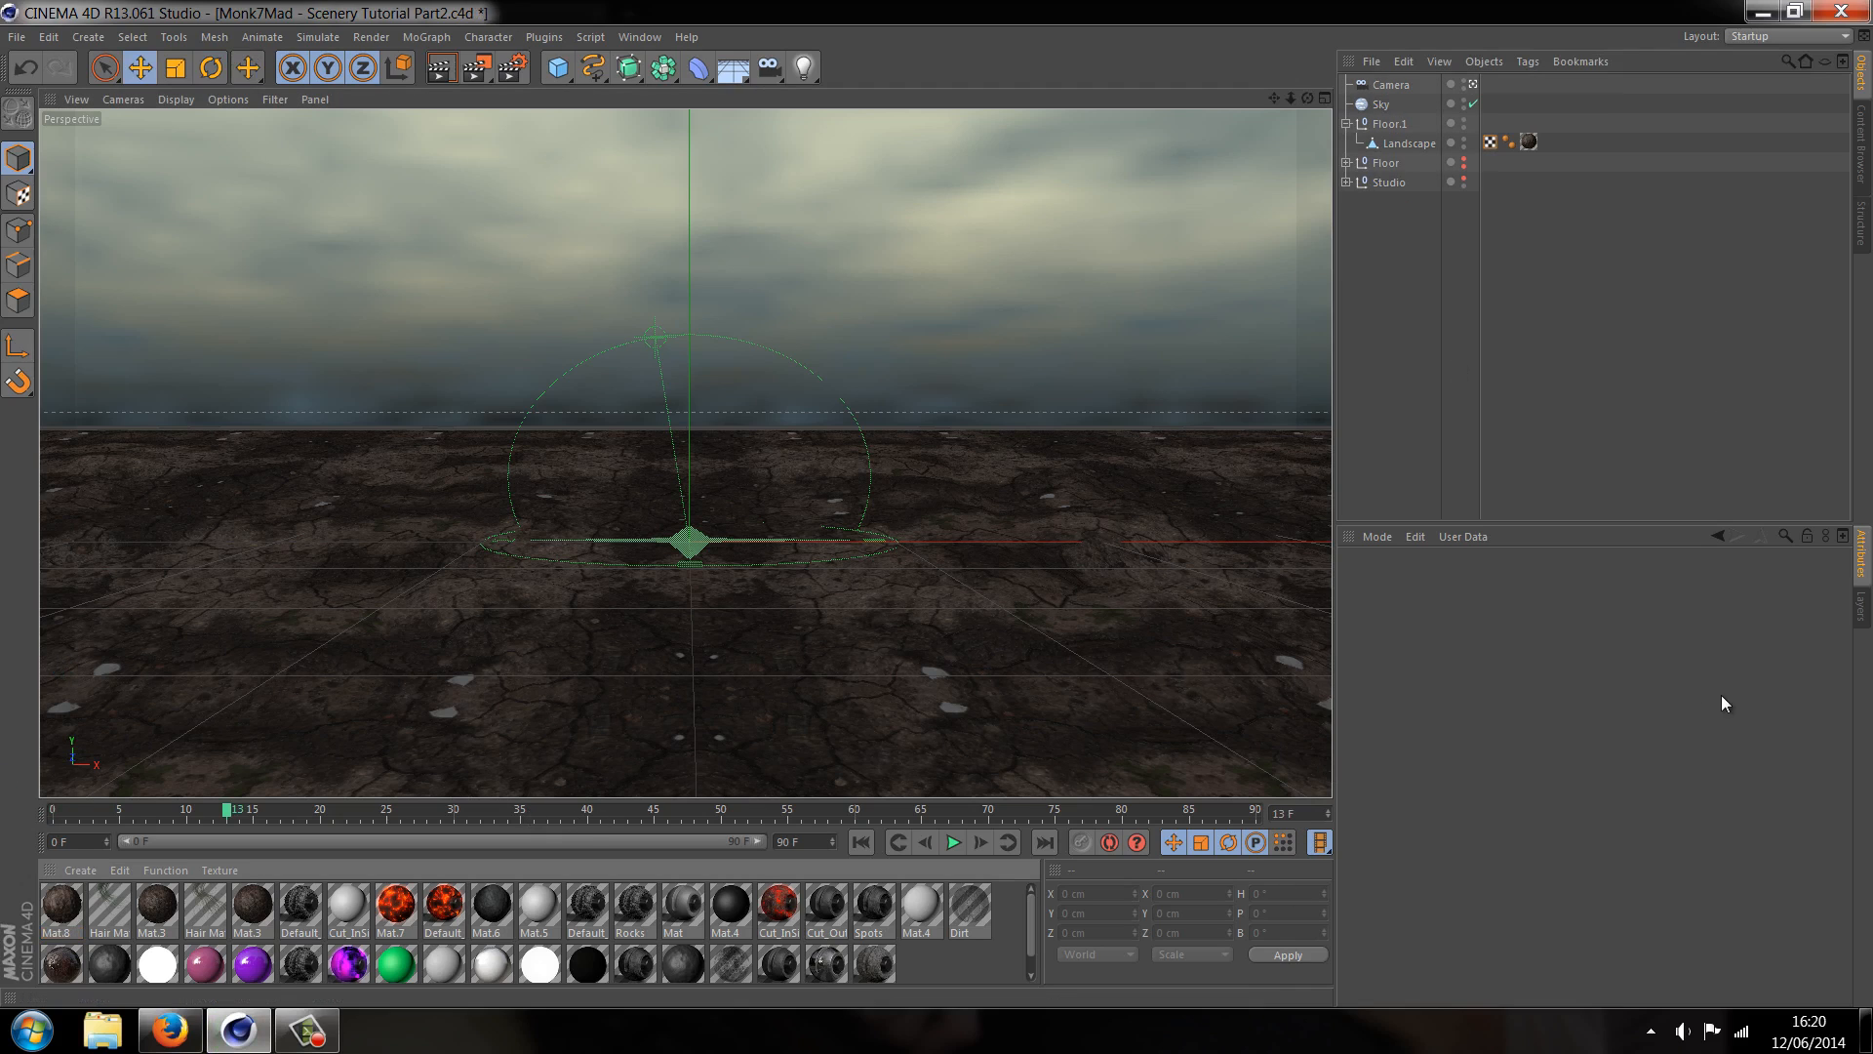
mouse_move(1560, 839)
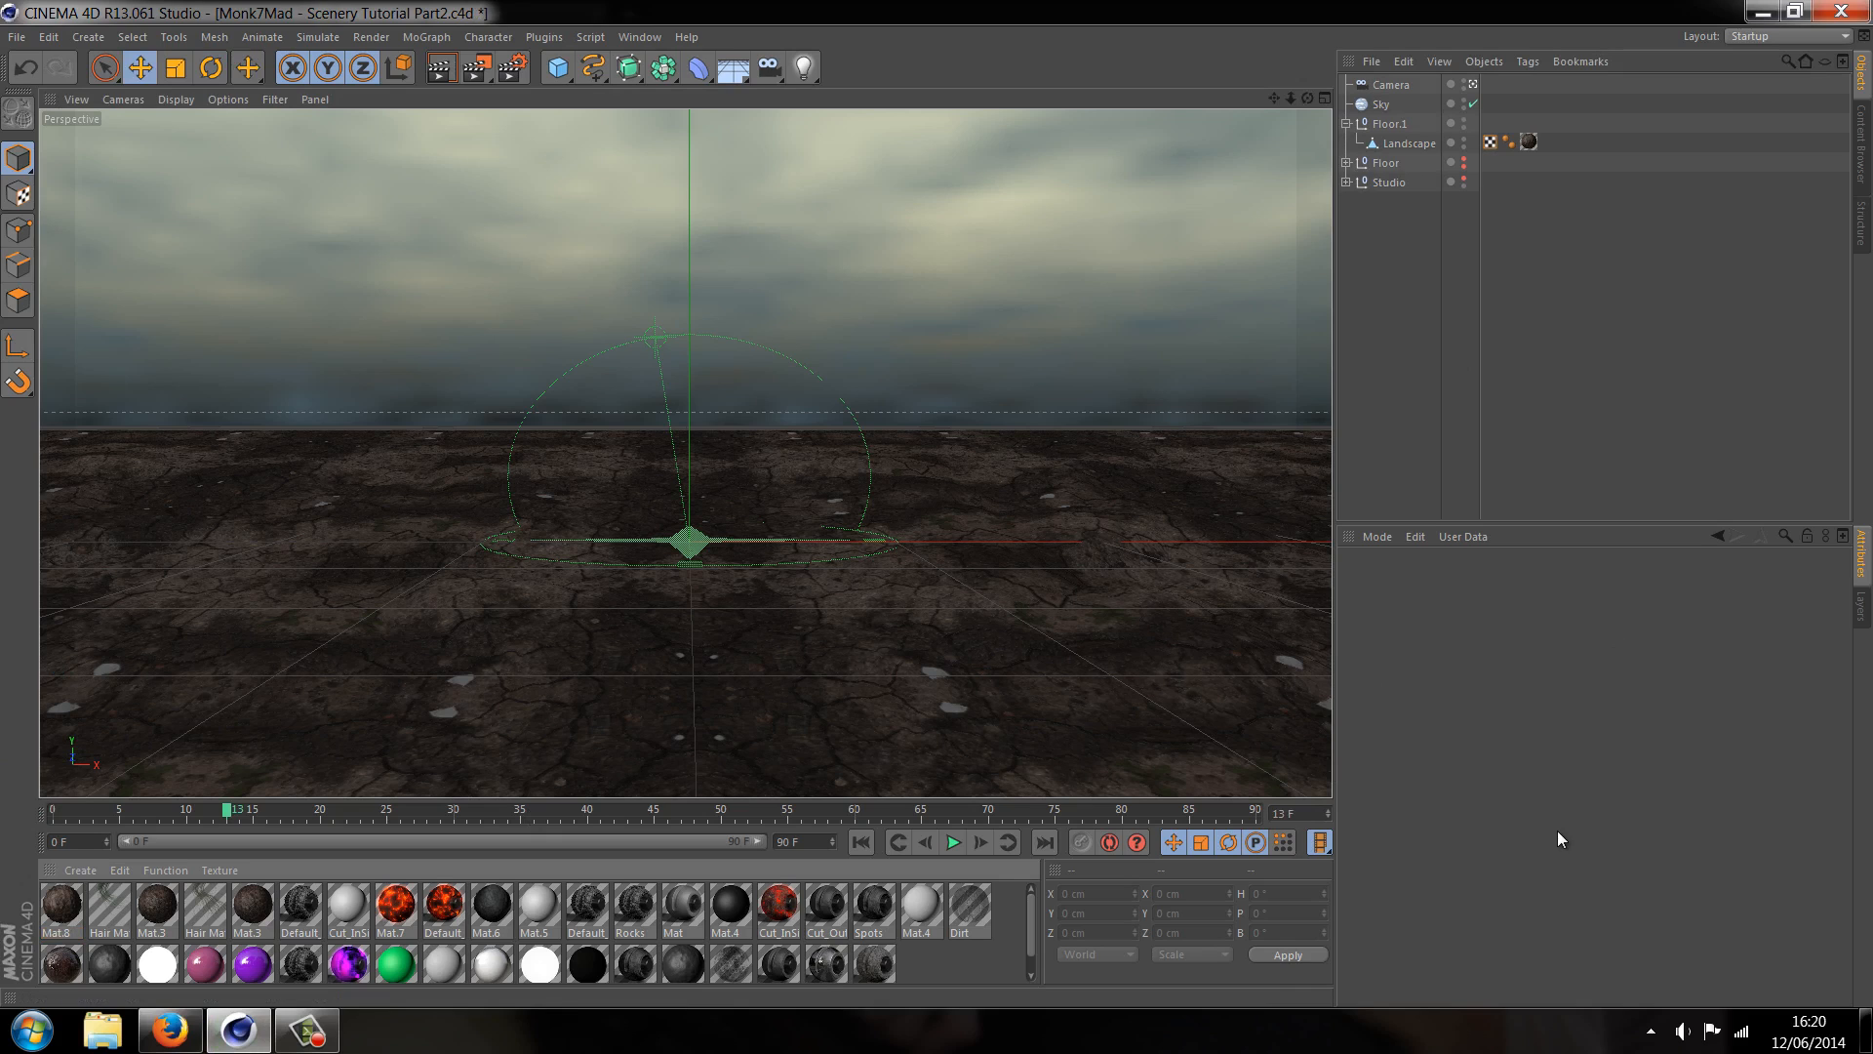
Add a Hair object to the scene from the Simulate menu
click(318, 37)
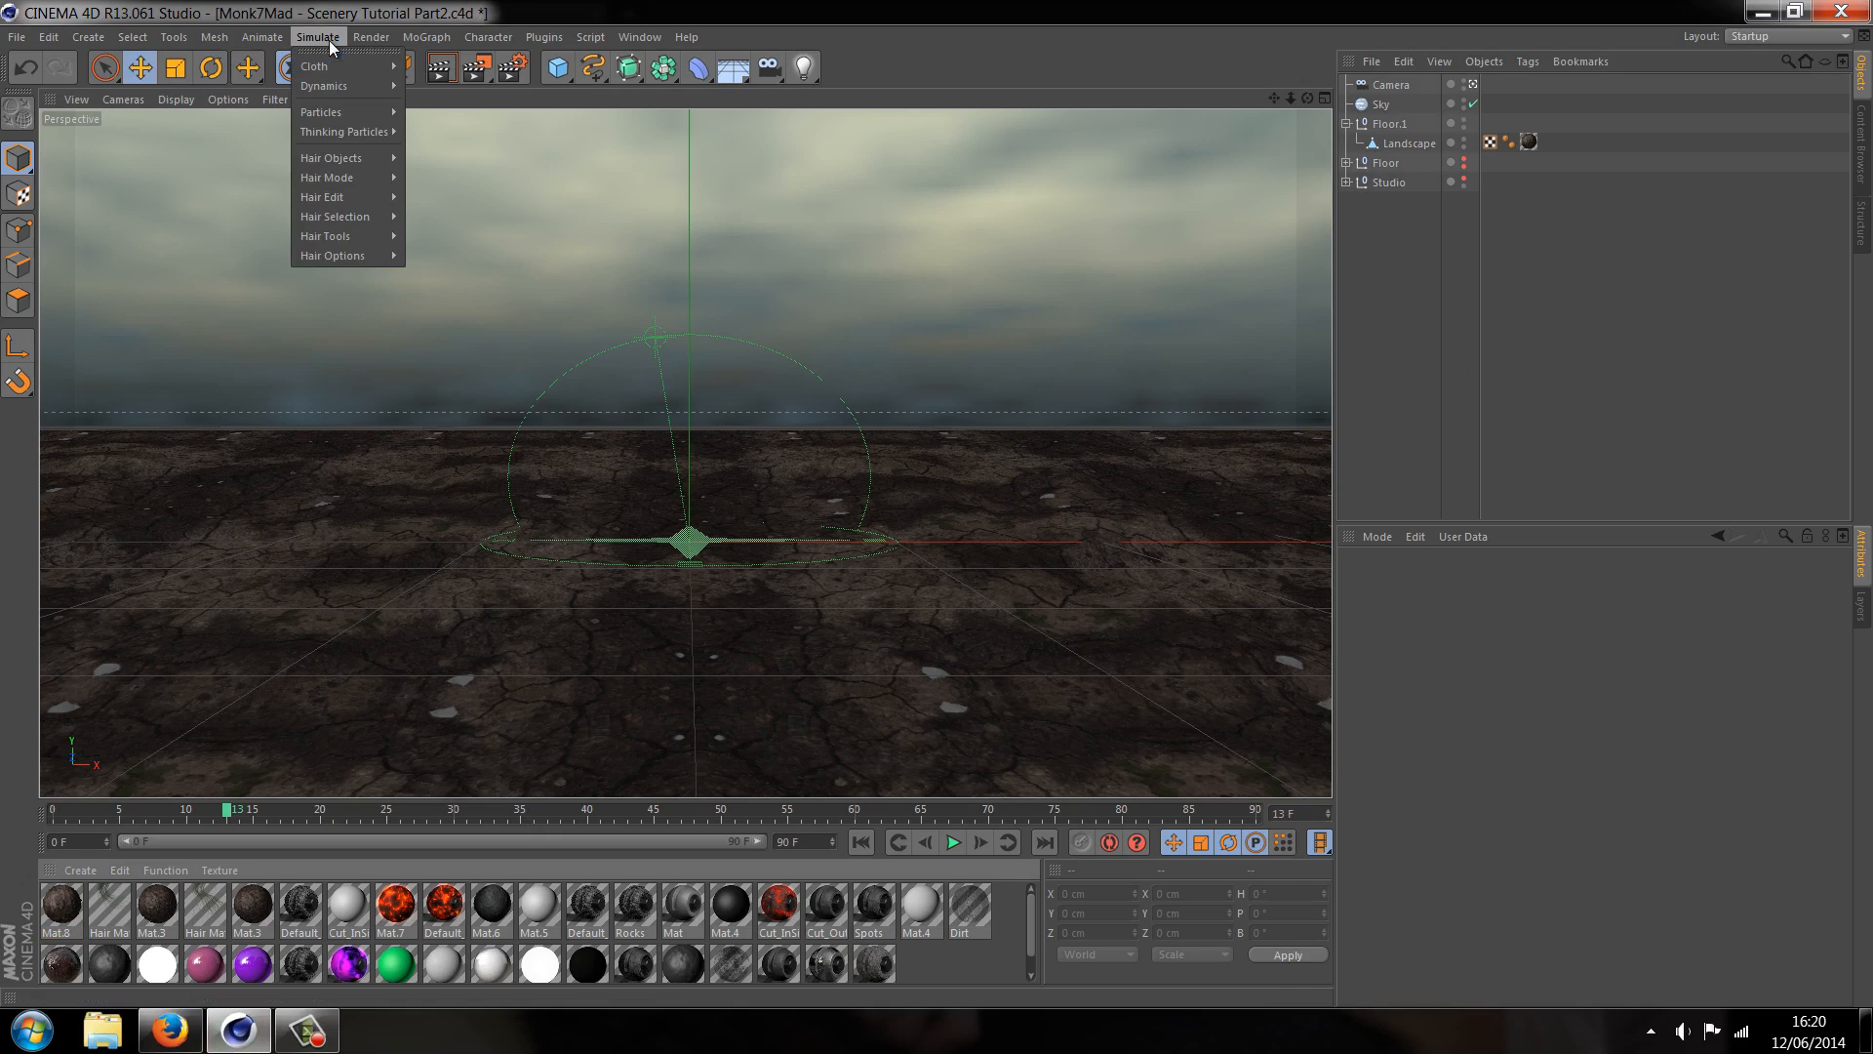
mouse_move(332, 157)
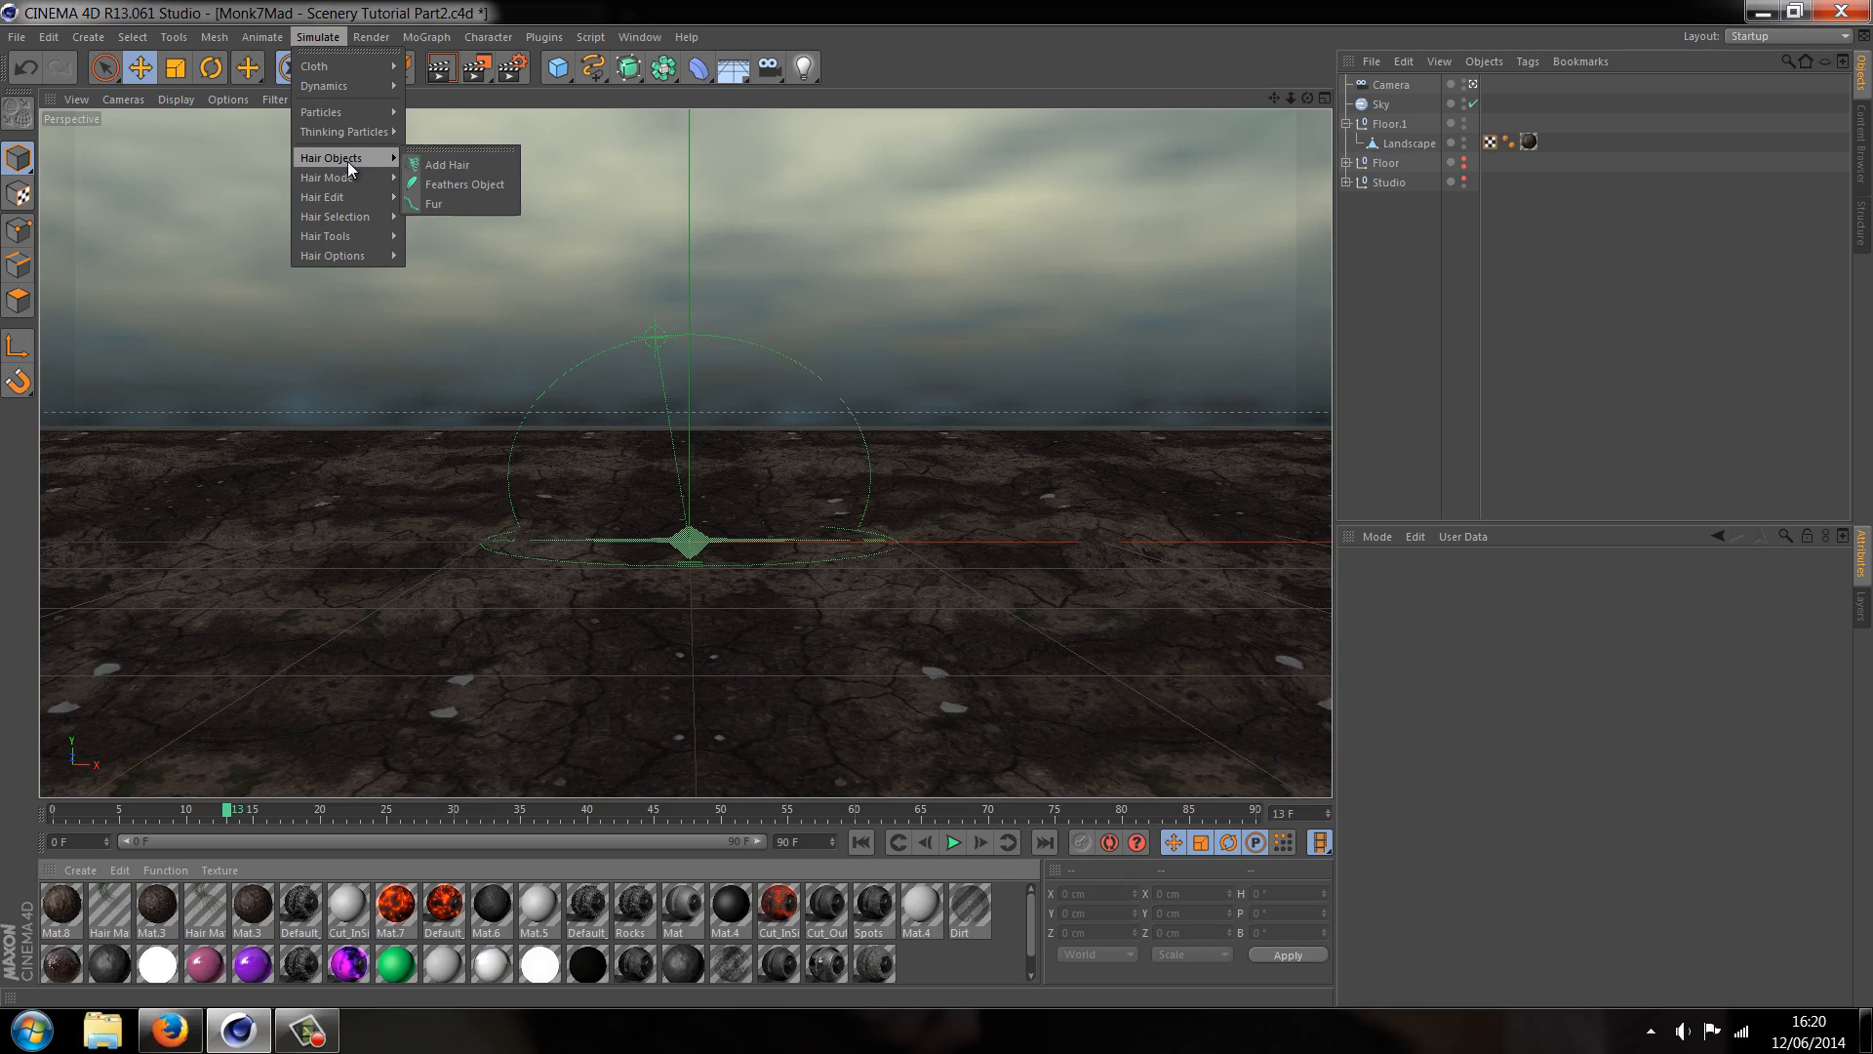
click(447, 164)
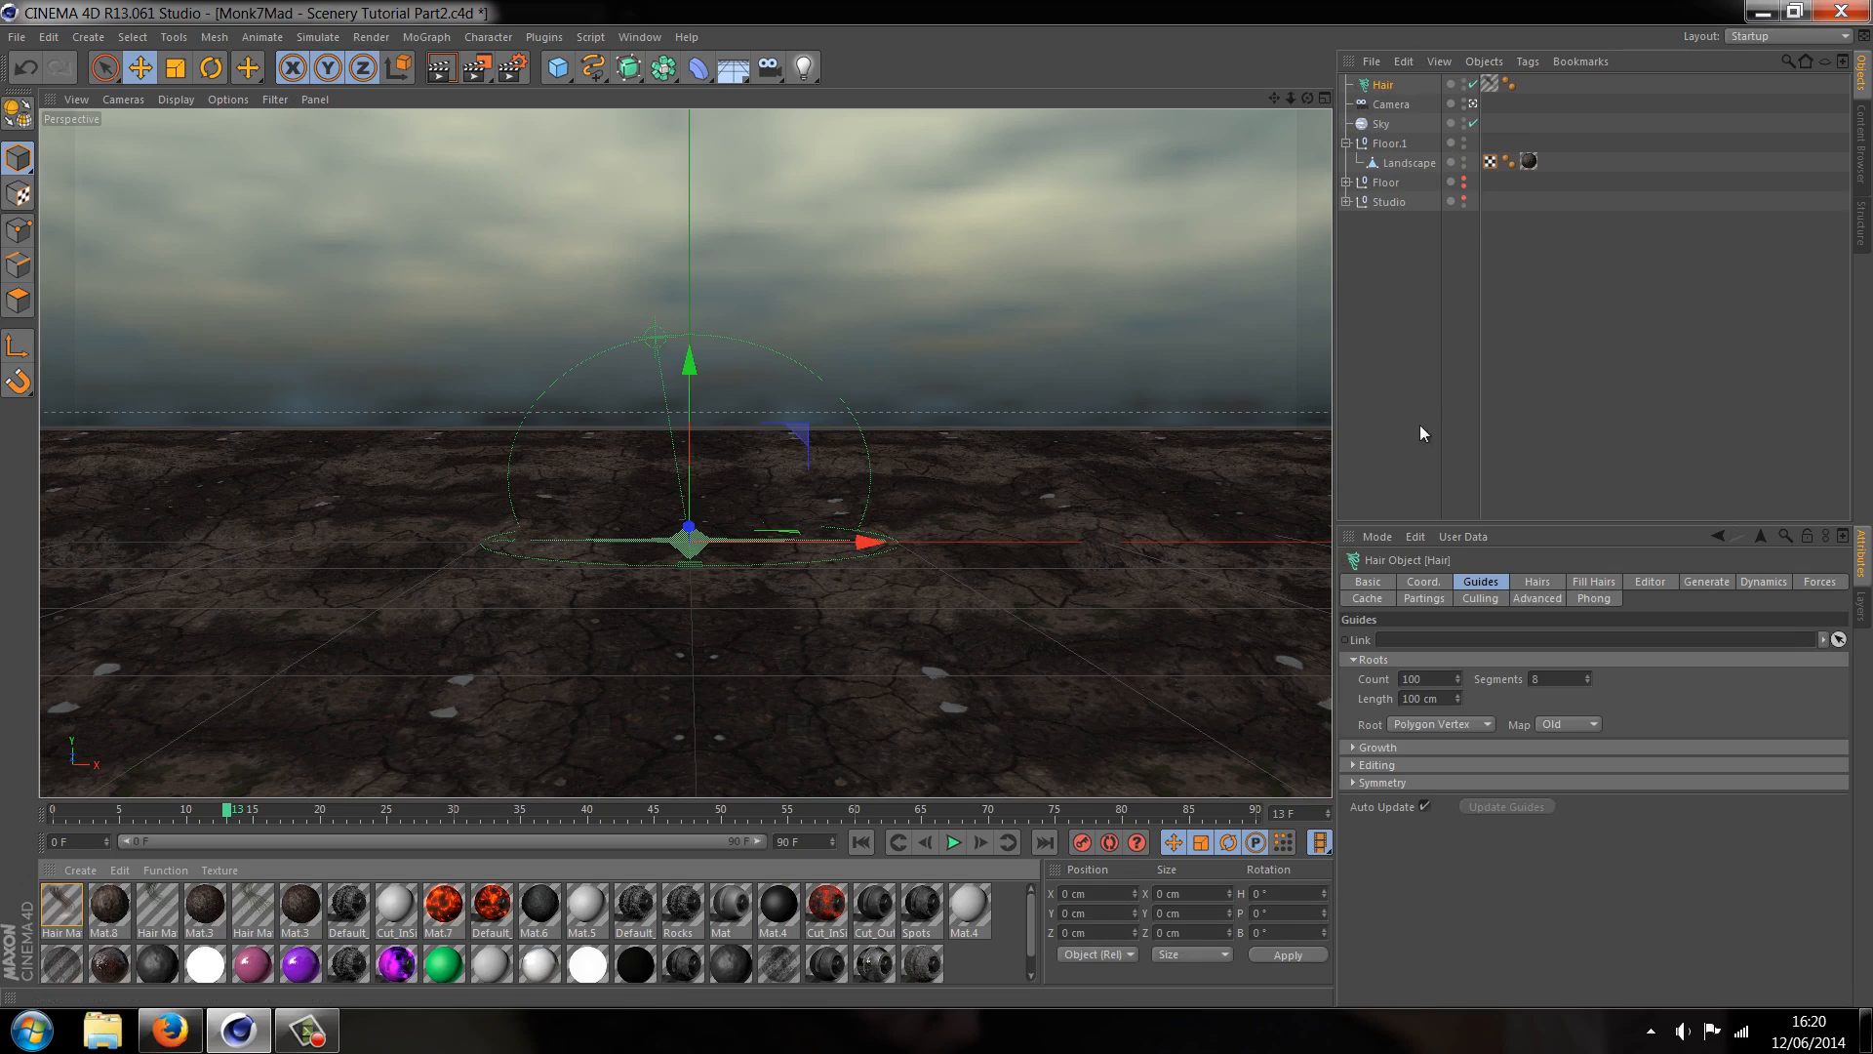
mouse_move(1766, 526)
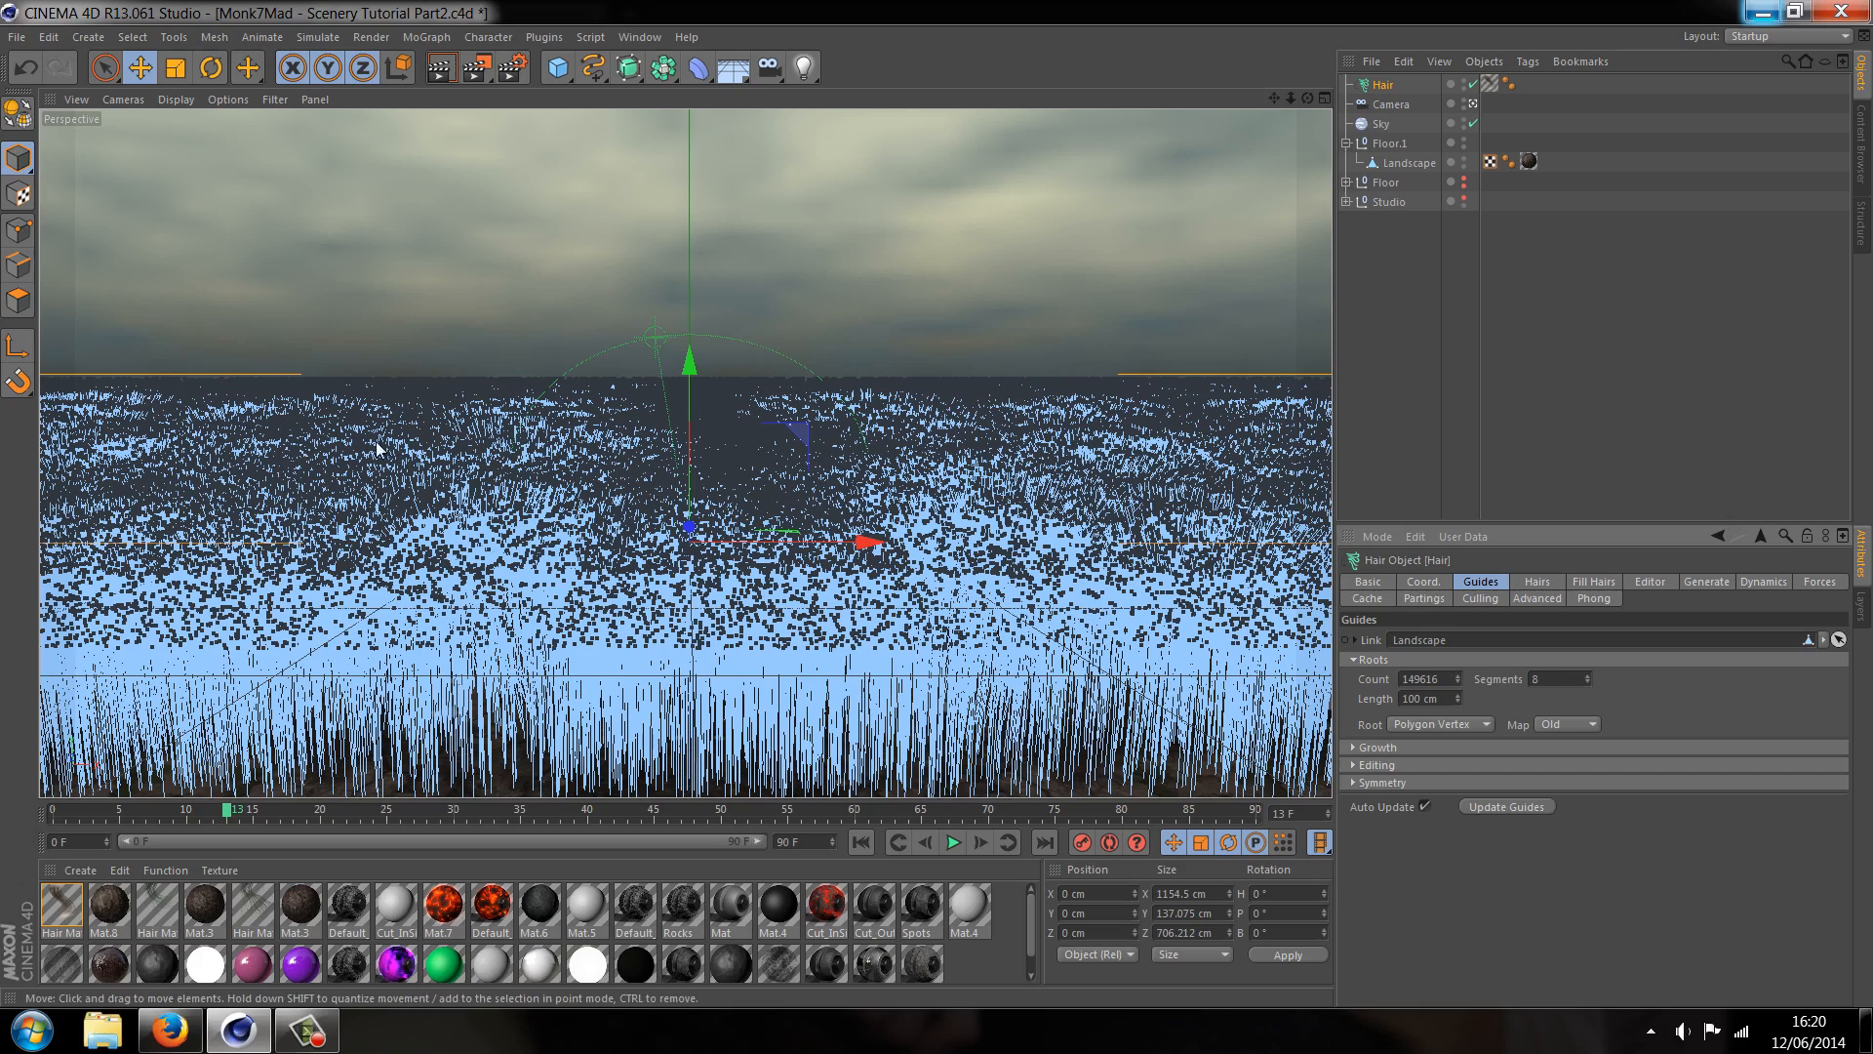
mouse_move(717, 577)
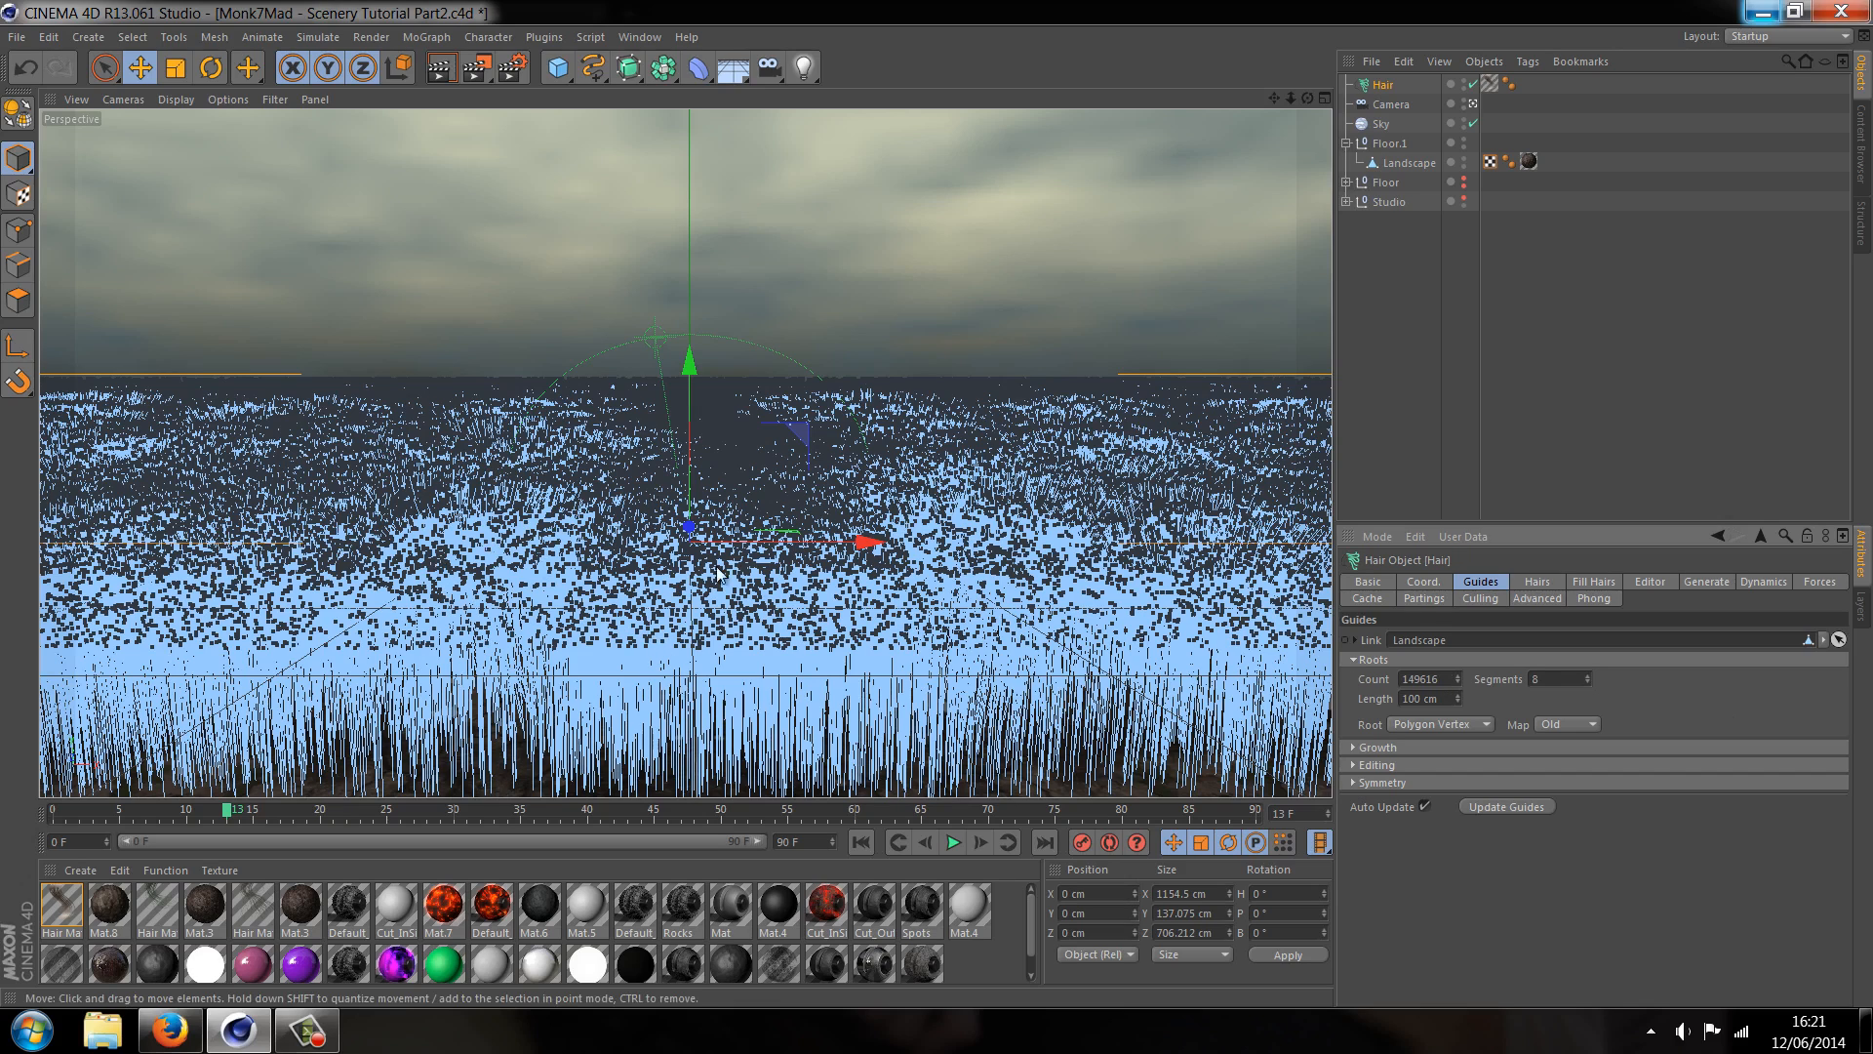
mouse_move(1294, 312)
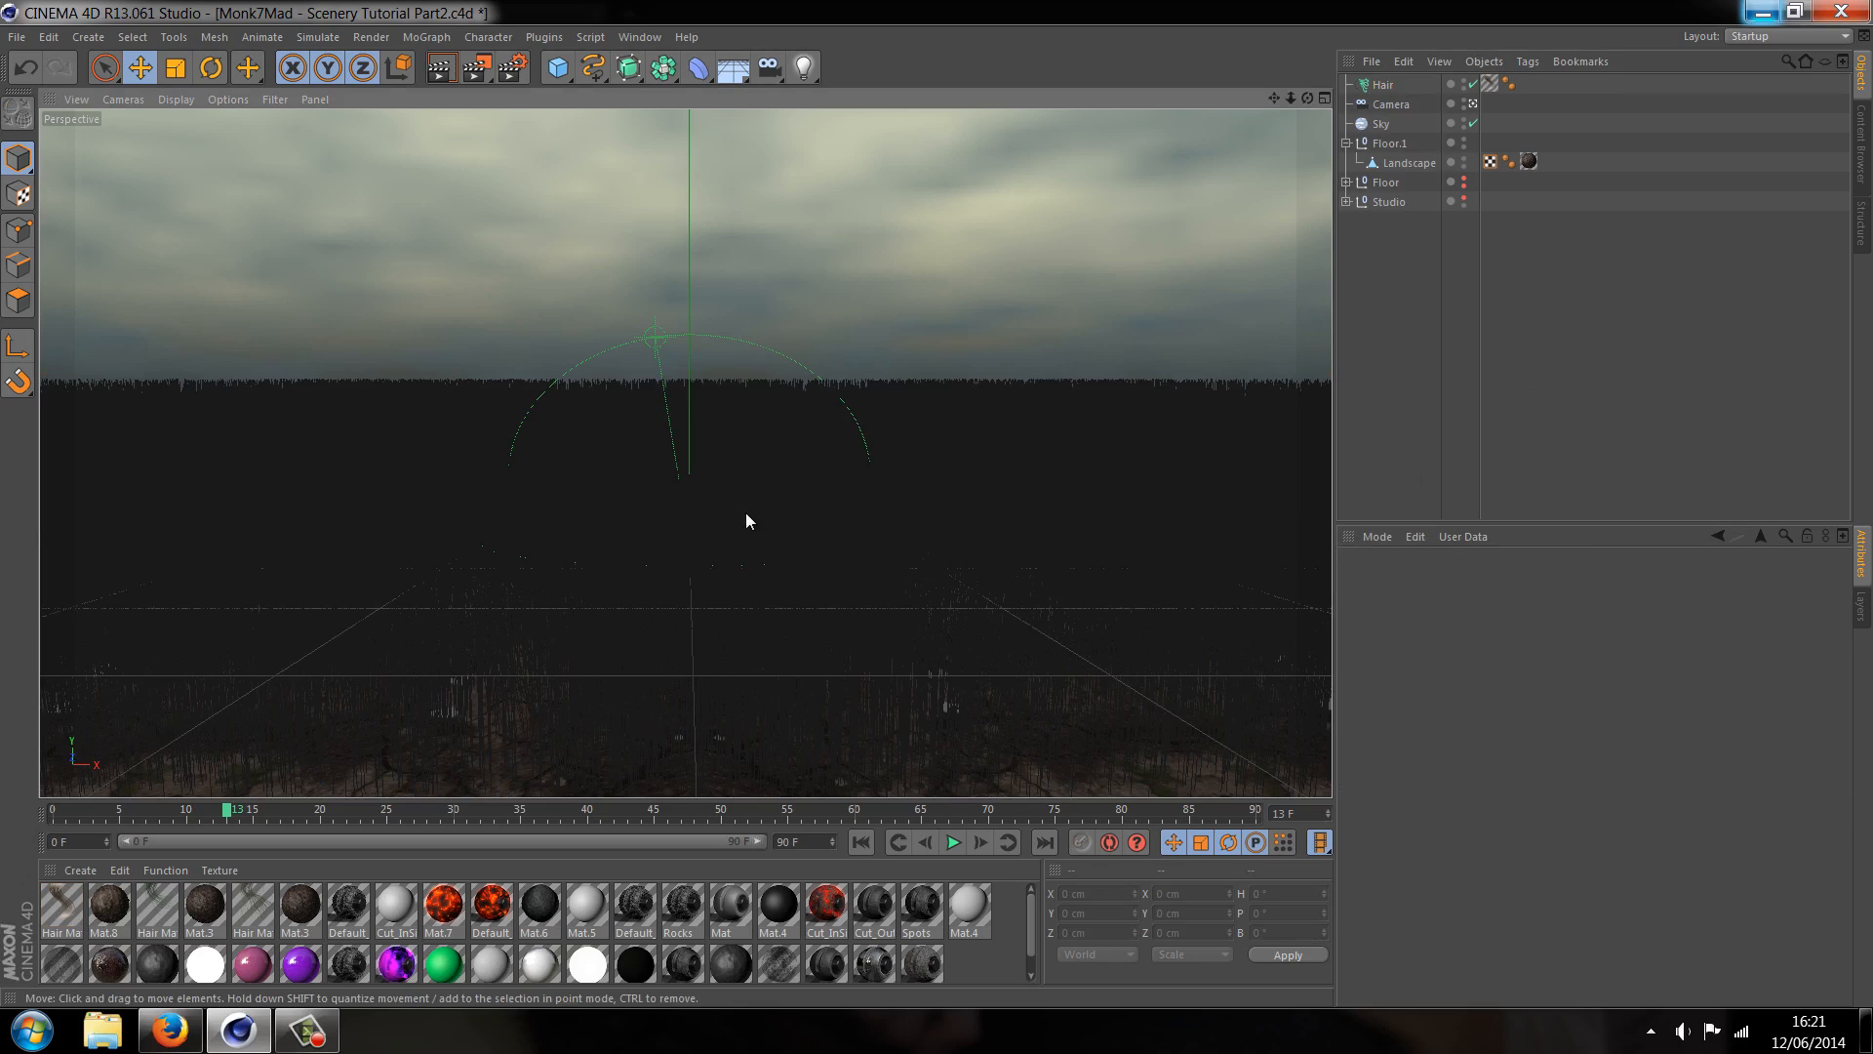
Set the Hair object's guides to 4 segments and 20 cm length
click(1384, 84)
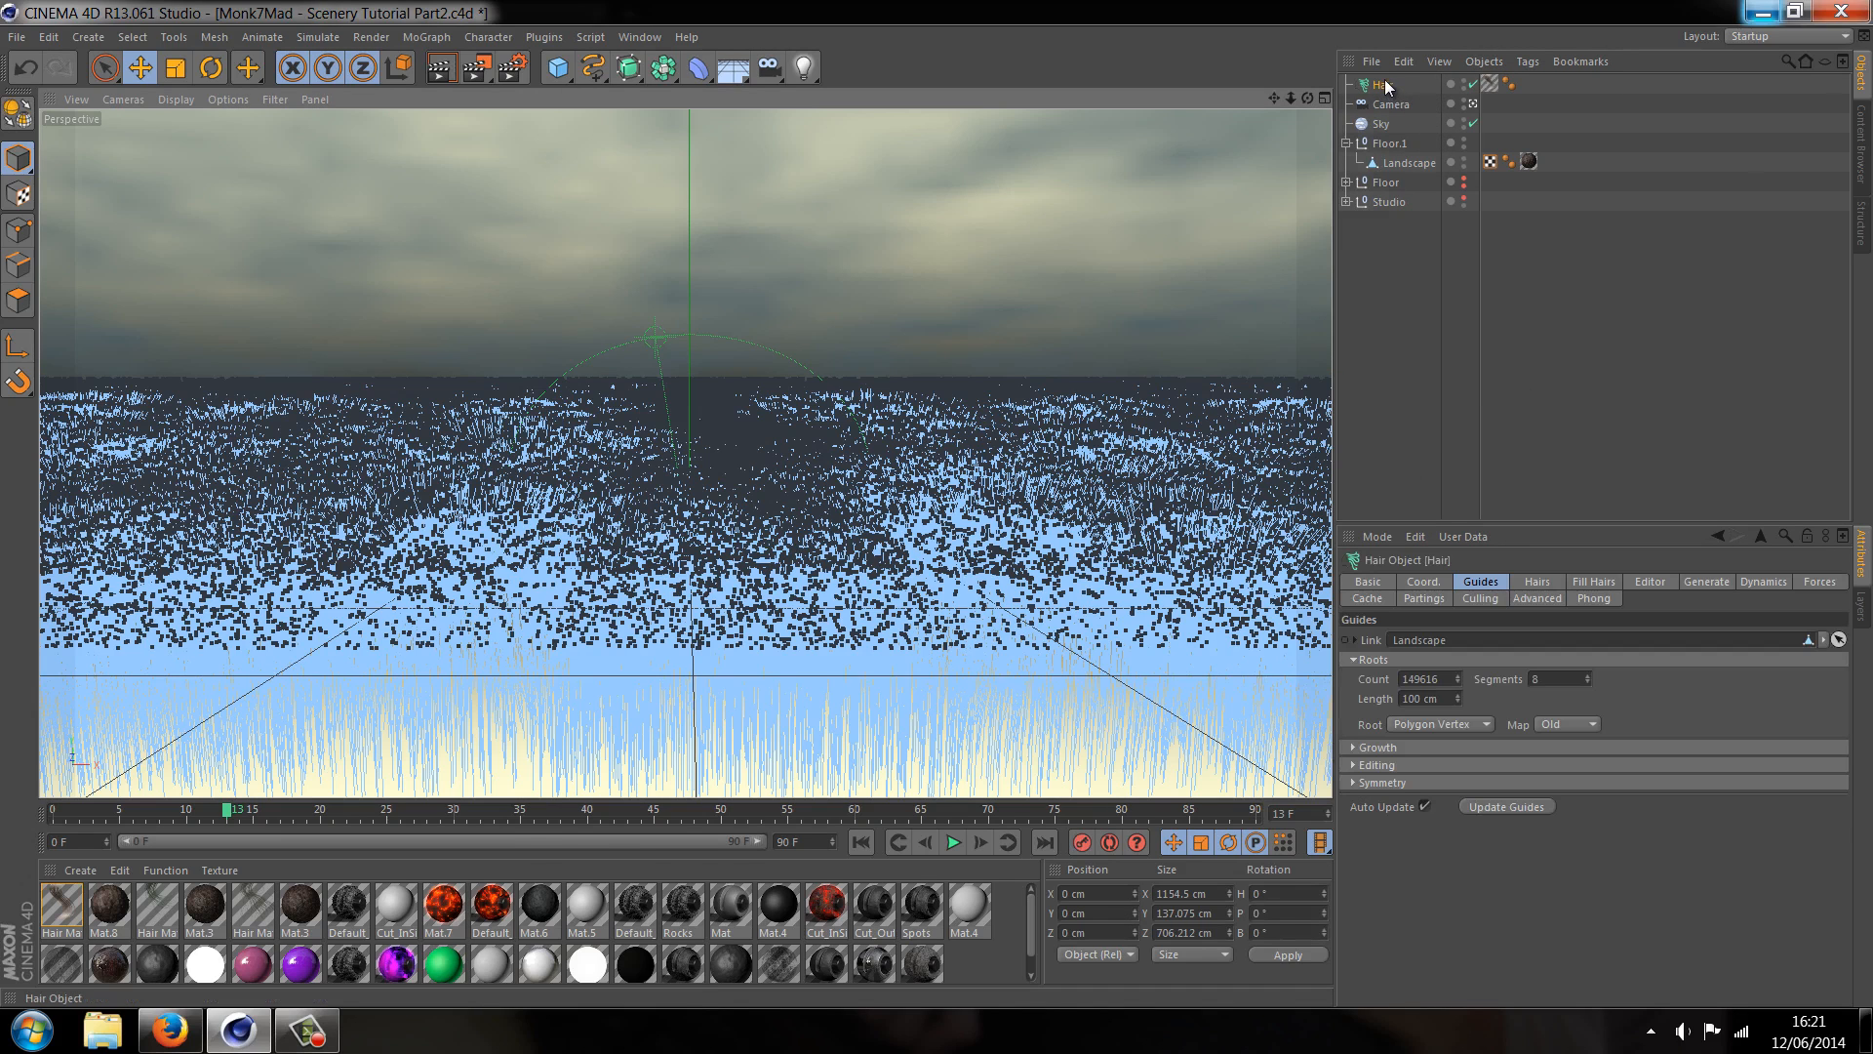
click(1588, 679)
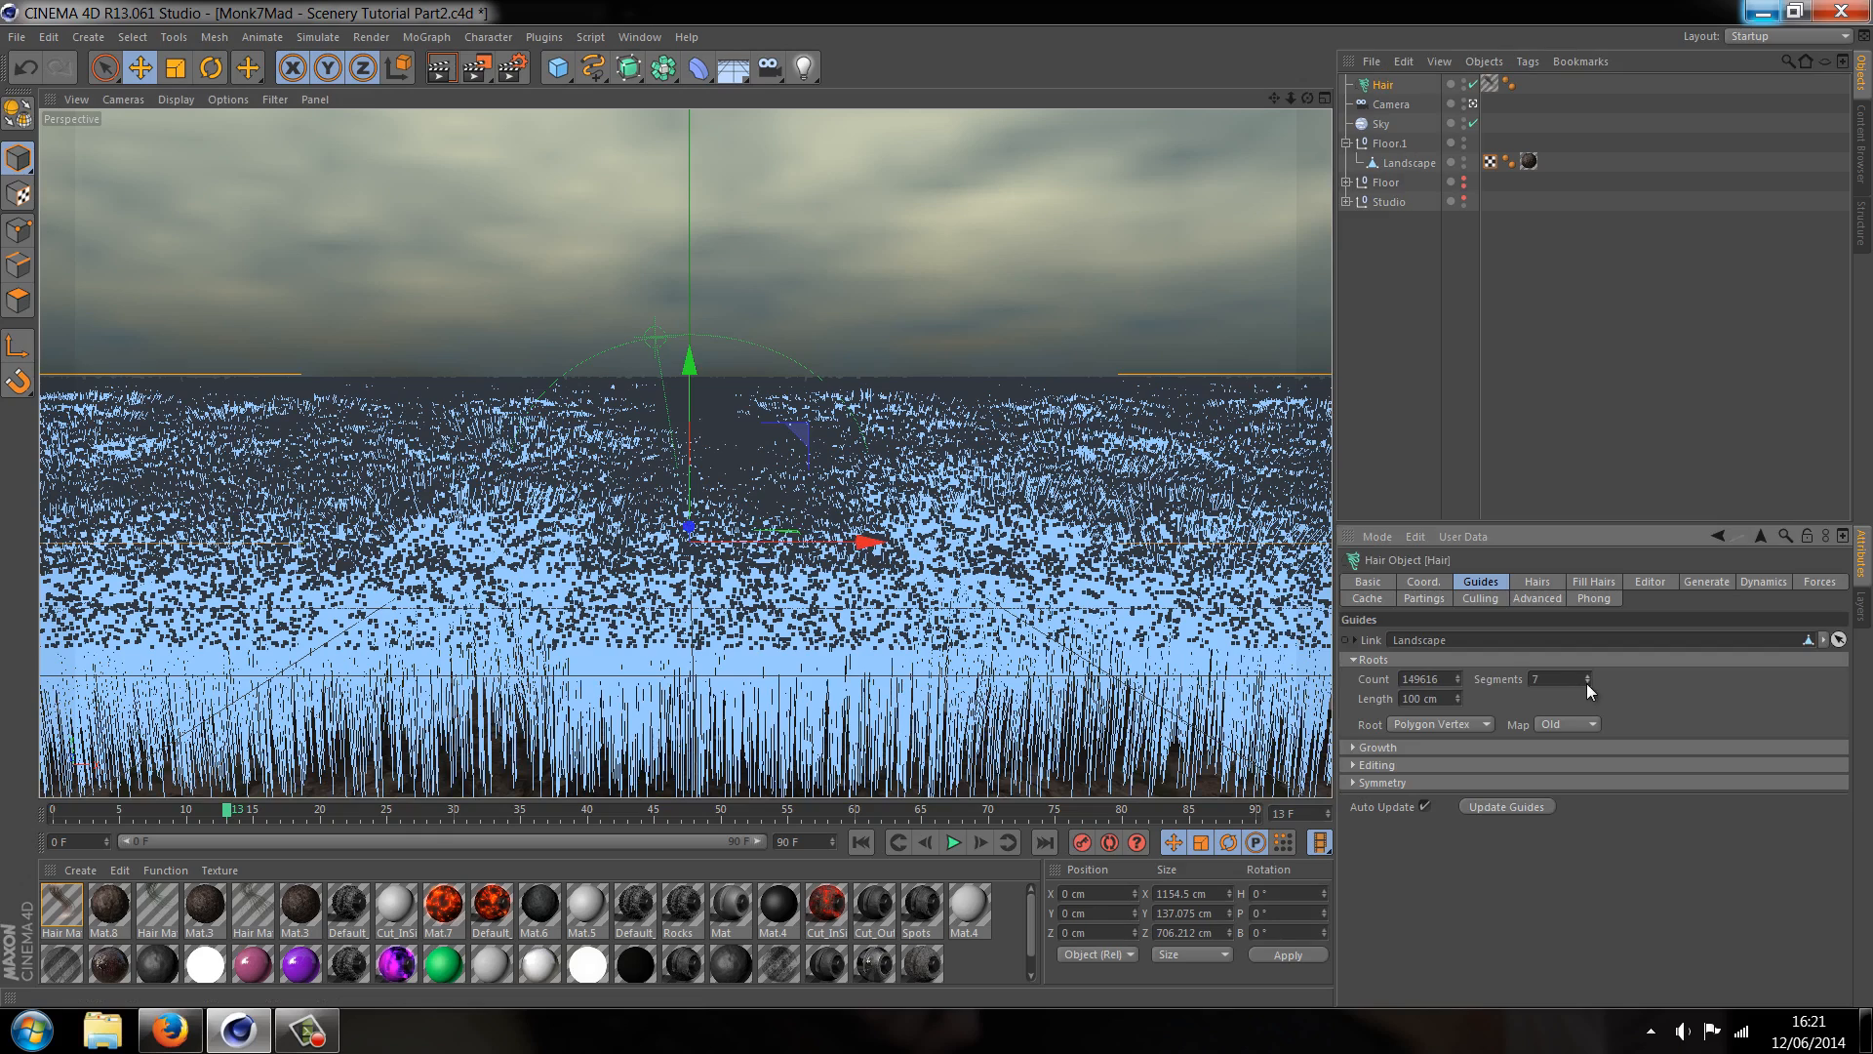
click(1550, 679)
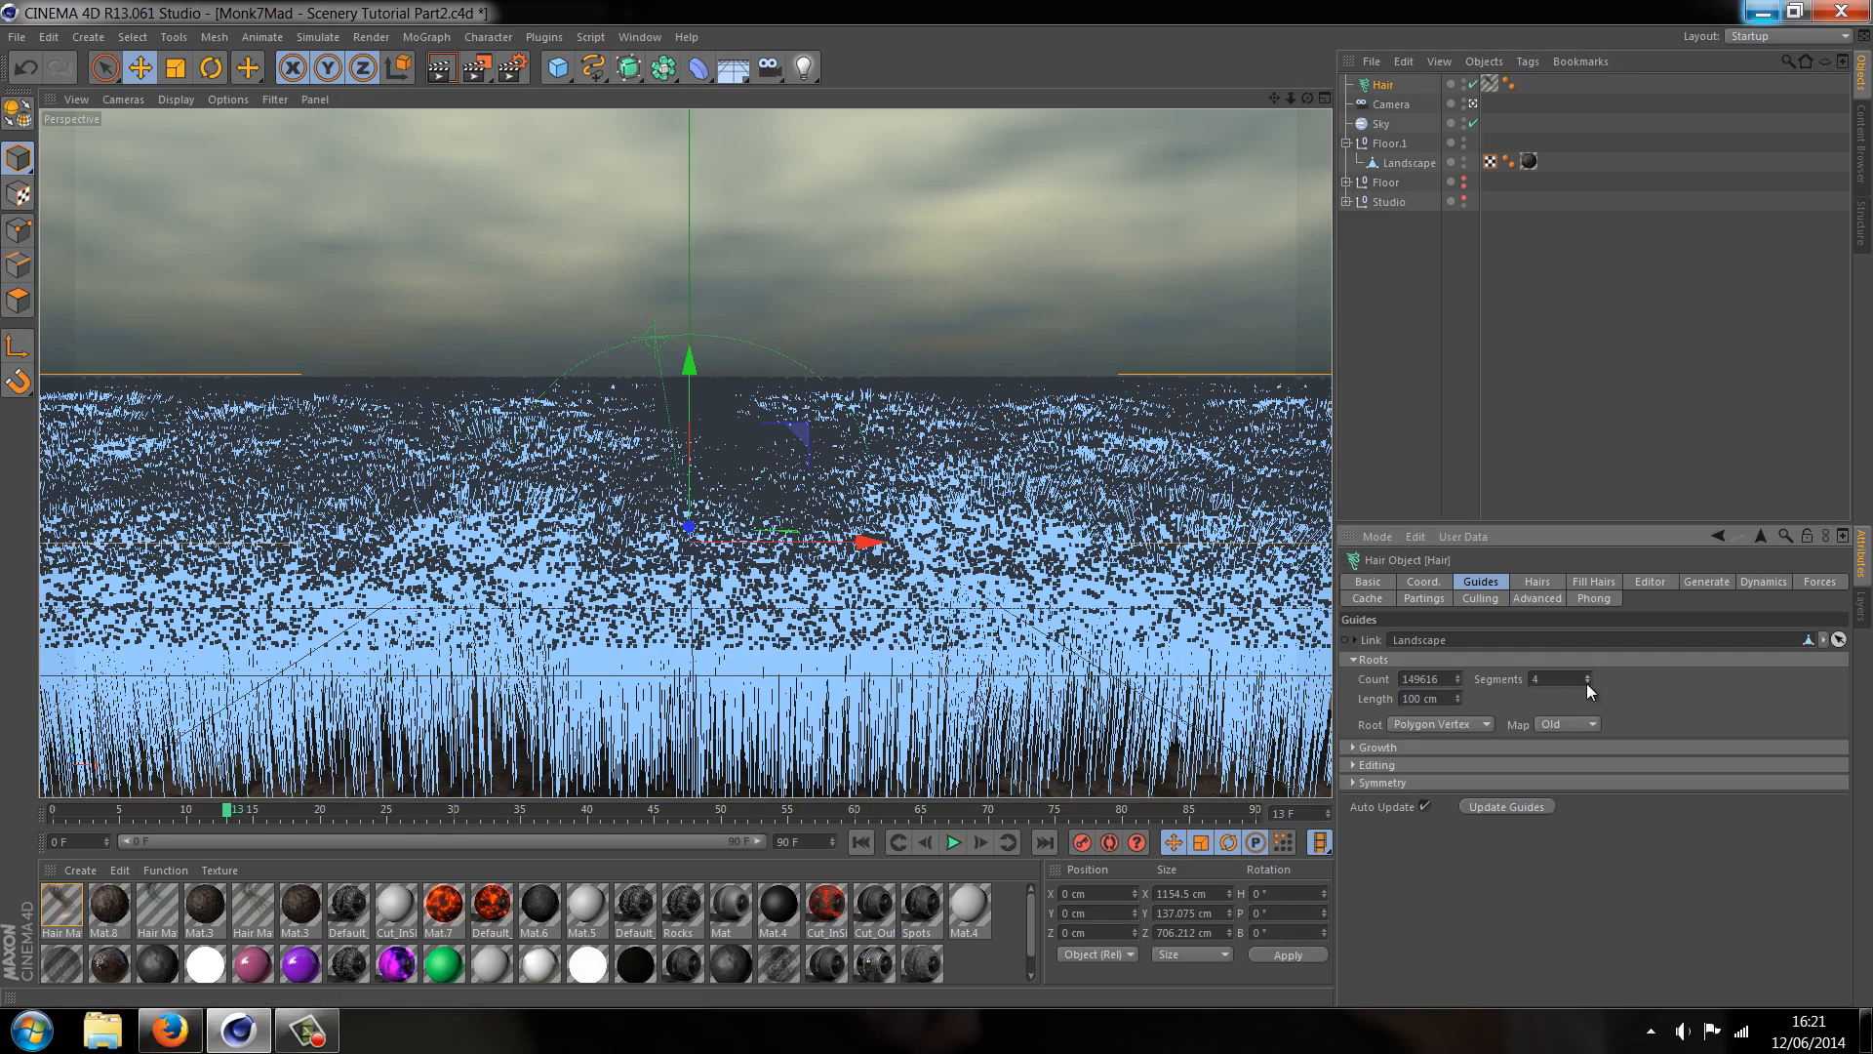
click(1420, 697)
text(20)
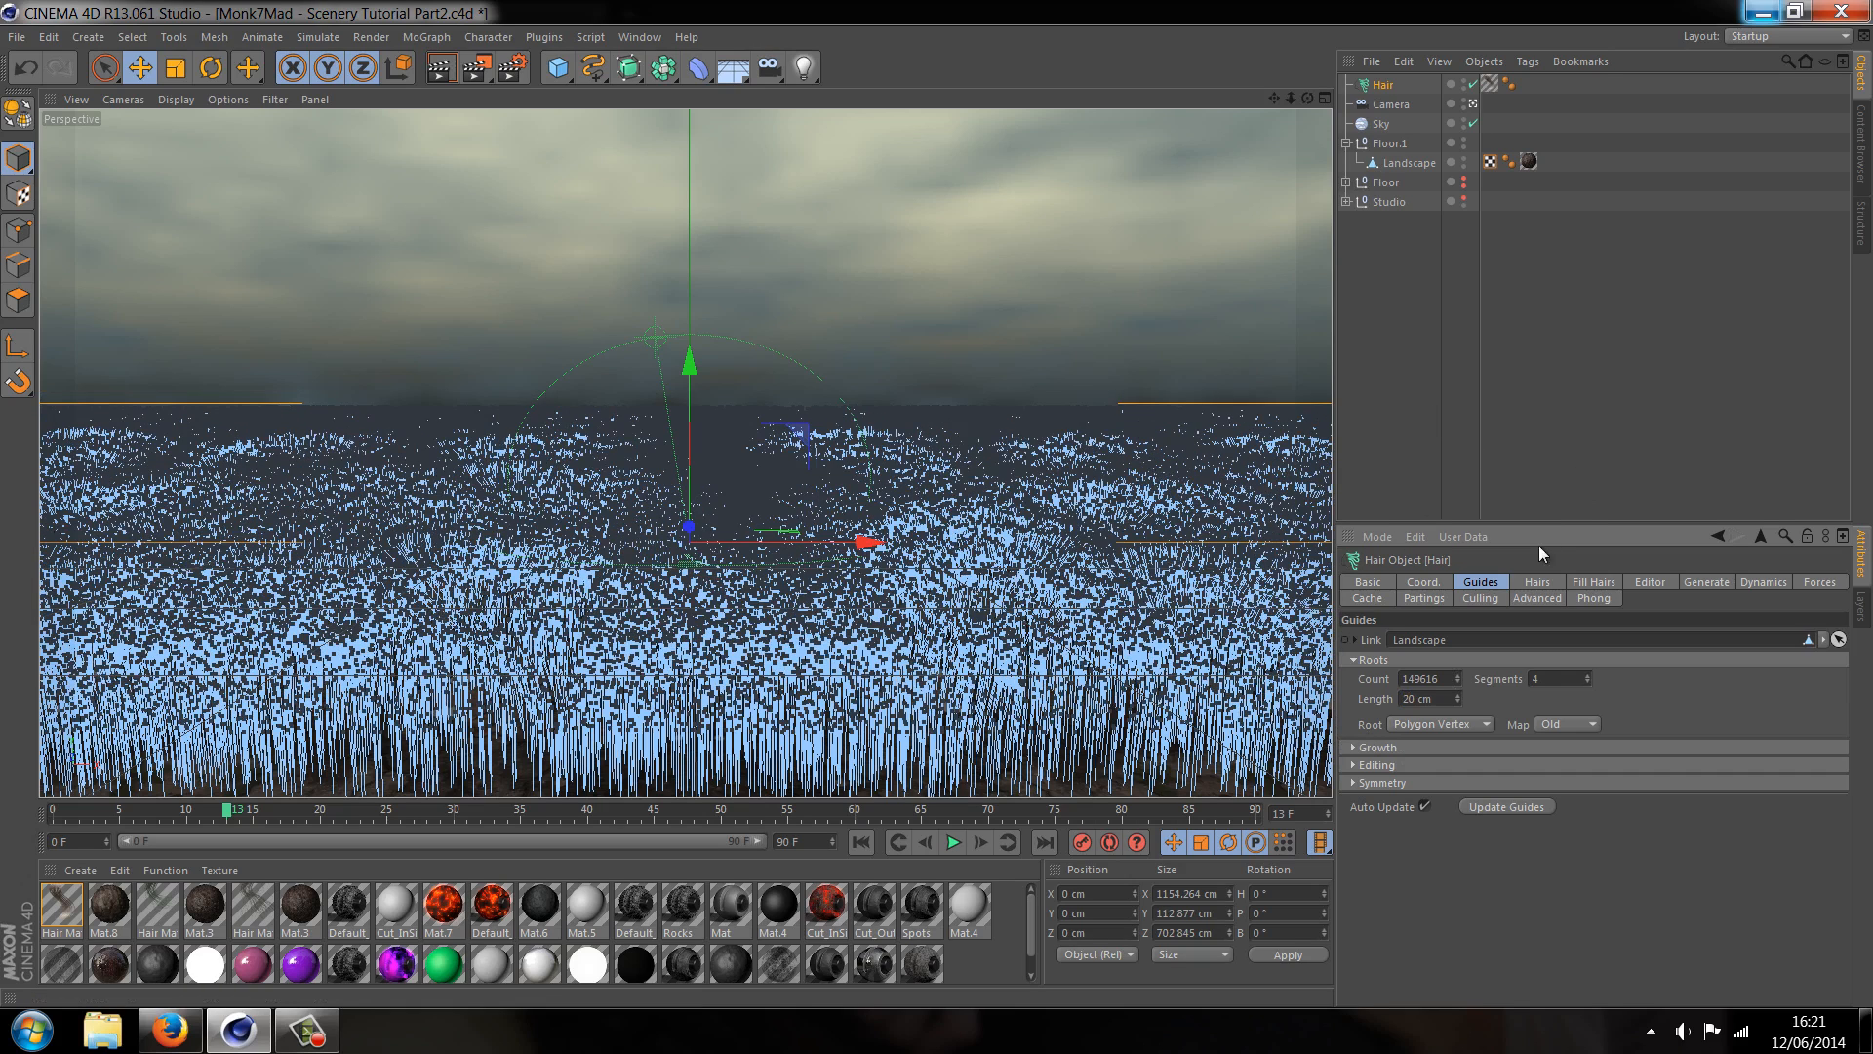
click(1592, 580)
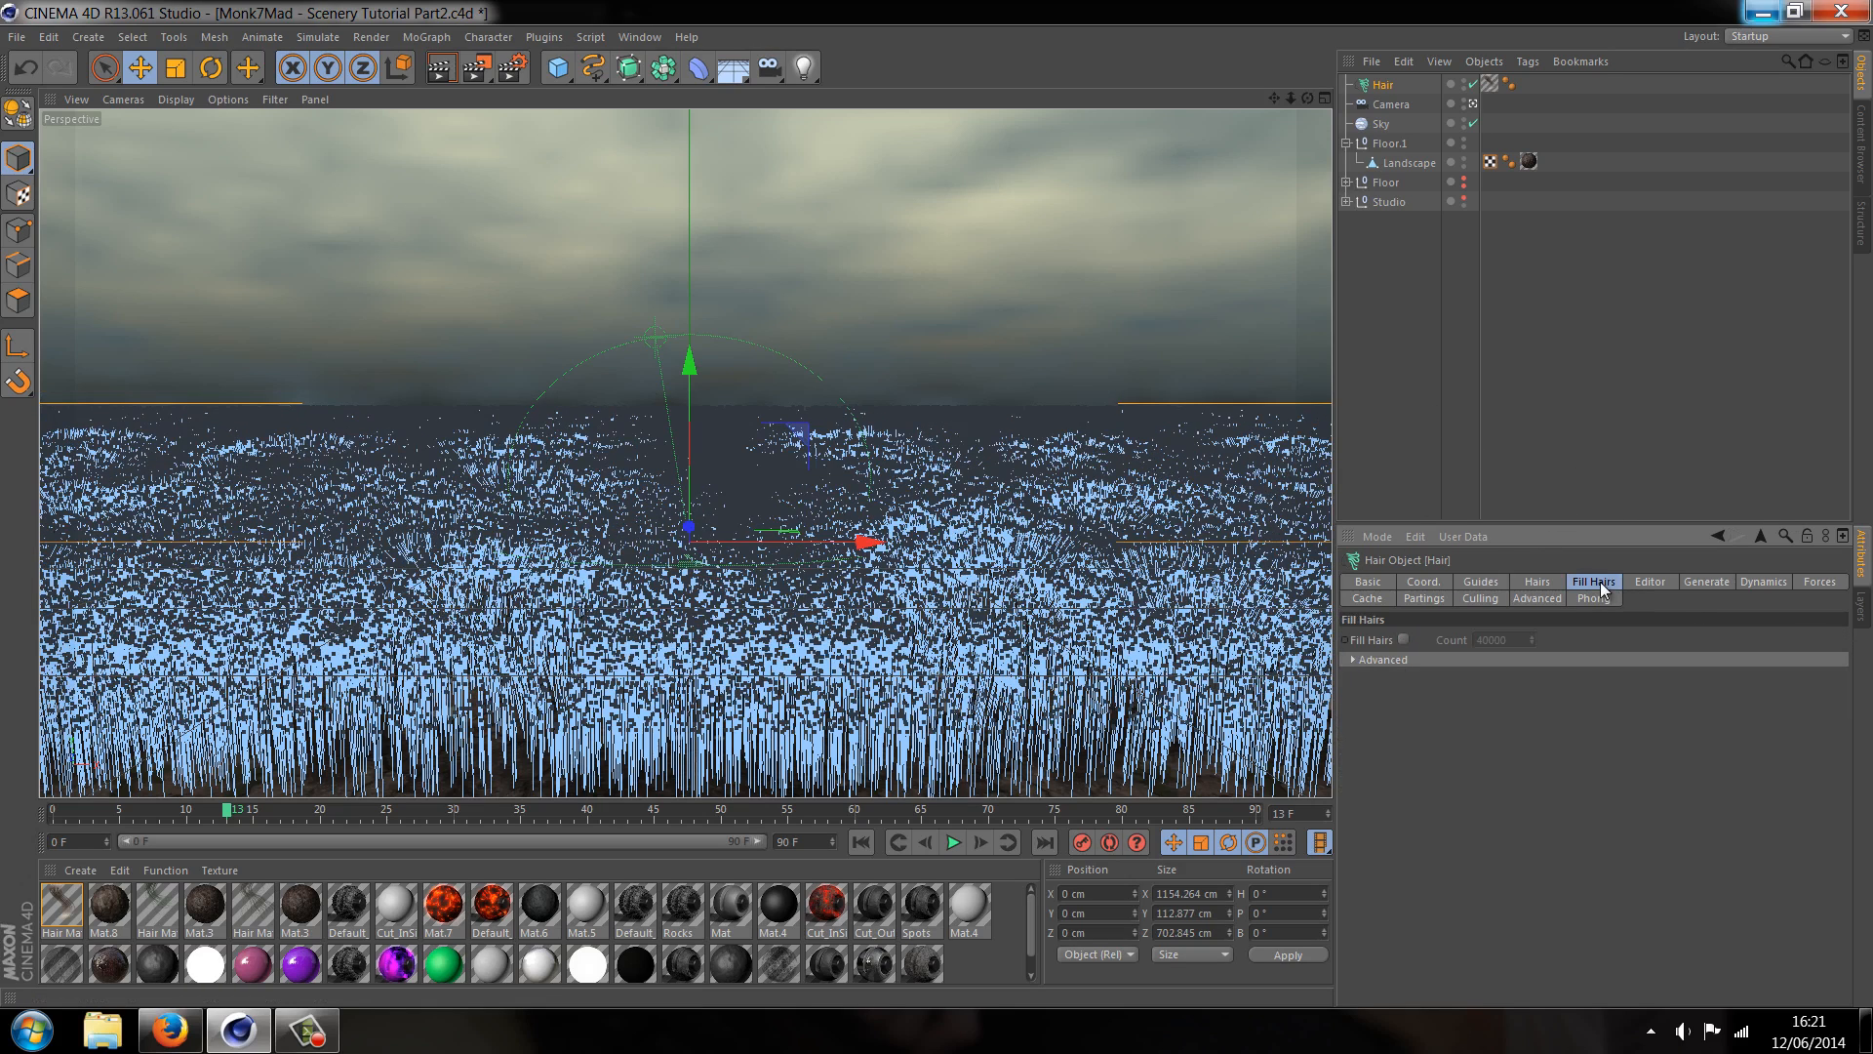
click(1366, 582)
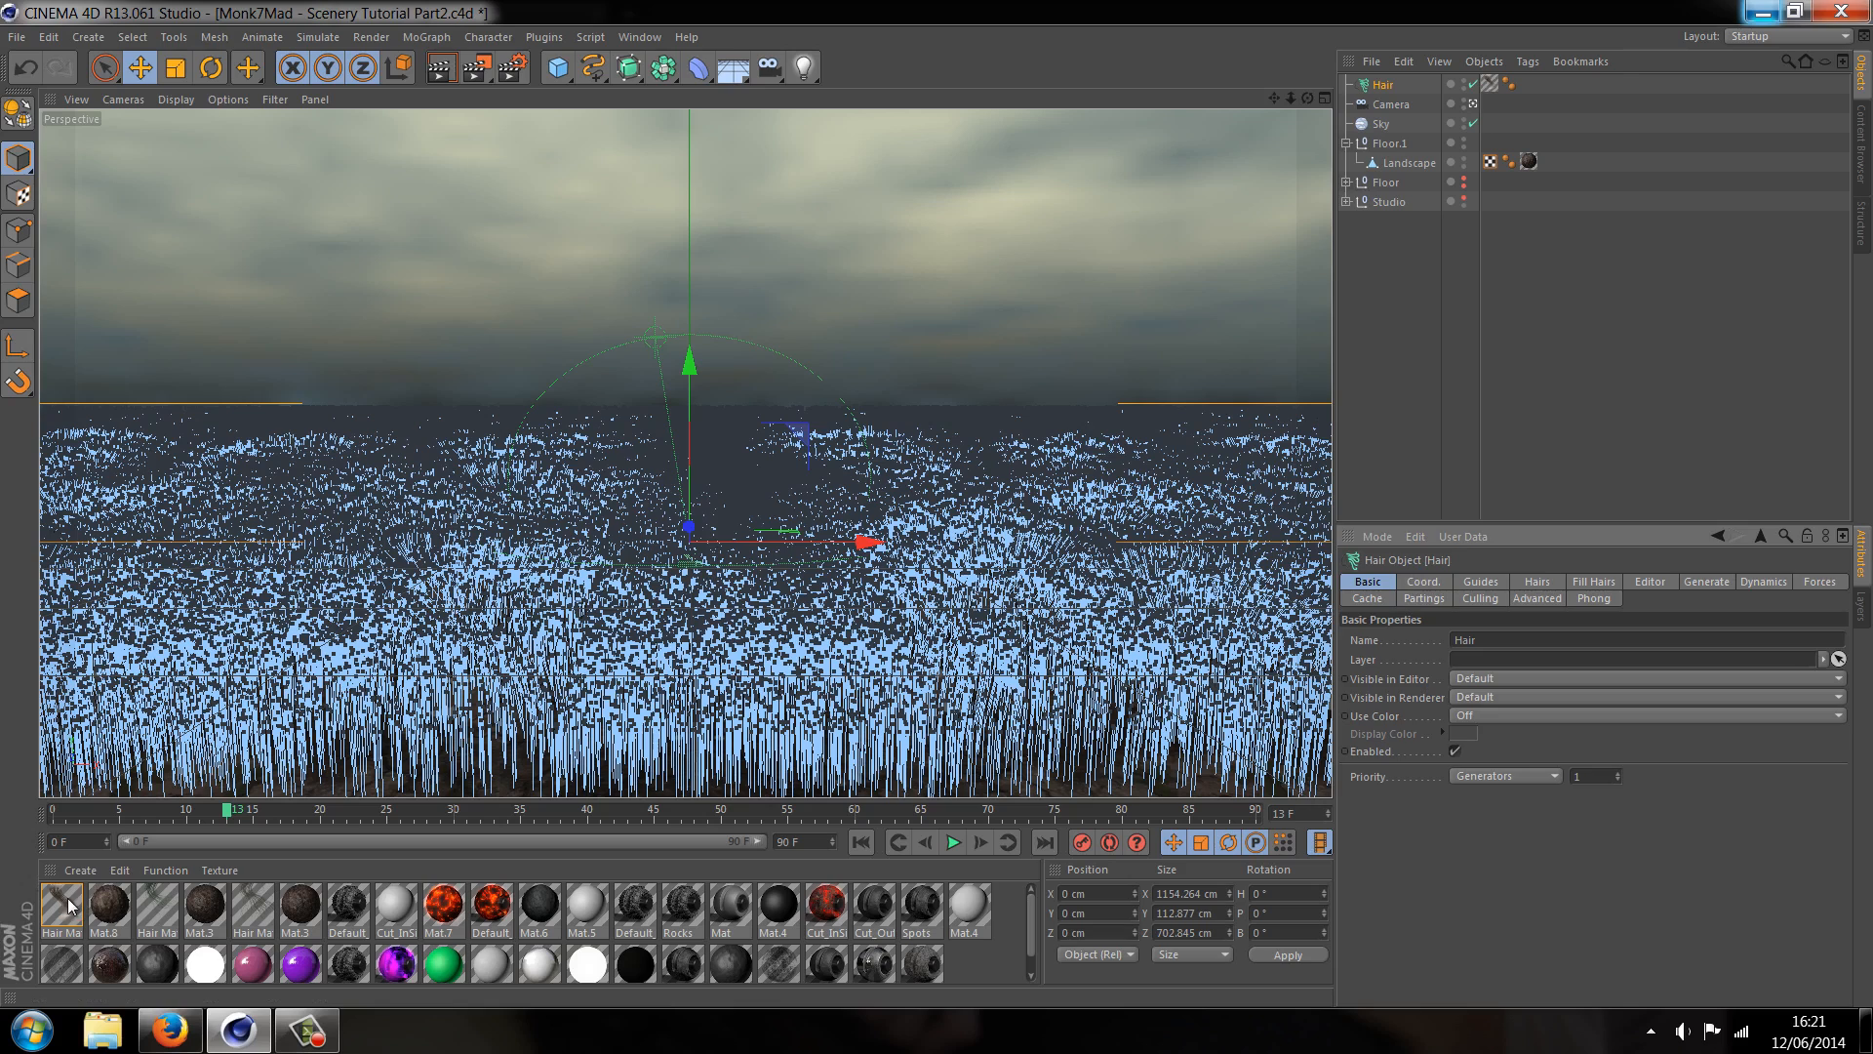
Open Hair Mat and set its hair colour to dark green
double_click(61, 905)
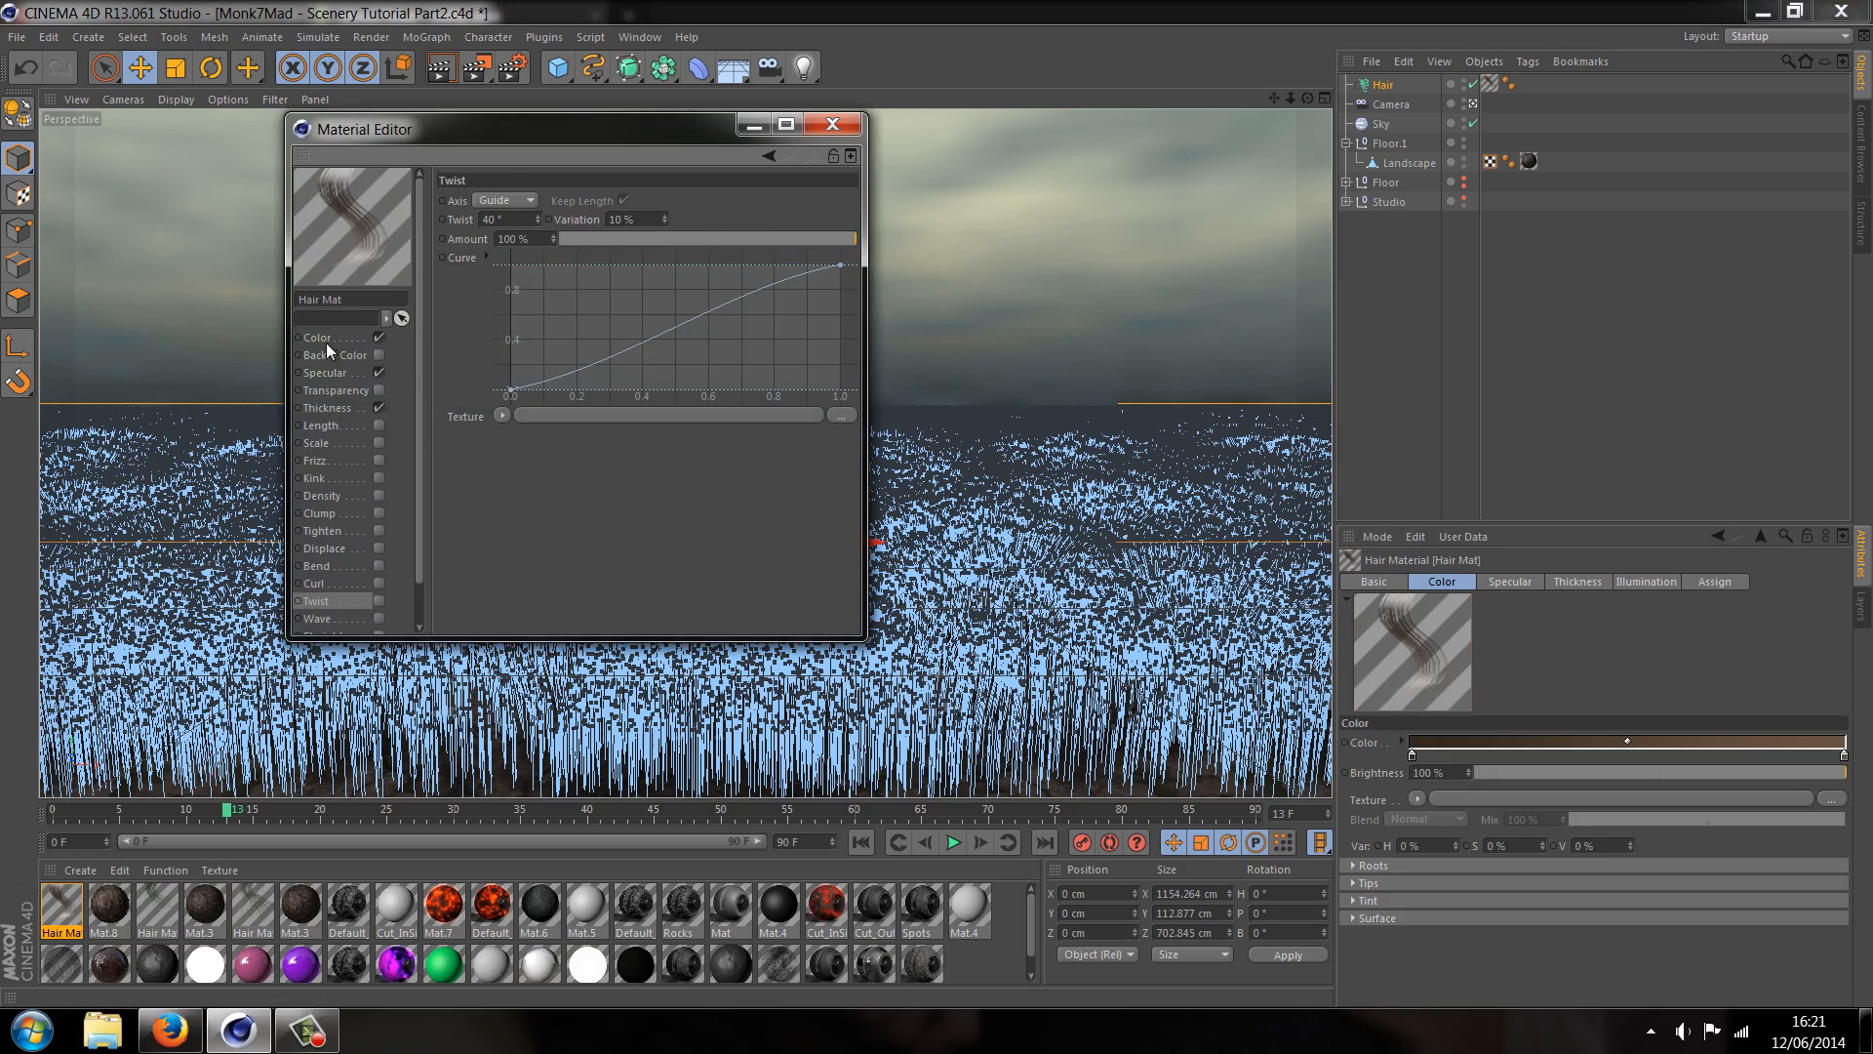
click(318, 337)
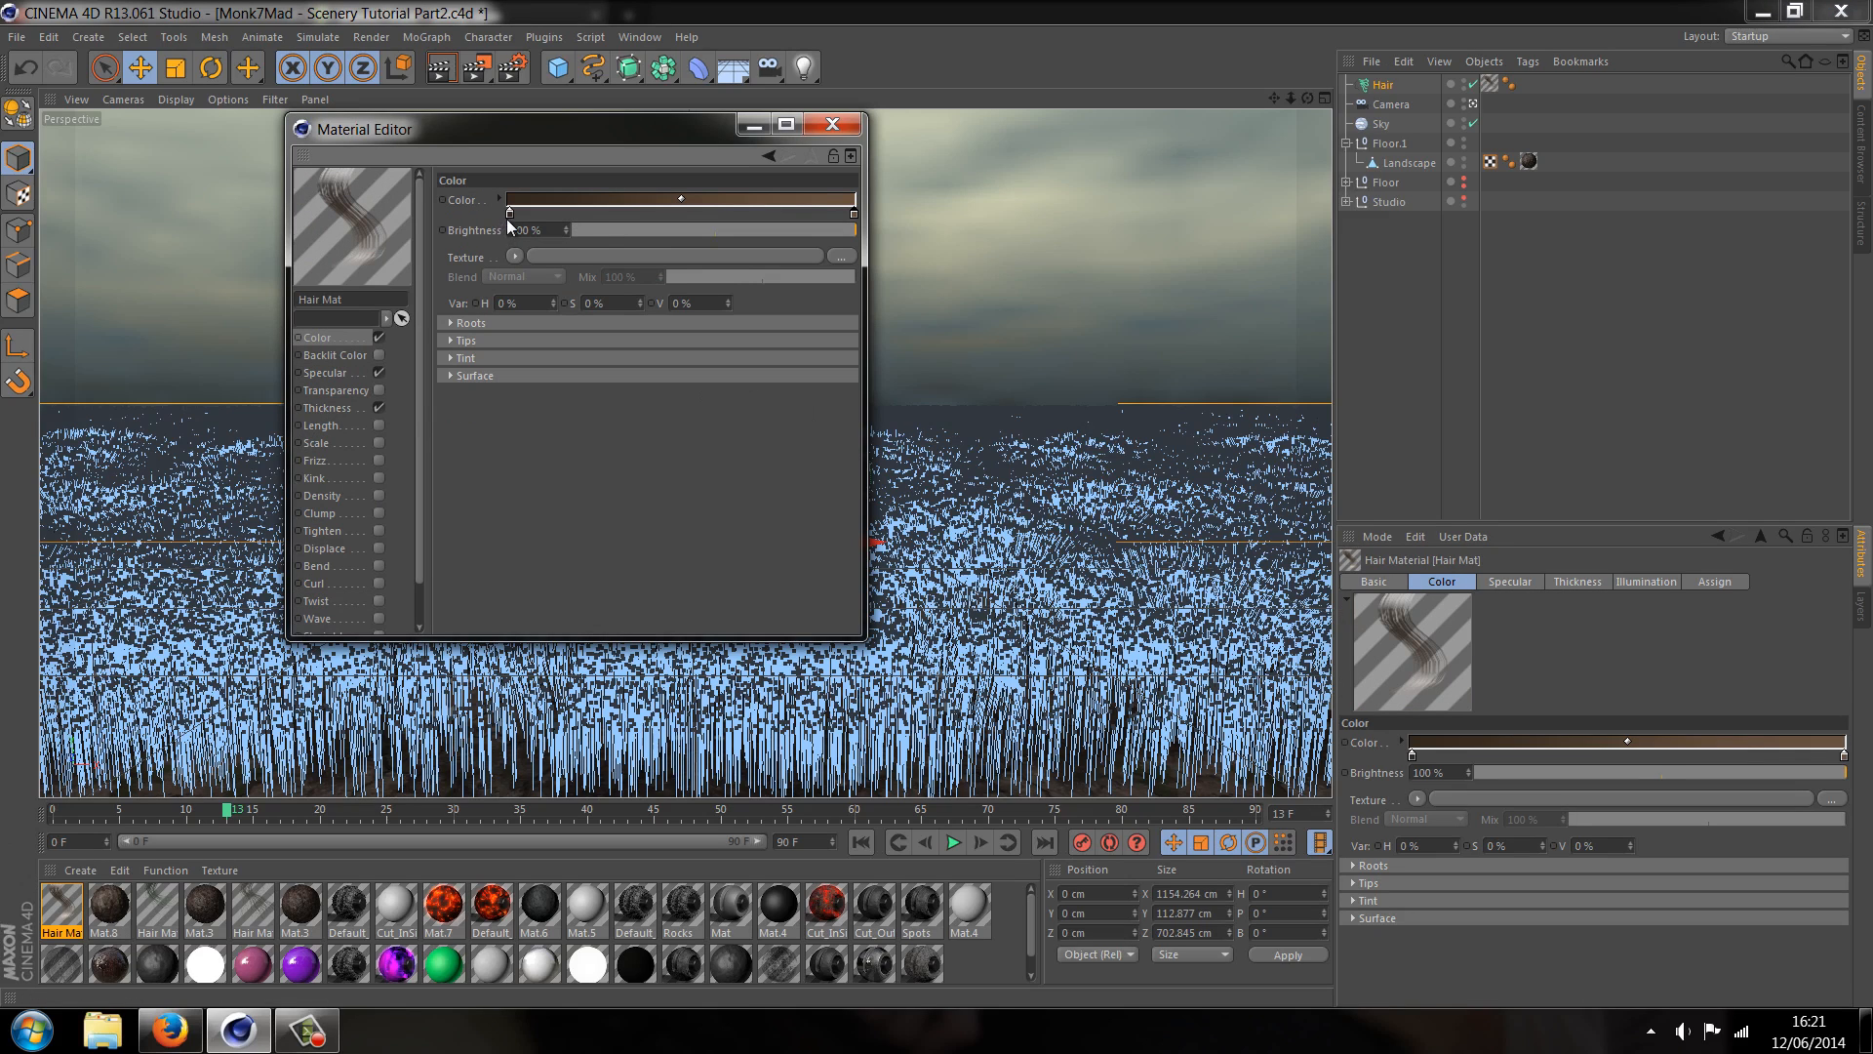
click(681, 199)
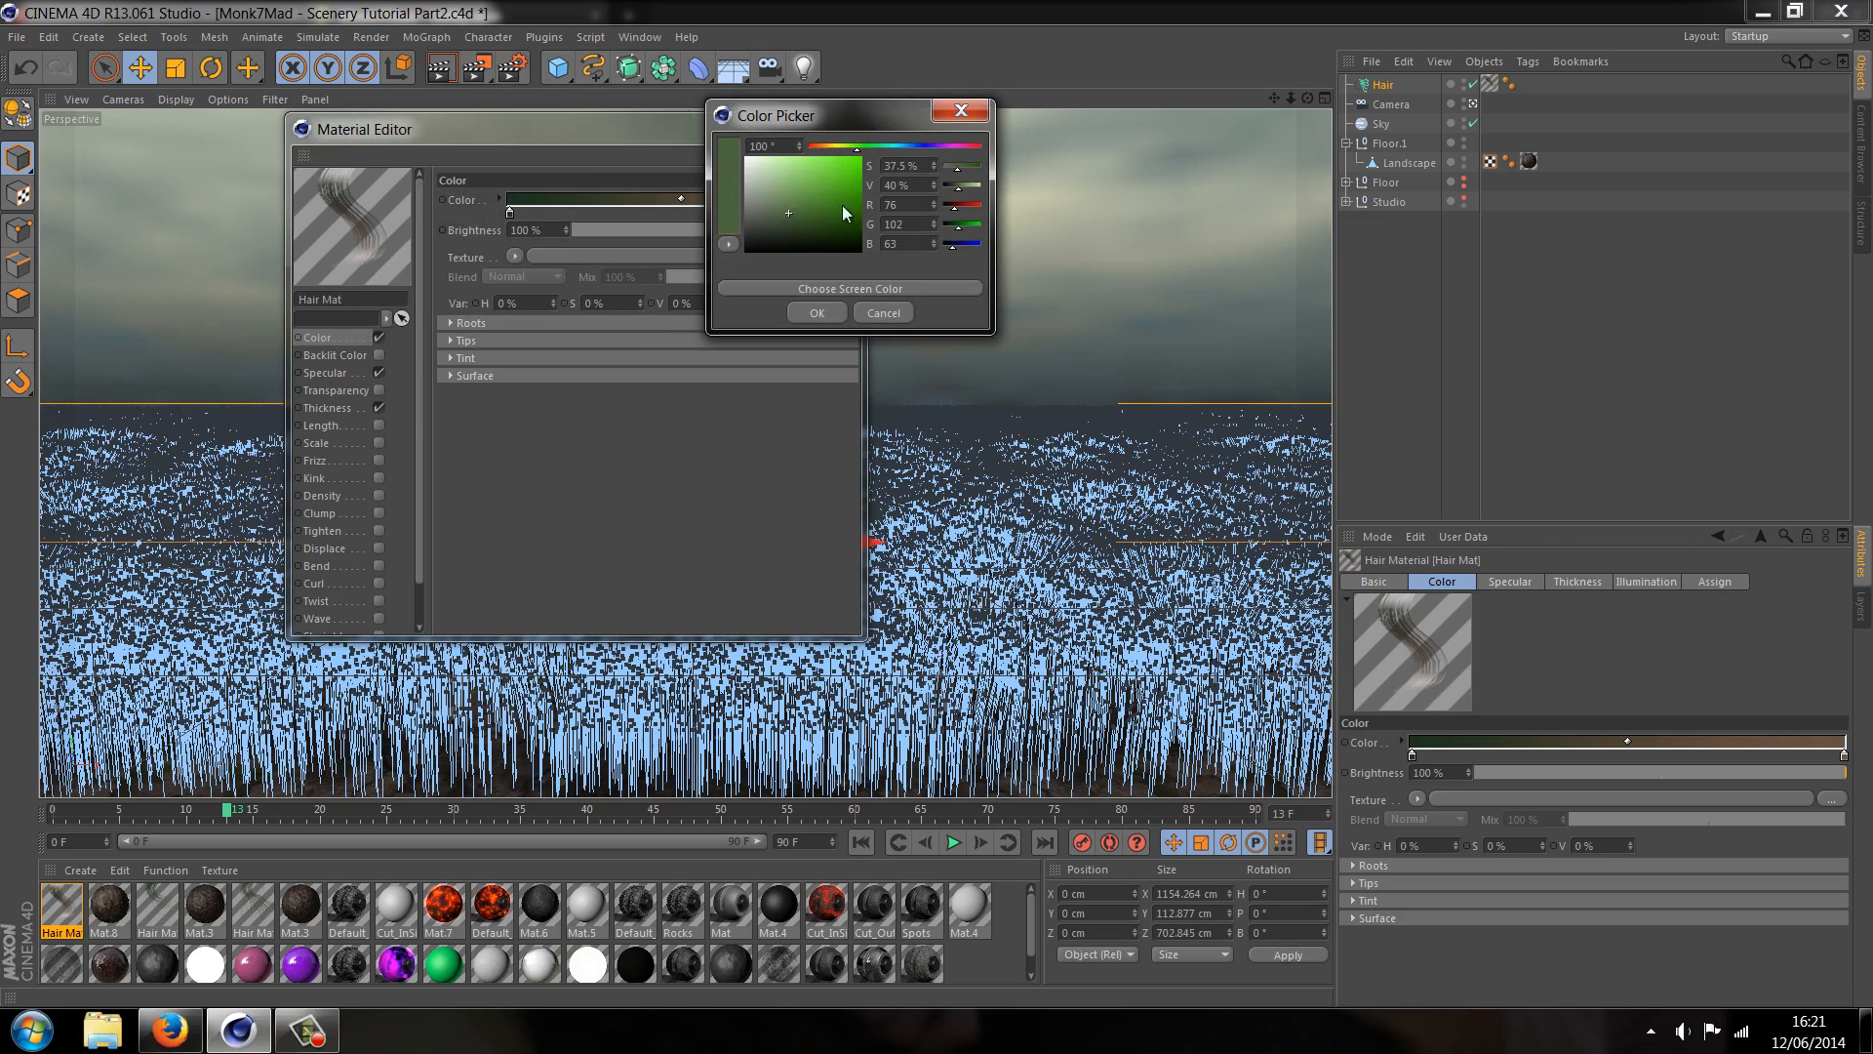
click(816, 312)
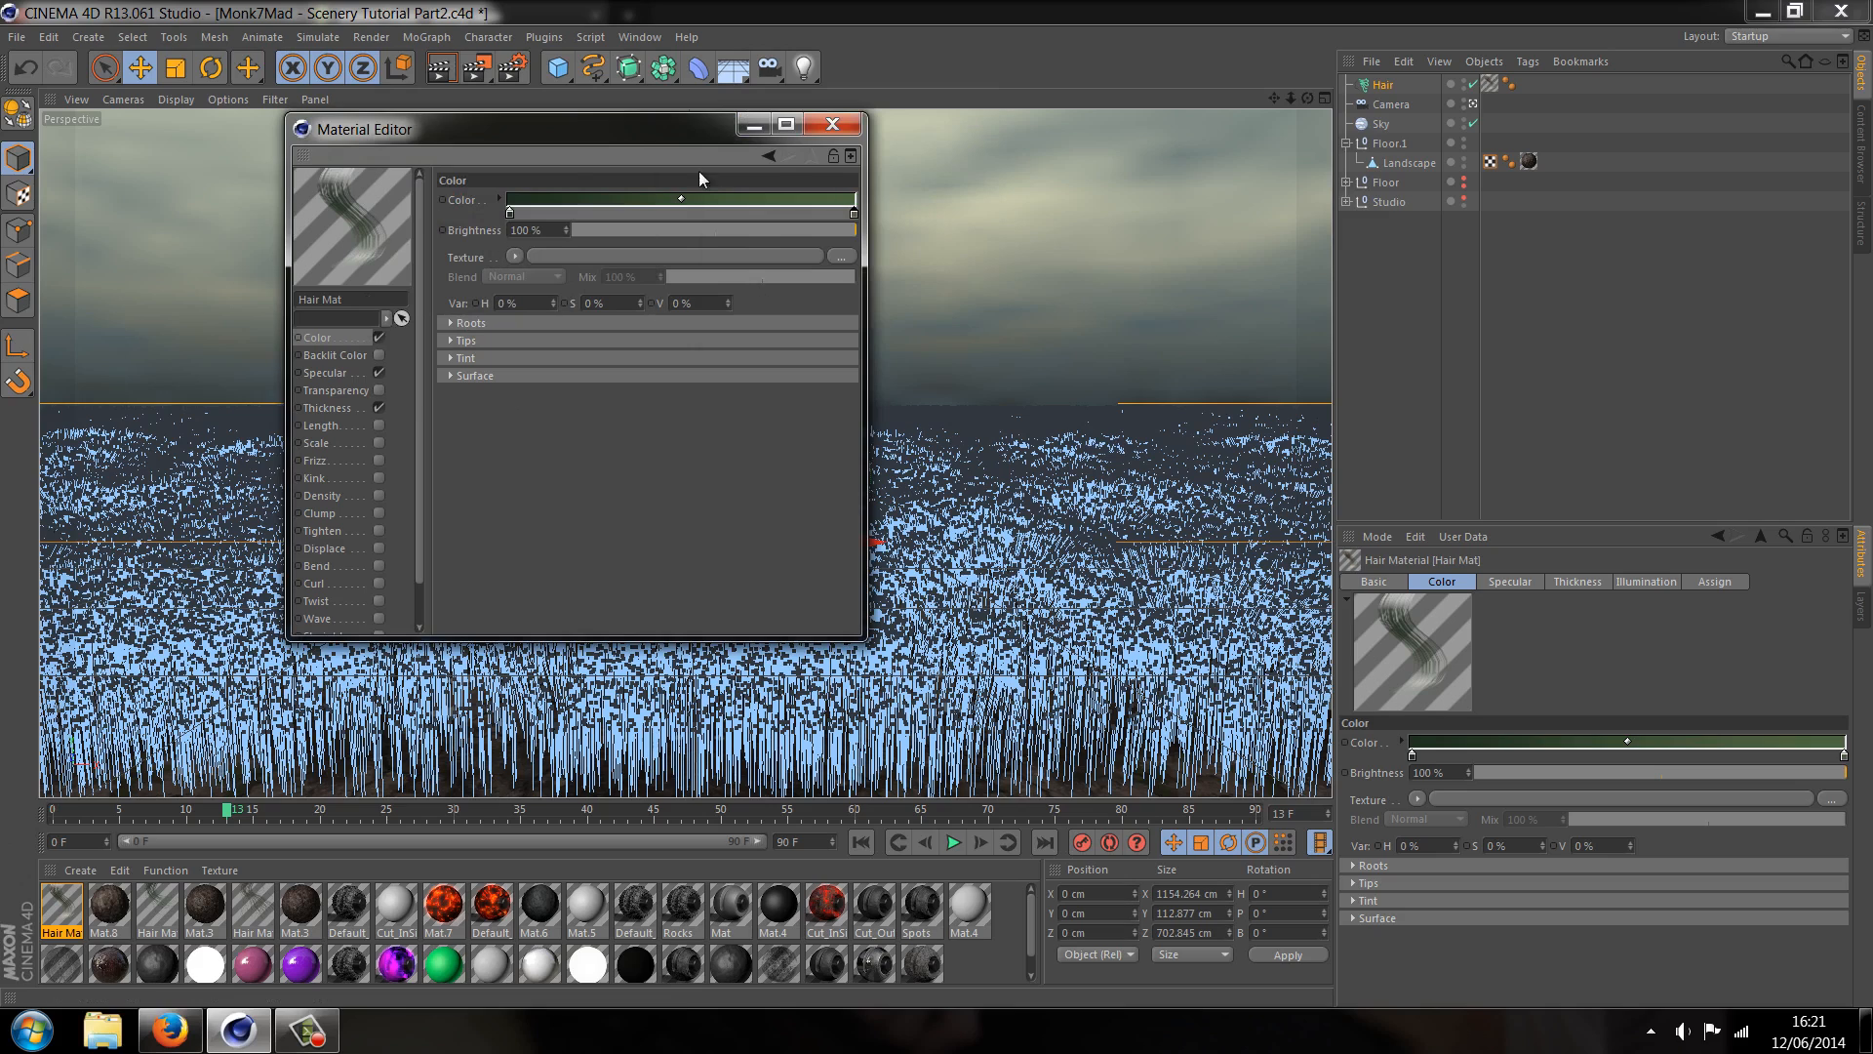
Set specular strength to 5% and sharpness to 80, and enable Length variation
click(325, 372)
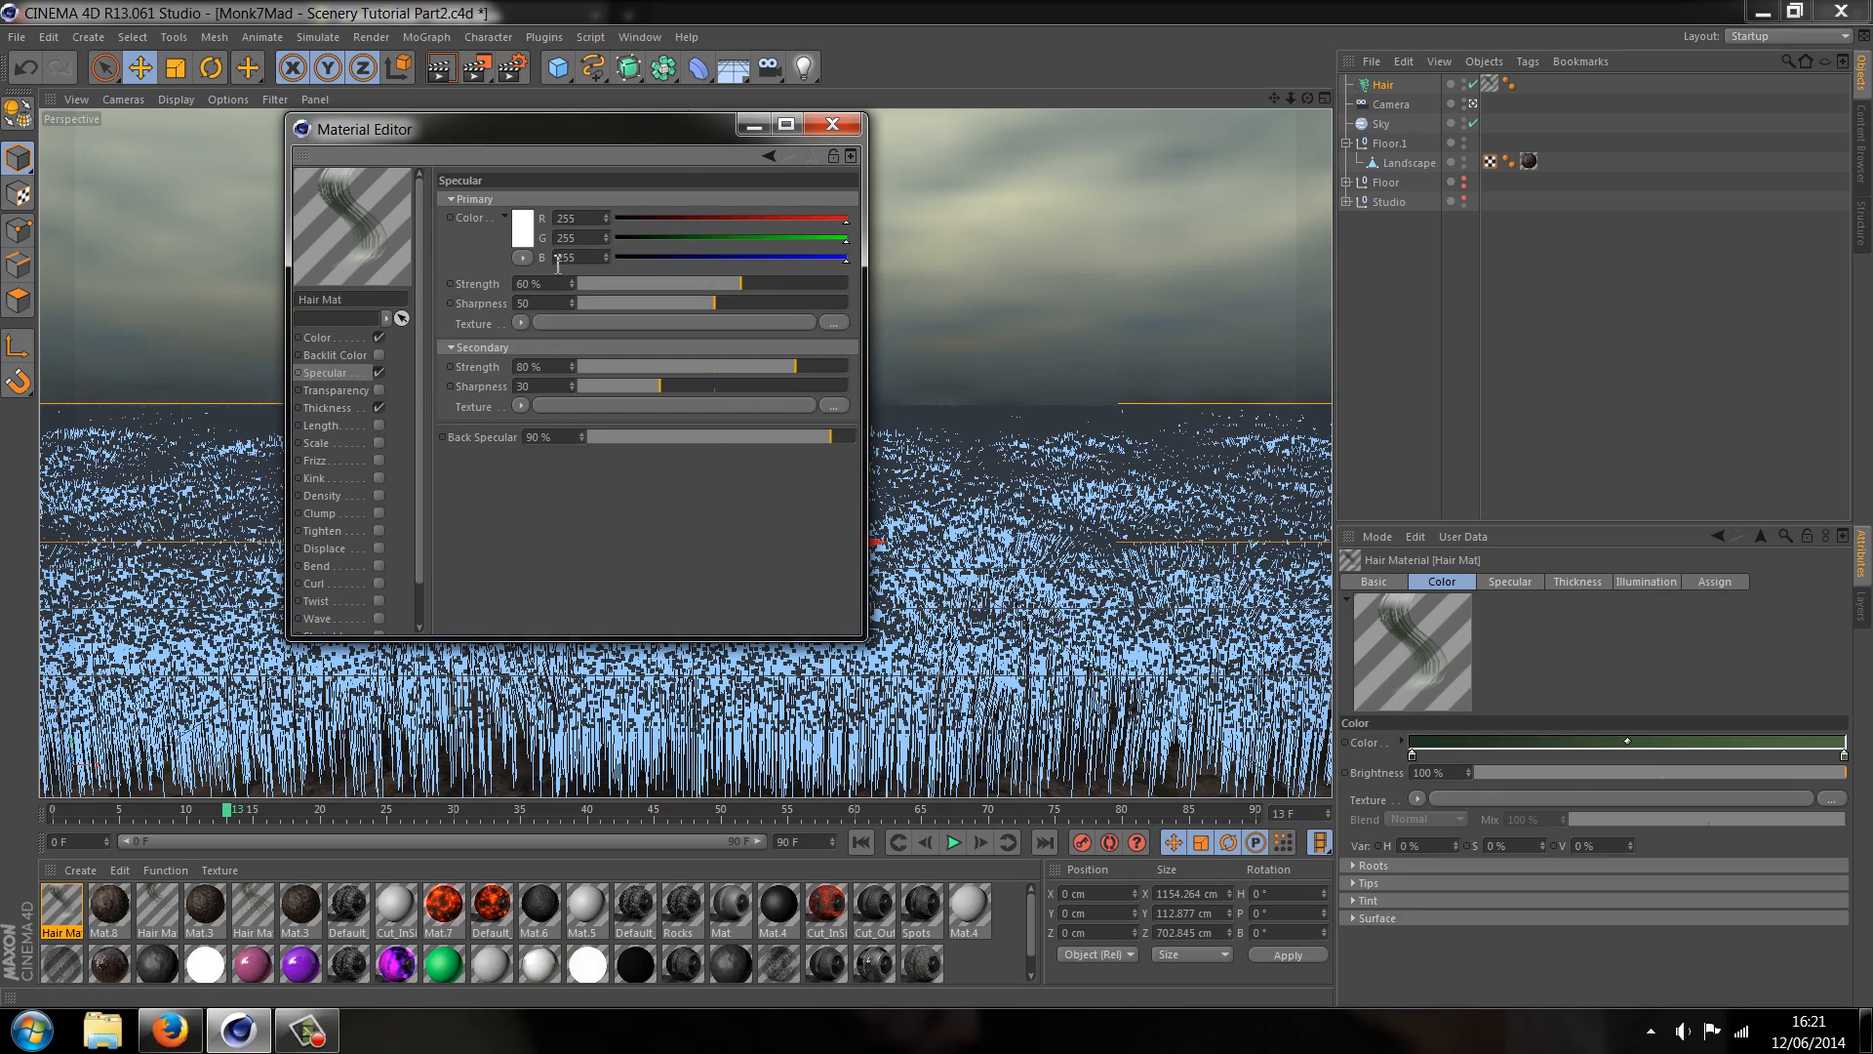
drag(741, 283, 585, 283)
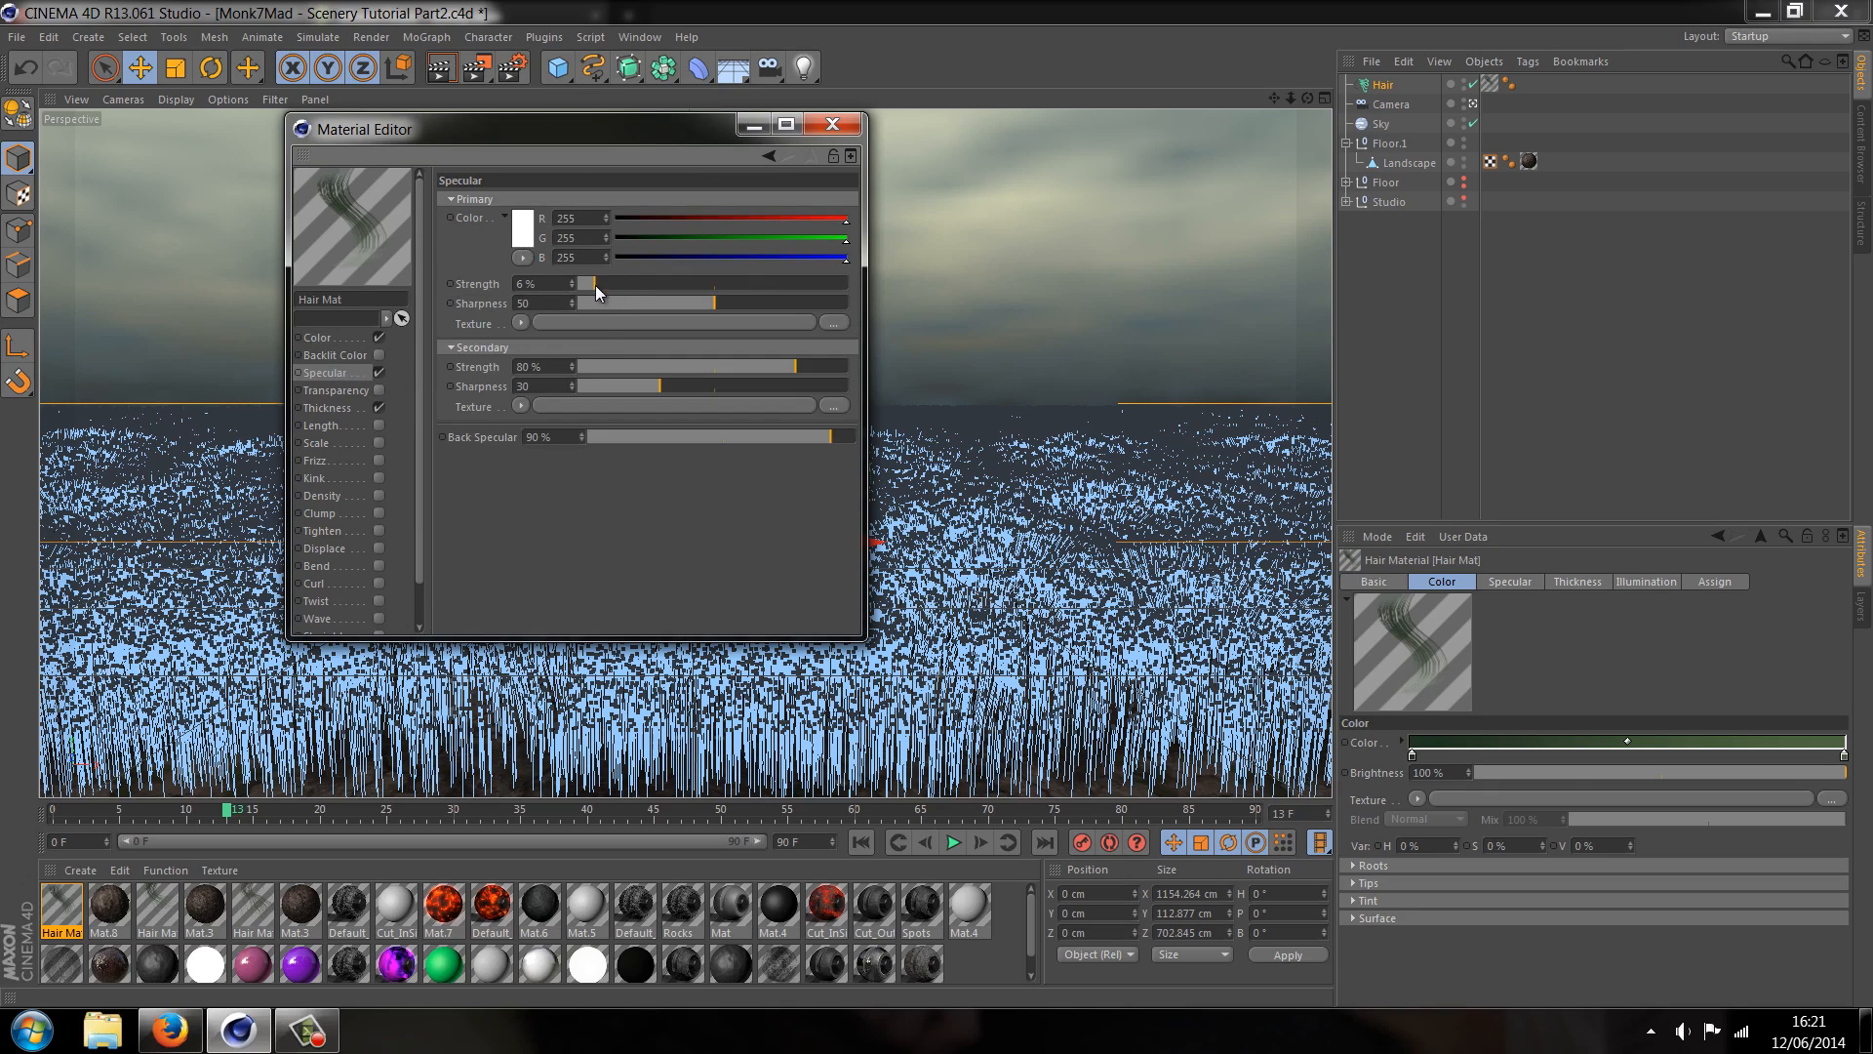
drag(597, 283, 584, 283)
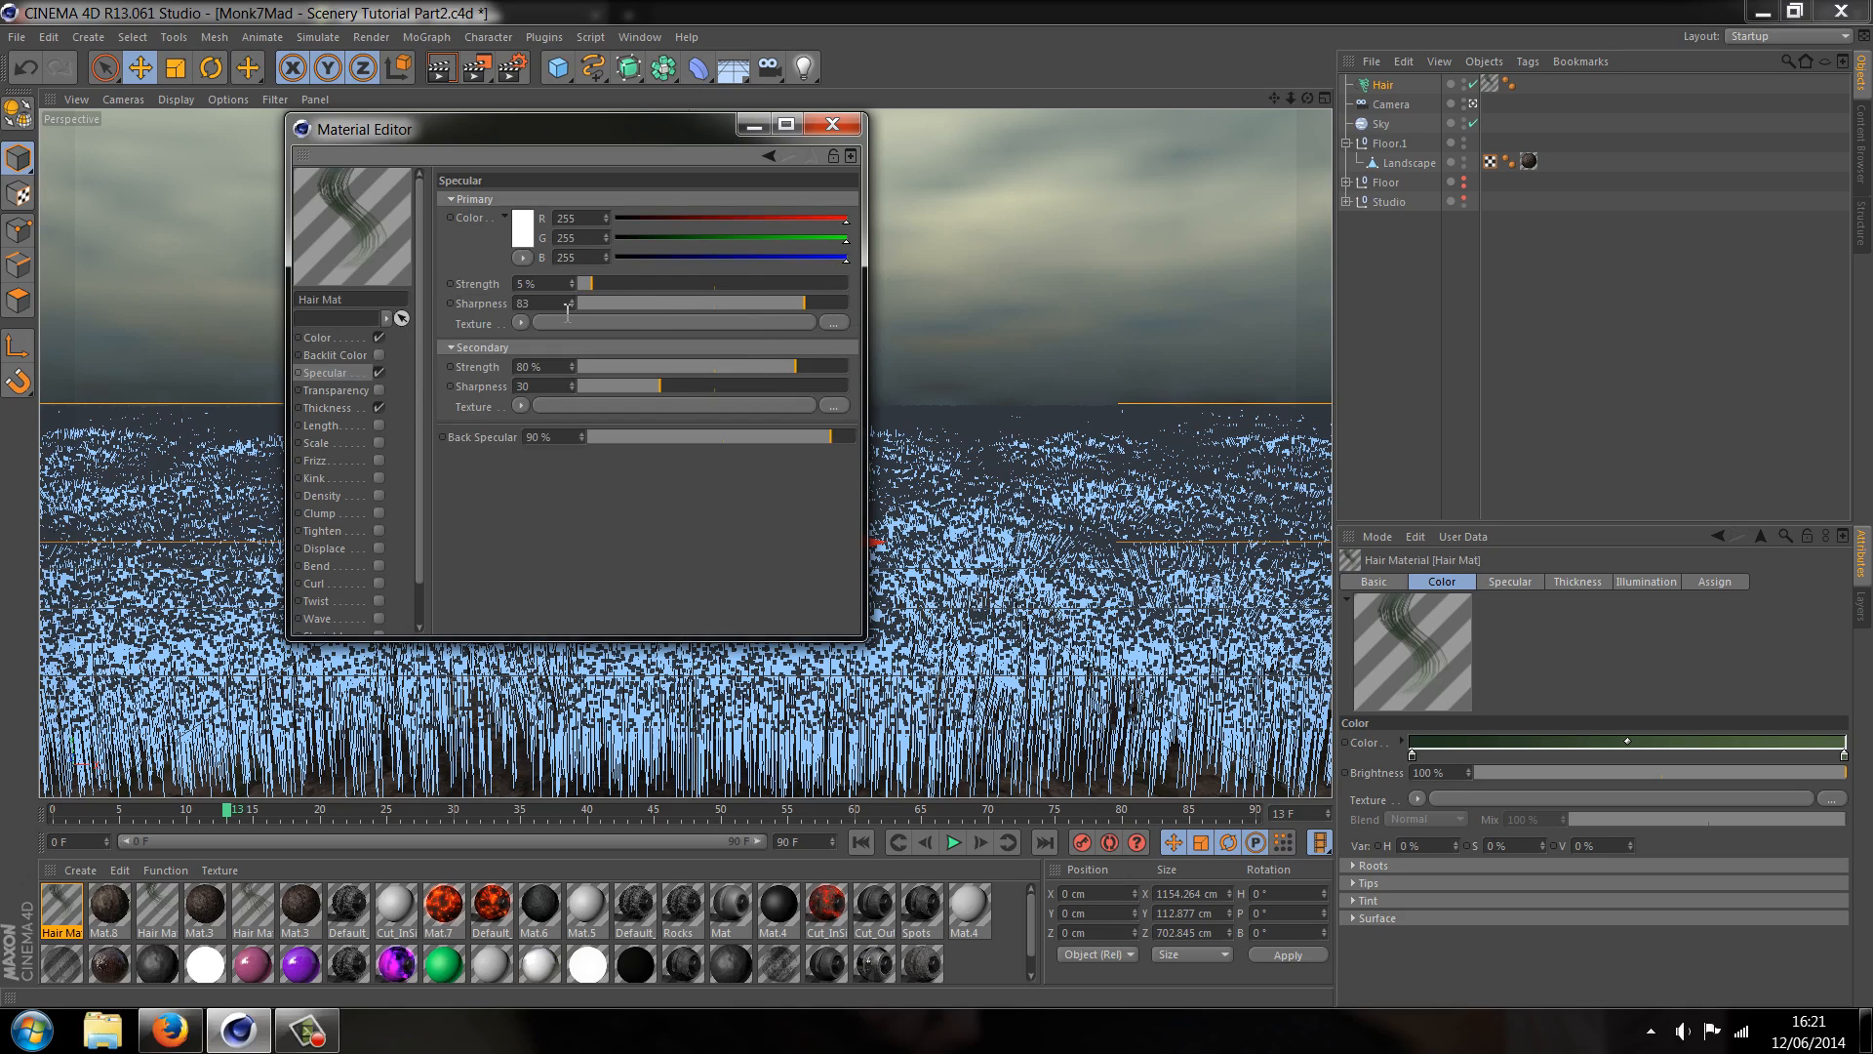
drag(570, 303, 549, 302)
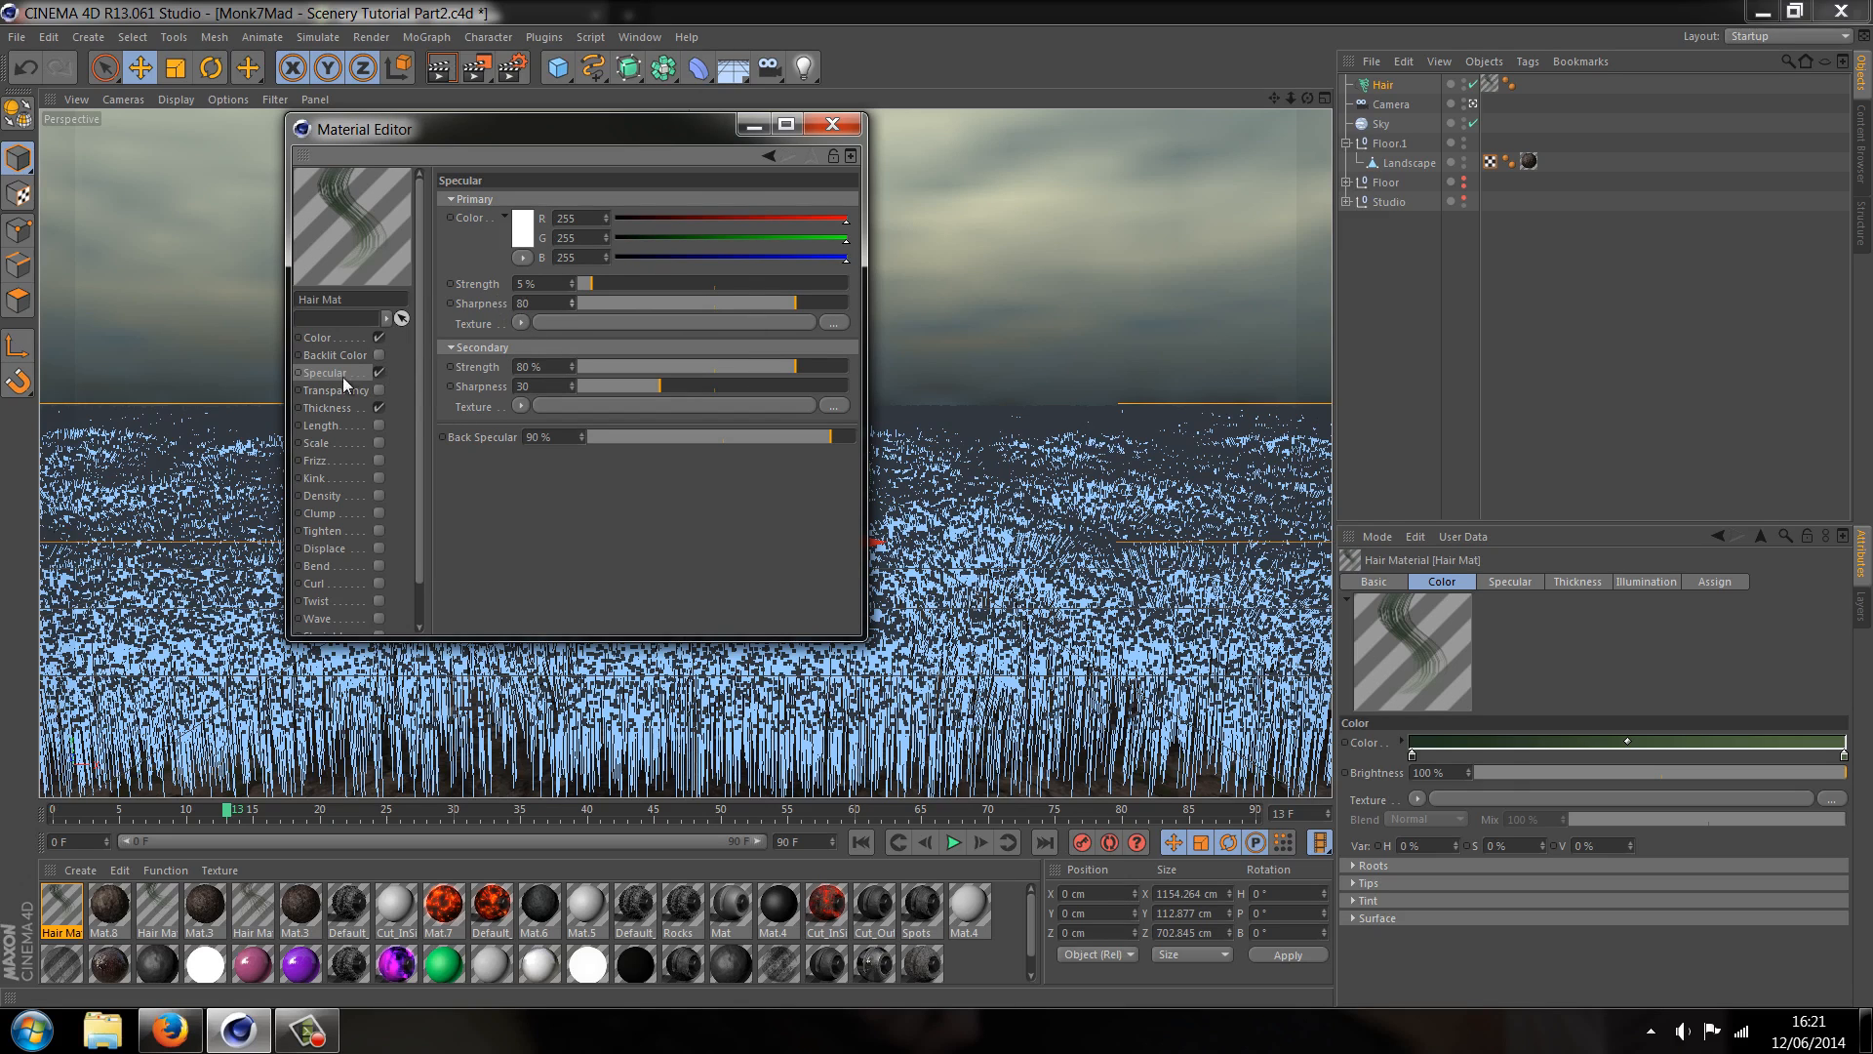
click(328, 408)
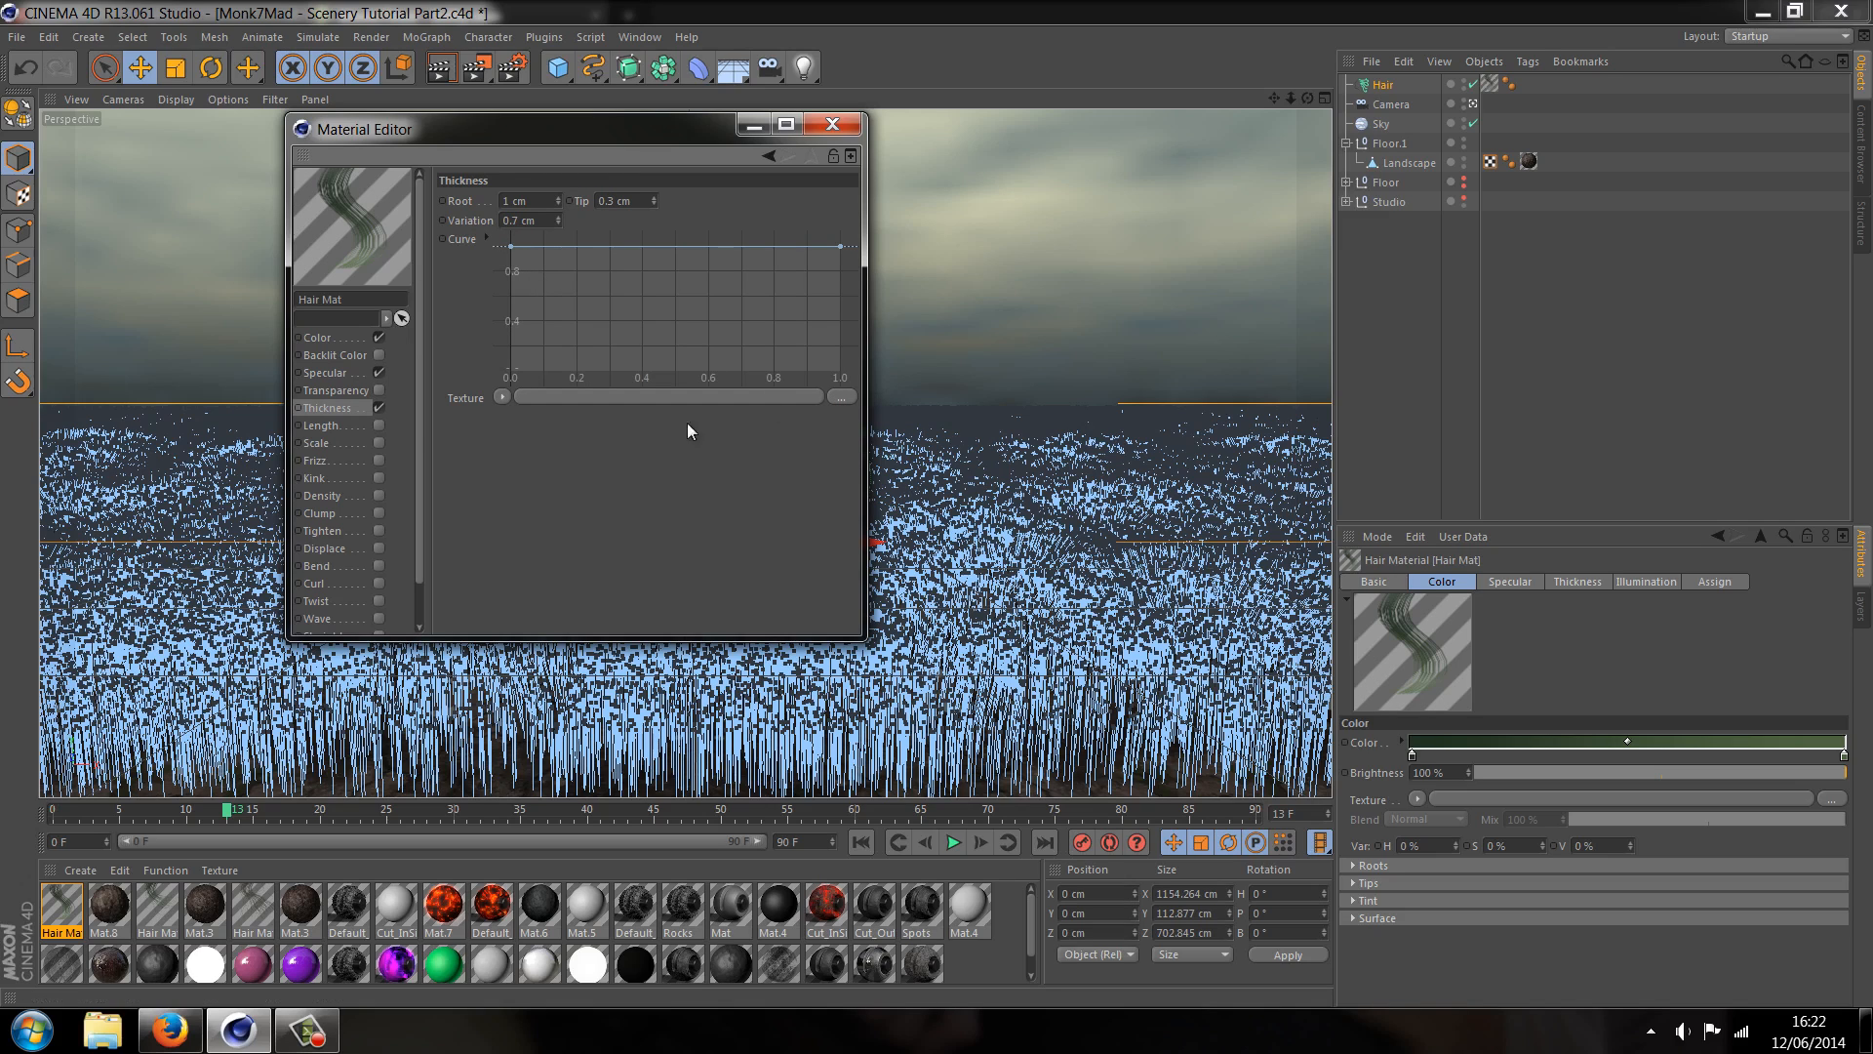
click(320, 425)
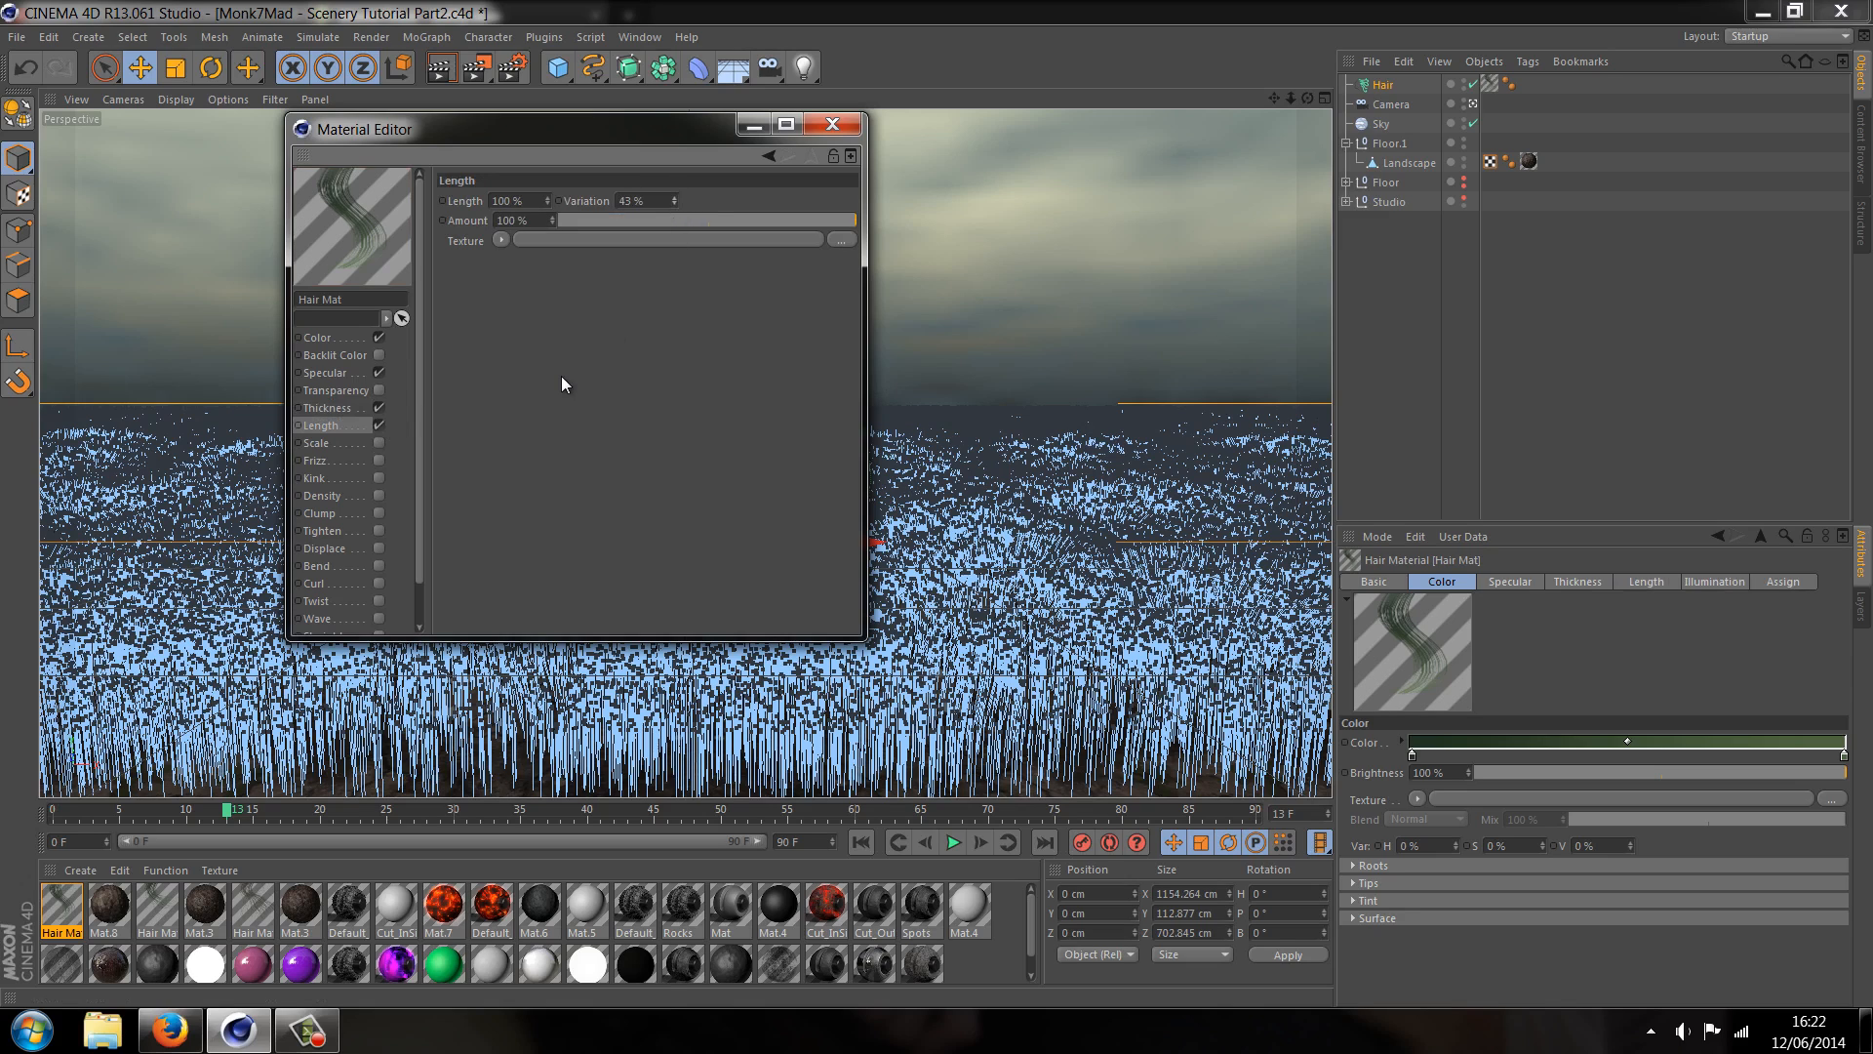
Enable the Scale and Frizz channels on Hair Mat and enter 30
click(319, 443)
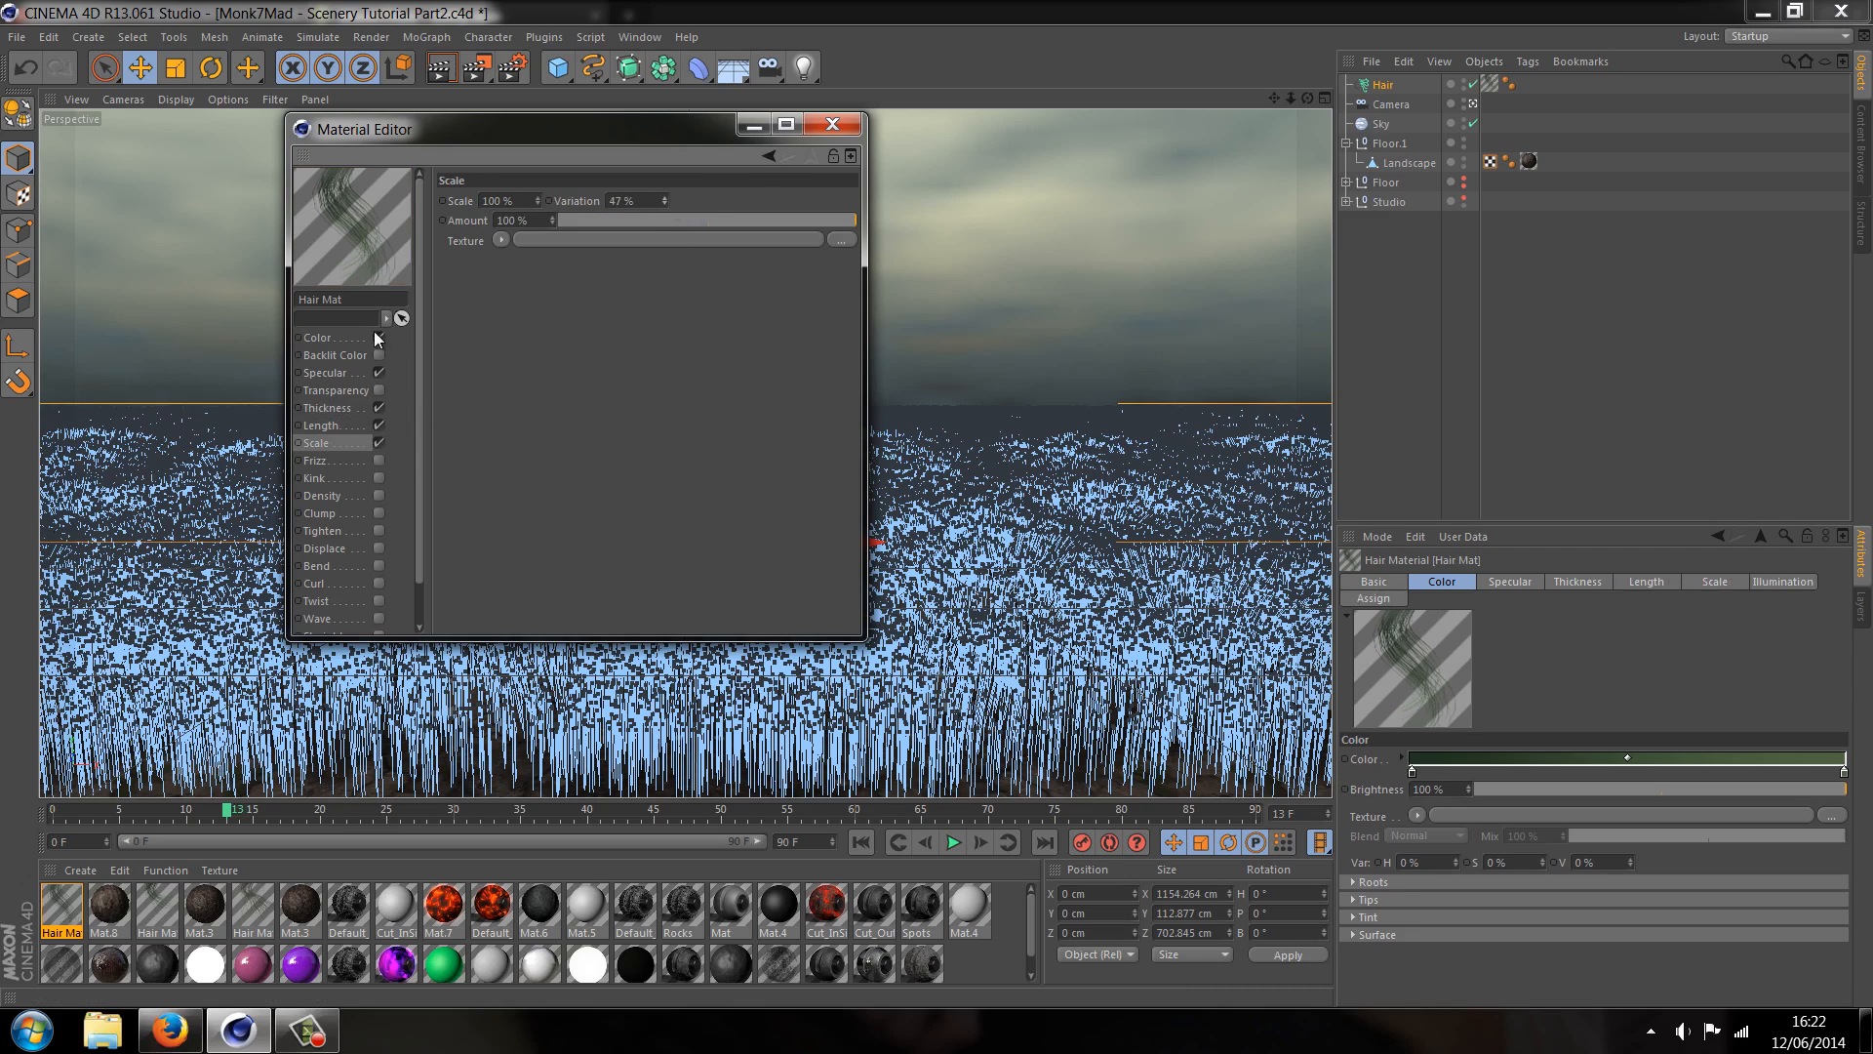
click(319, 460)
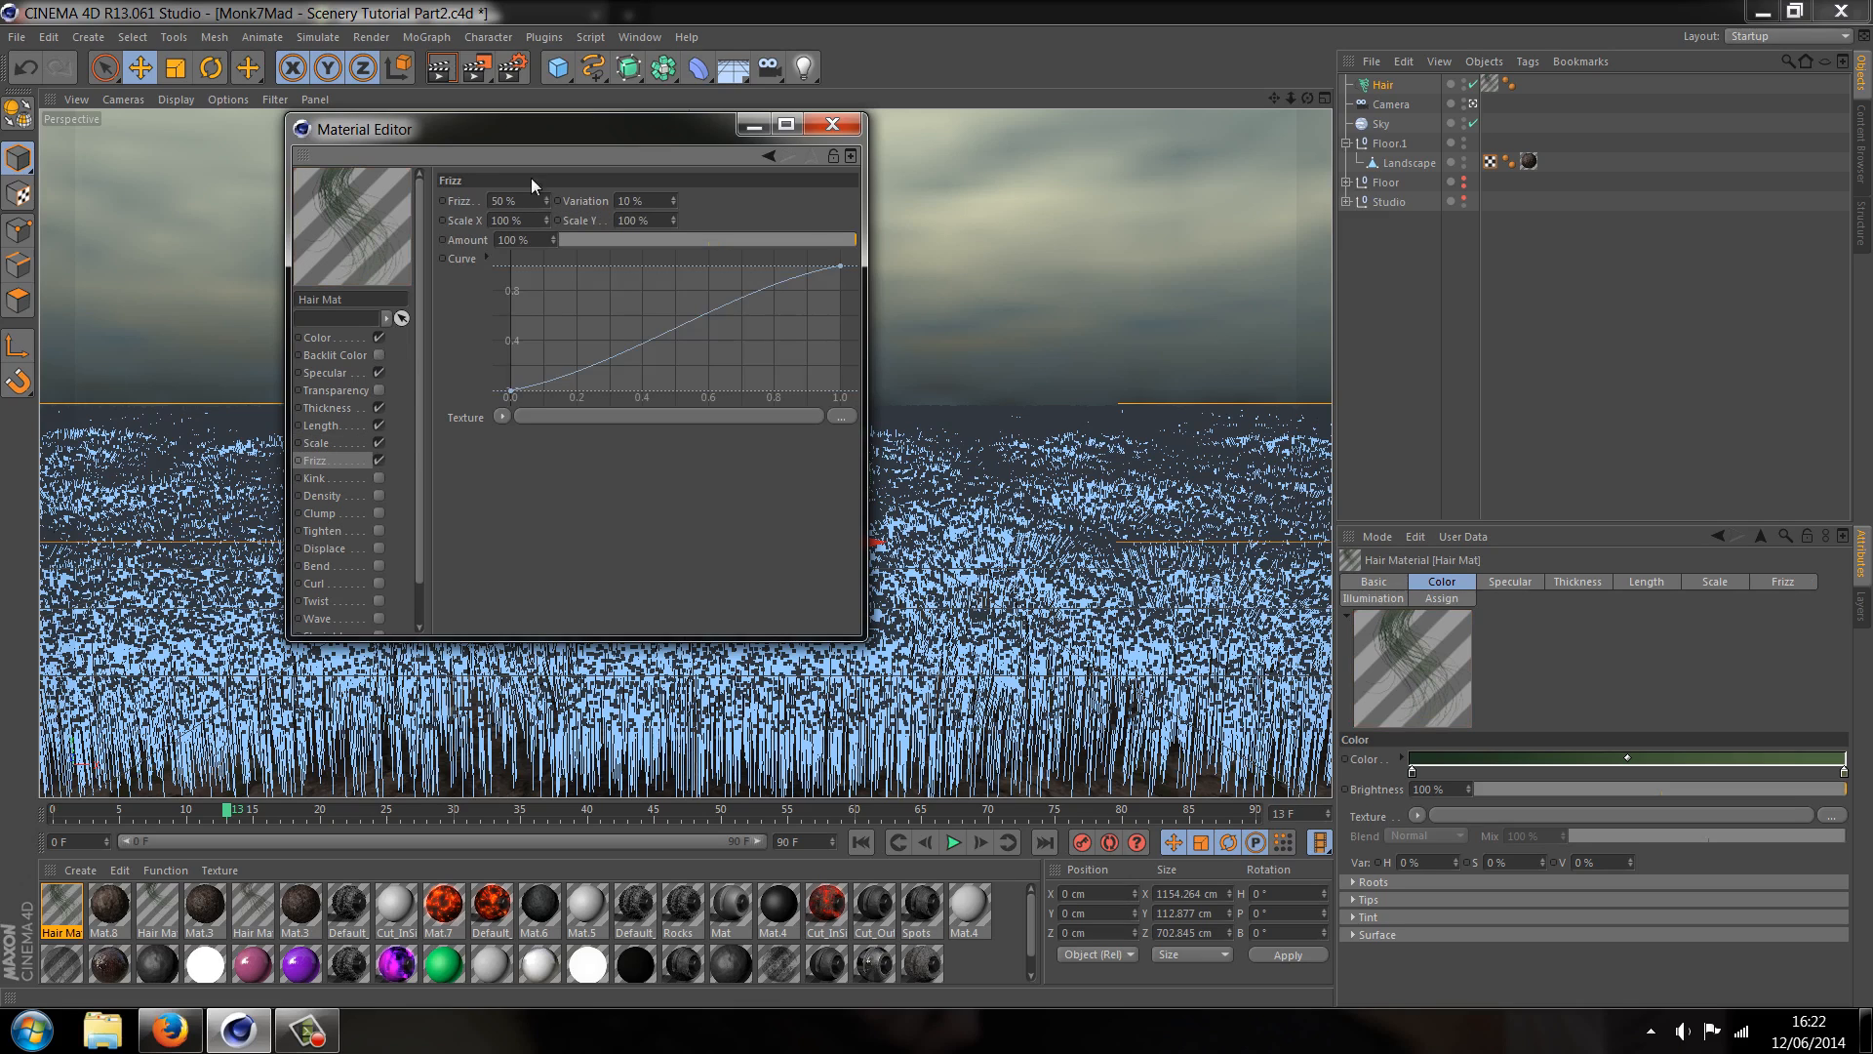
text(30)
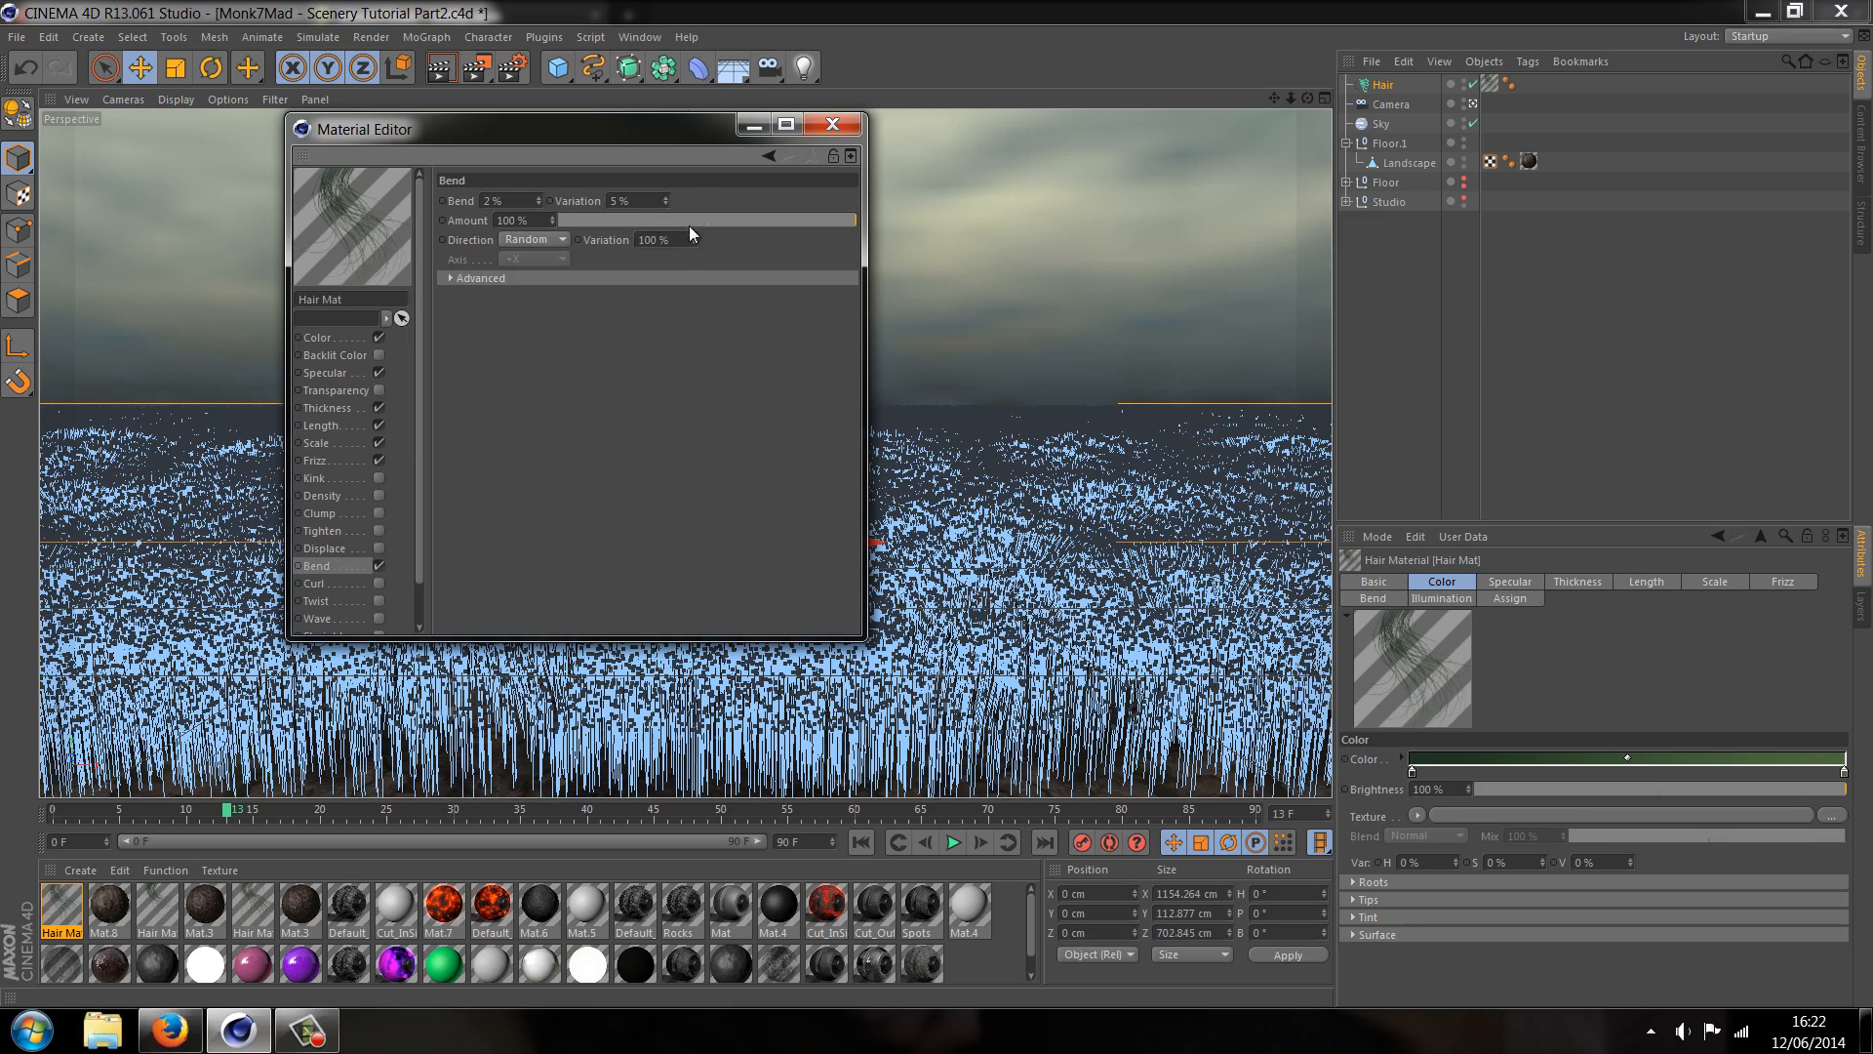
mouse_move(385, 605)
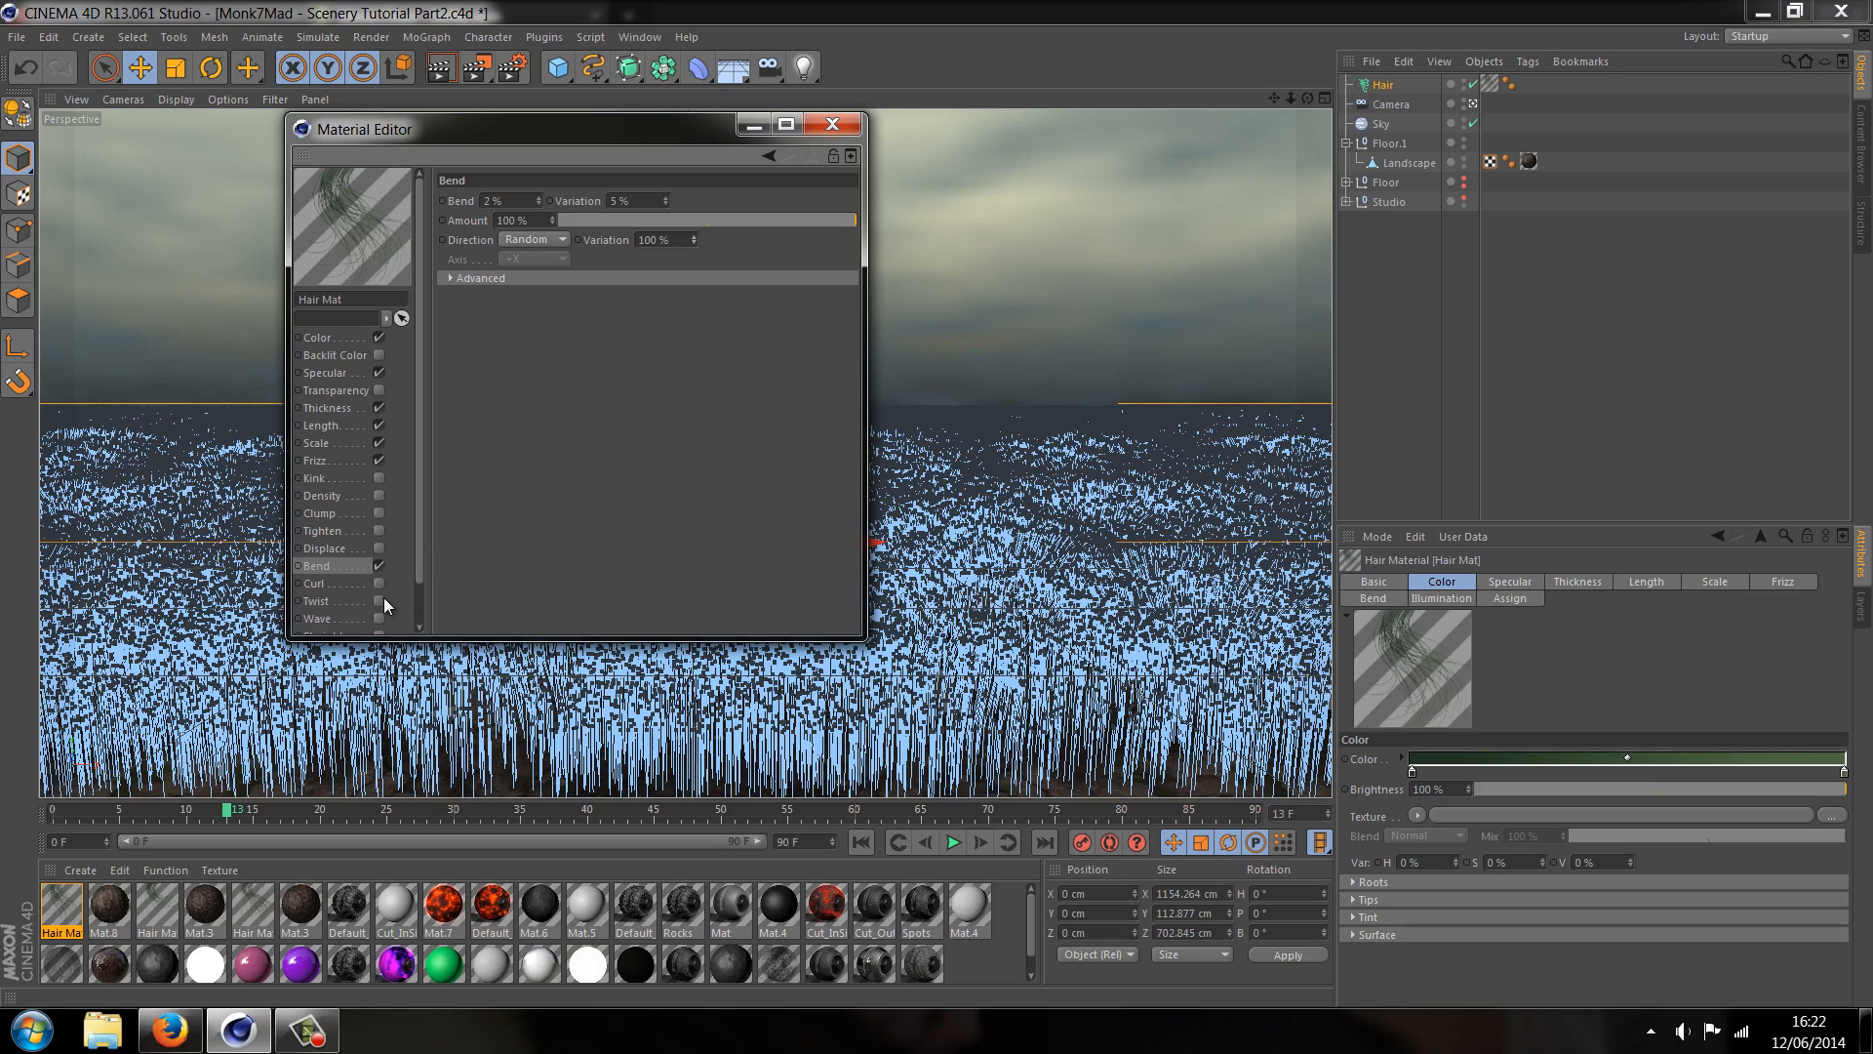
Add a Twist of 8° at 50% amount to the hair material
click(377, 600)
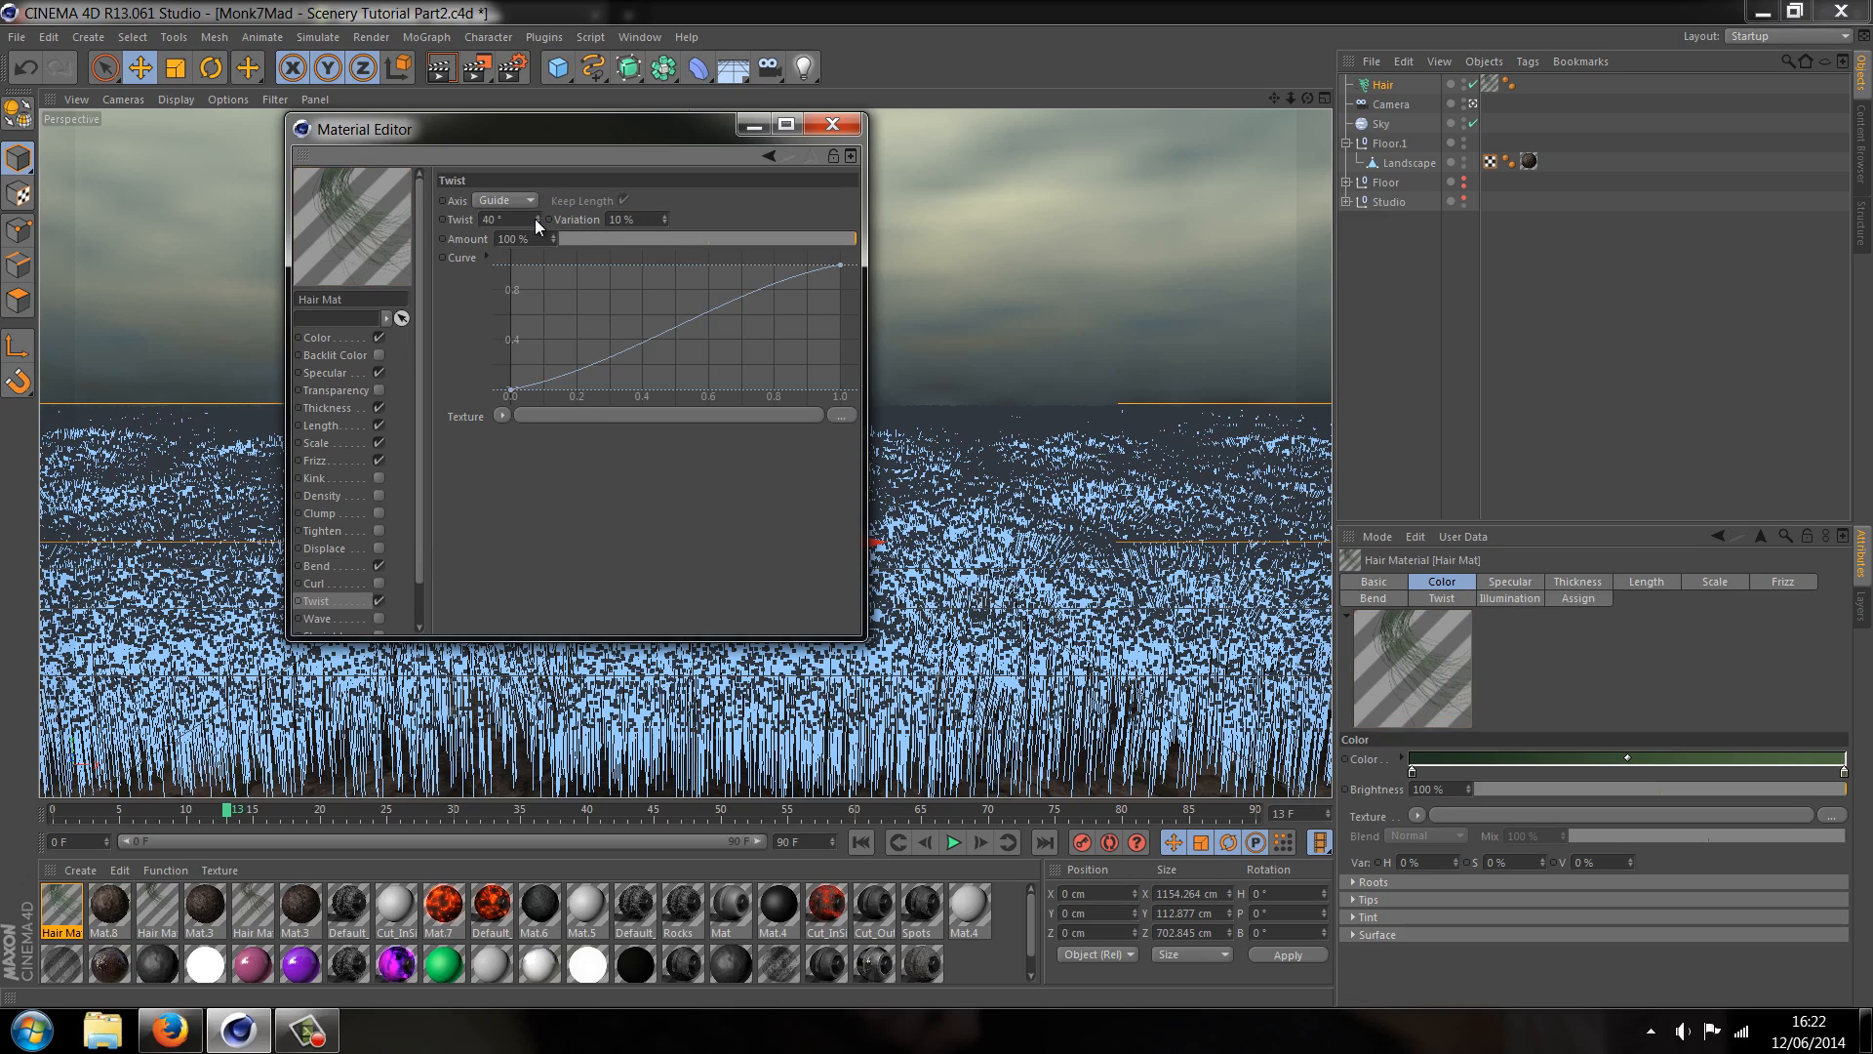
drag(489, 220, 489, 239)
text(8)
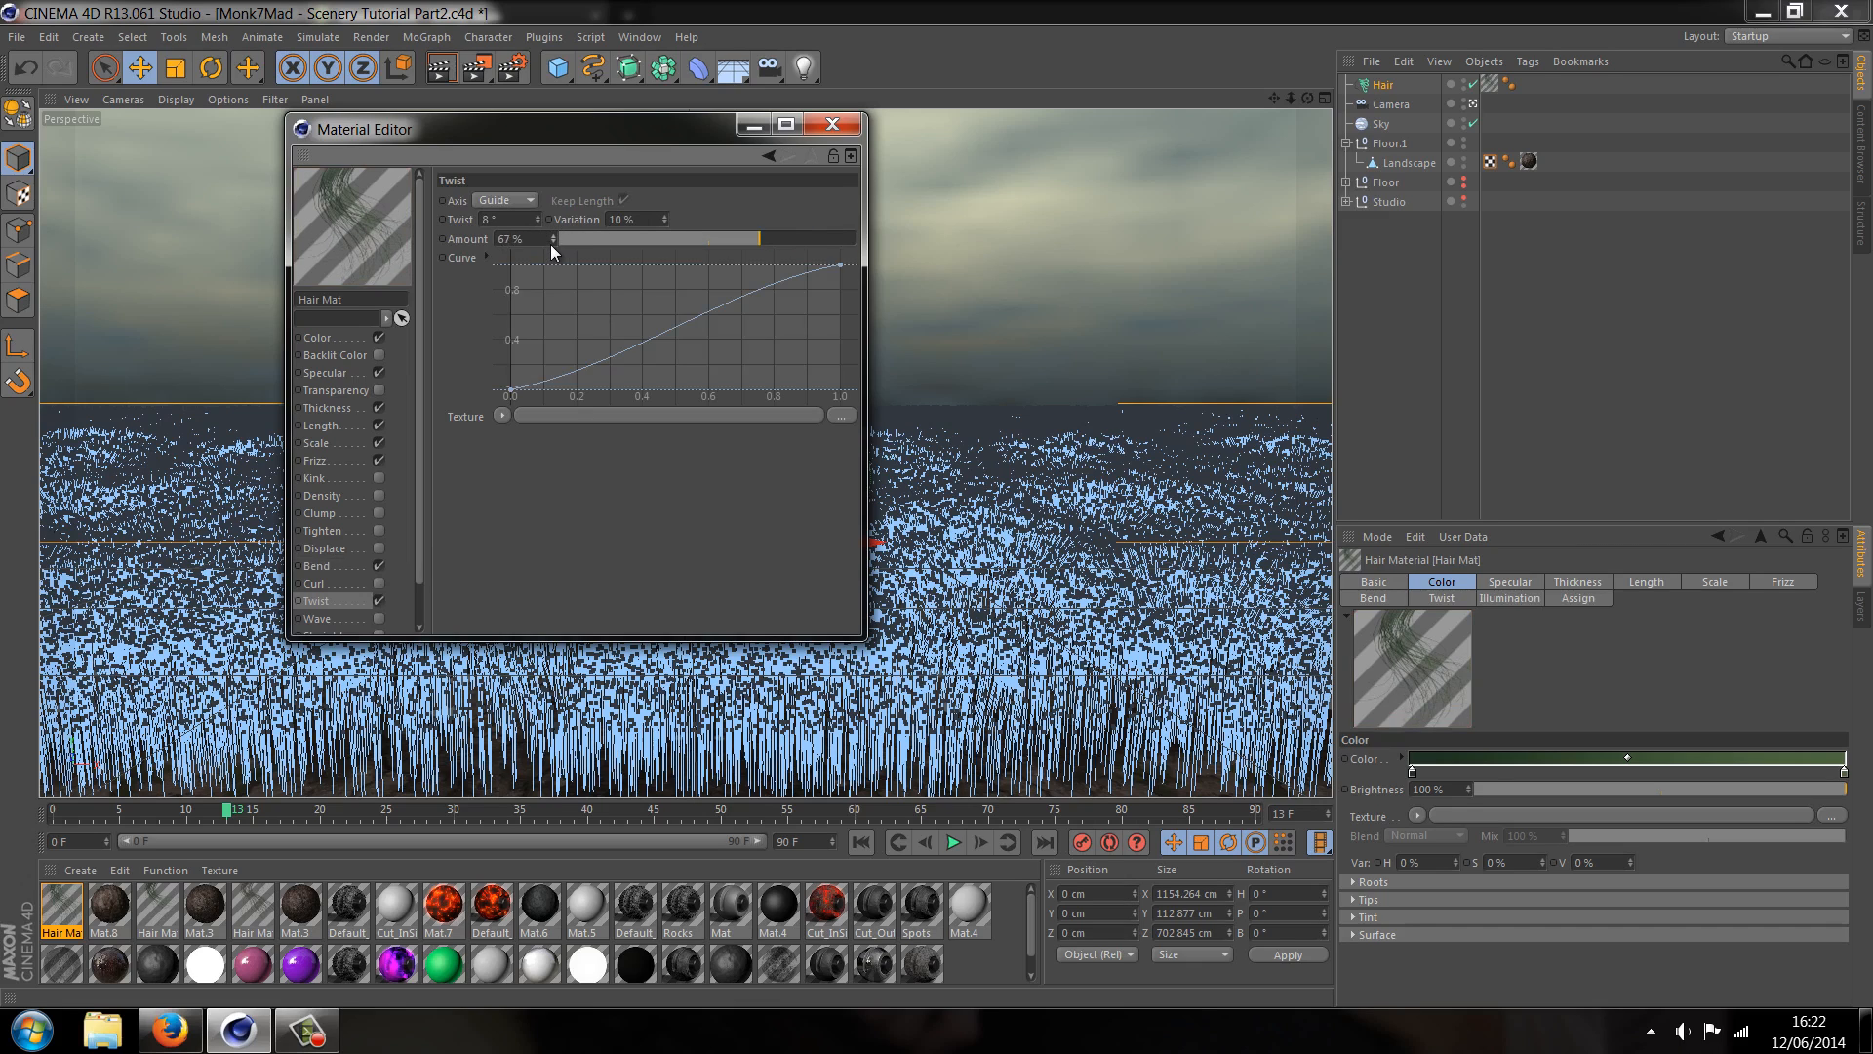
drag(555, 238, 537, 238)
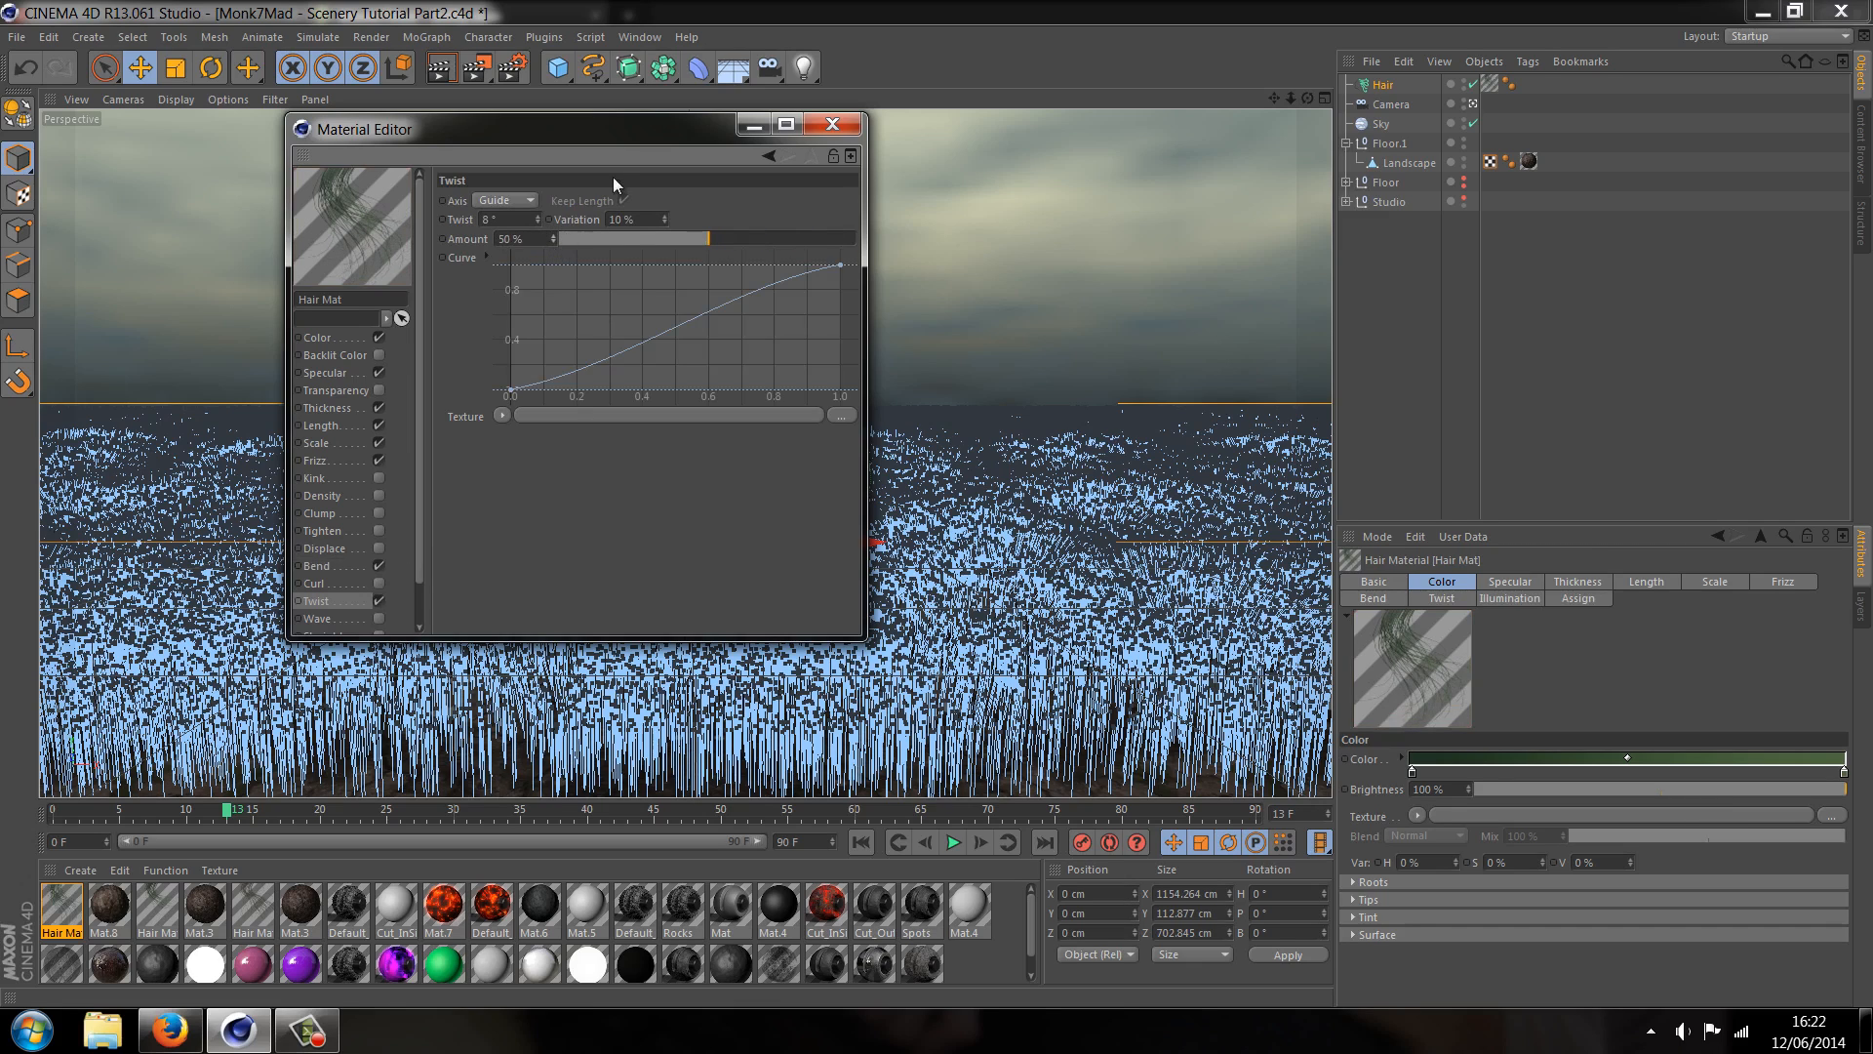
scroll(down, 3)
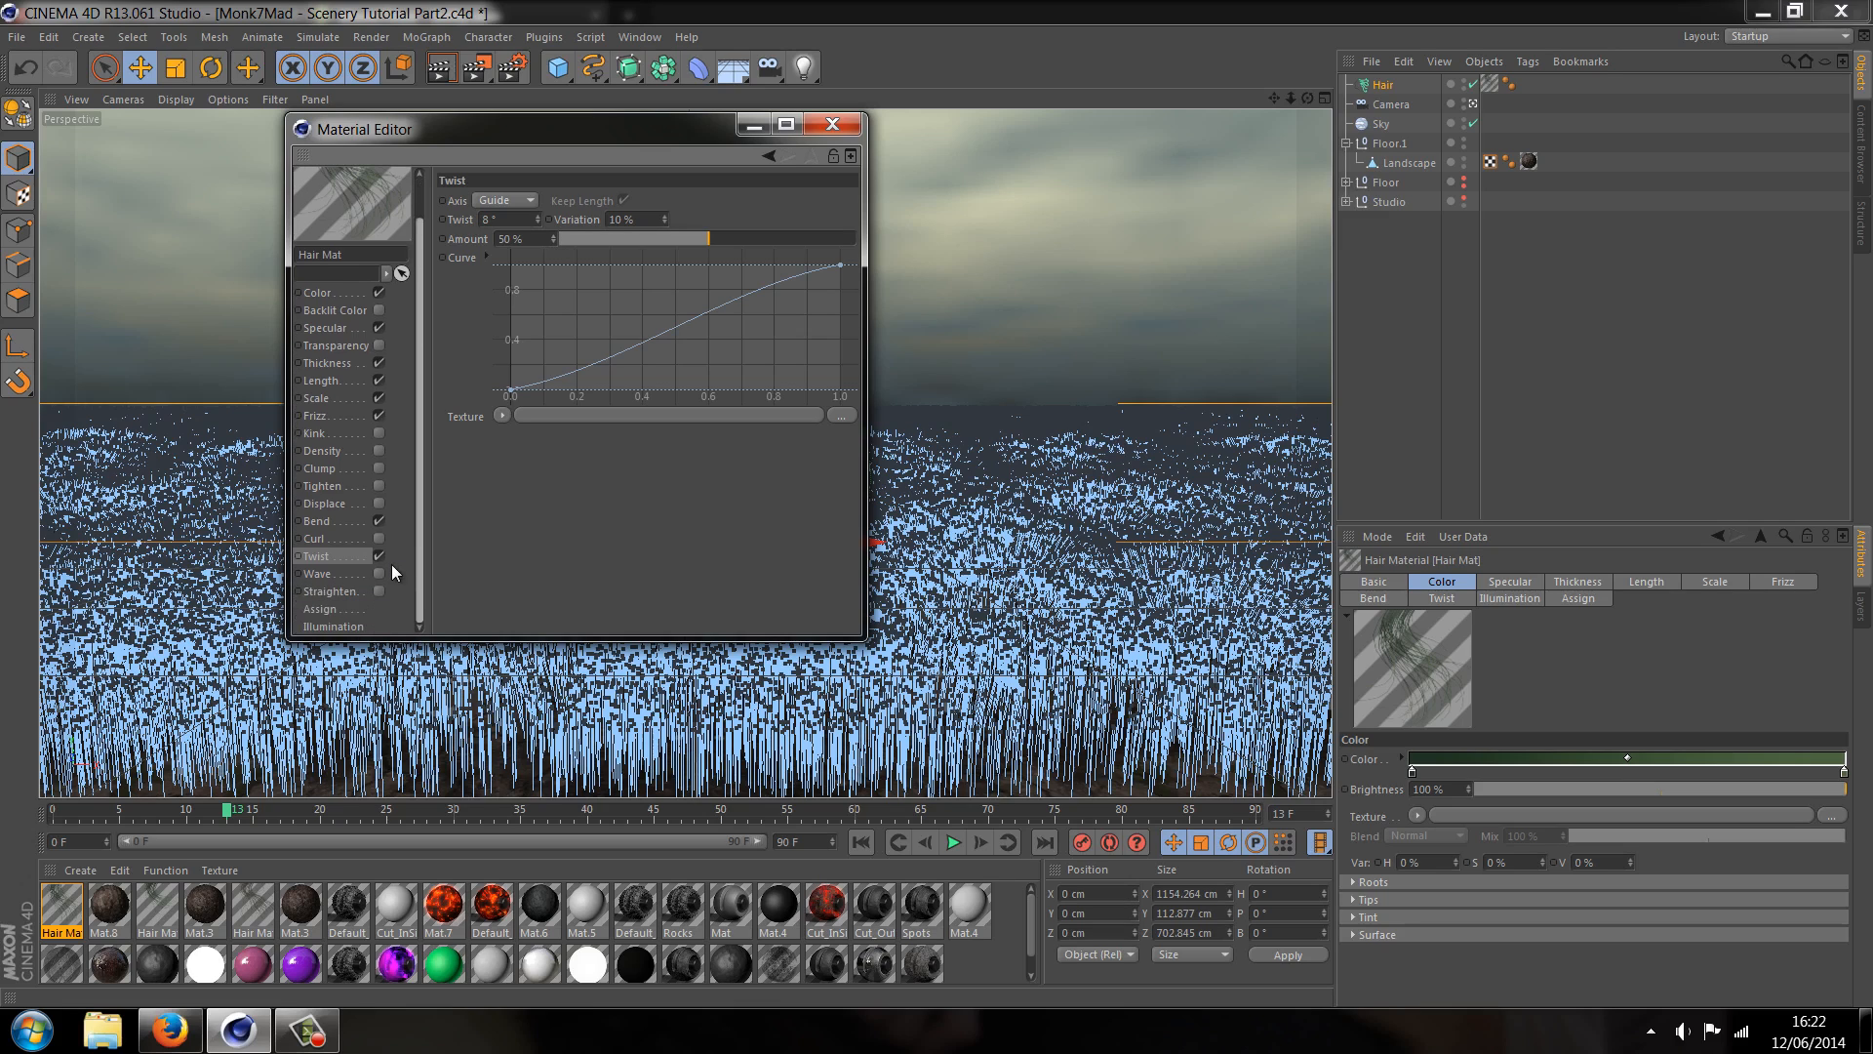
mouse_move(335, 576)
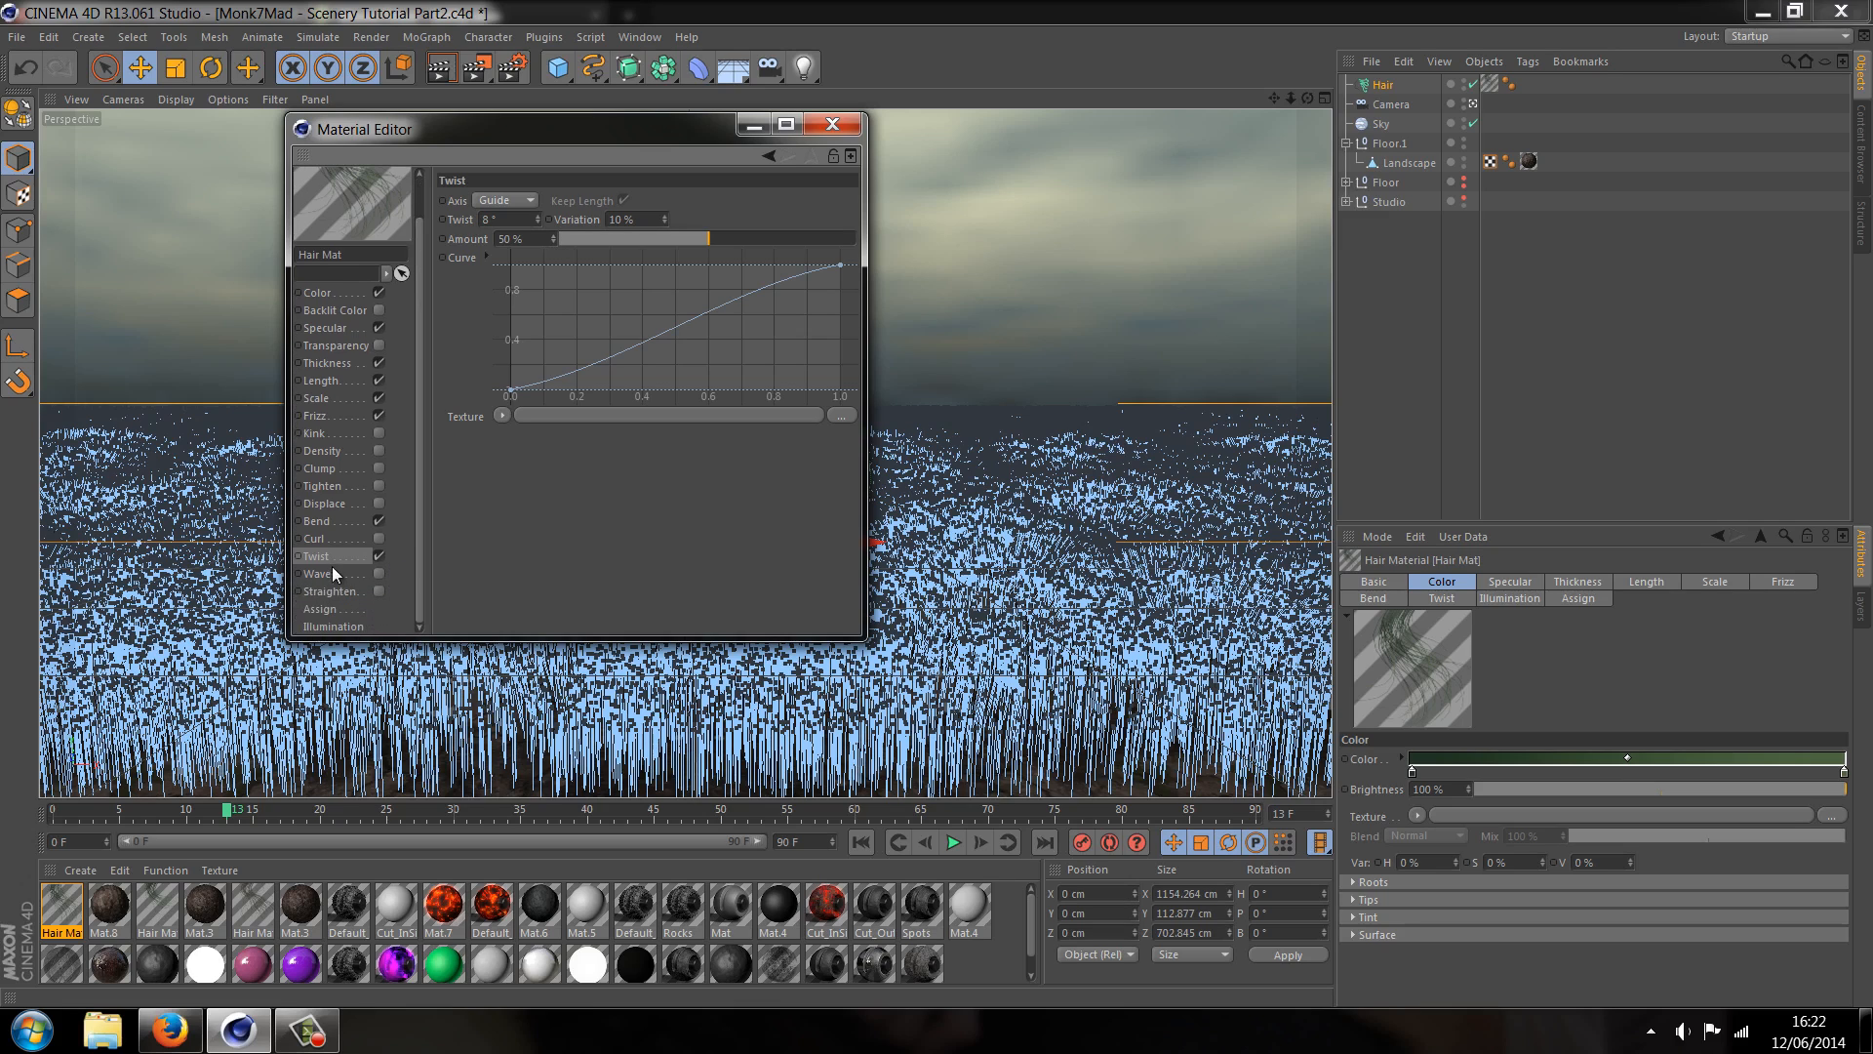
click(832, 124)
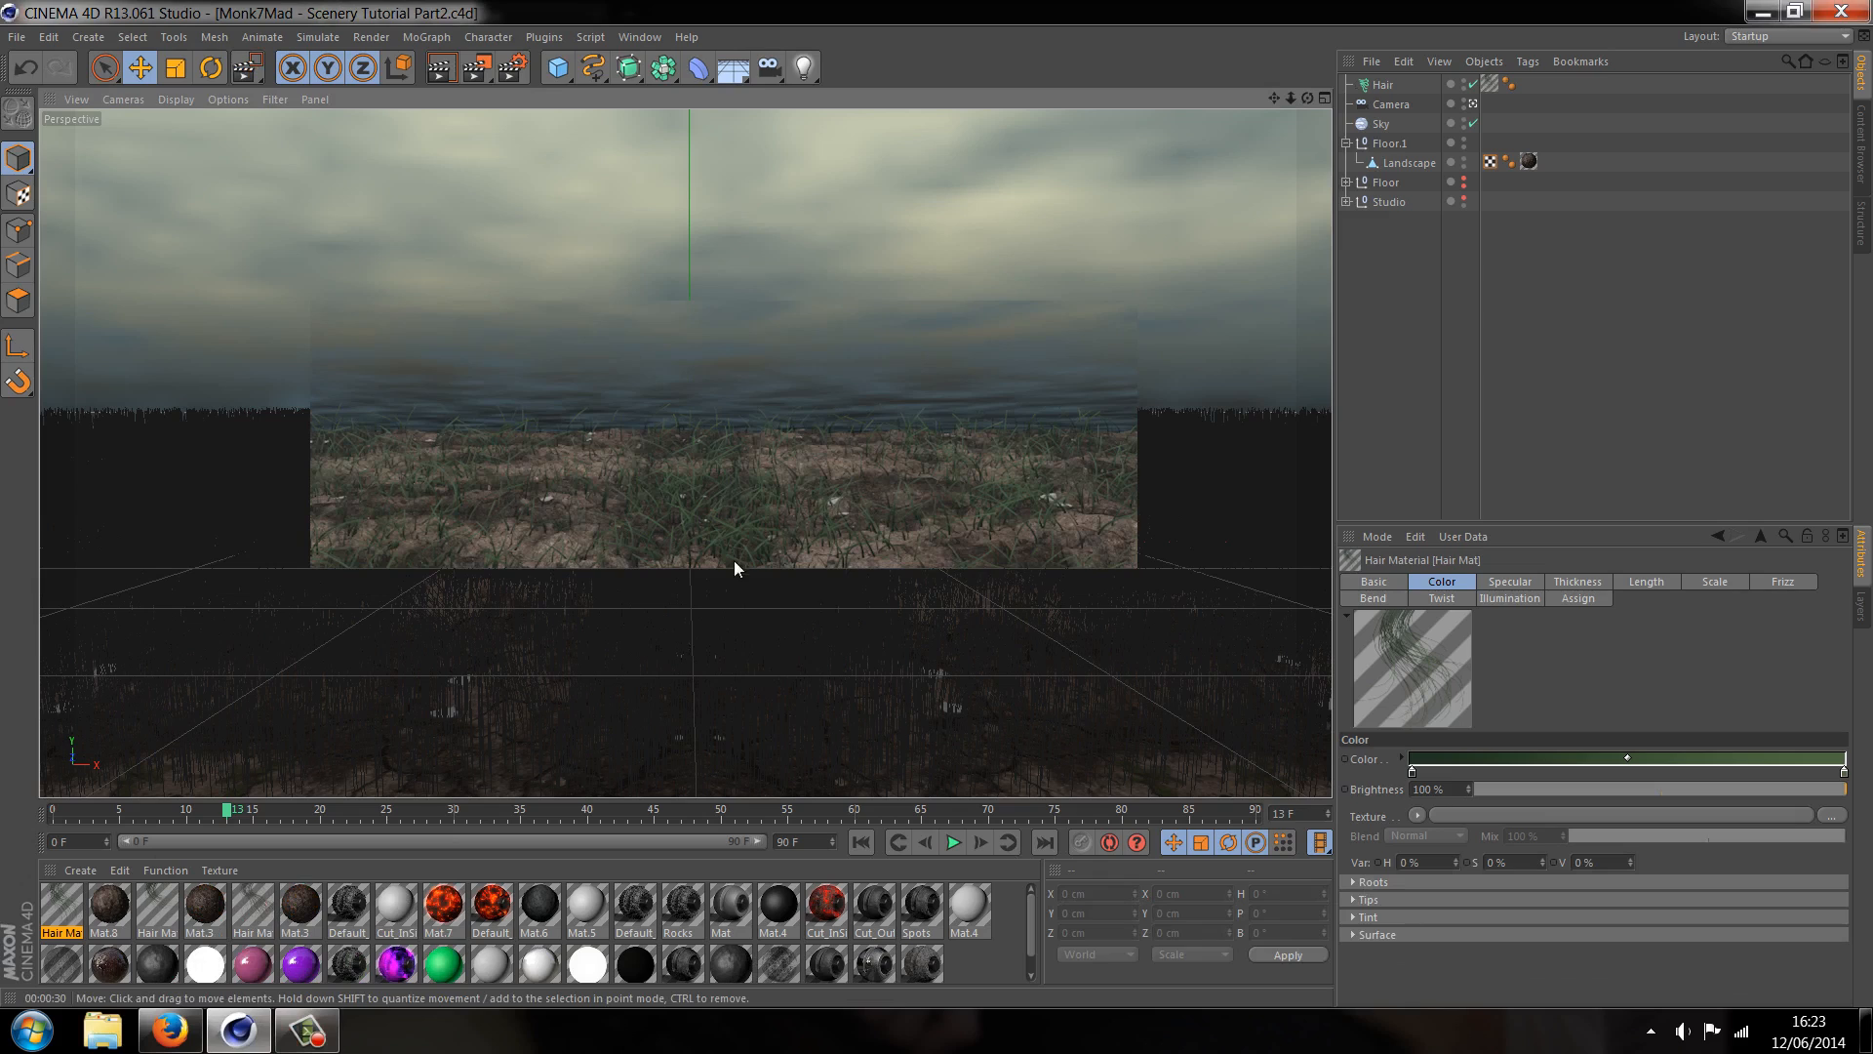
mouse_move(896, 574)
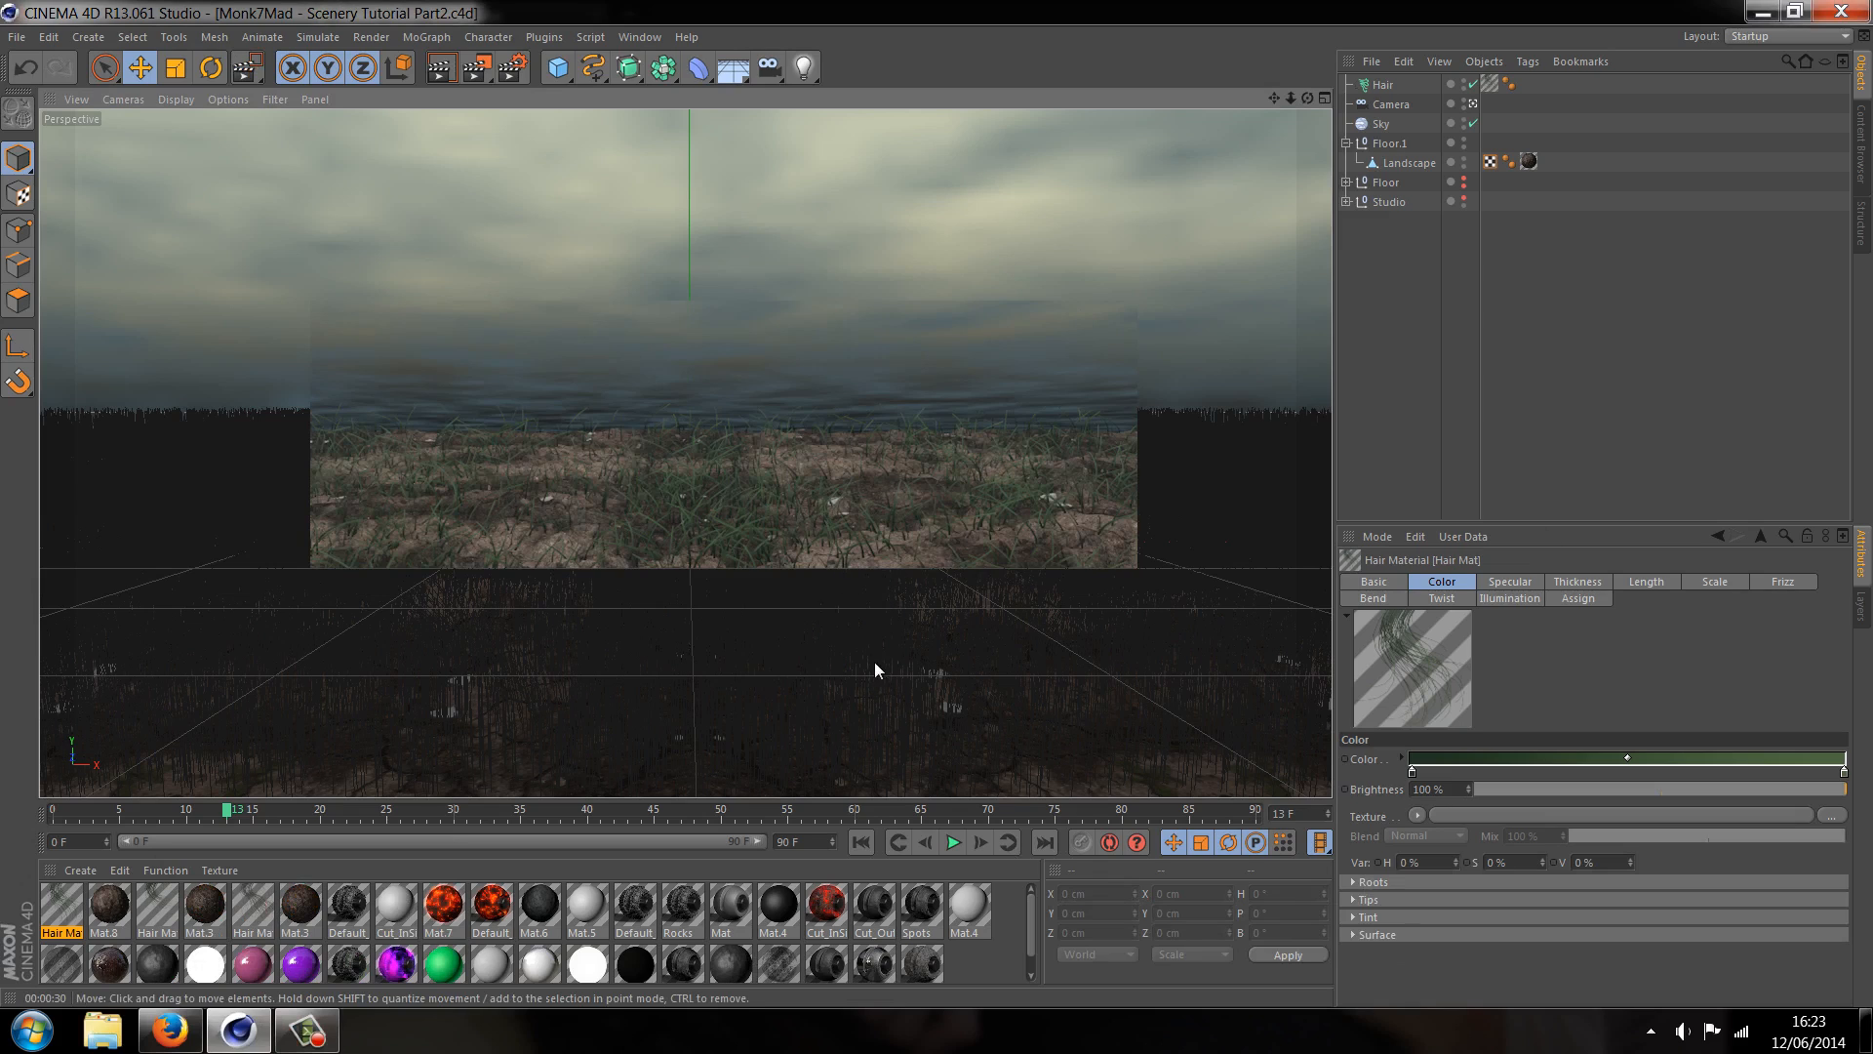
mouse_move(664, 558)
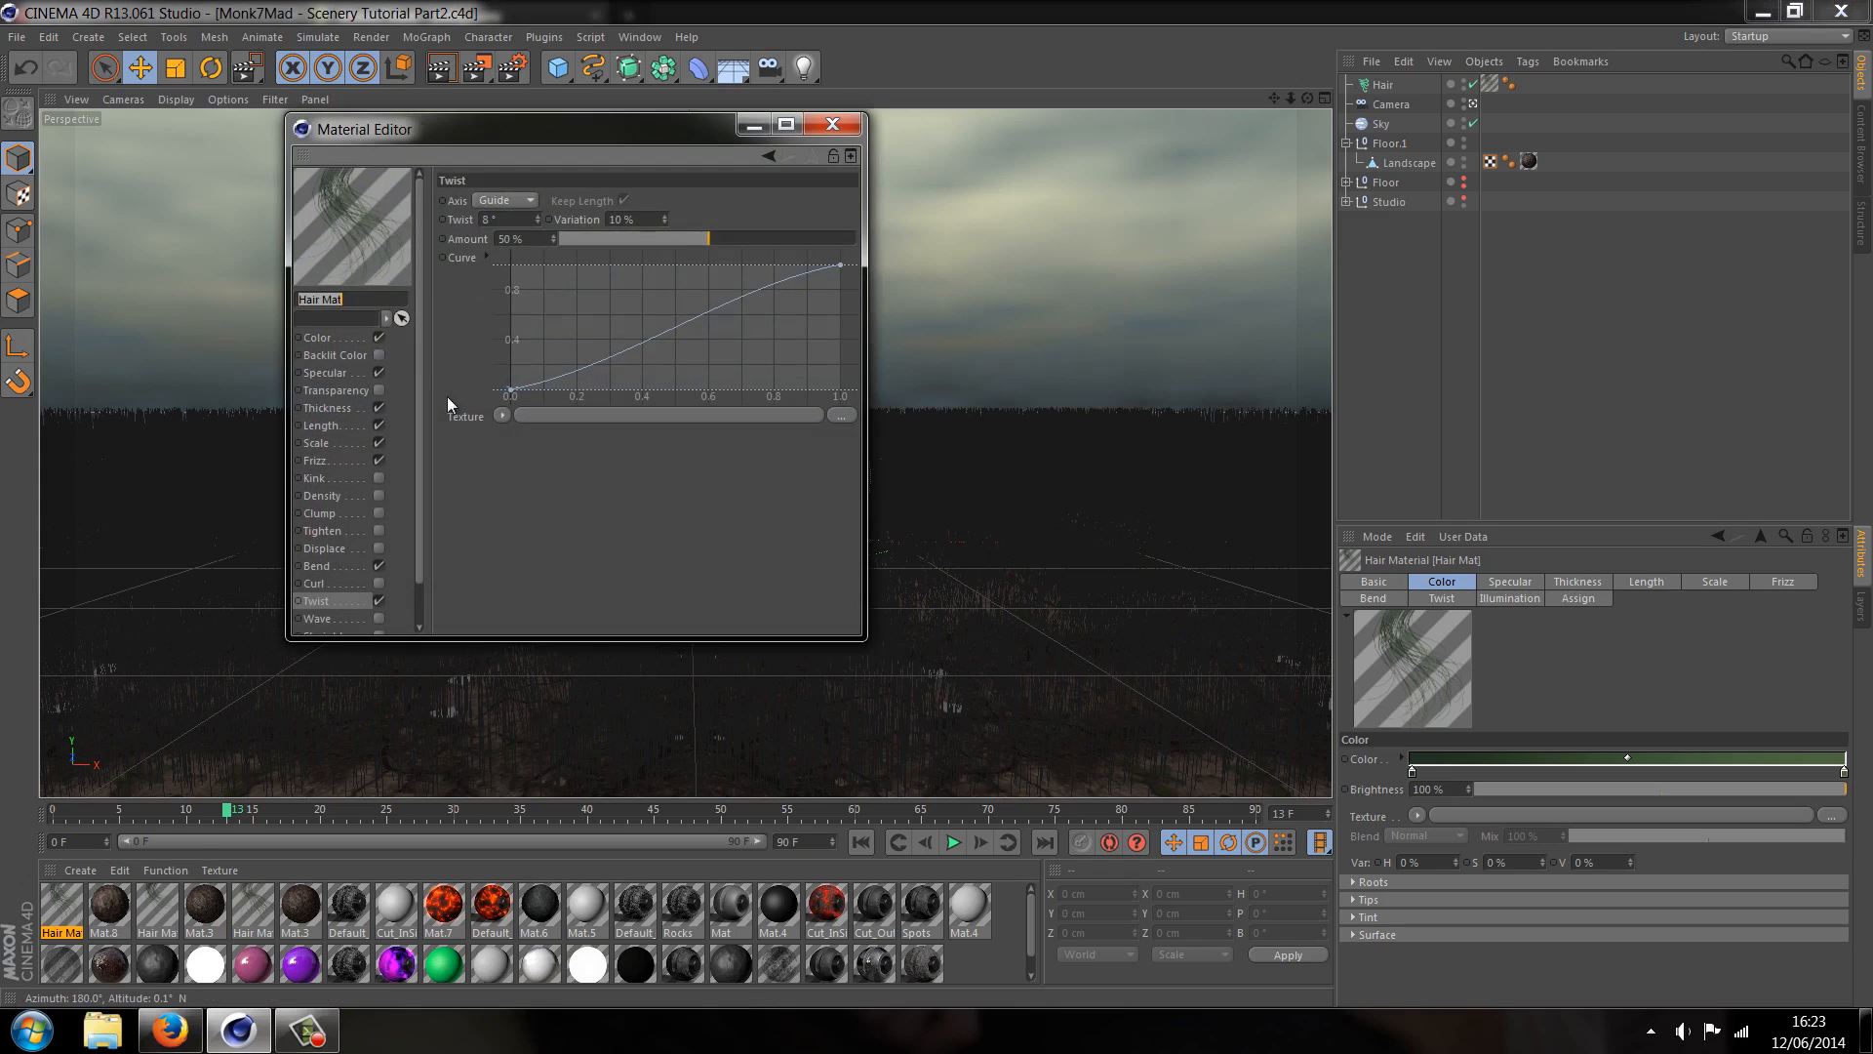
Change Hair Mat's colour to a darker green (R54 G62 B54) and close the editor
click(318, 336)
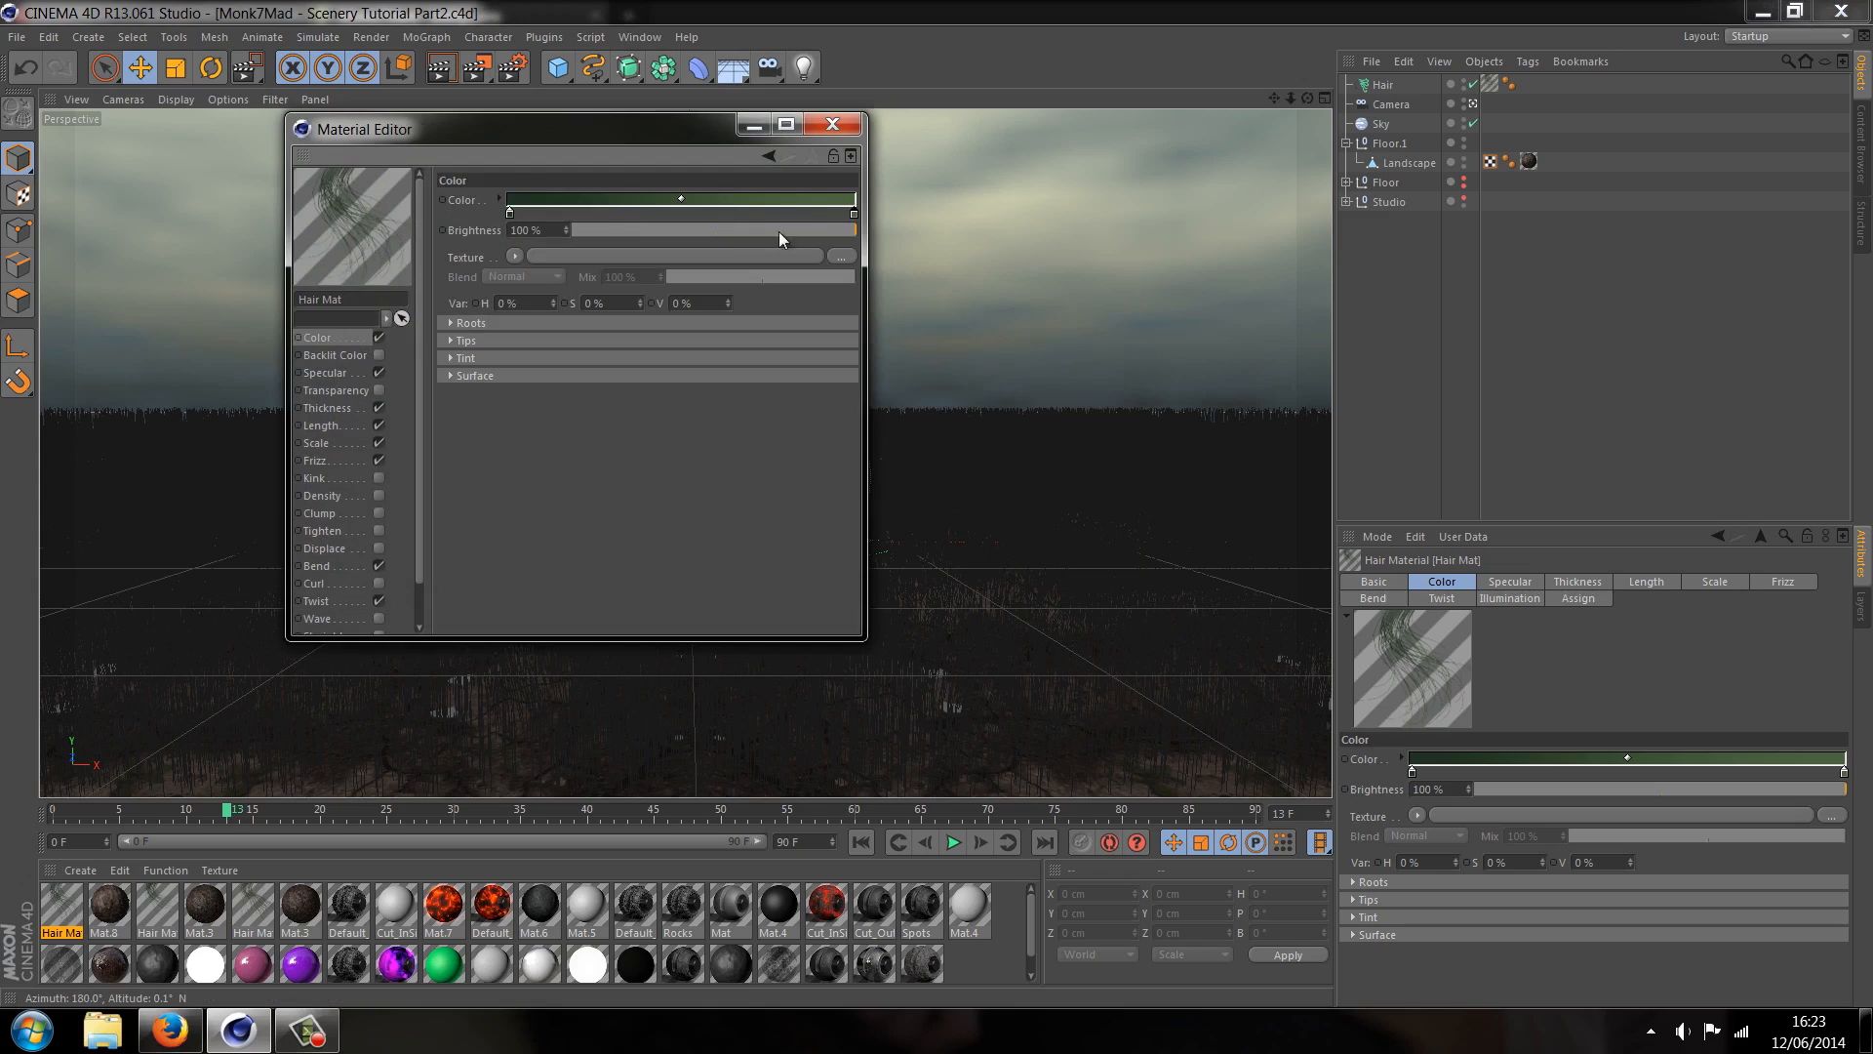
click(680, 198)
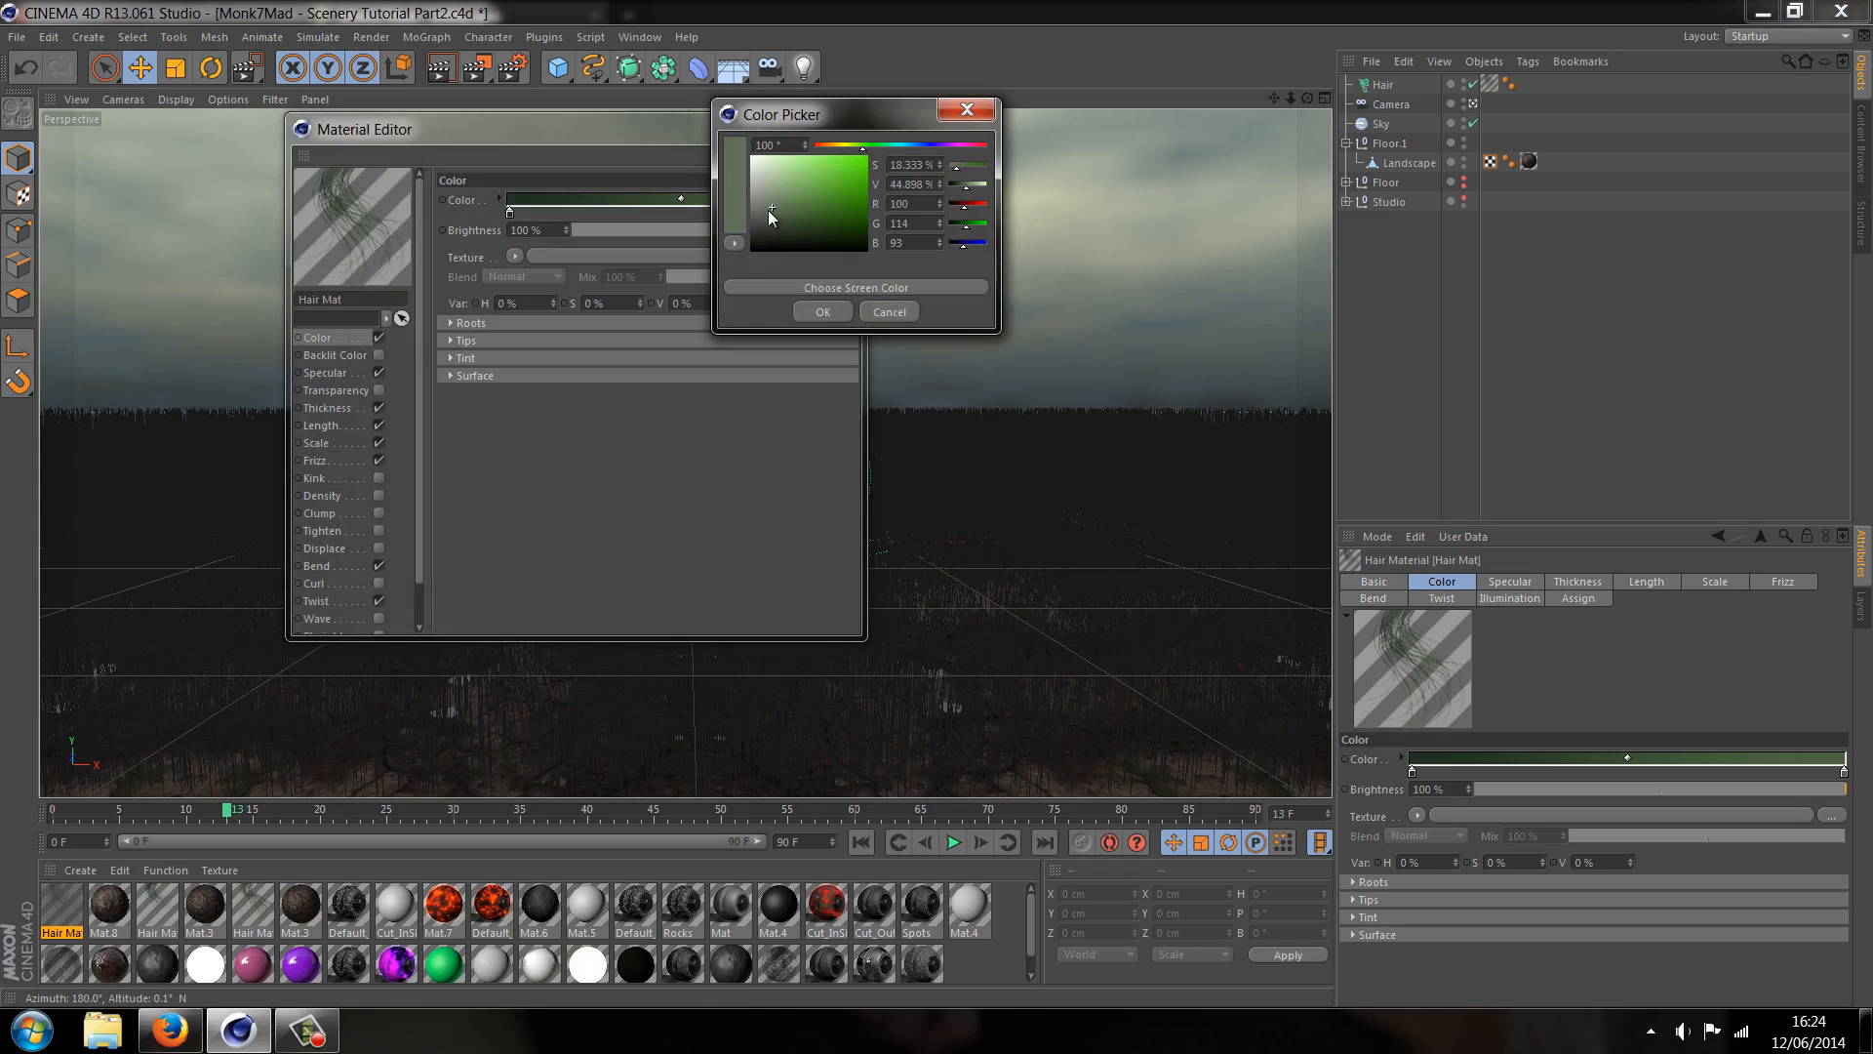
click(820, 310)
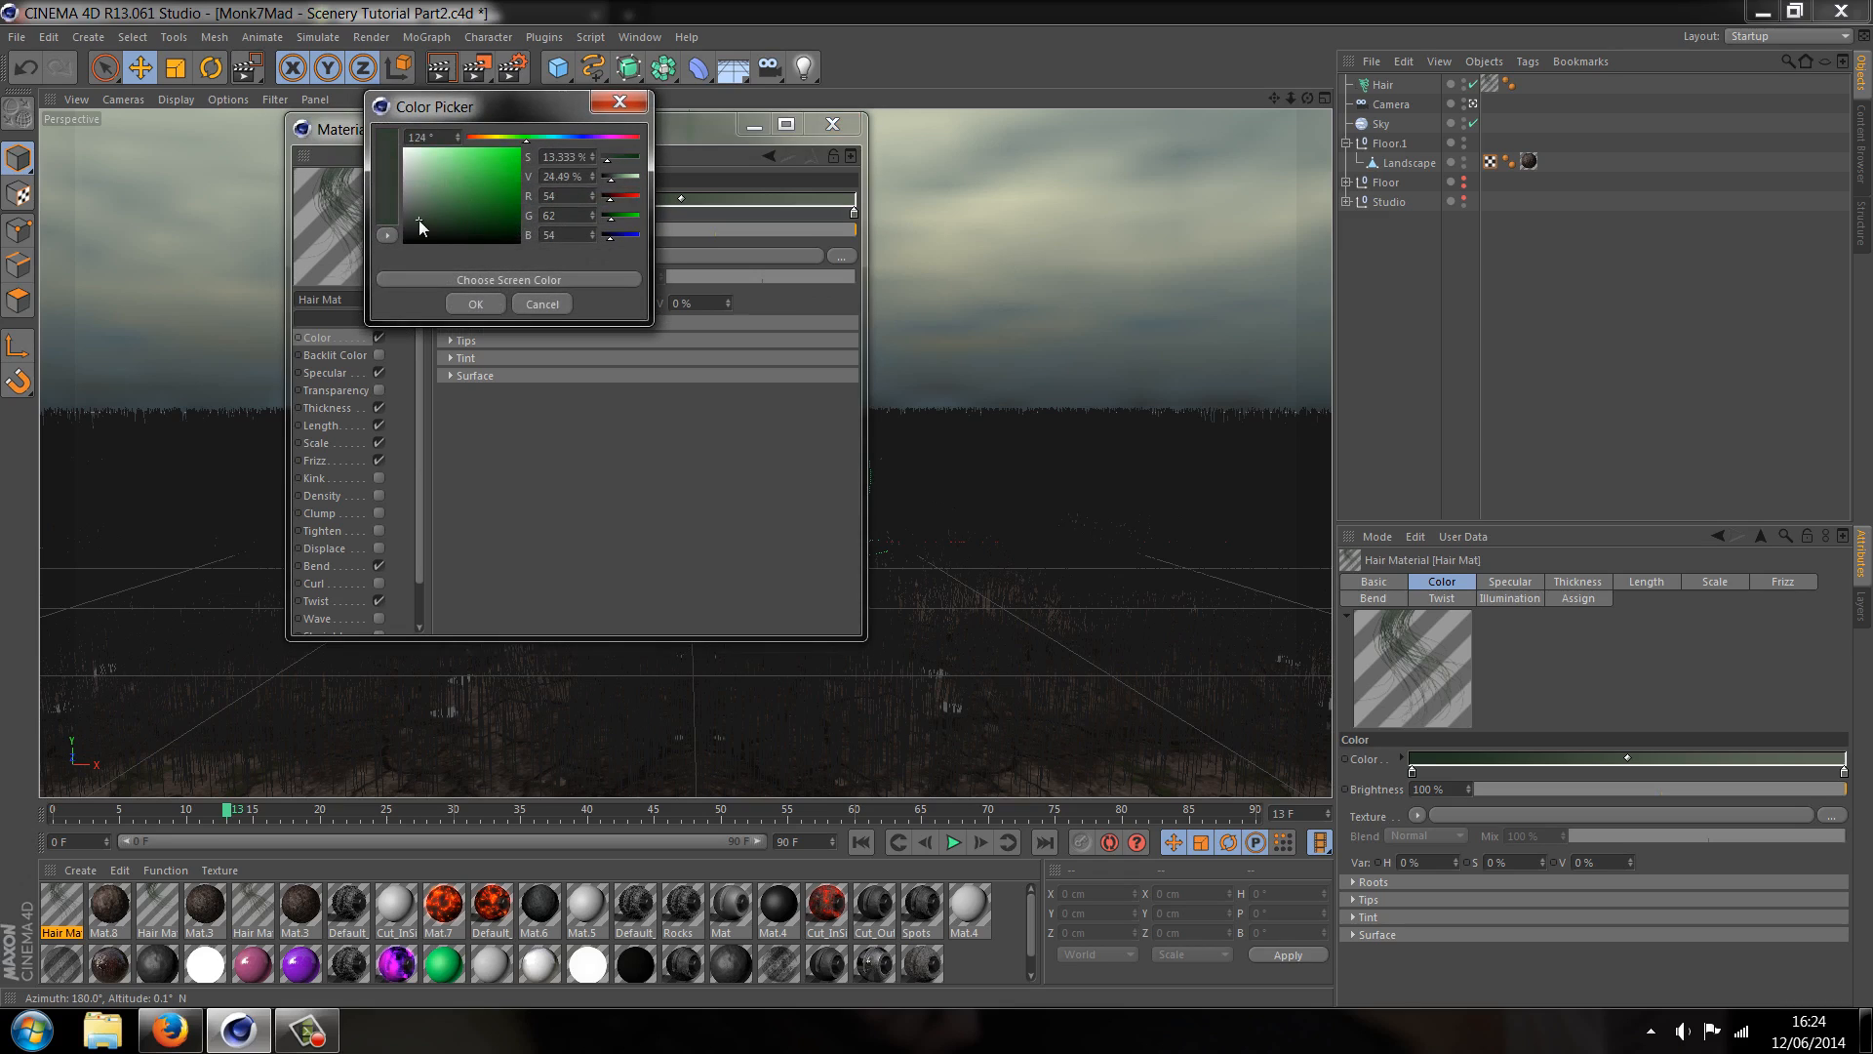
click(539, 302)
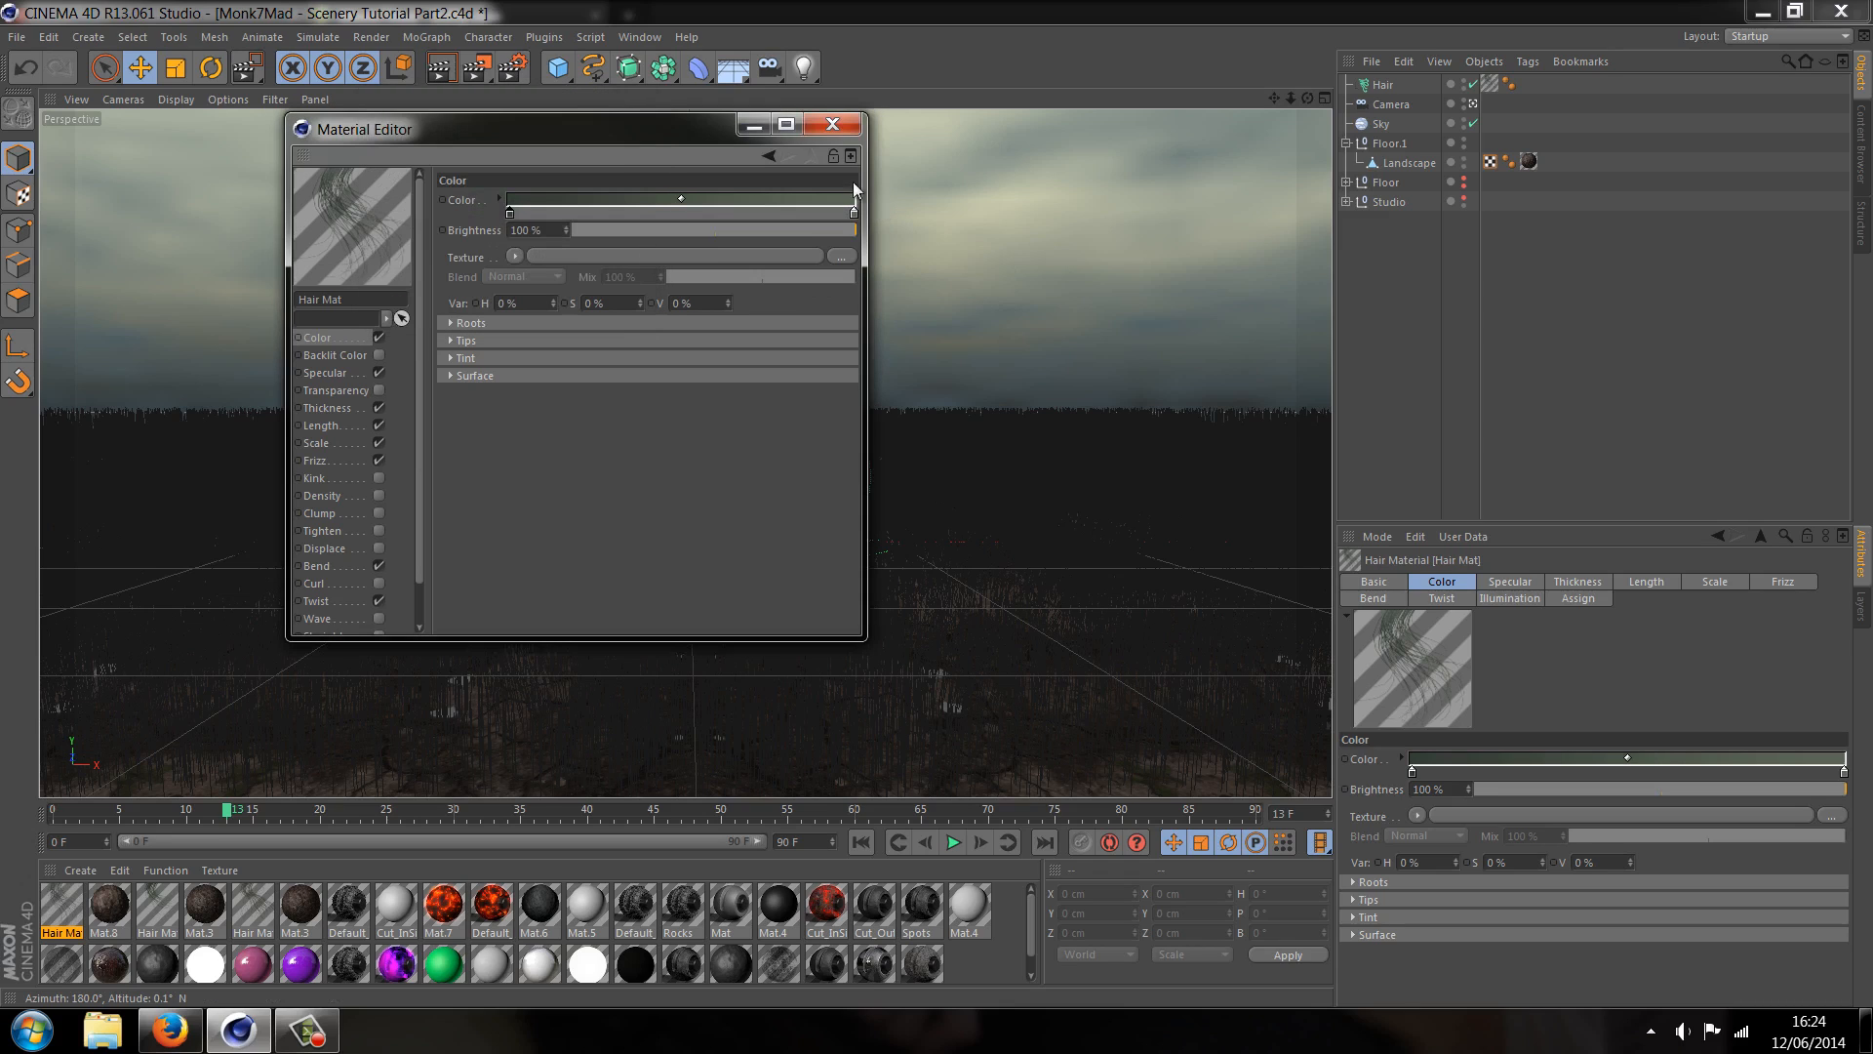
click(833, 123)
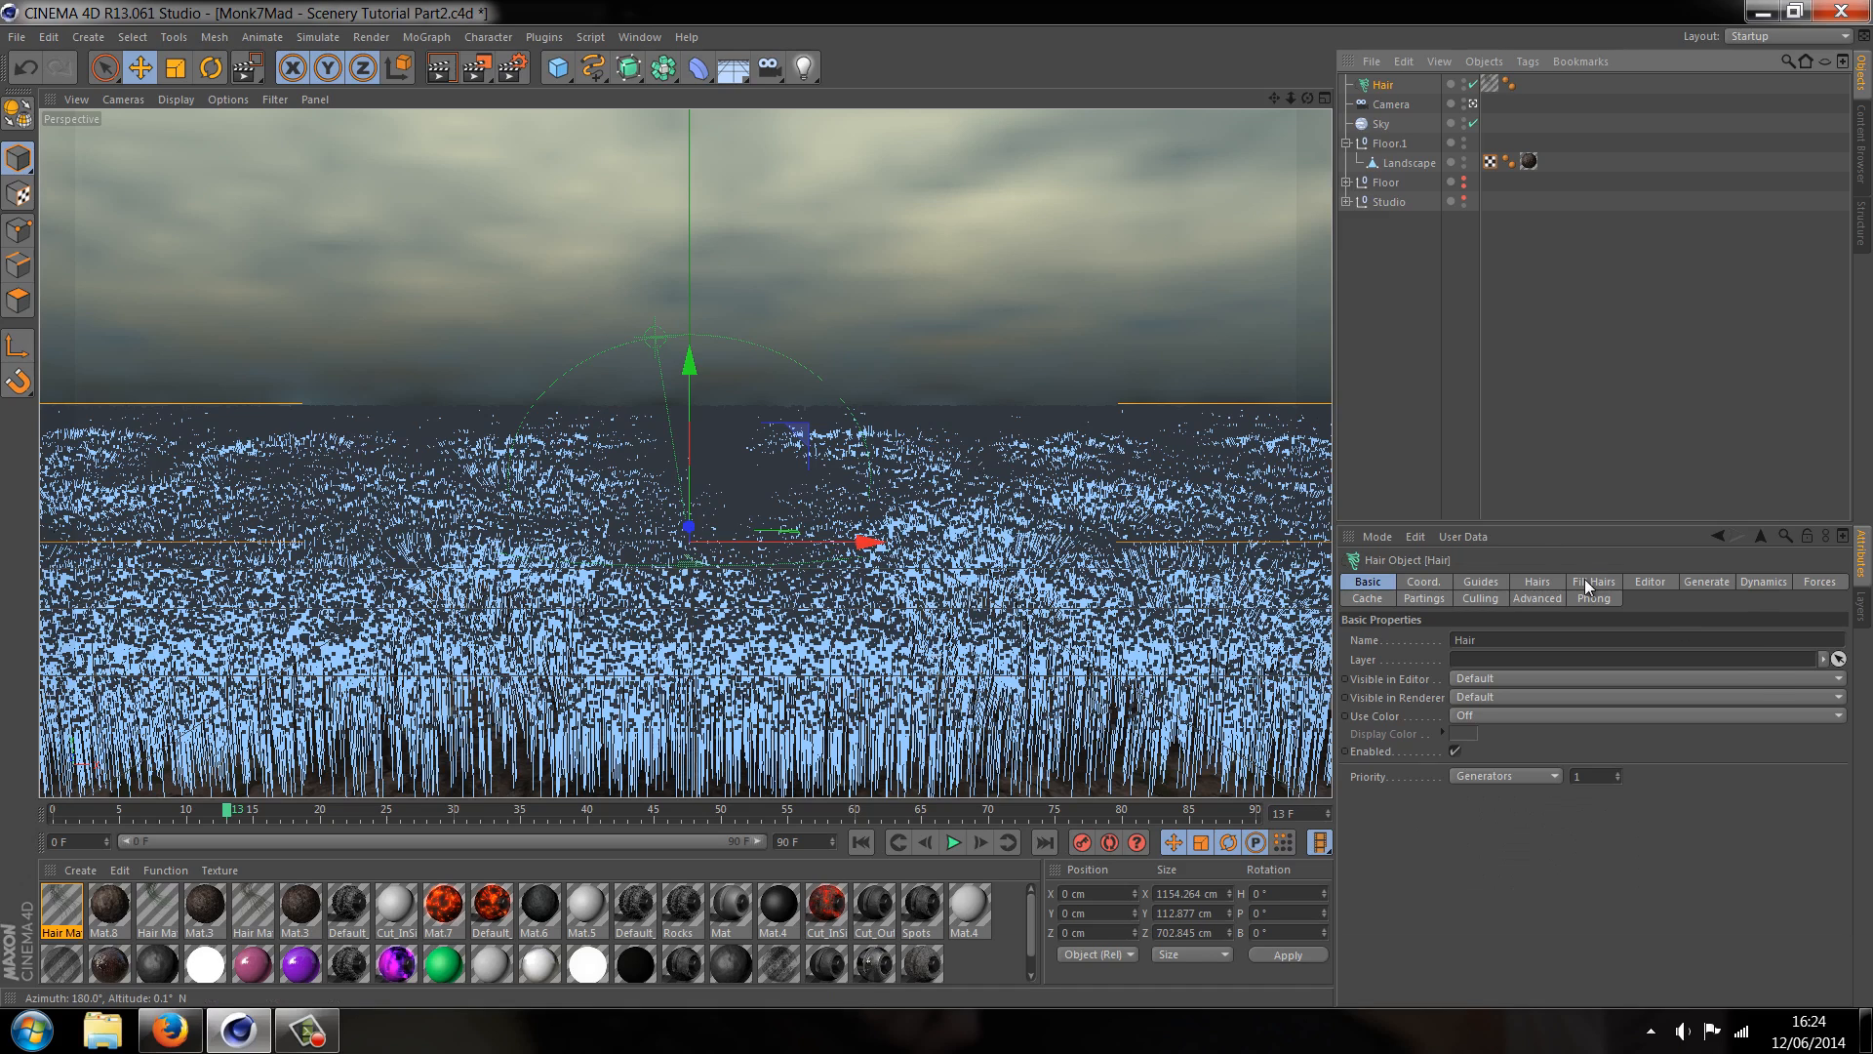
Enable Fill Hairs on the Hair object and render a preview region
click(1592, 581)
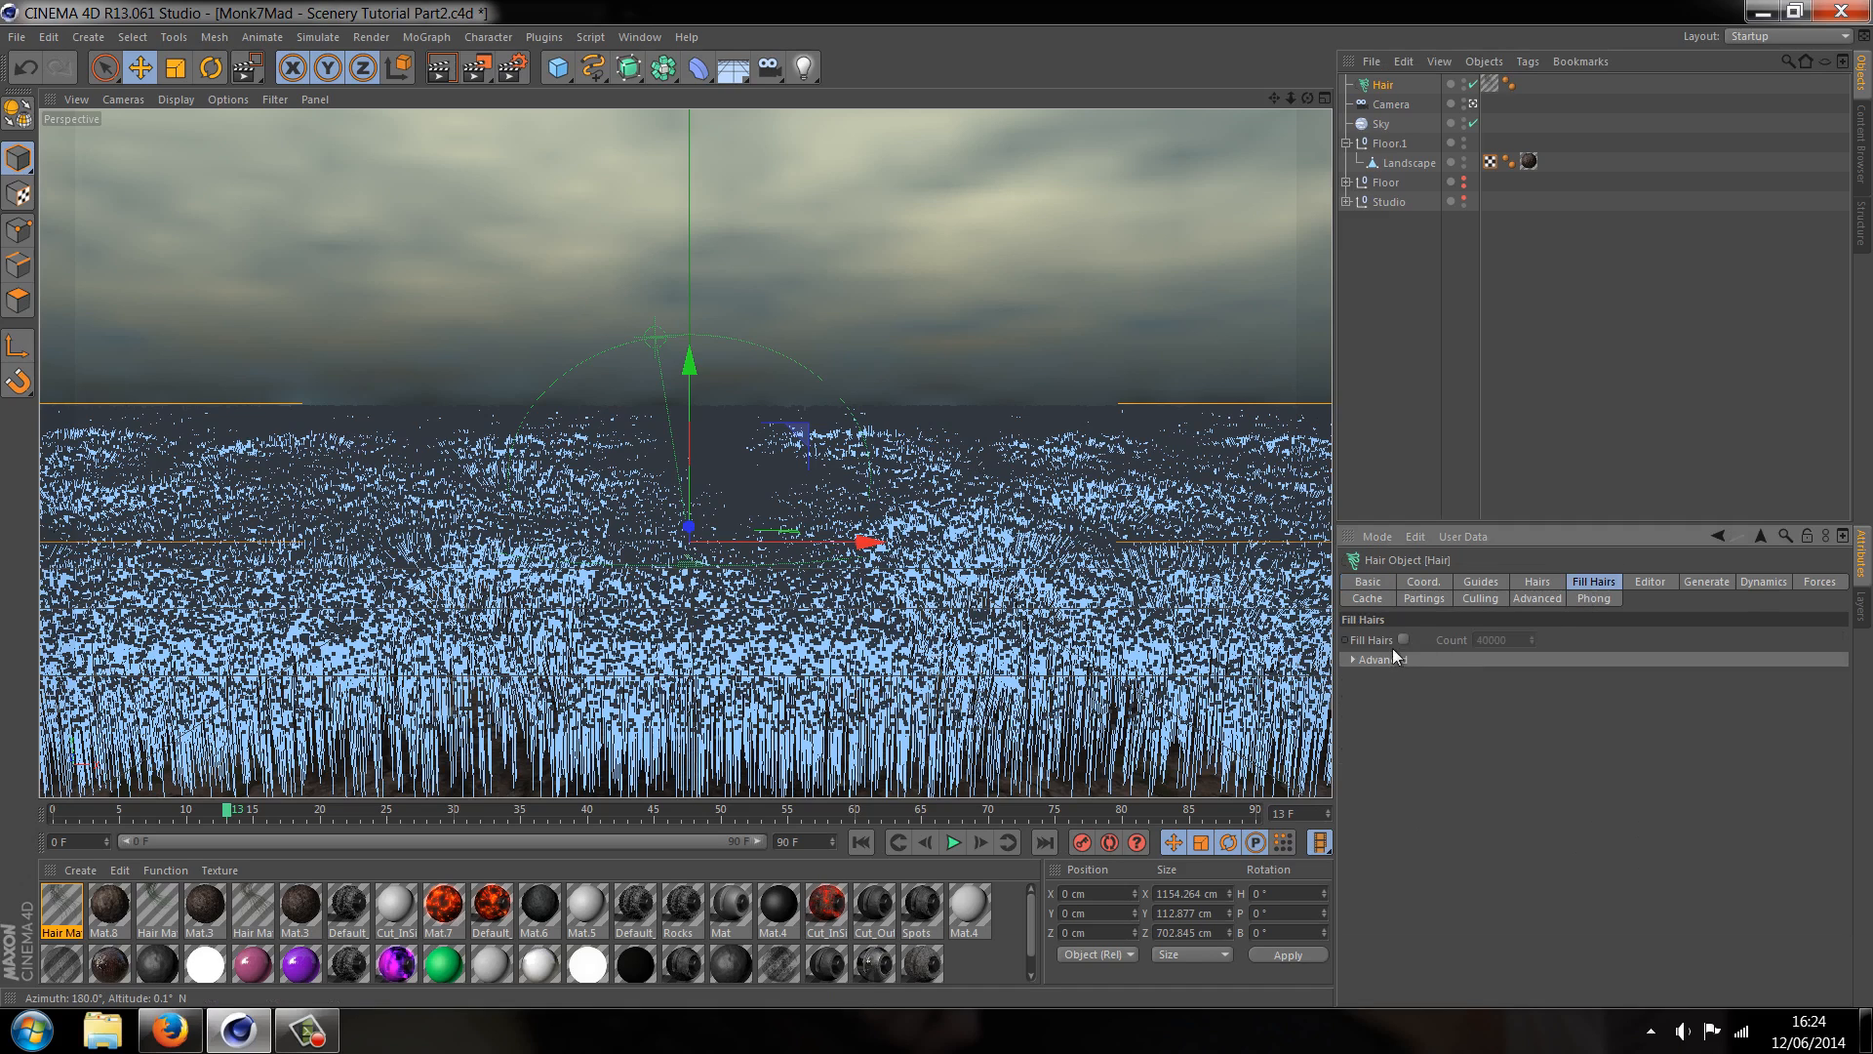
click(1403, 639)
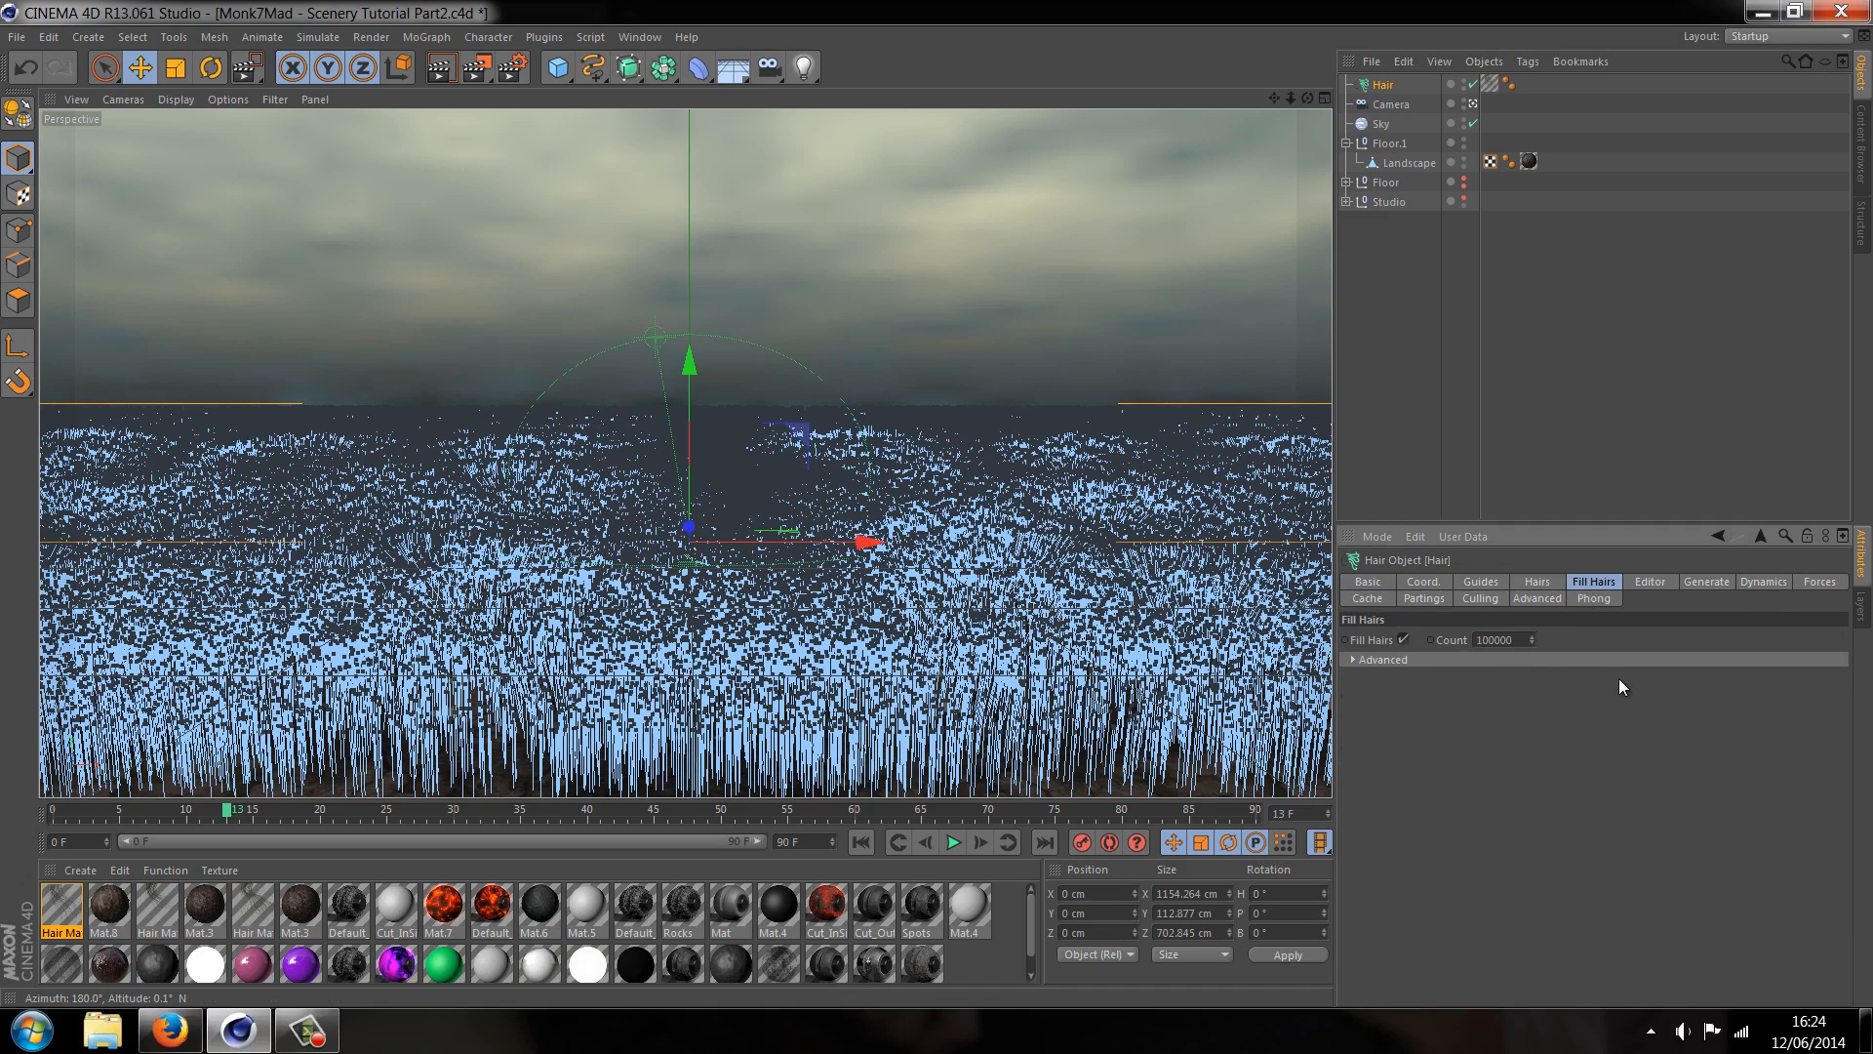
mouse_move(563, 266)
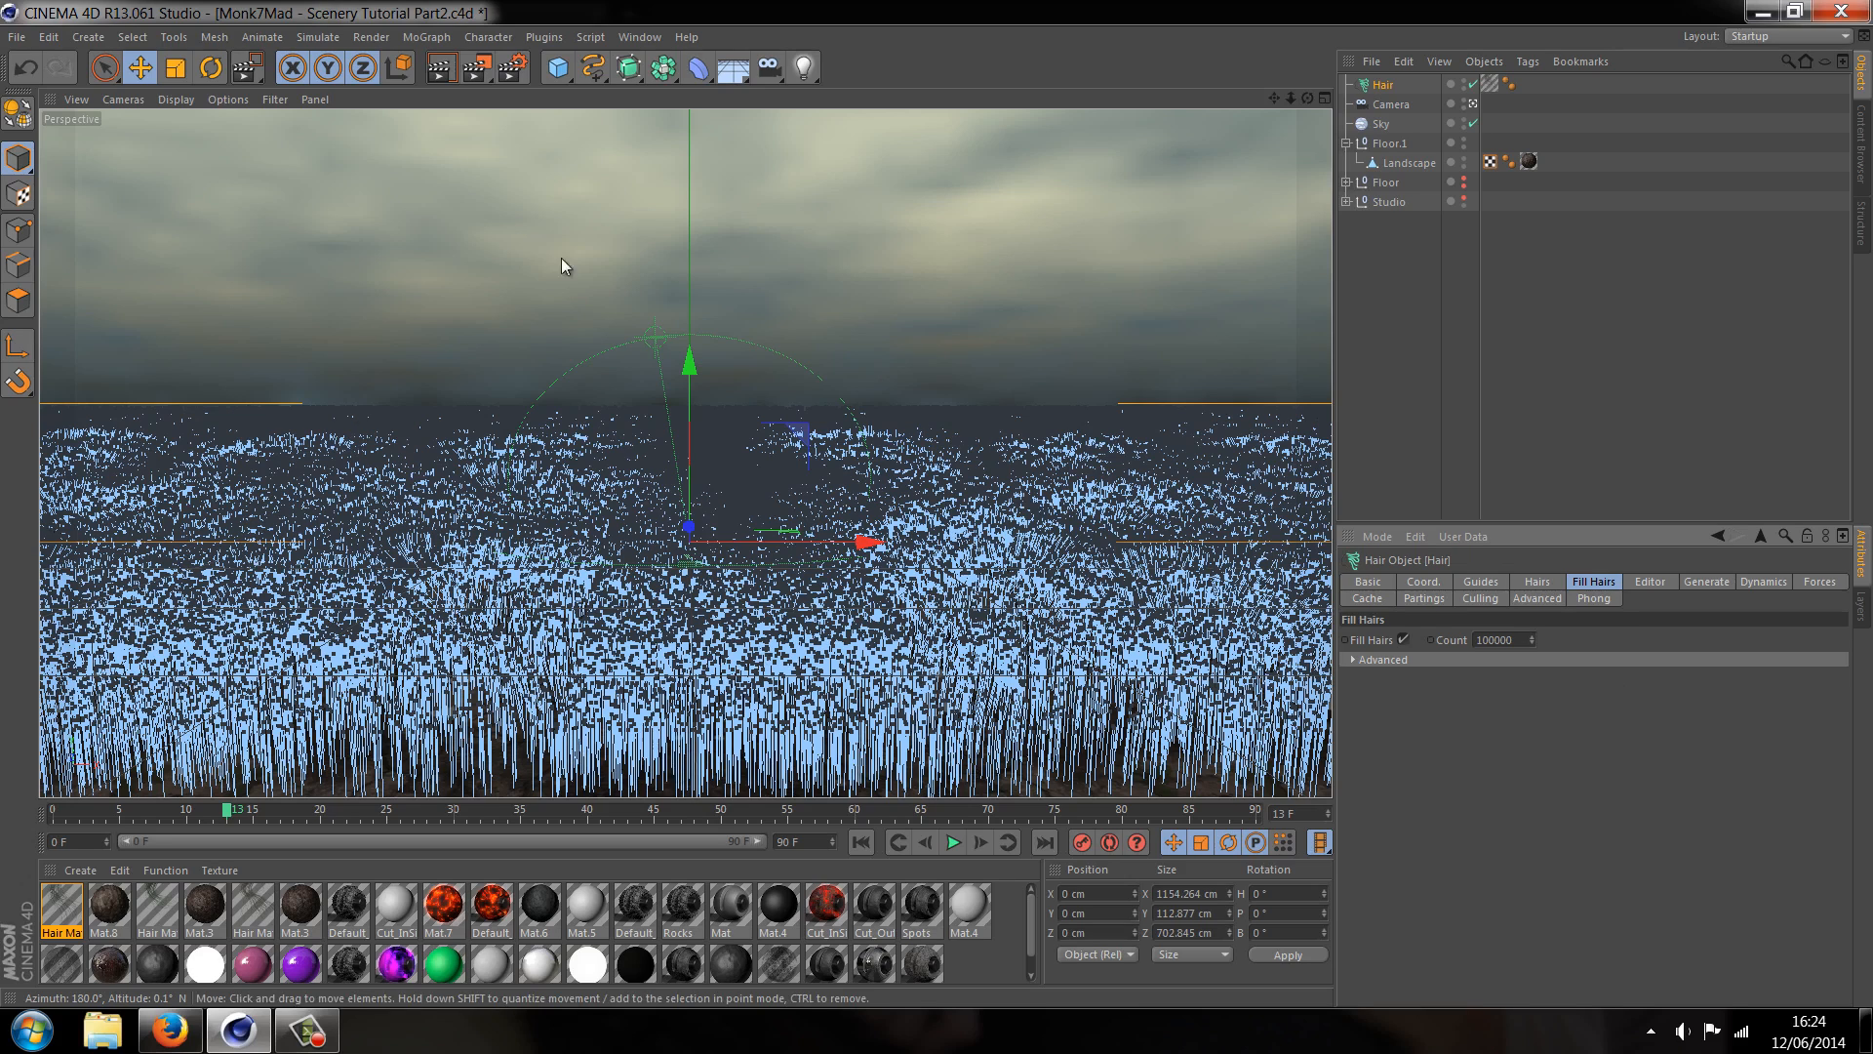
click(18, 37)
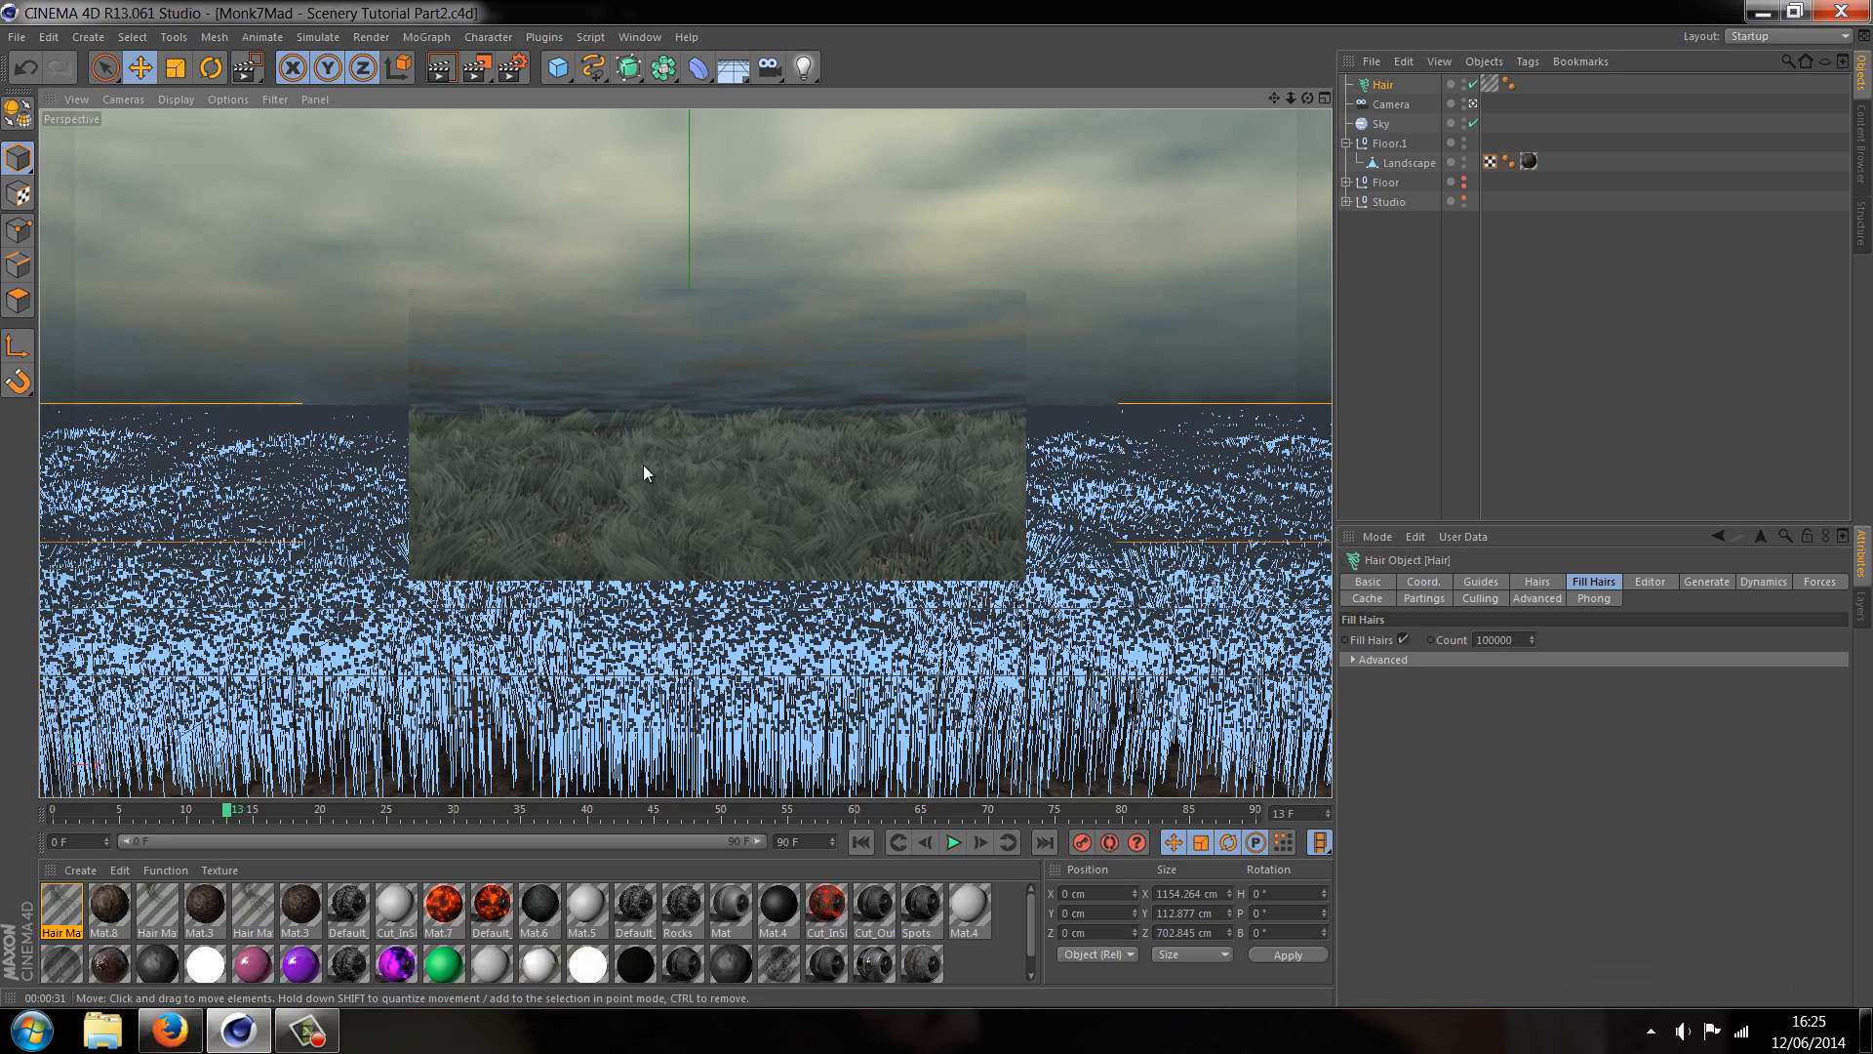
mouse_move(895, 559)
text(10000)
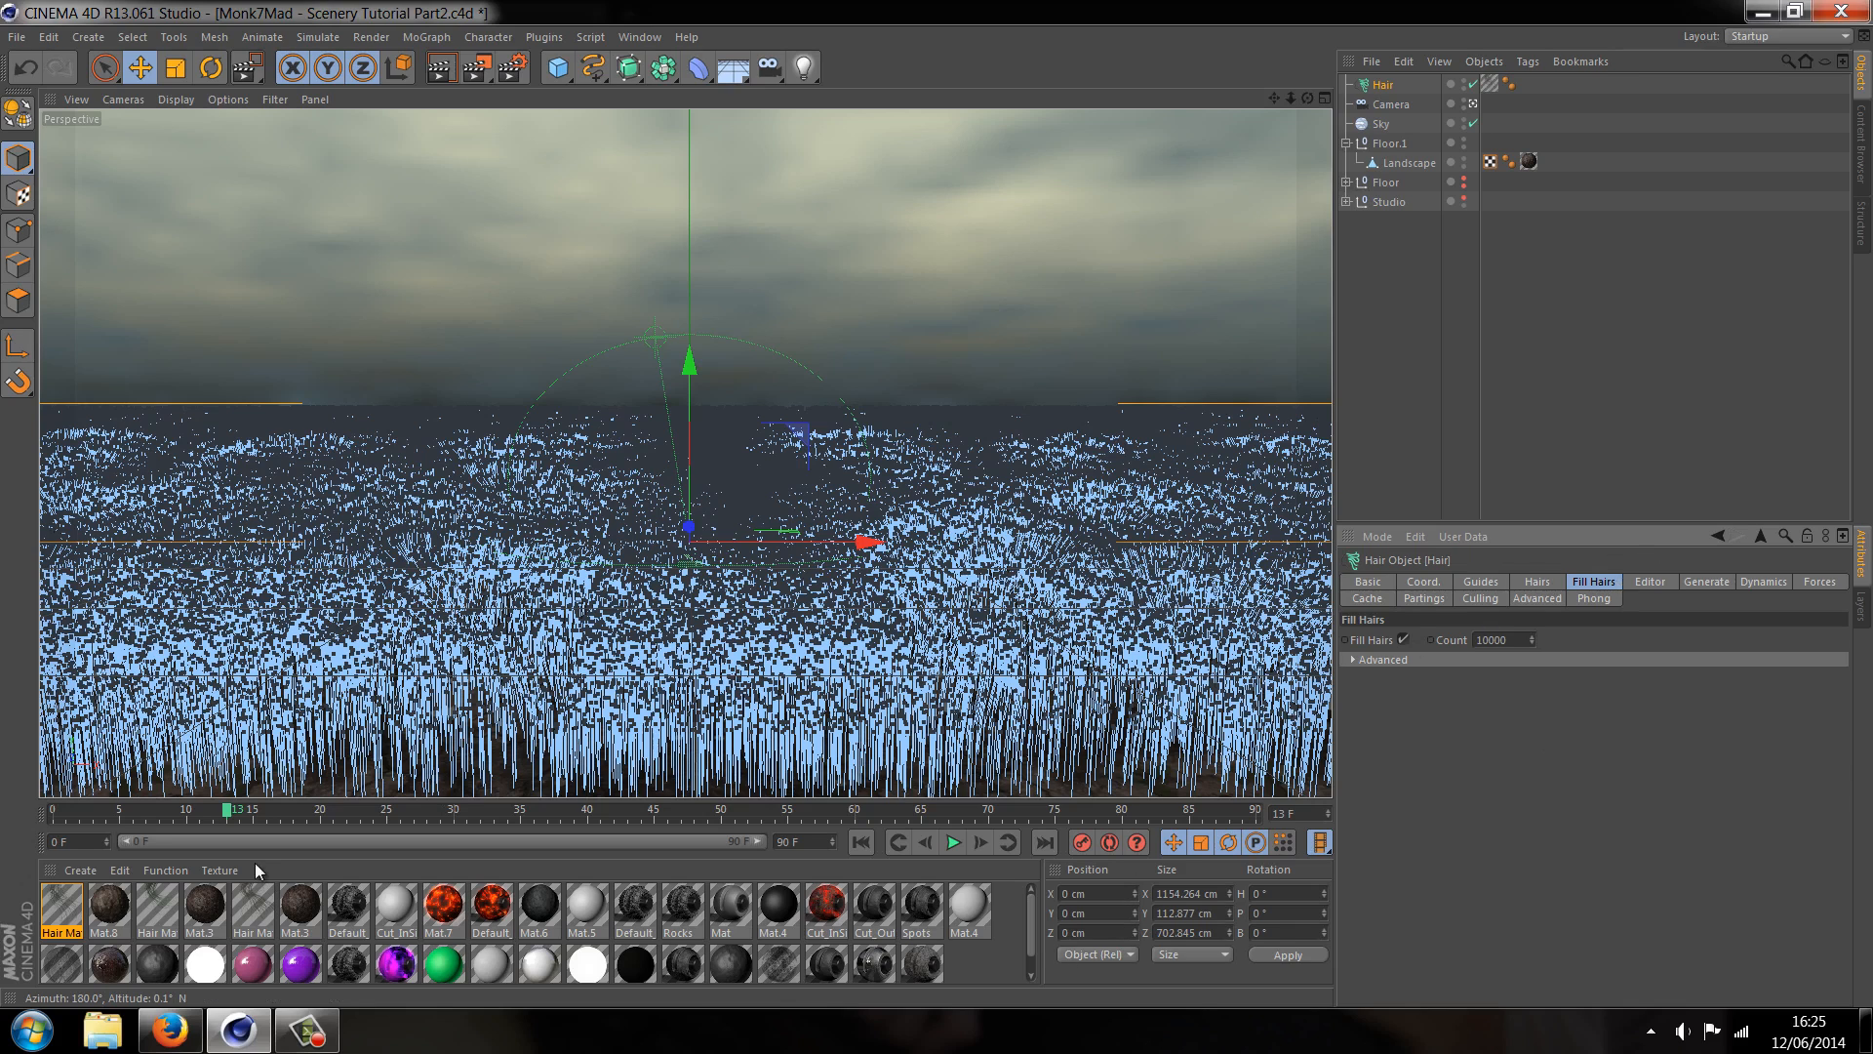
Recolour Hair Mat to a richer dark green (R44 G75 B46)
double_click(59, 910)
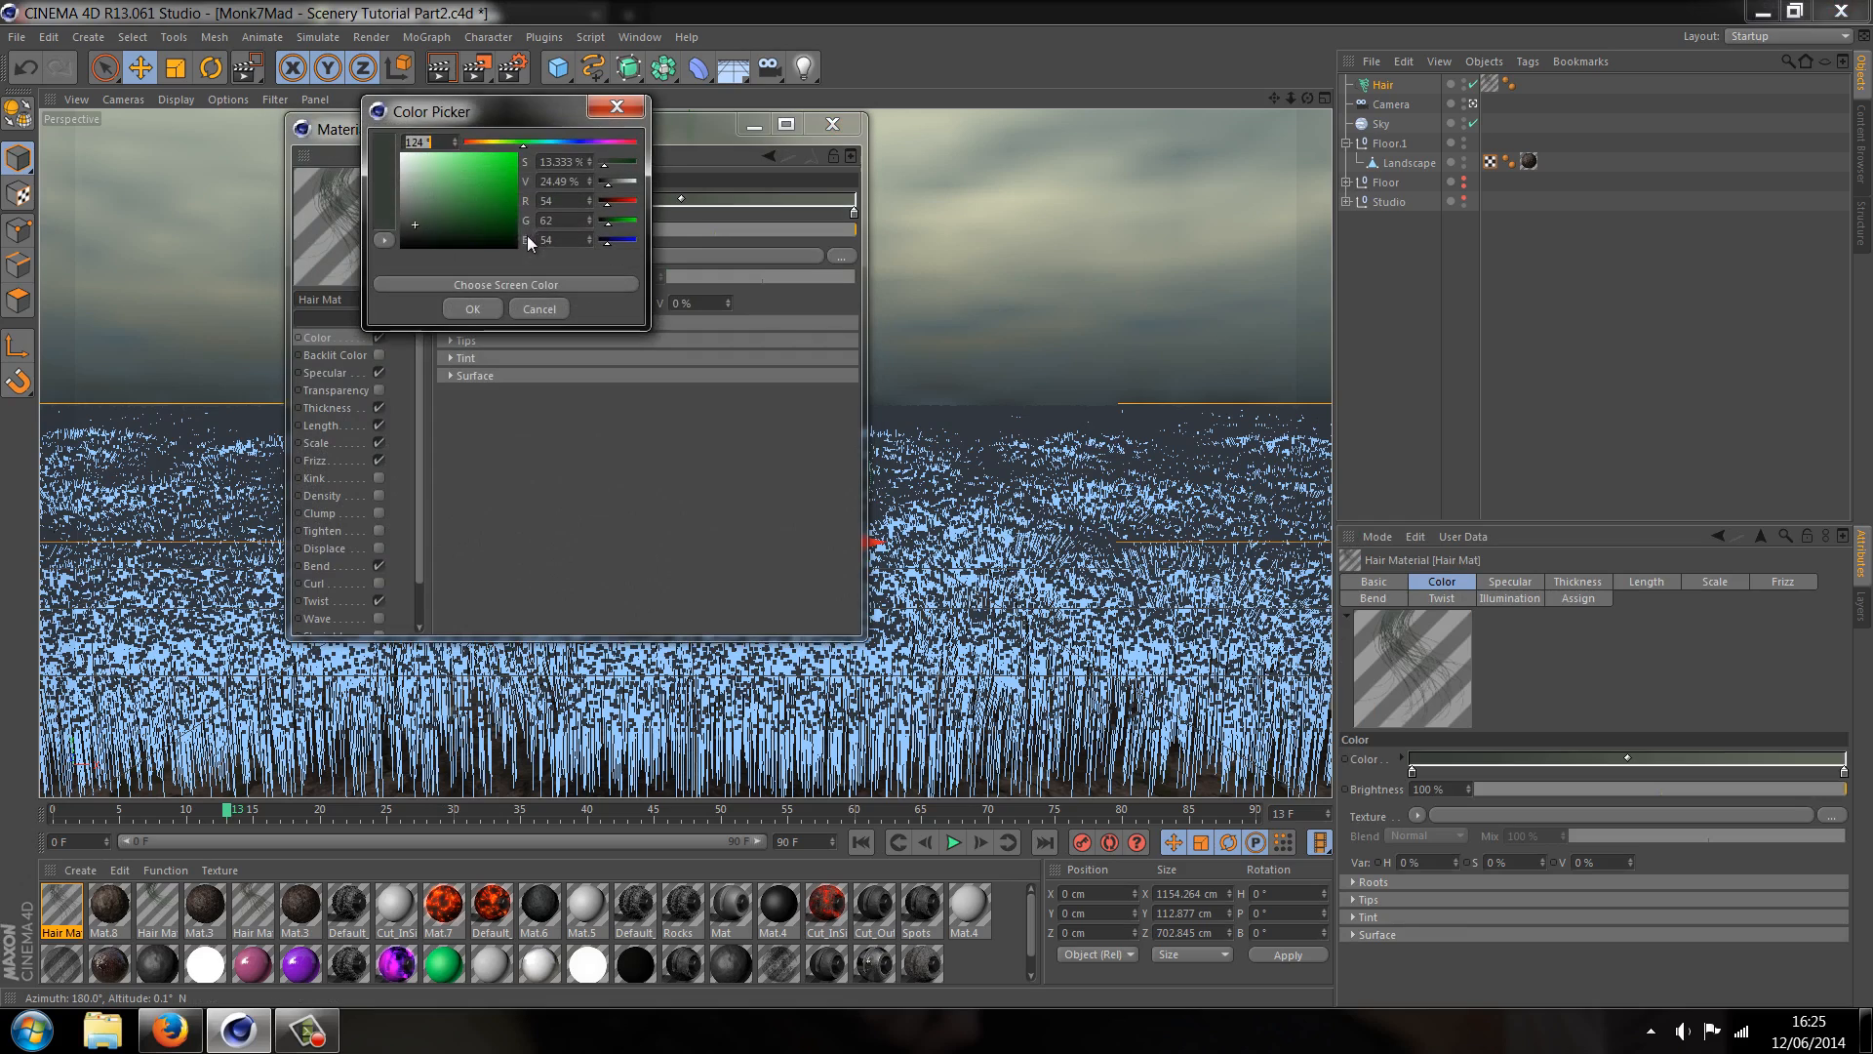
click(452, 224)
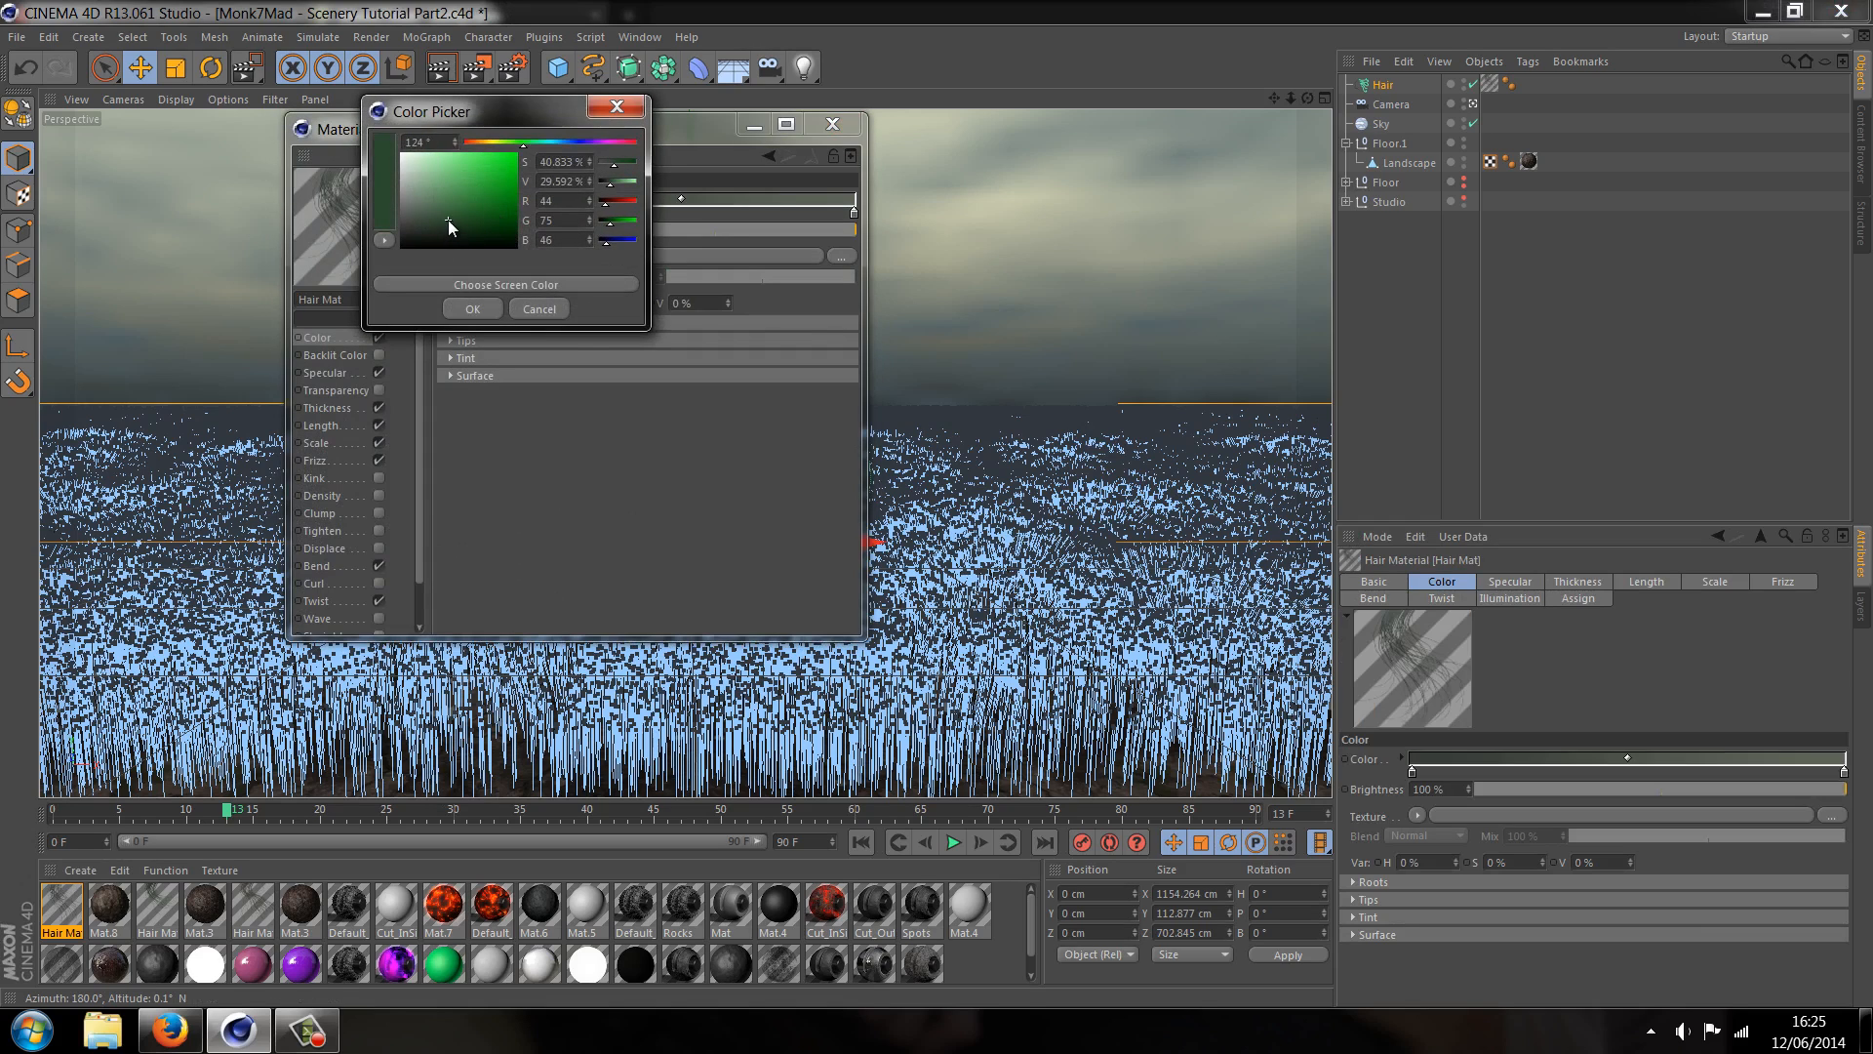
click(470, 308)
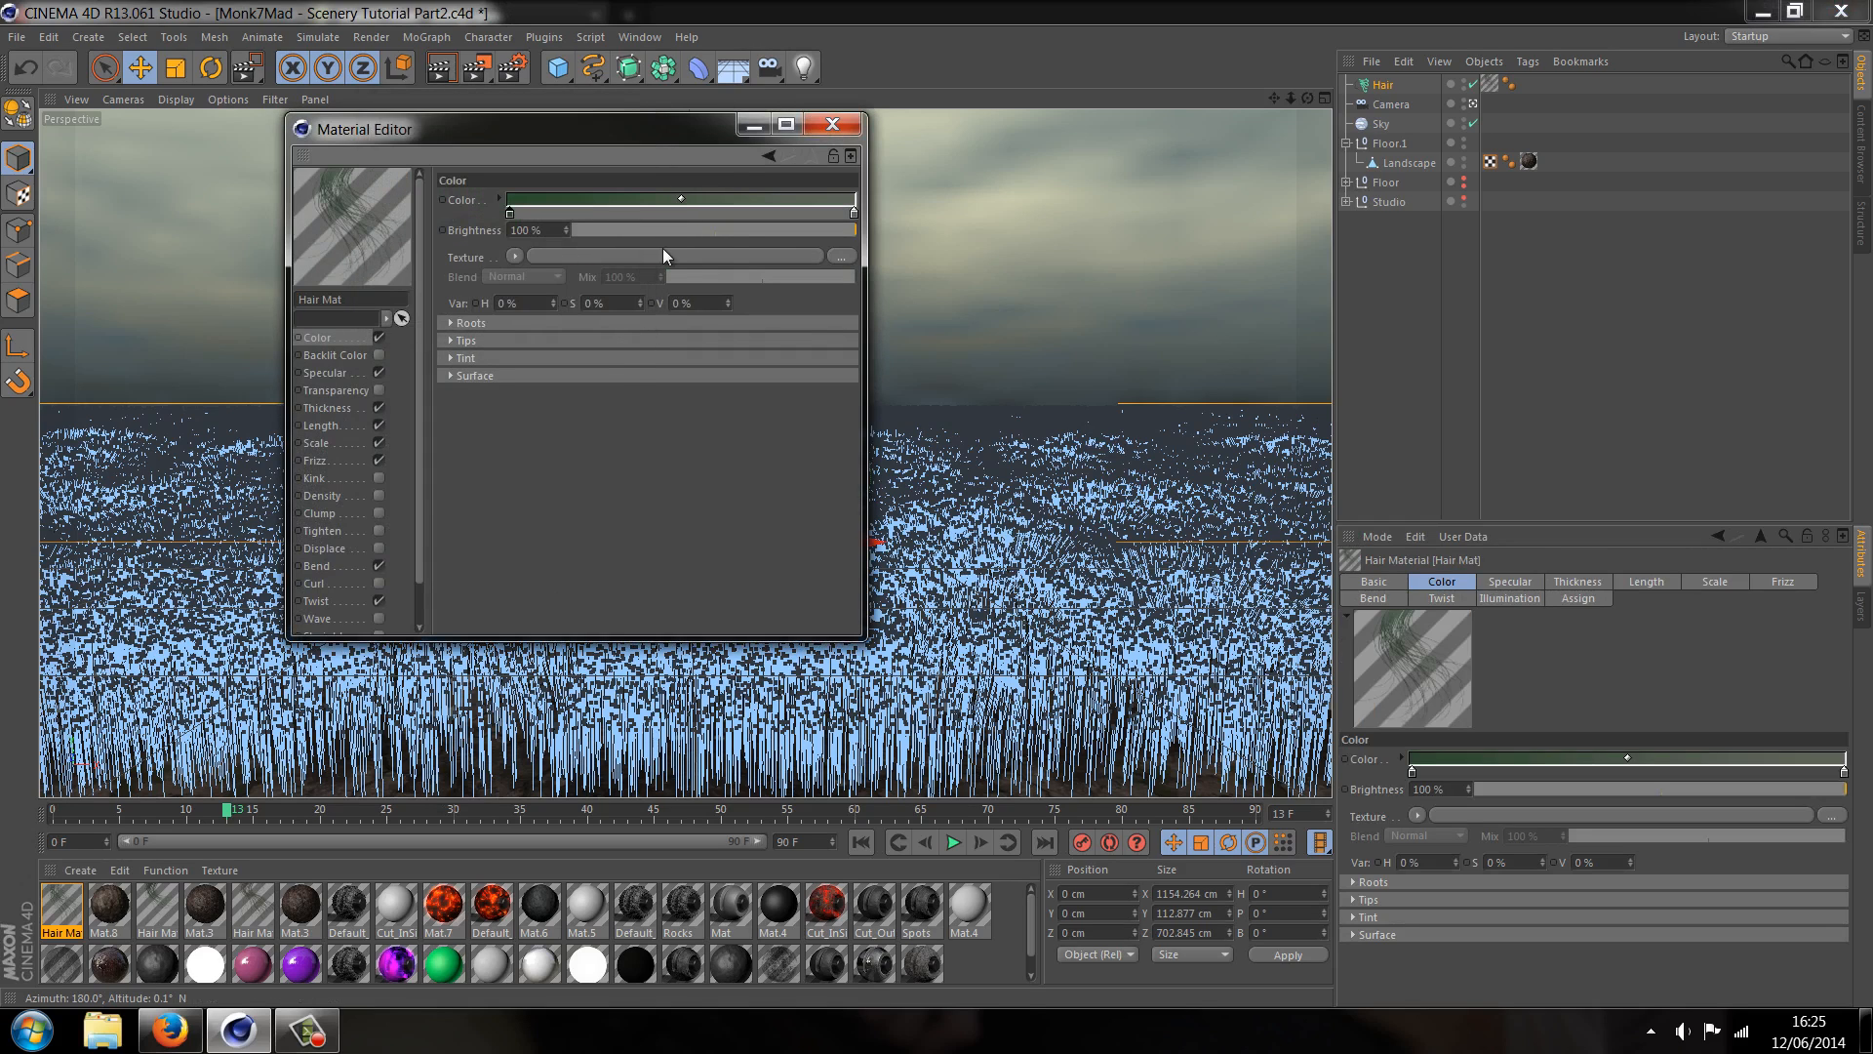
drag(848, 229, 776, 229)
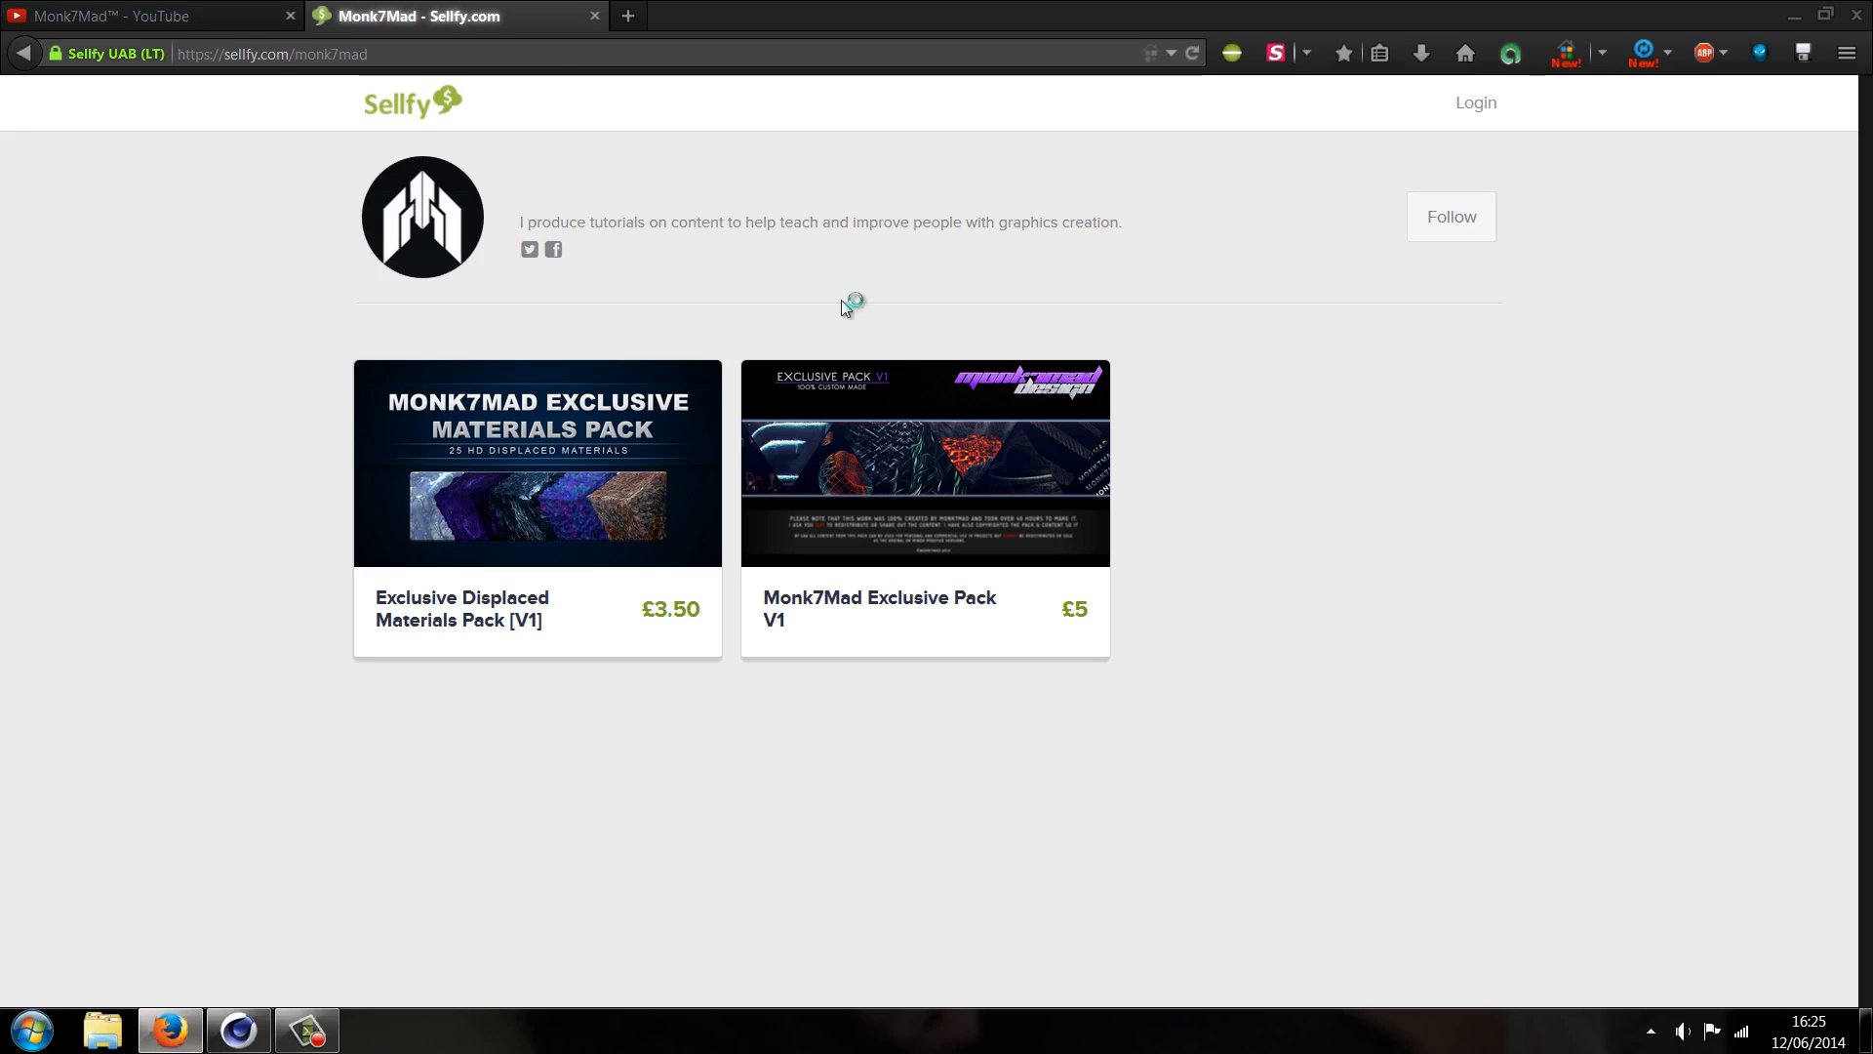
mouse_move(409, 787)
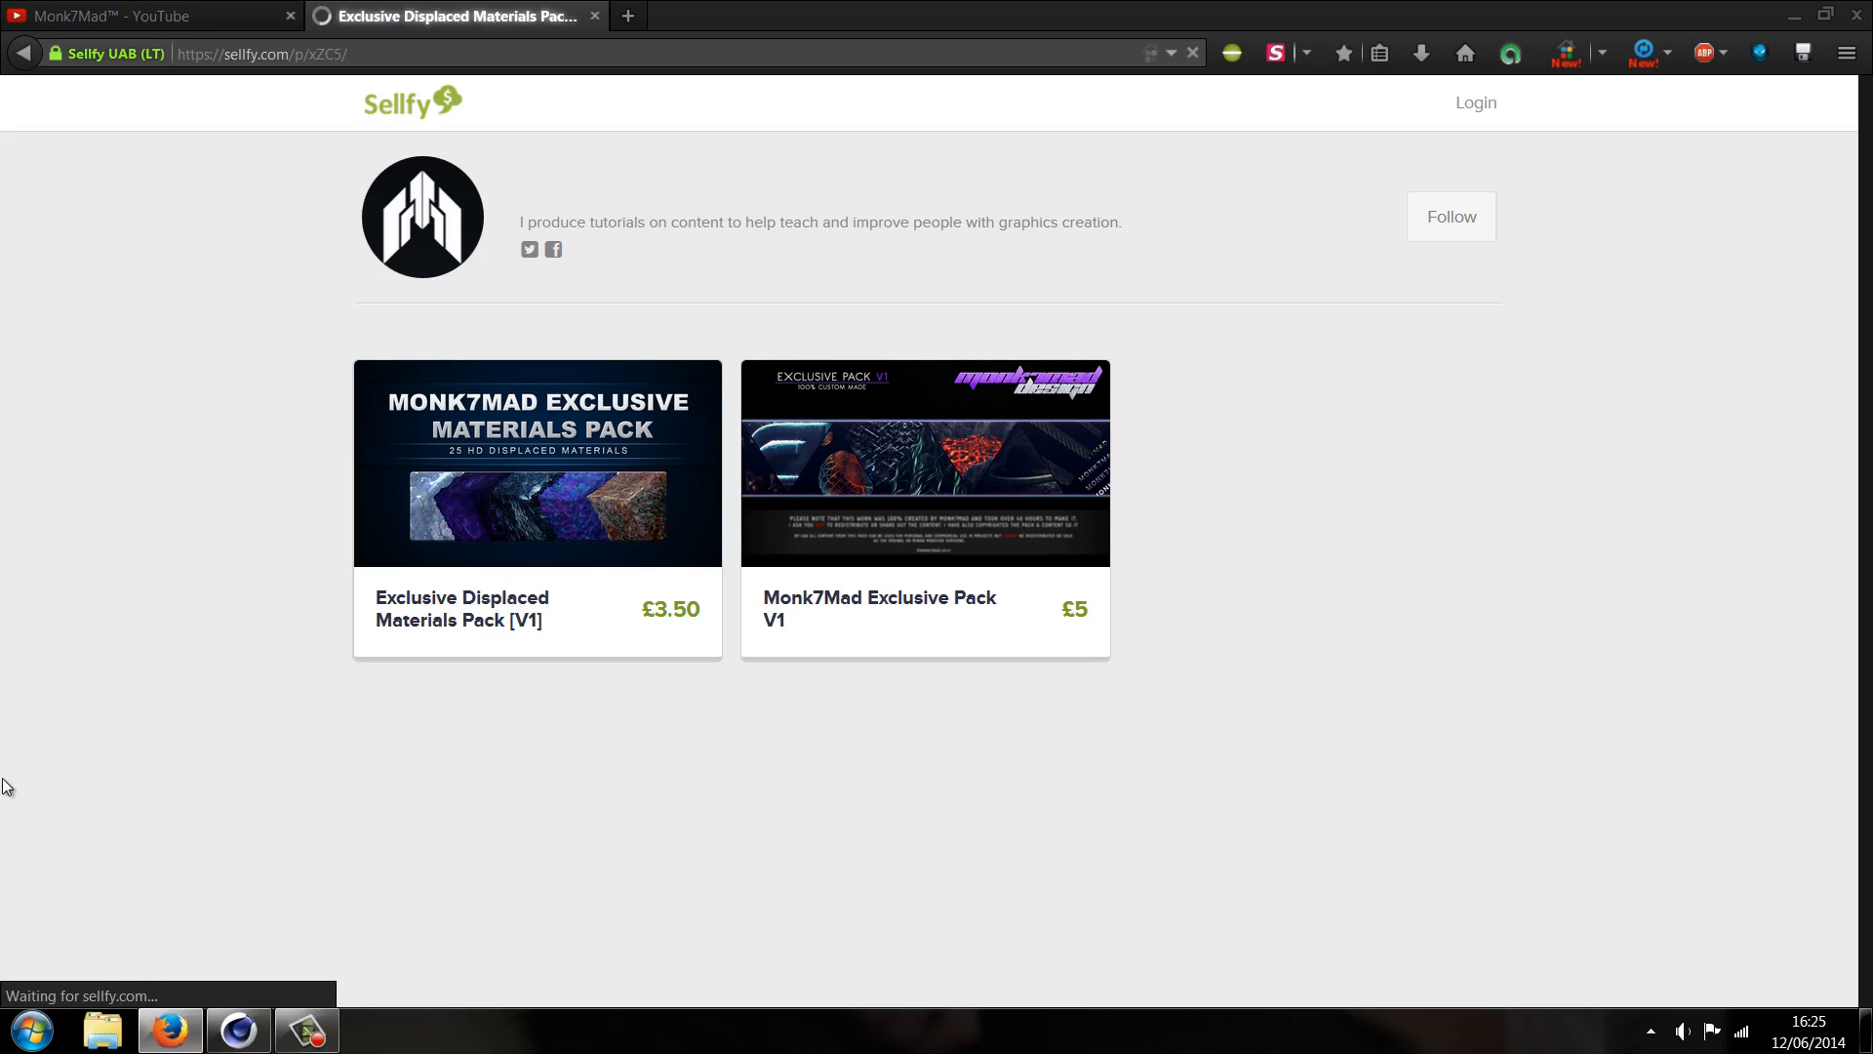
View the Displaced Materials Pack page and its Cubic Preview image, then close the tab
click(537, 463)
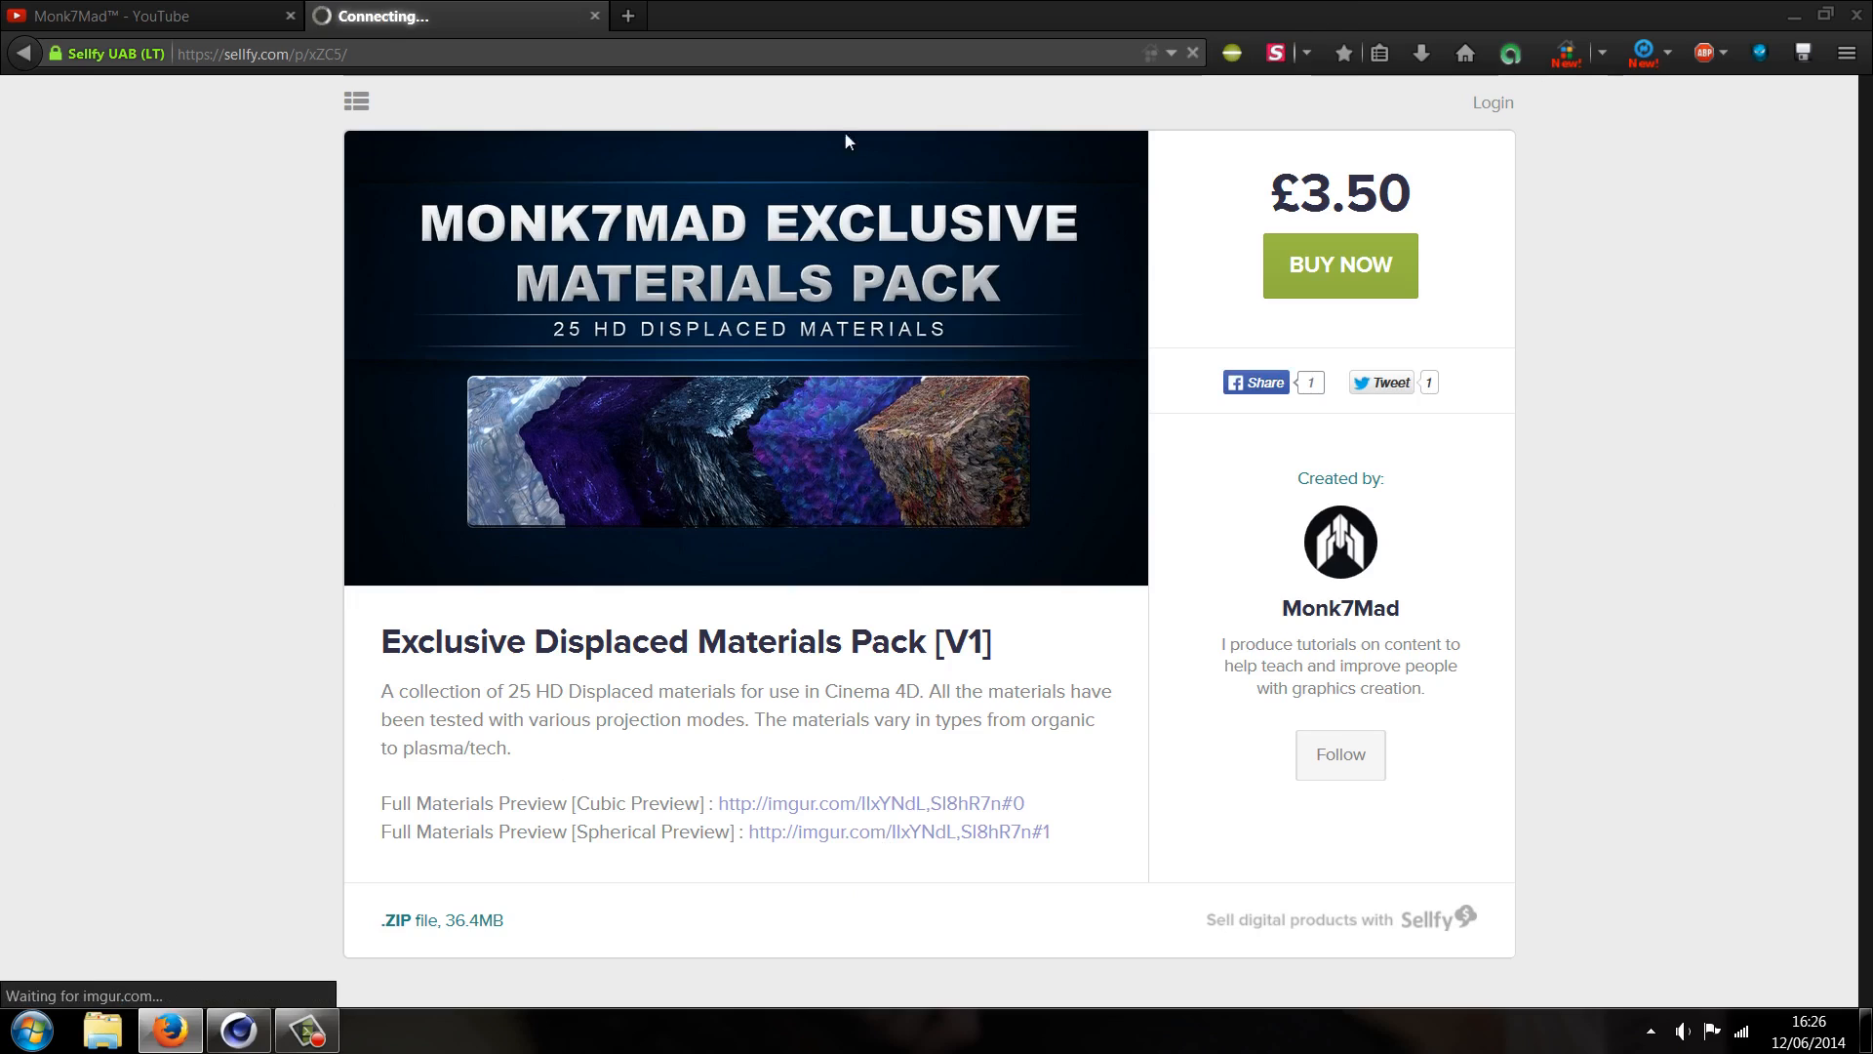
click(887, 803)
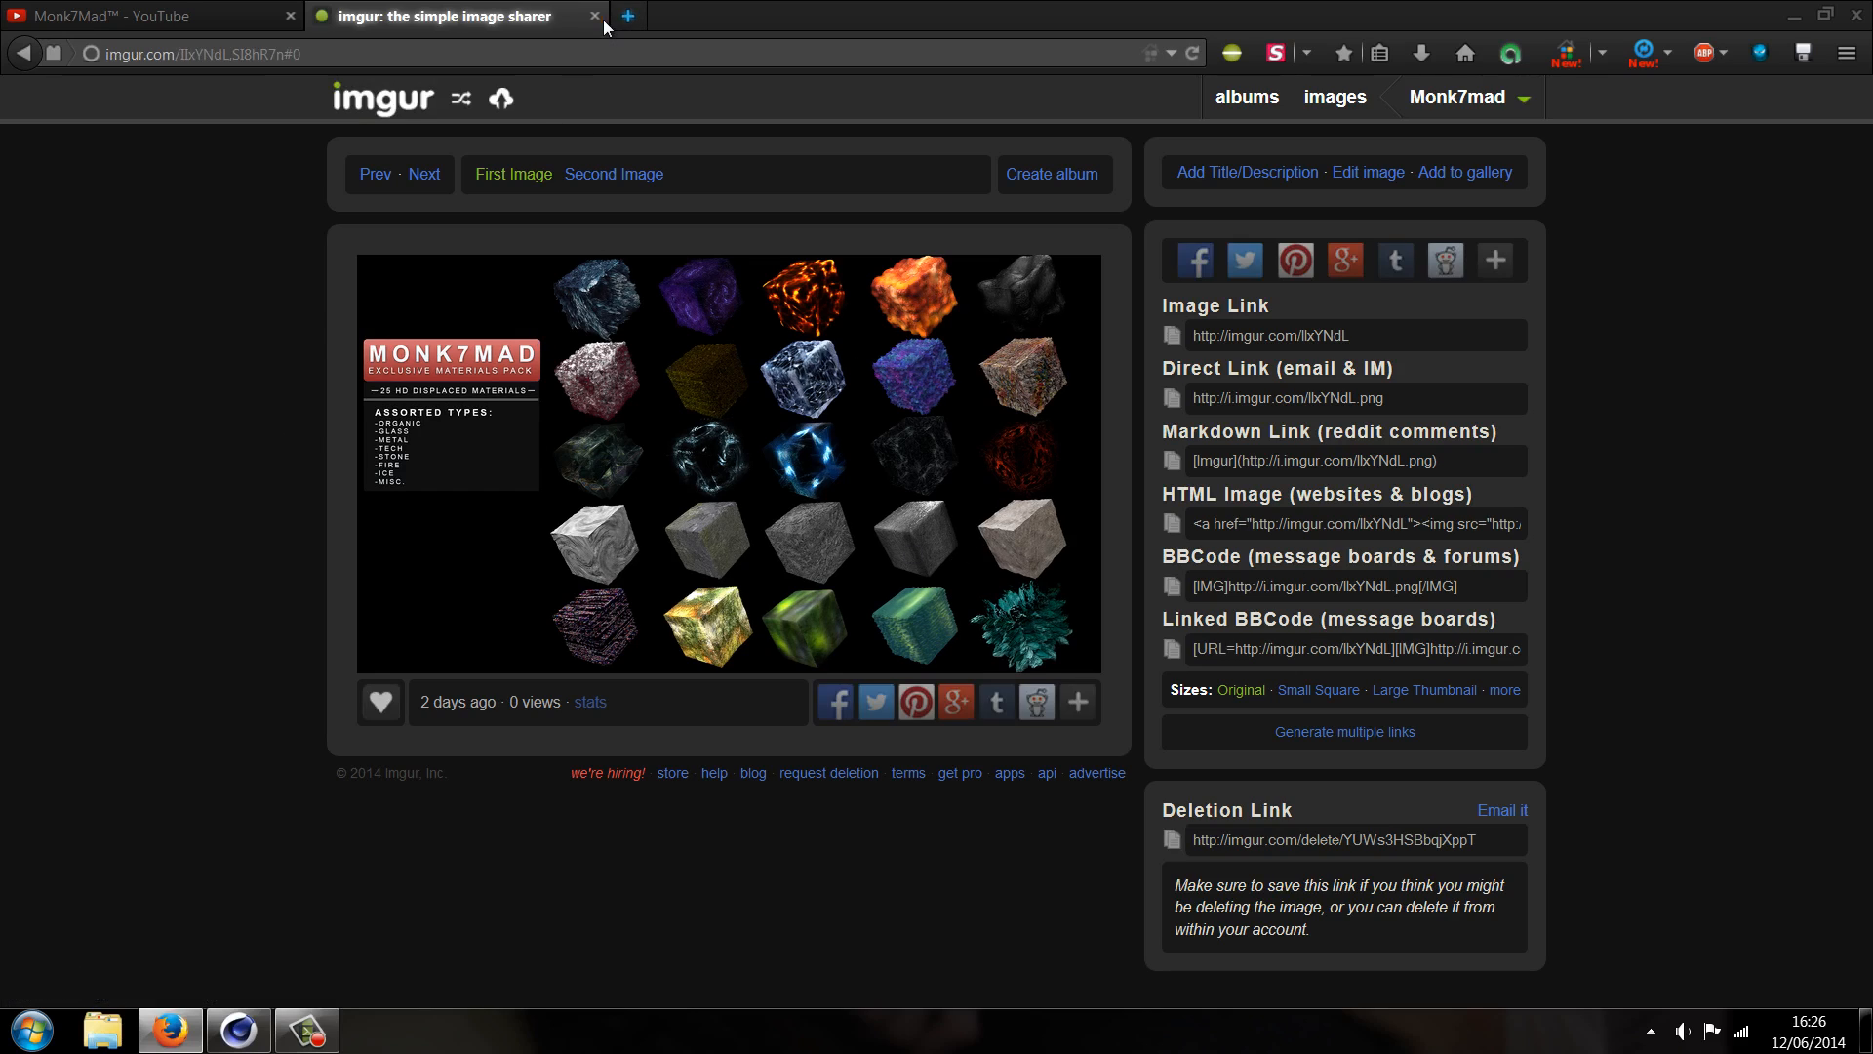
click(144, 15)
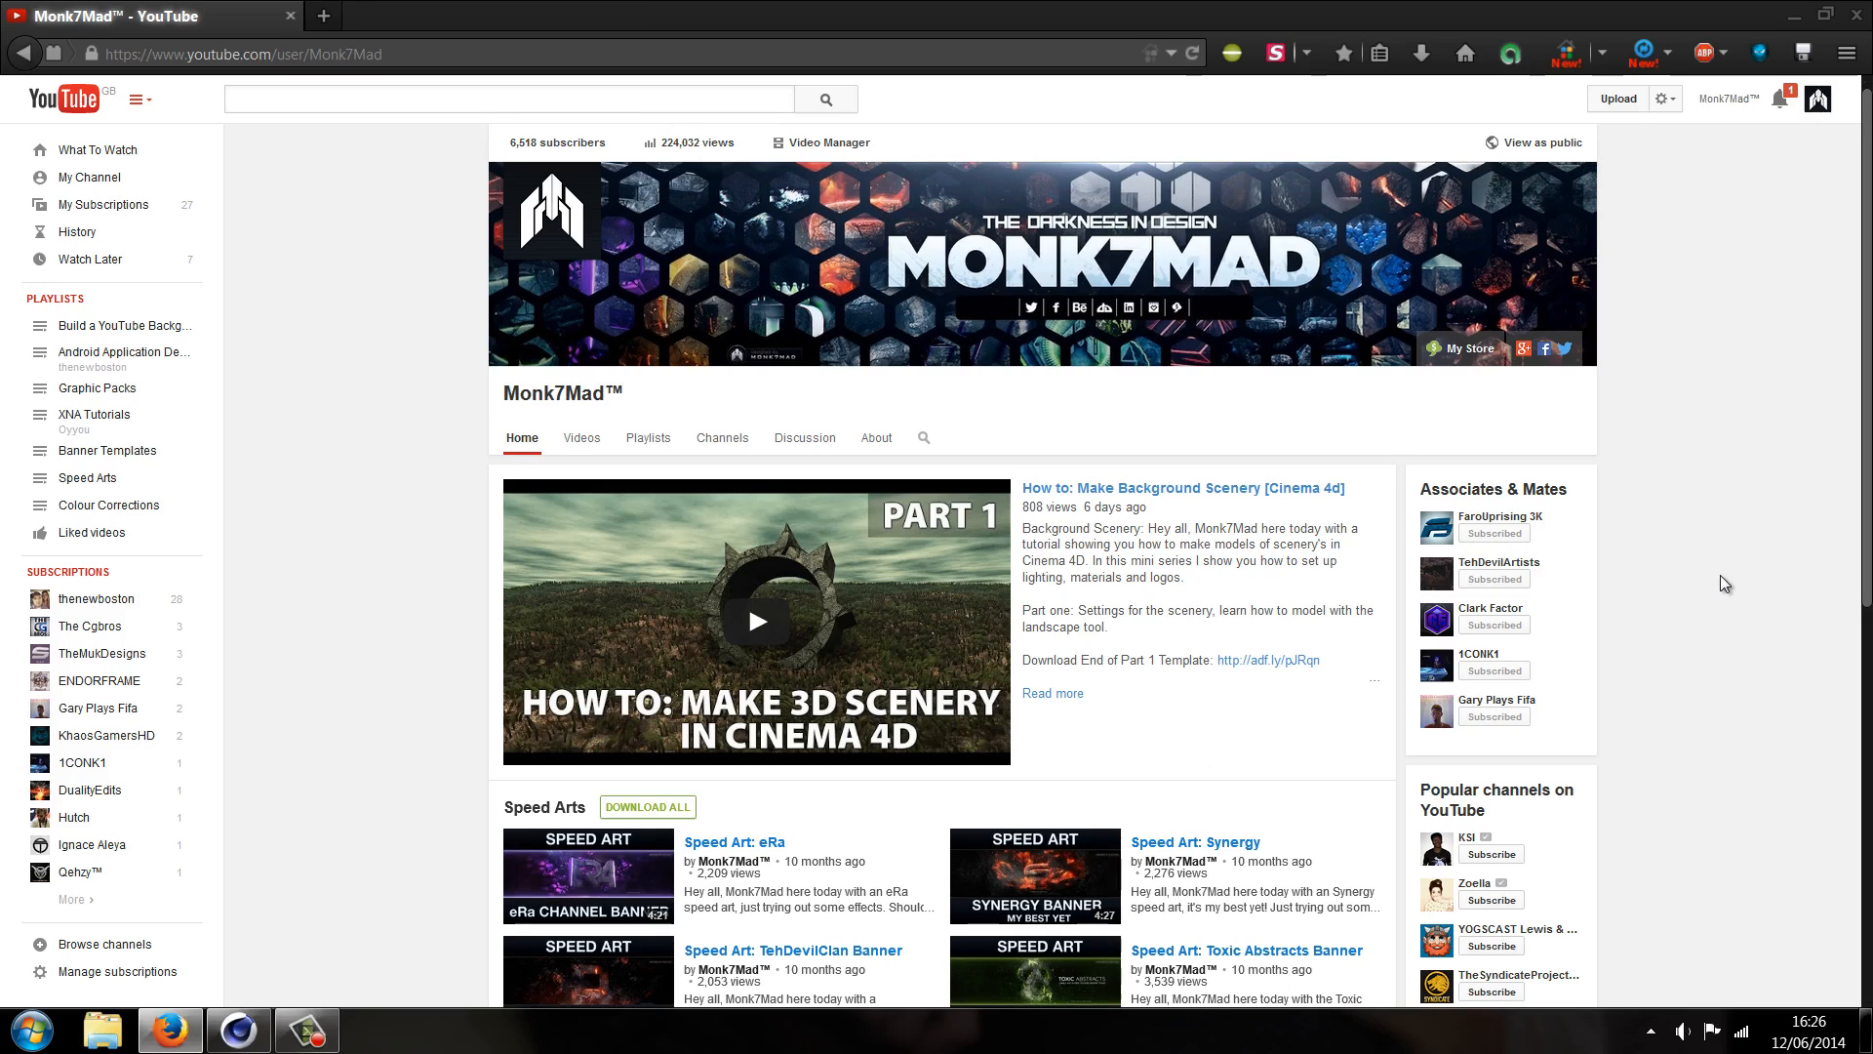